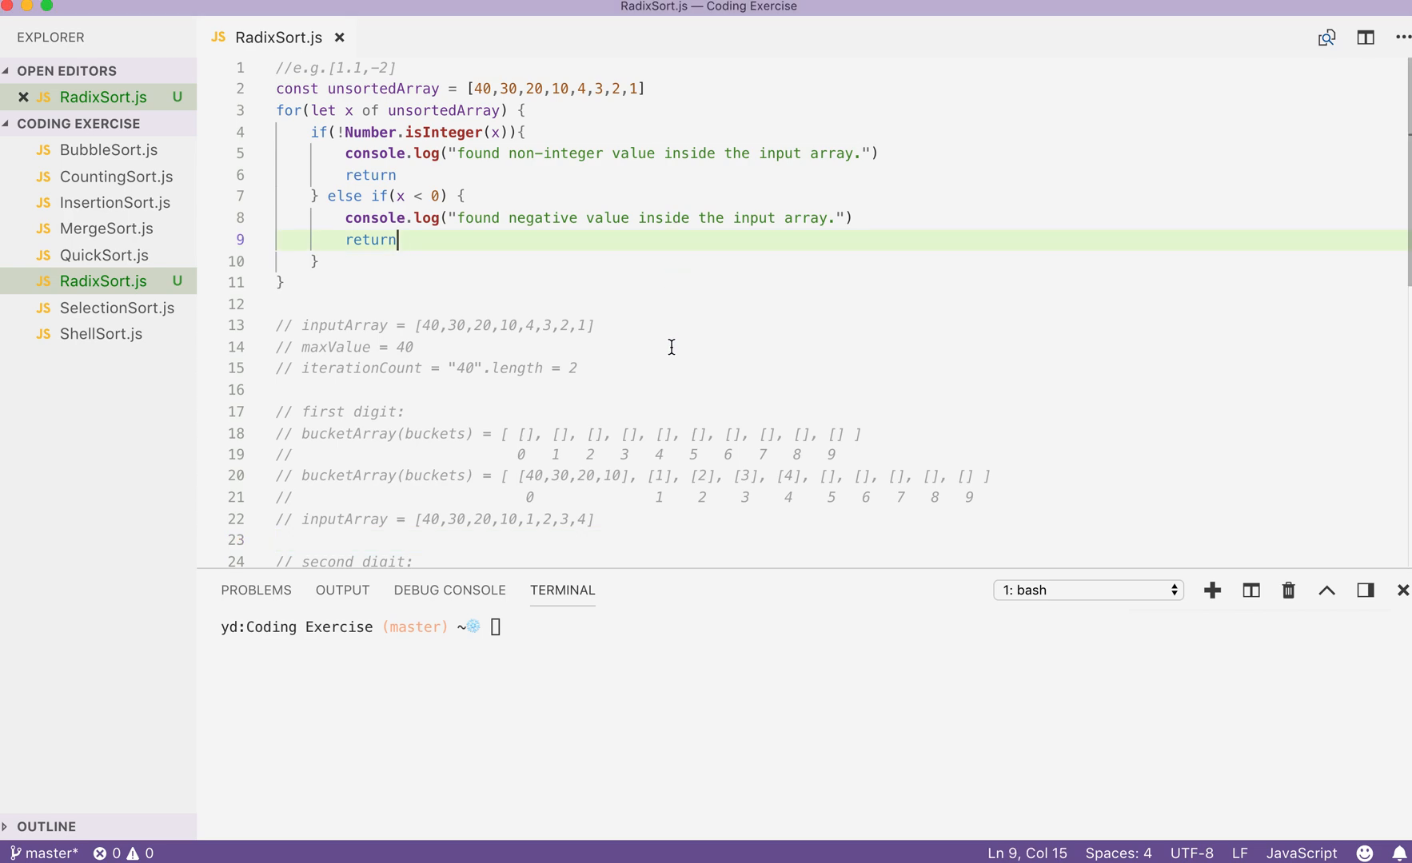
mouse_move(285, 281)
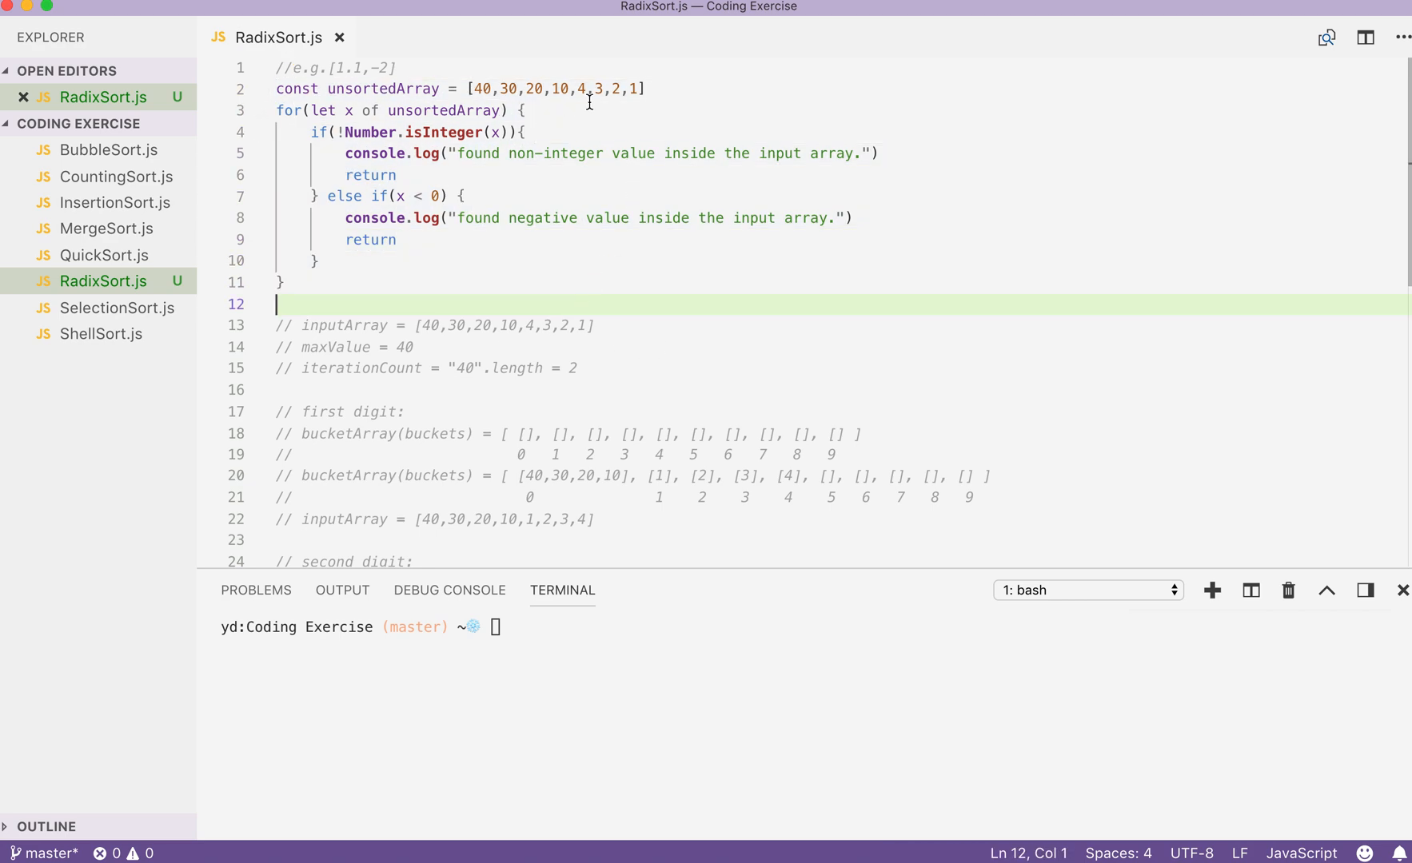
mouse_move(666, 94)
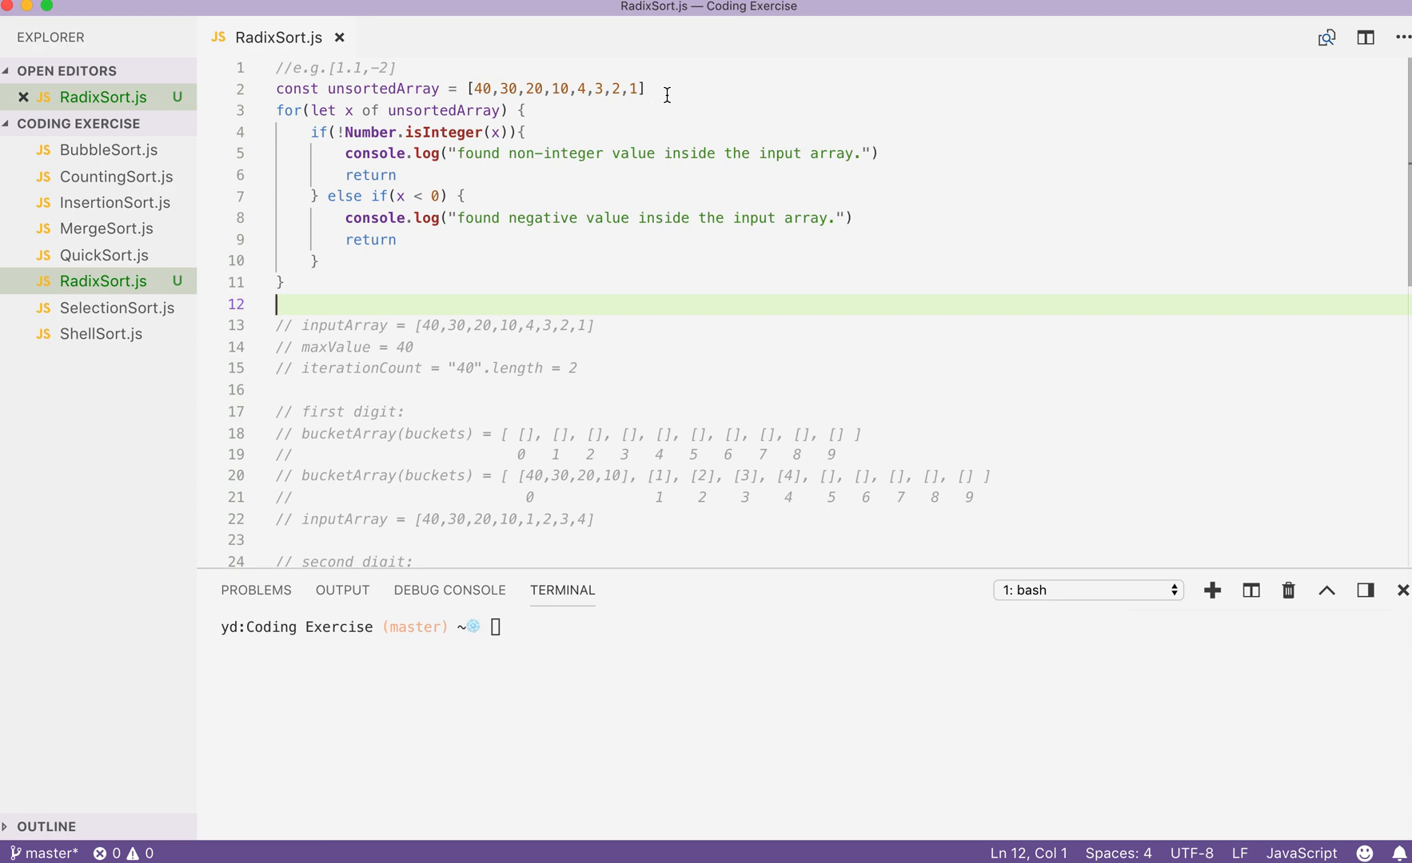
mouse_move(568, 193)
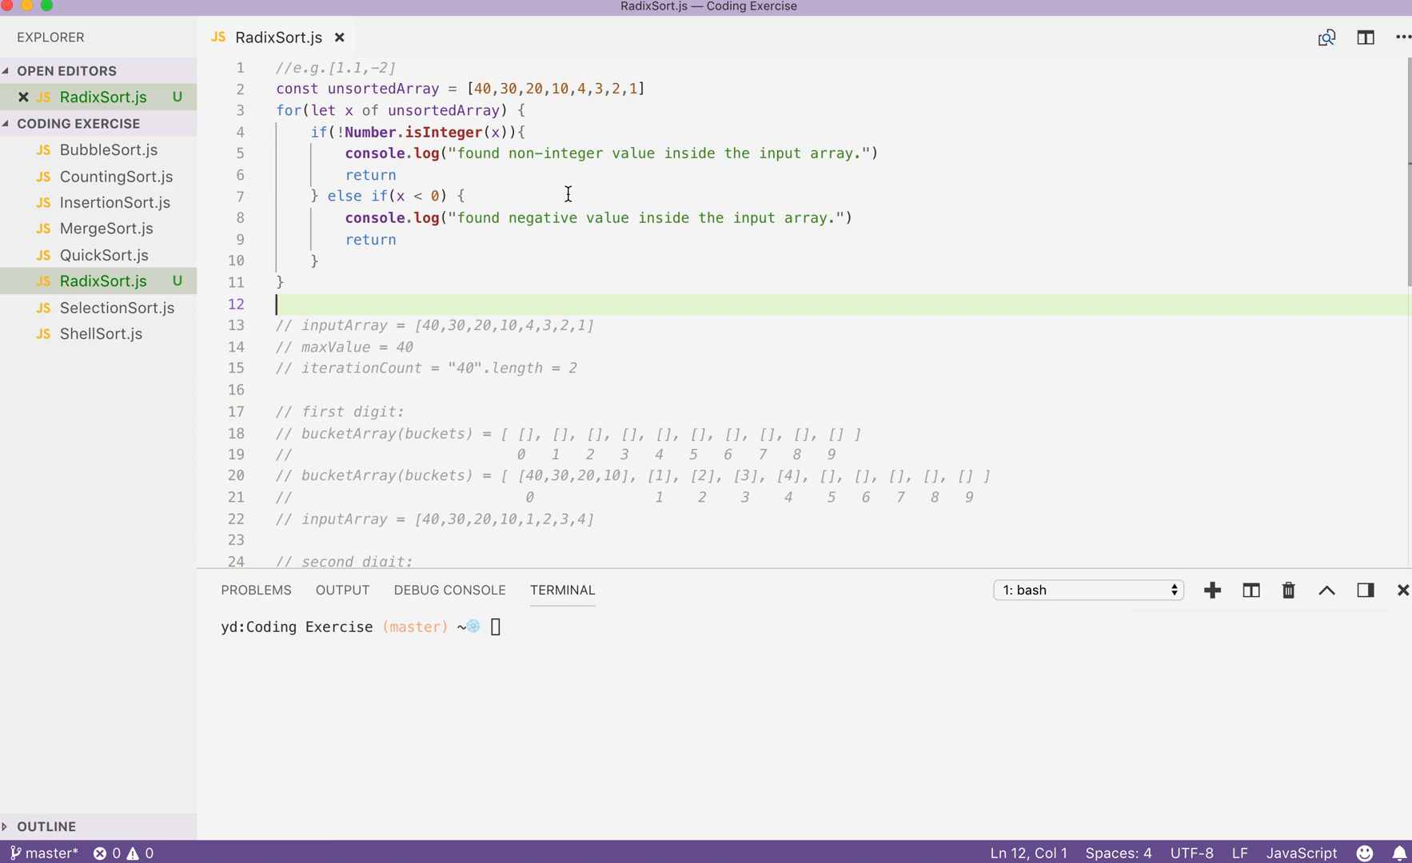
mouse_move(420, 241)
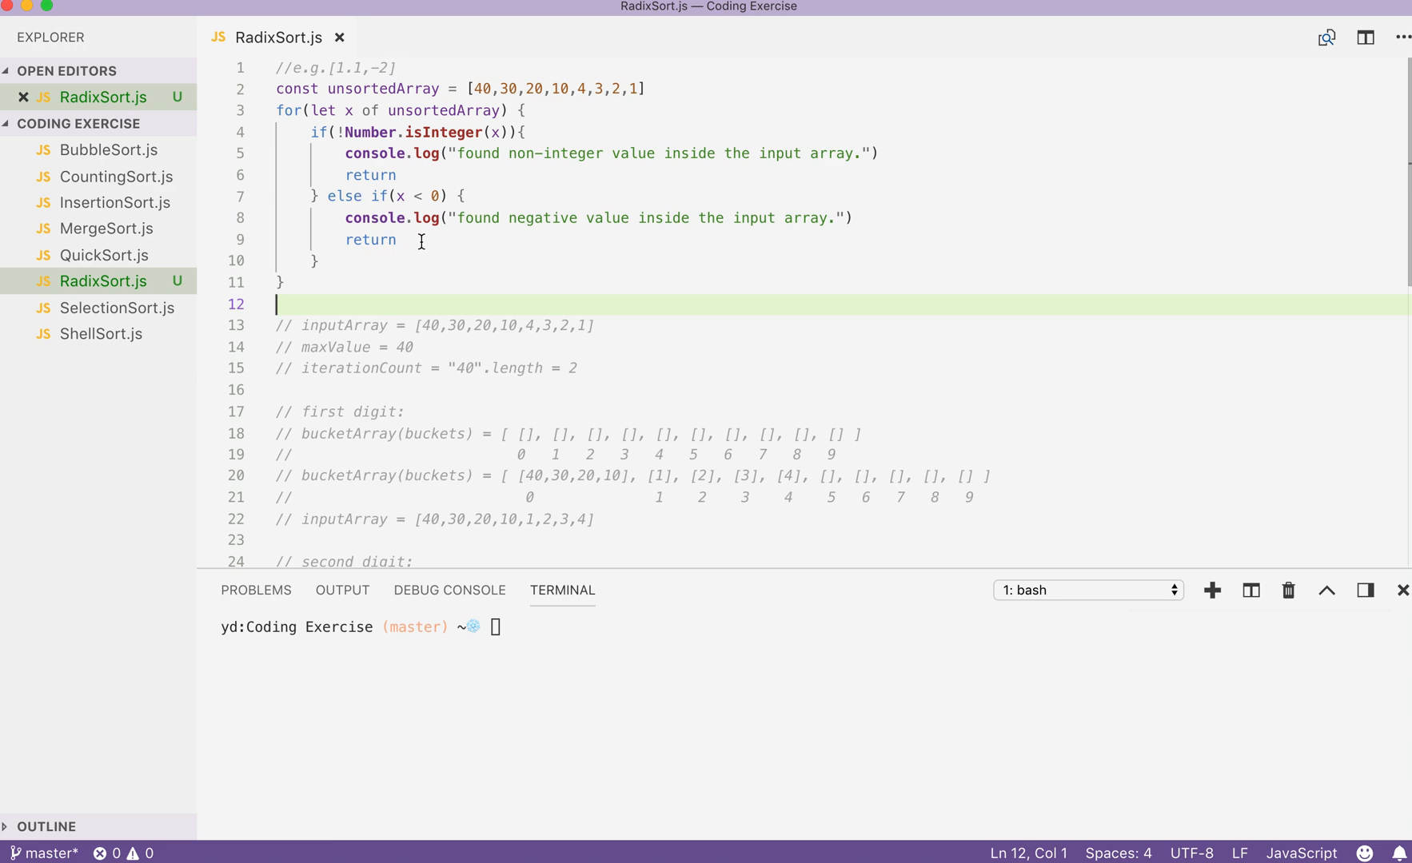
mouse_move(508, 221)
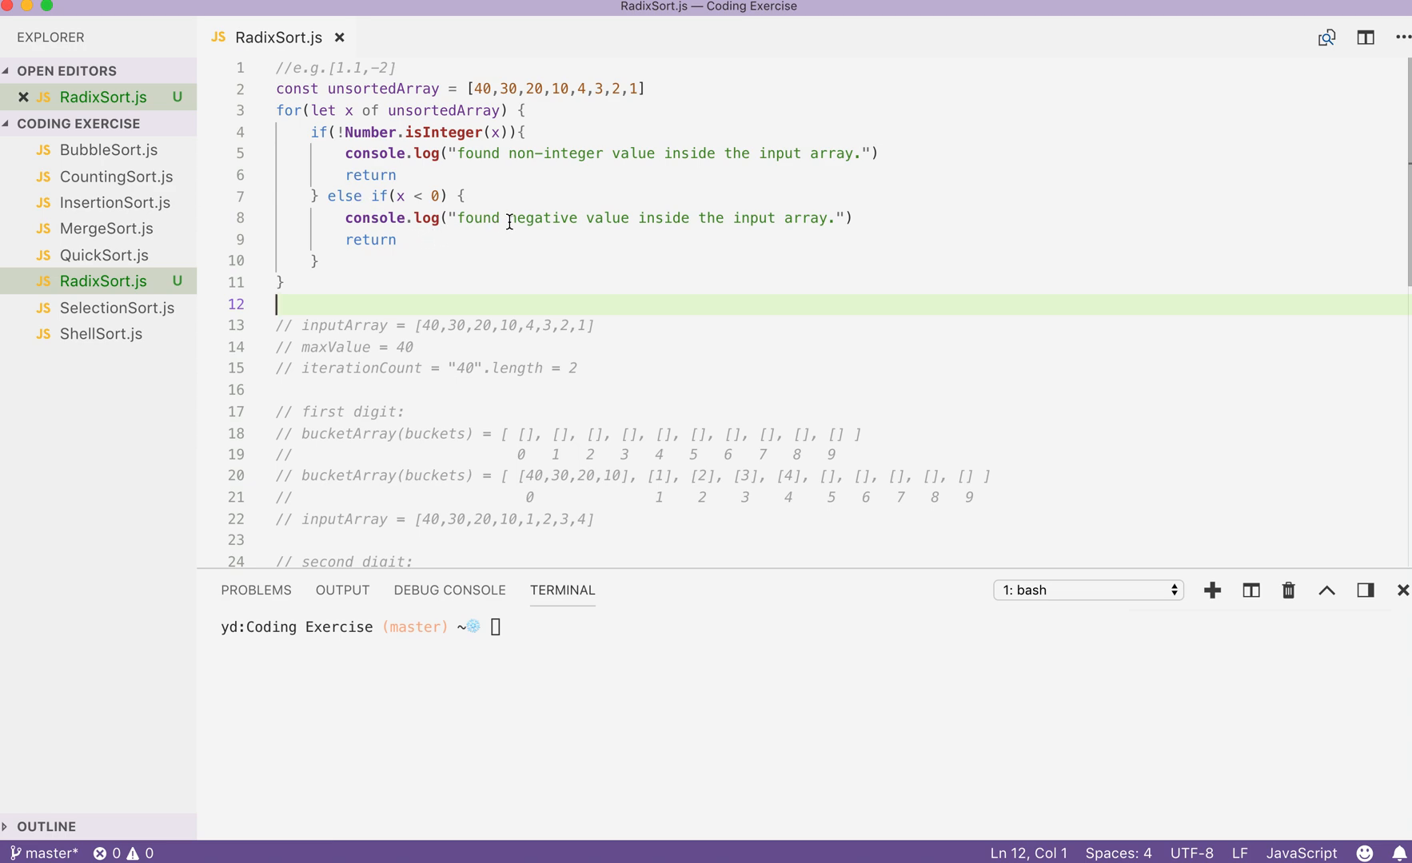
Step: Walk through the maxValue = 40 and iterationCount comments, highlighting each value in turn
scroll("down", 3)
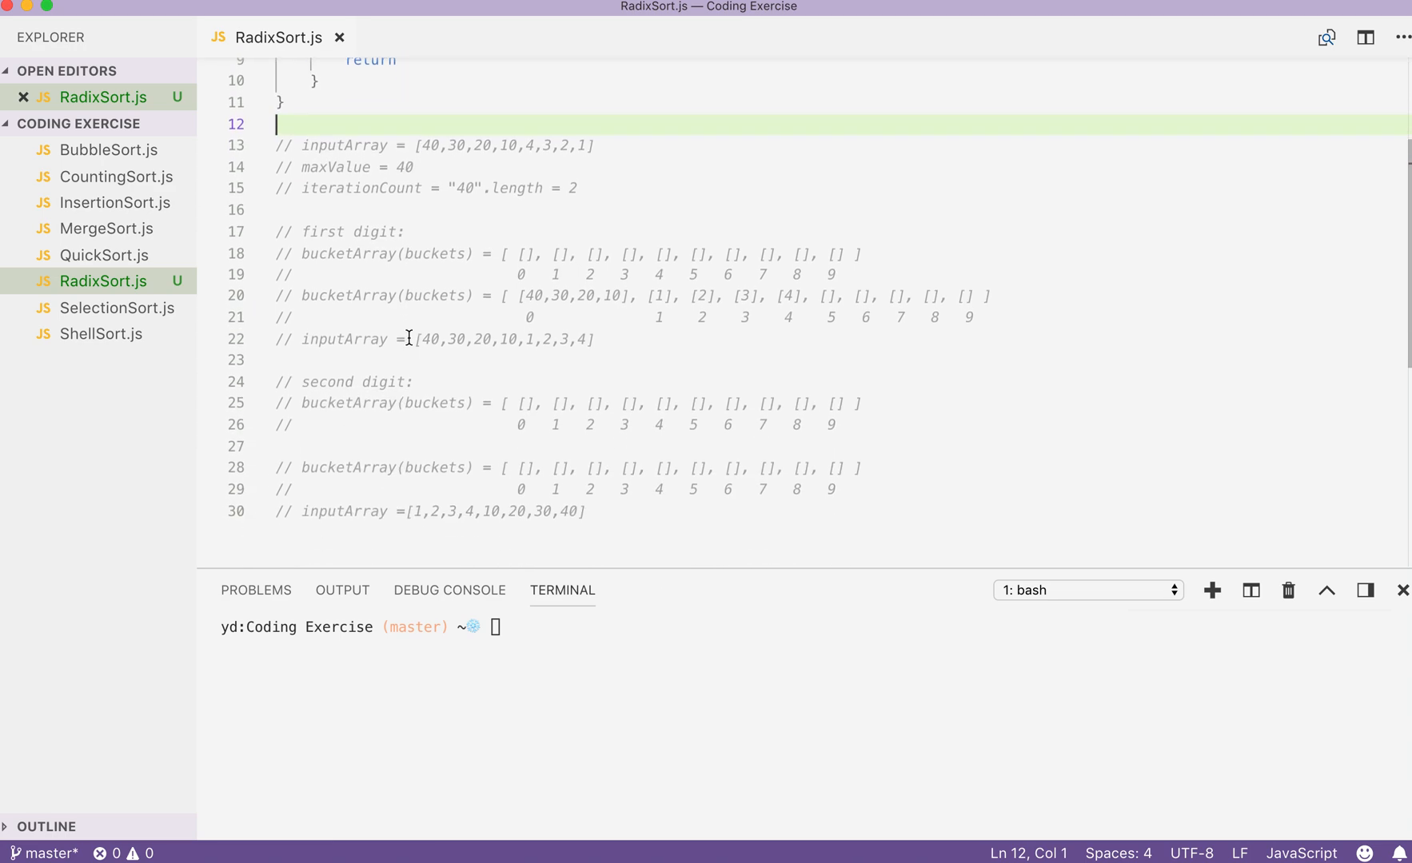
double_click(358, 181)
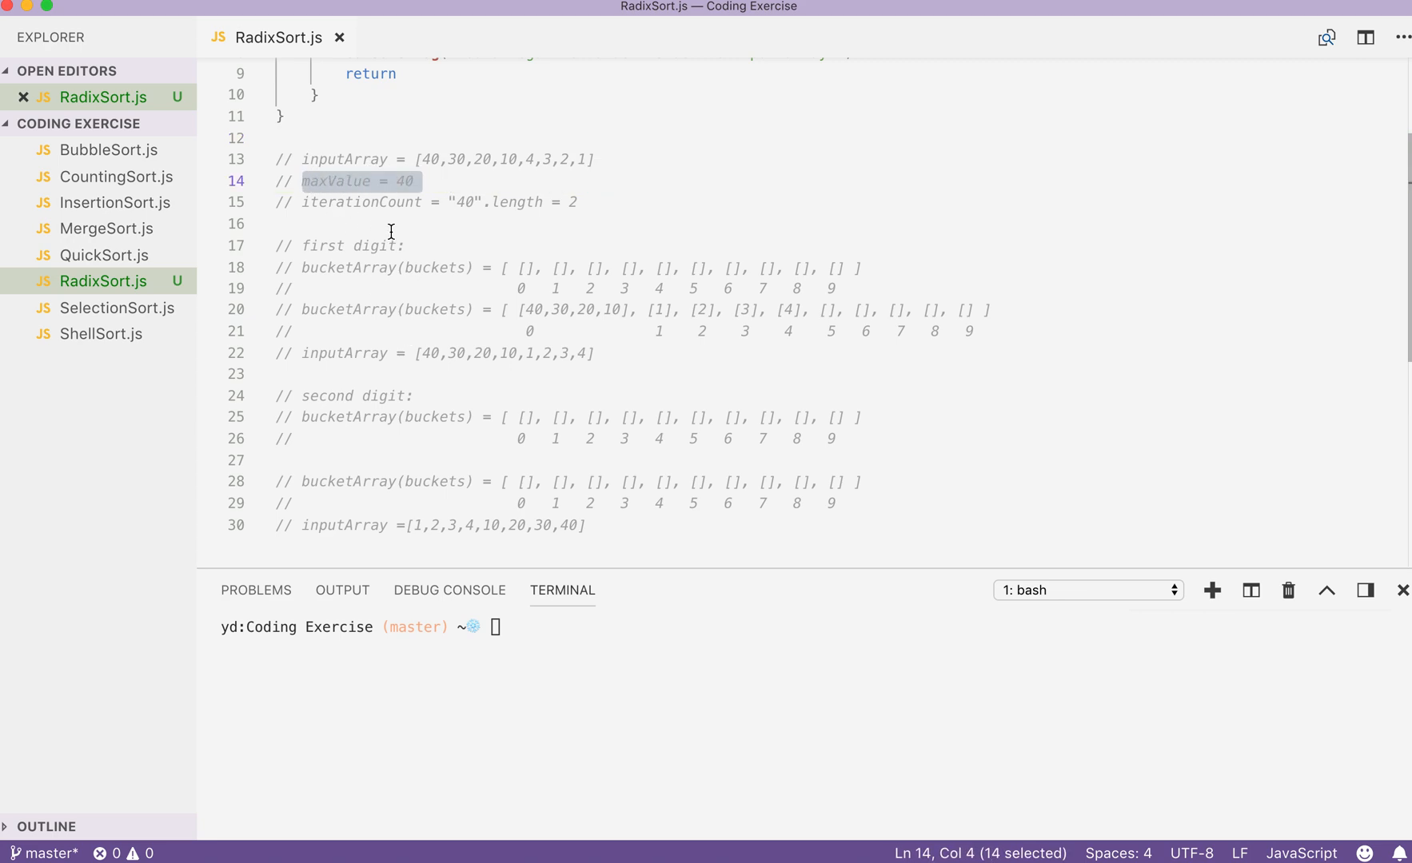
left_click(384, 181)
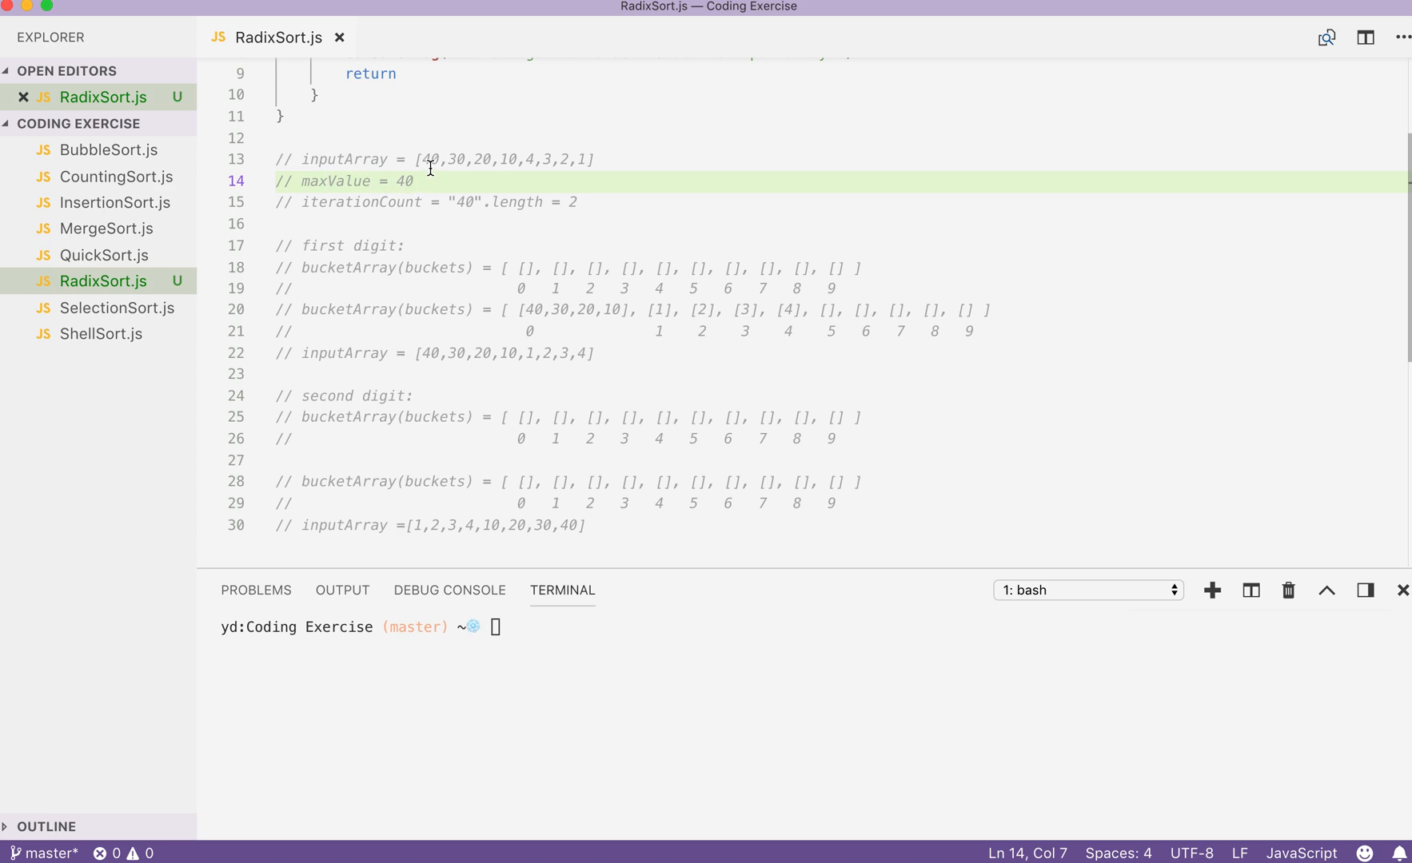
double_click(430, 159)
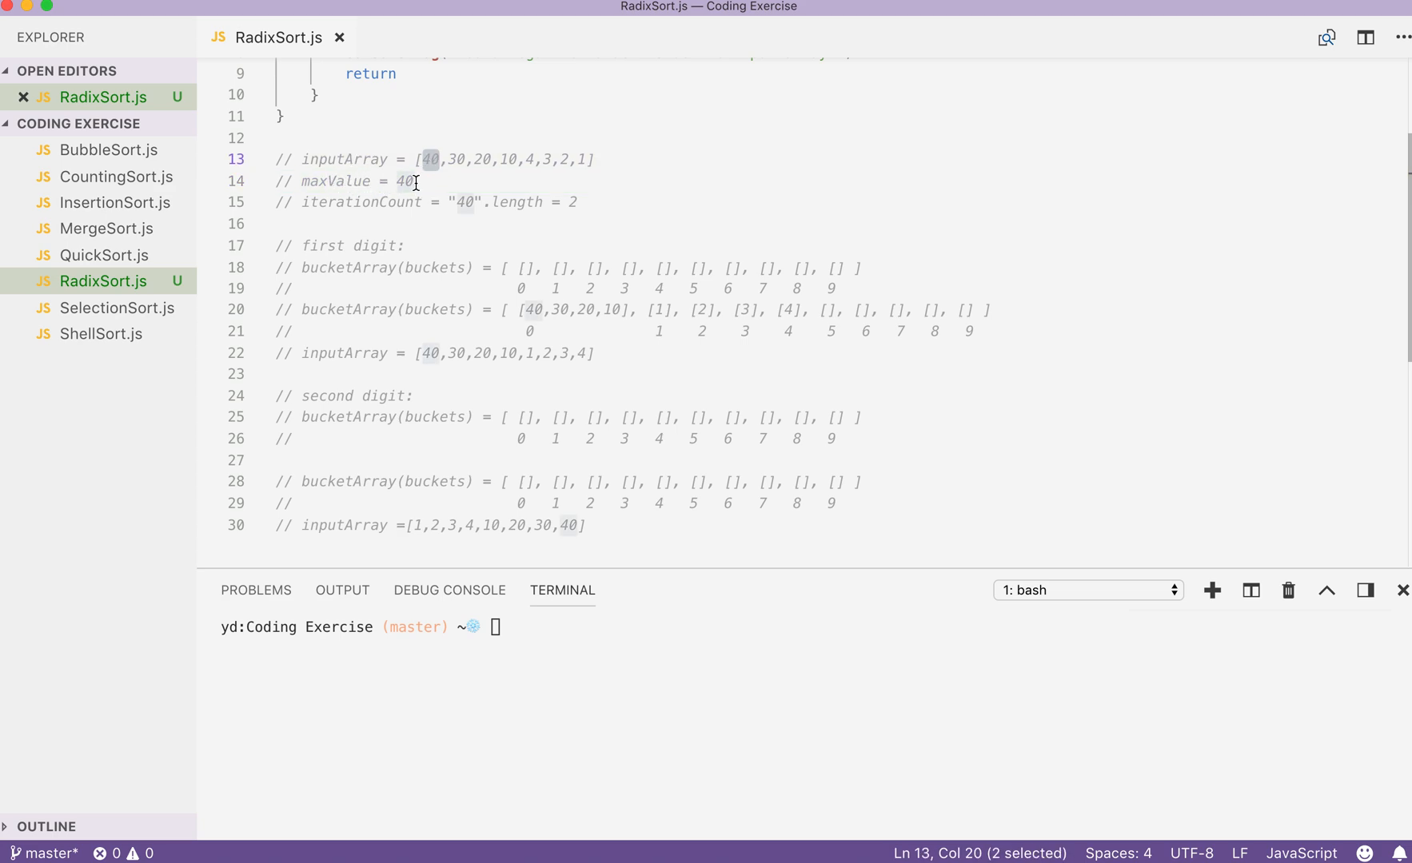
double_click(334, 181)
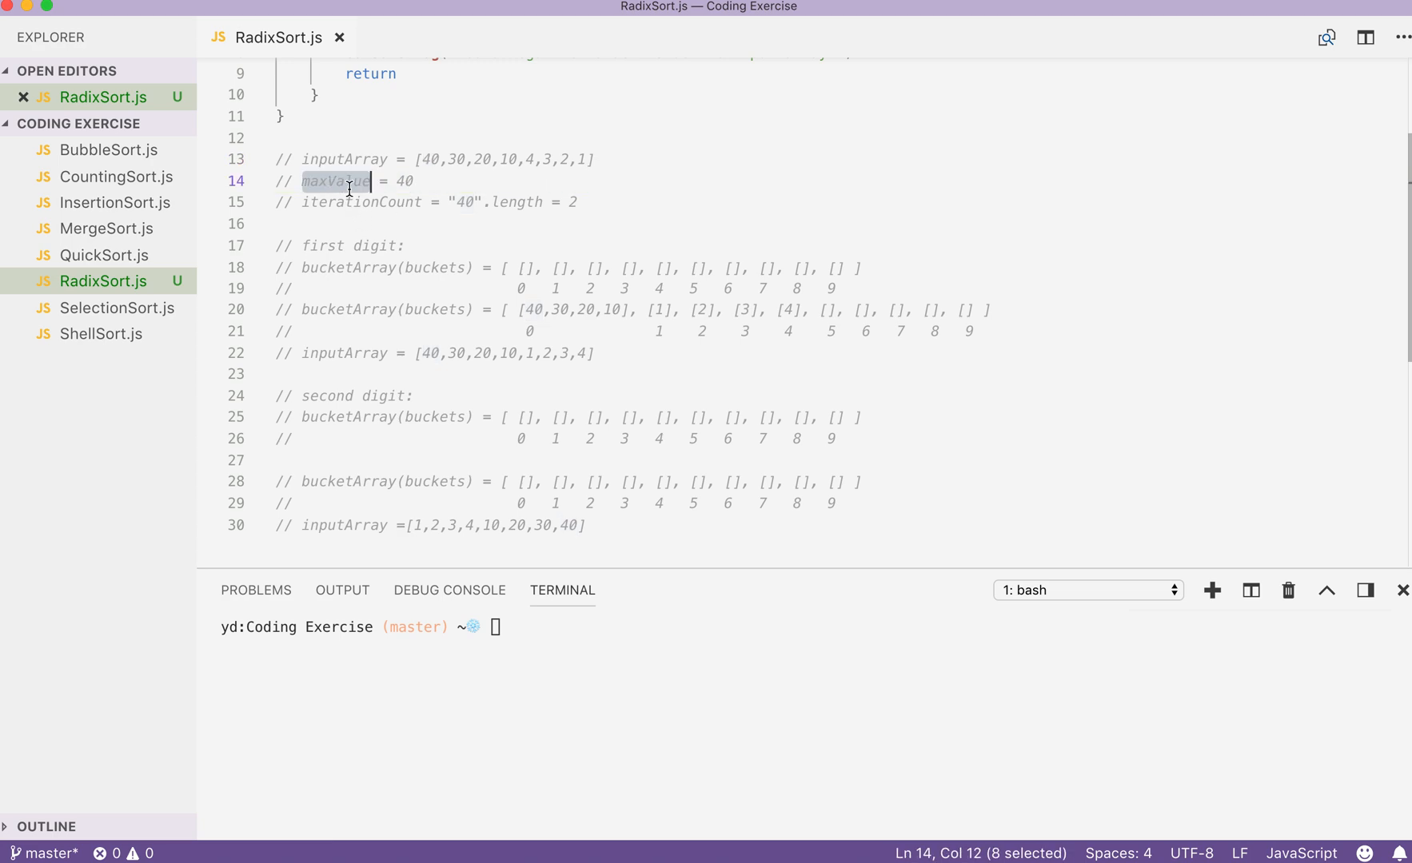
mouse_move(374, 209)
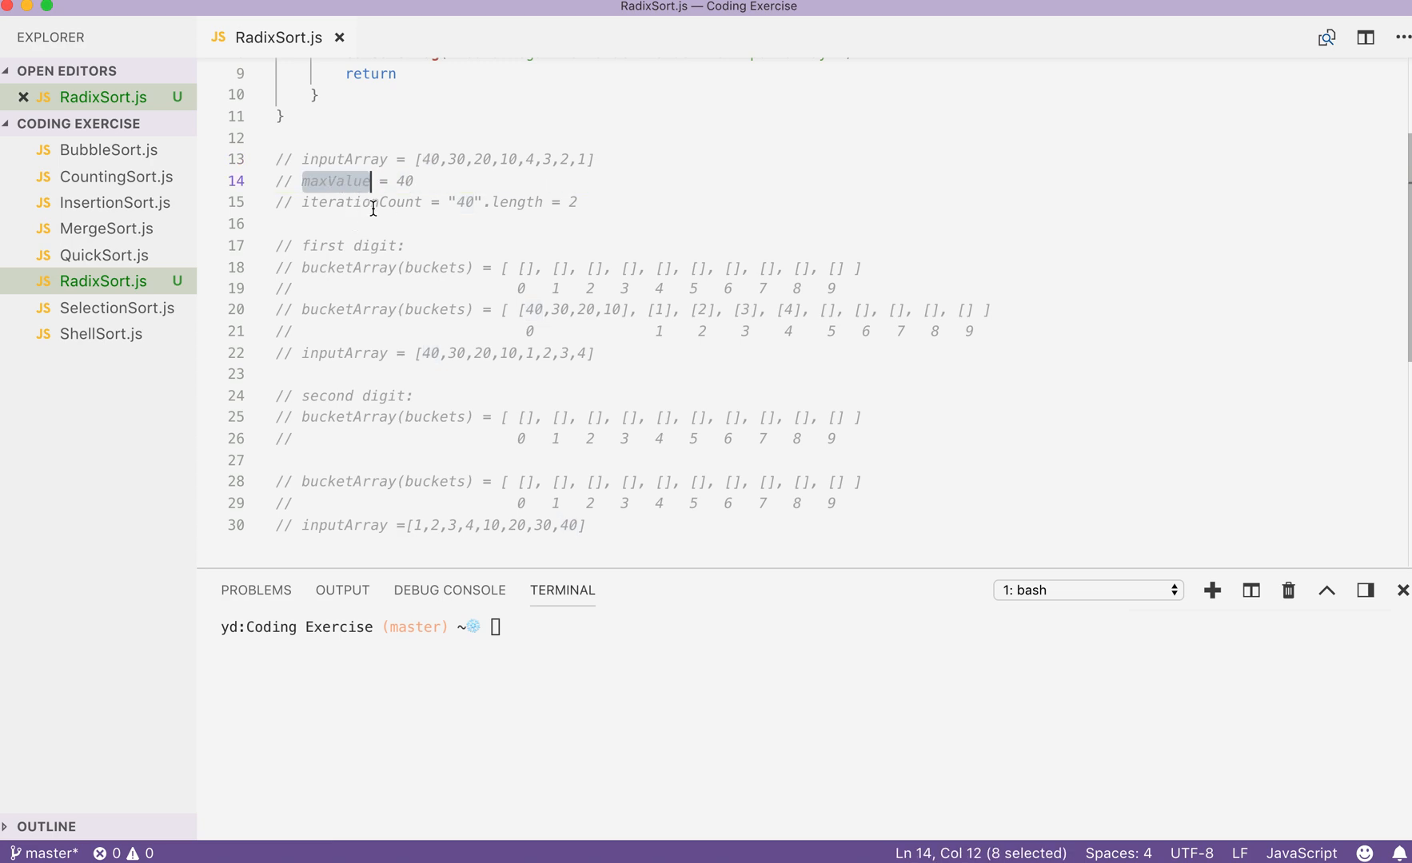
mouse_move(391, 181)
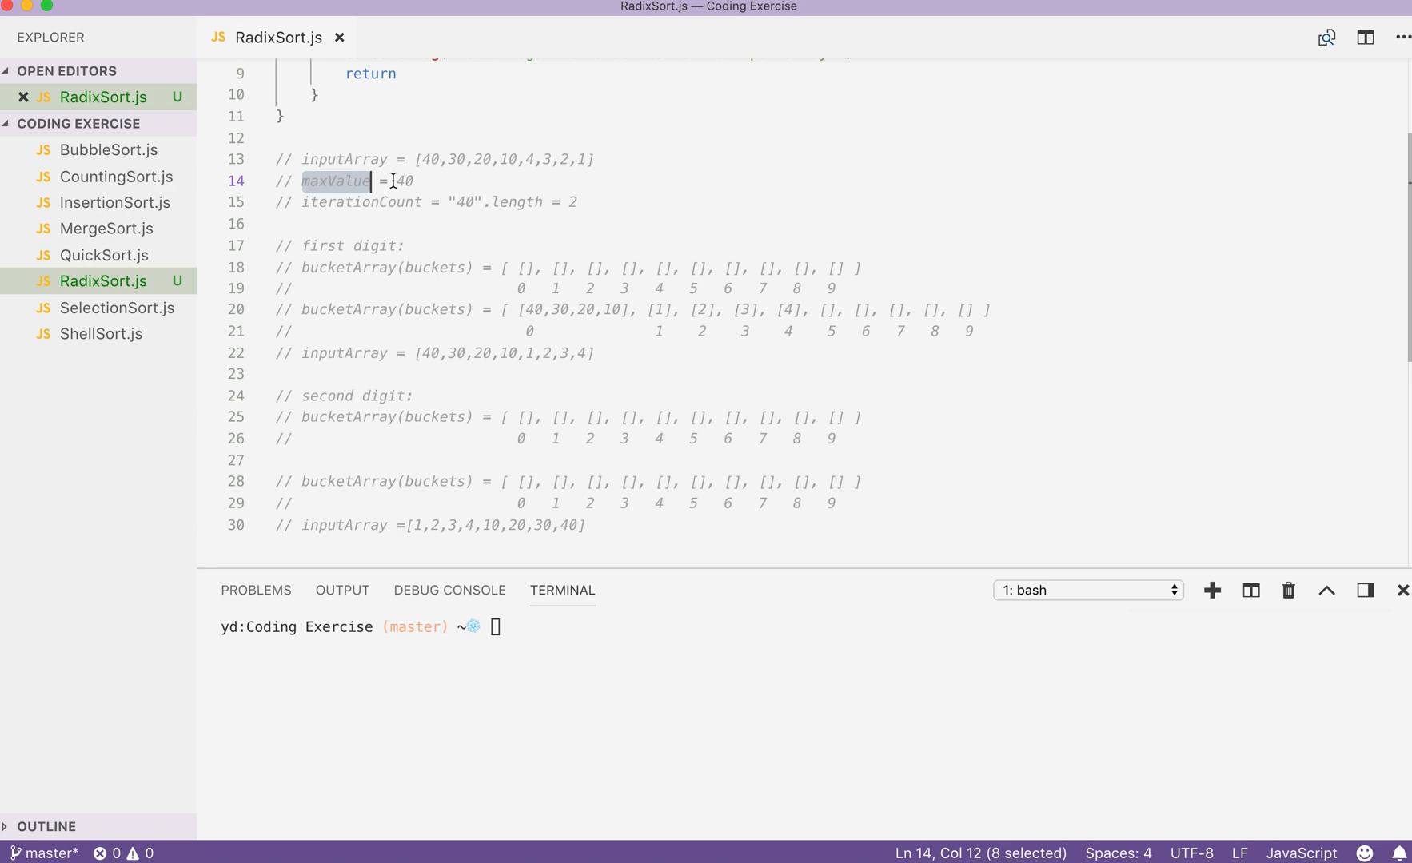
mouse_move(513, 202)
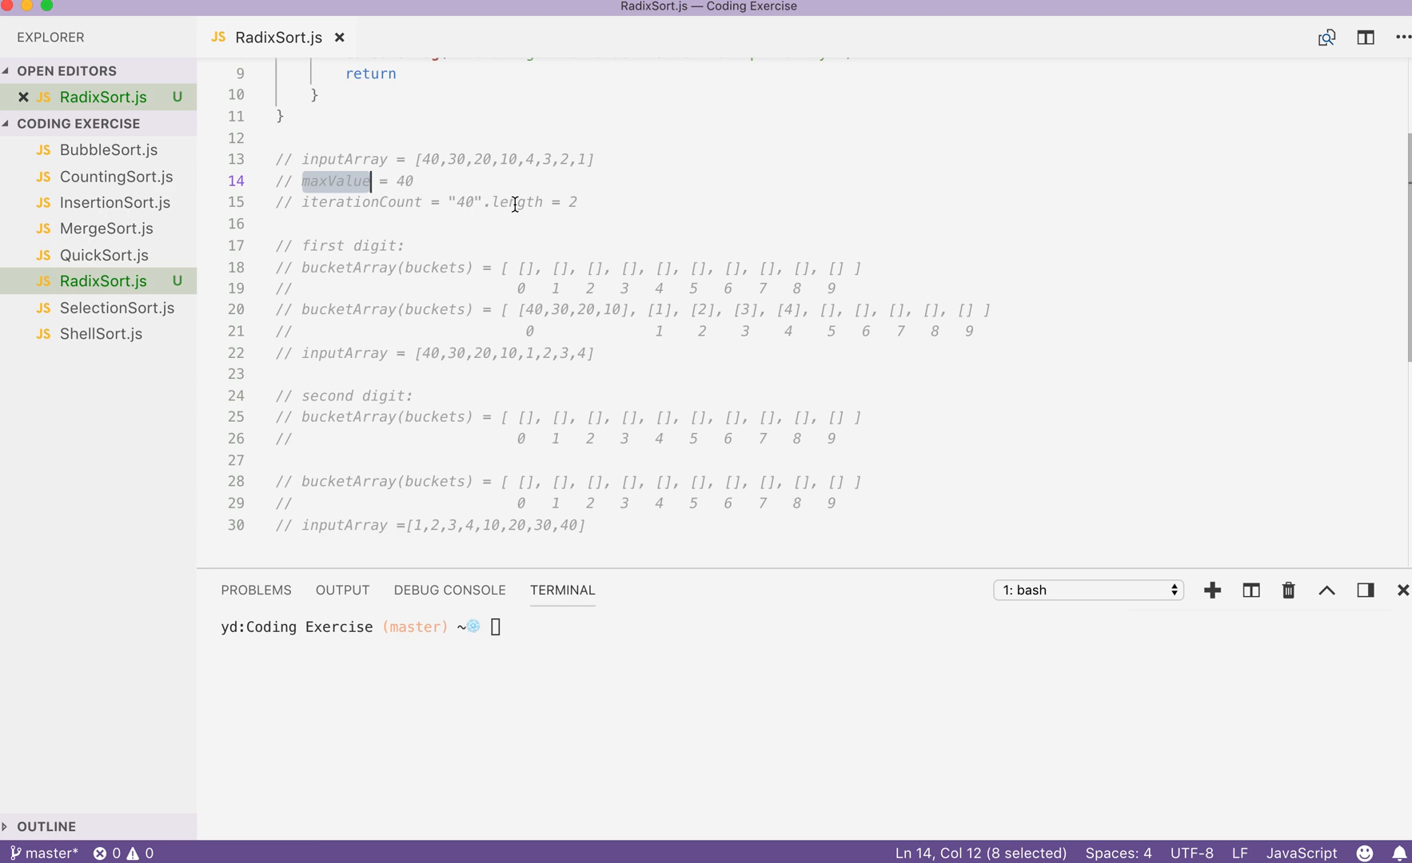
left_click(570, 201)
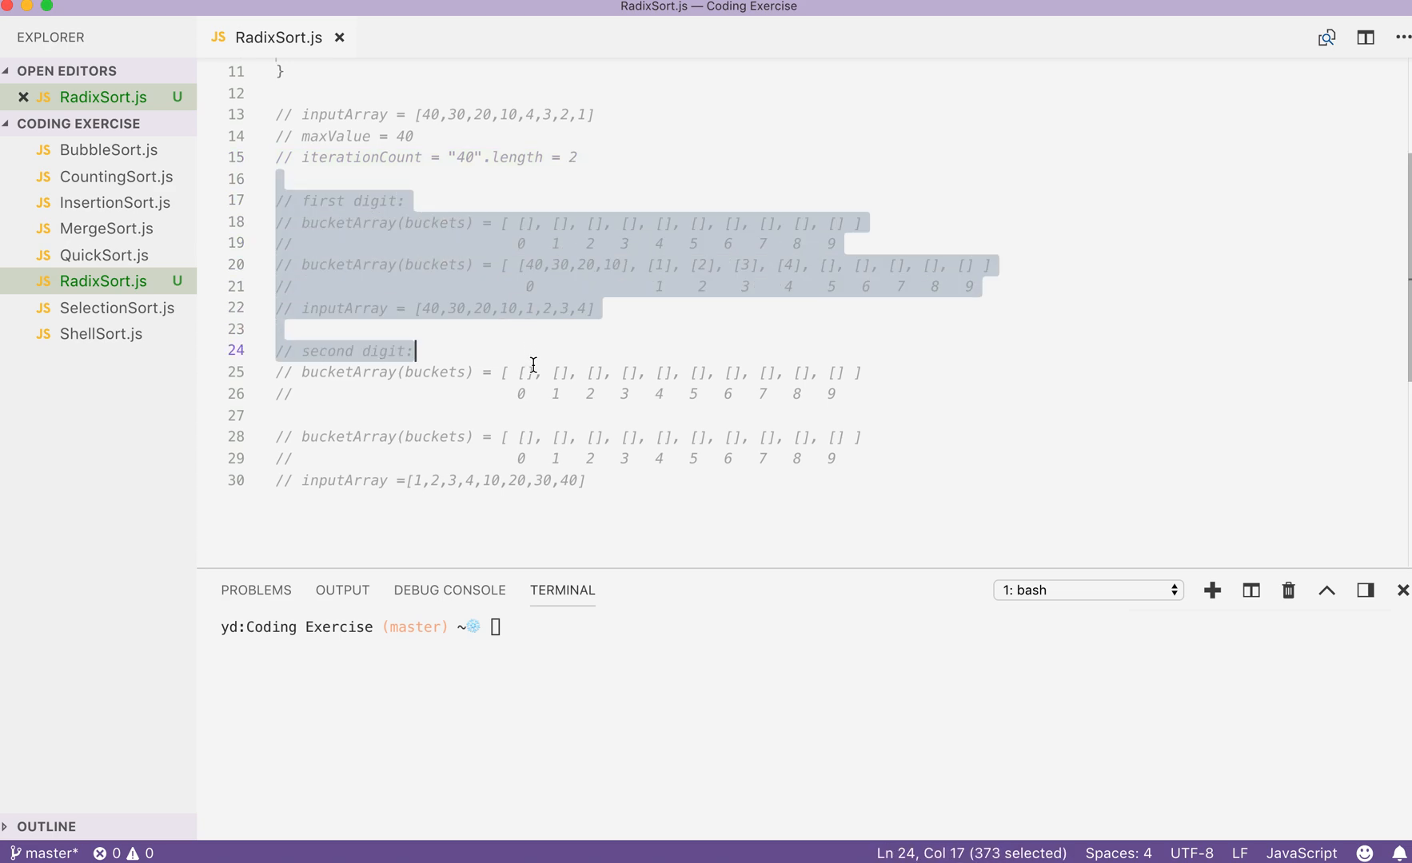
double_click(362, 156)
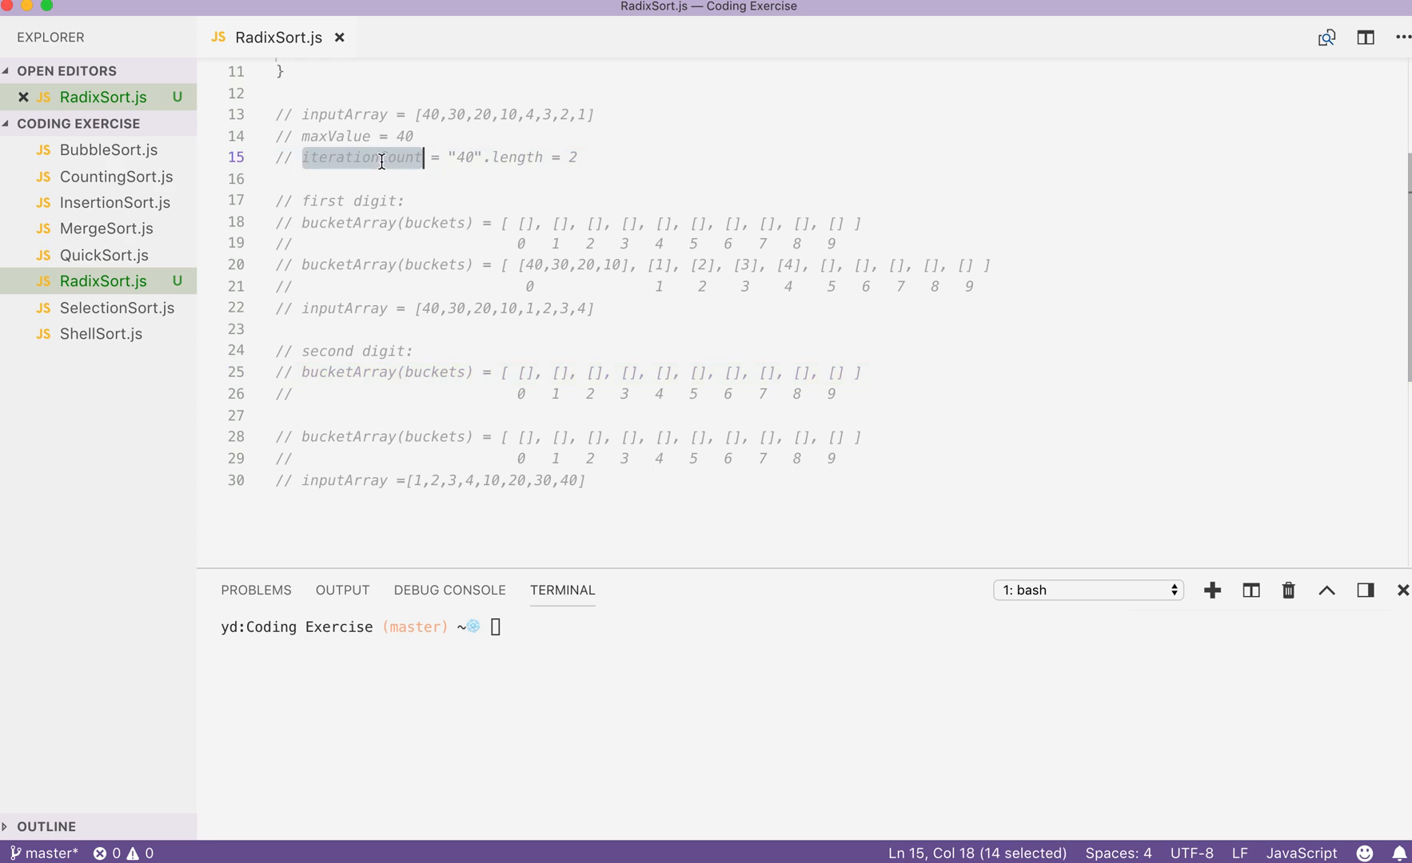
Step: Point out the ten empty buckets and the first value 40 in the input array
left_click(484, 308)
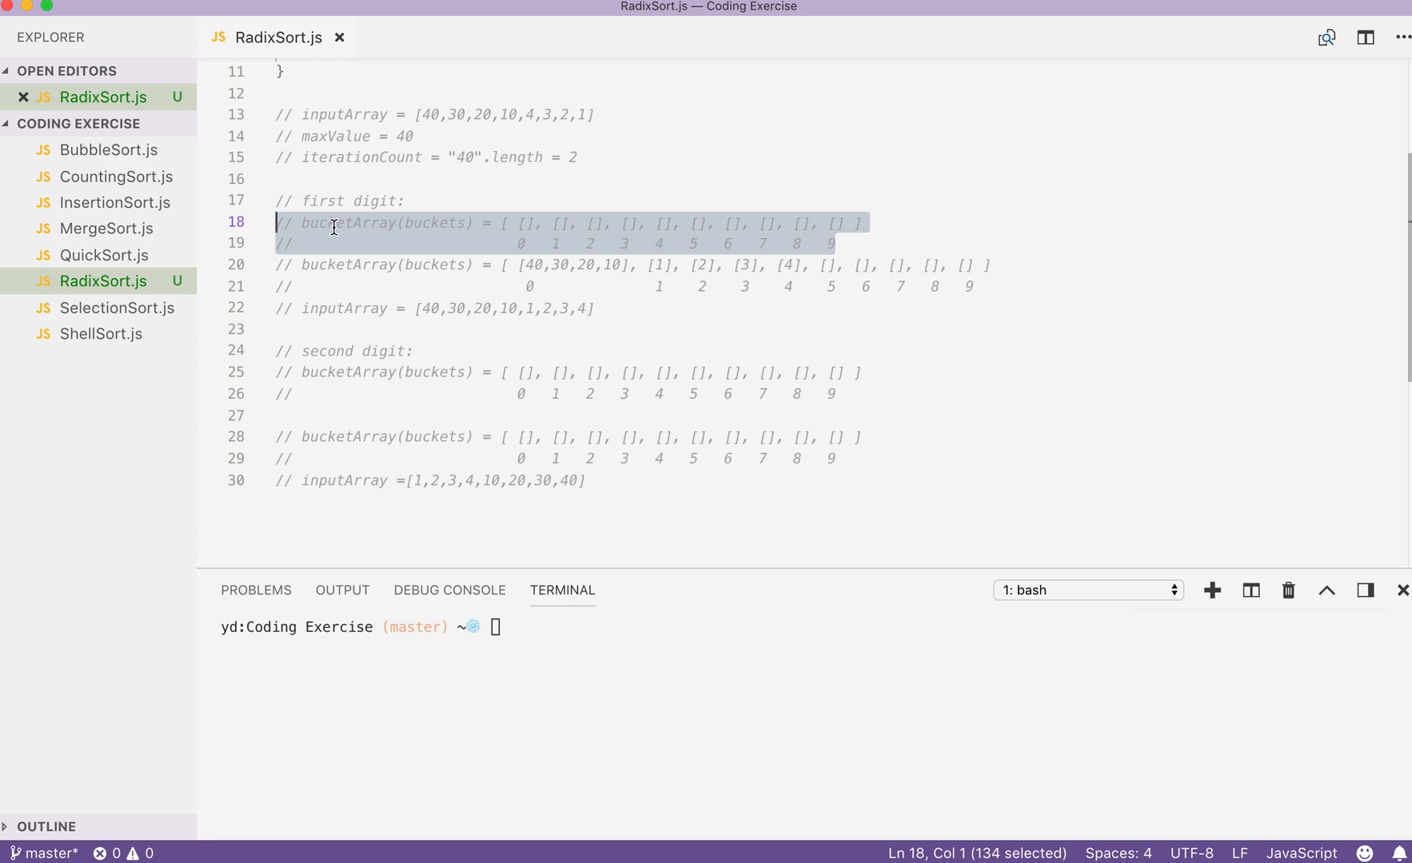
left_click(509, 223)
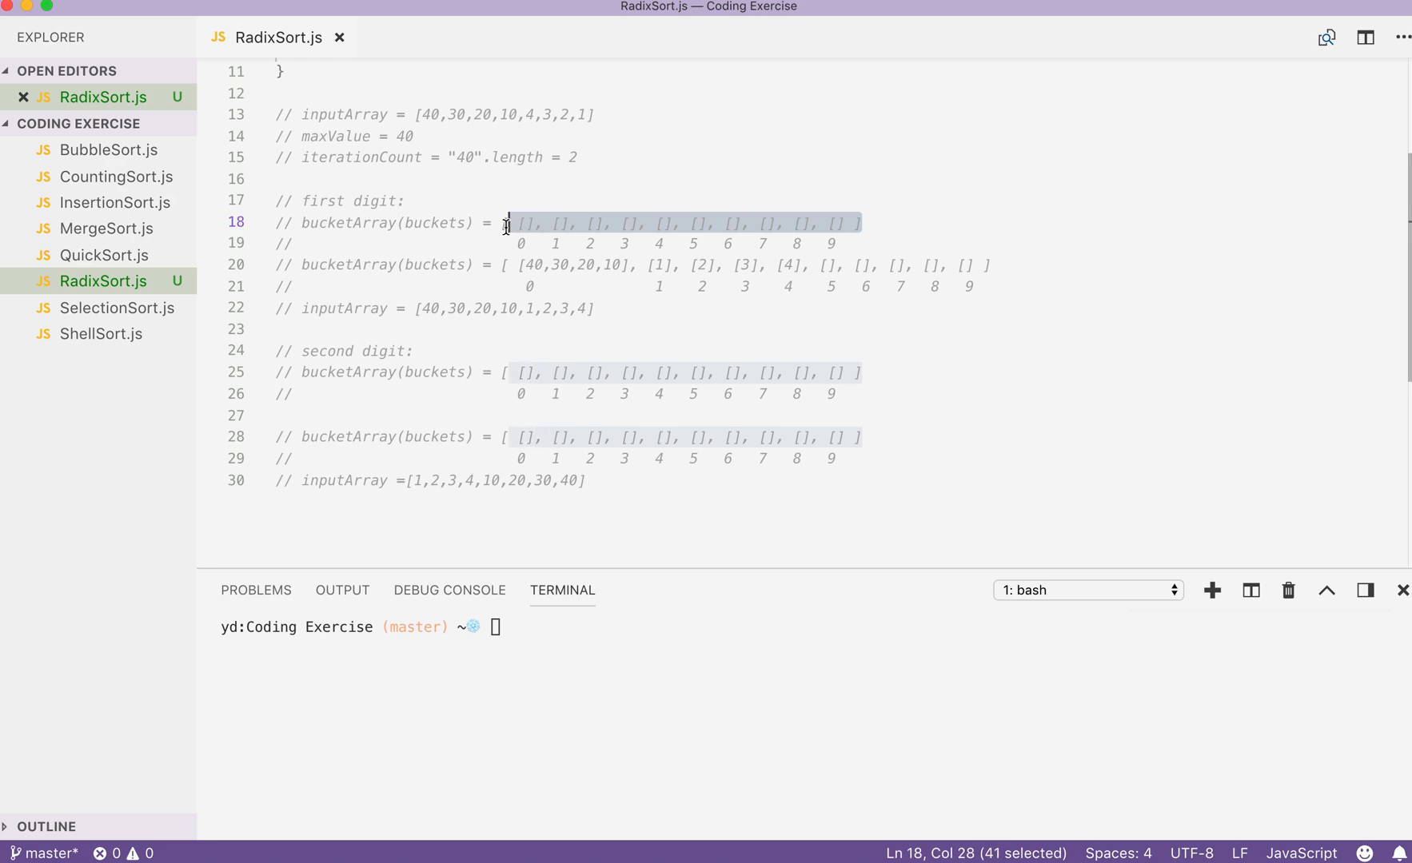
left_click(522, 243)
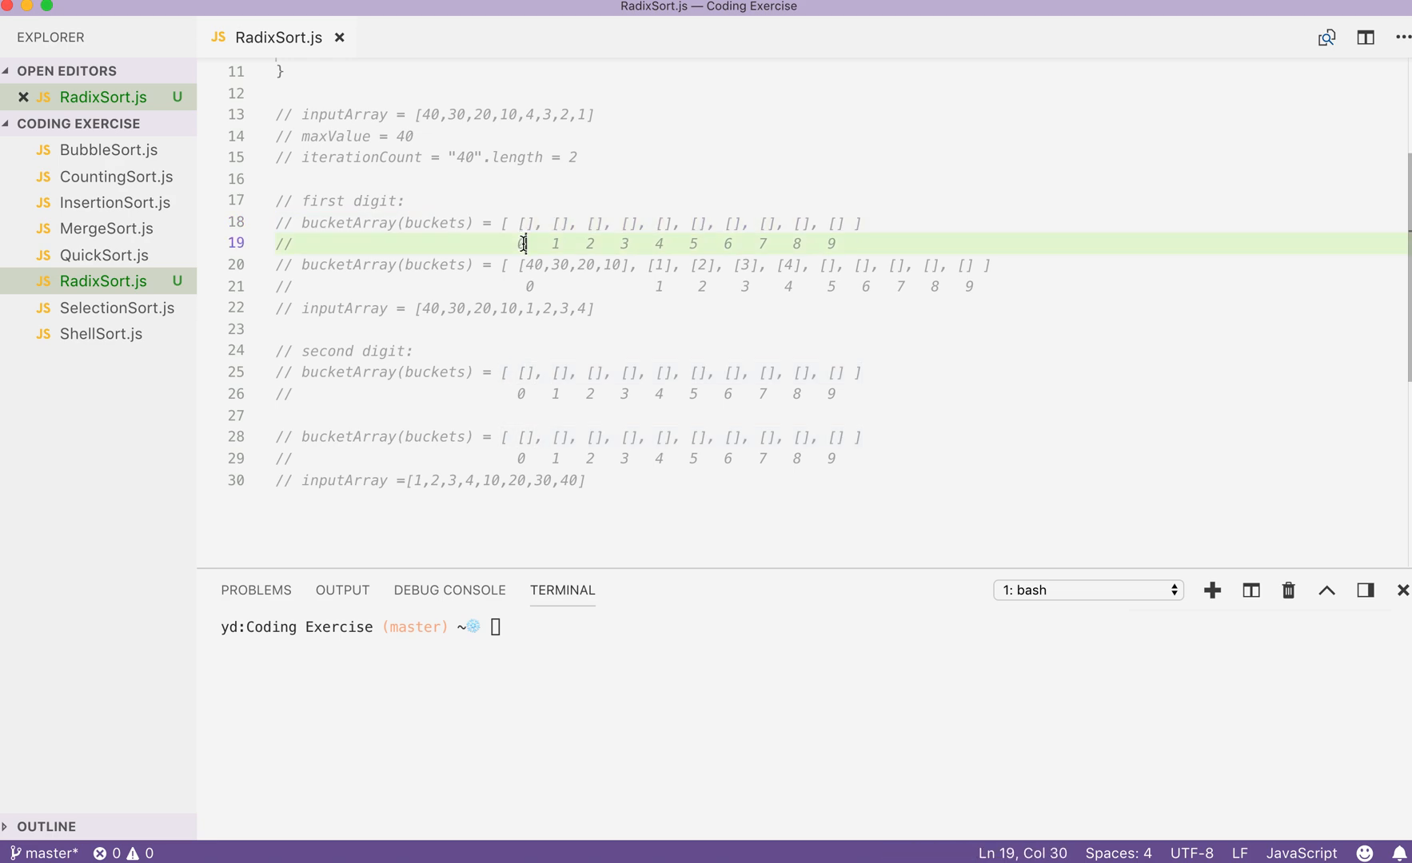
mouse_move(525, 223)
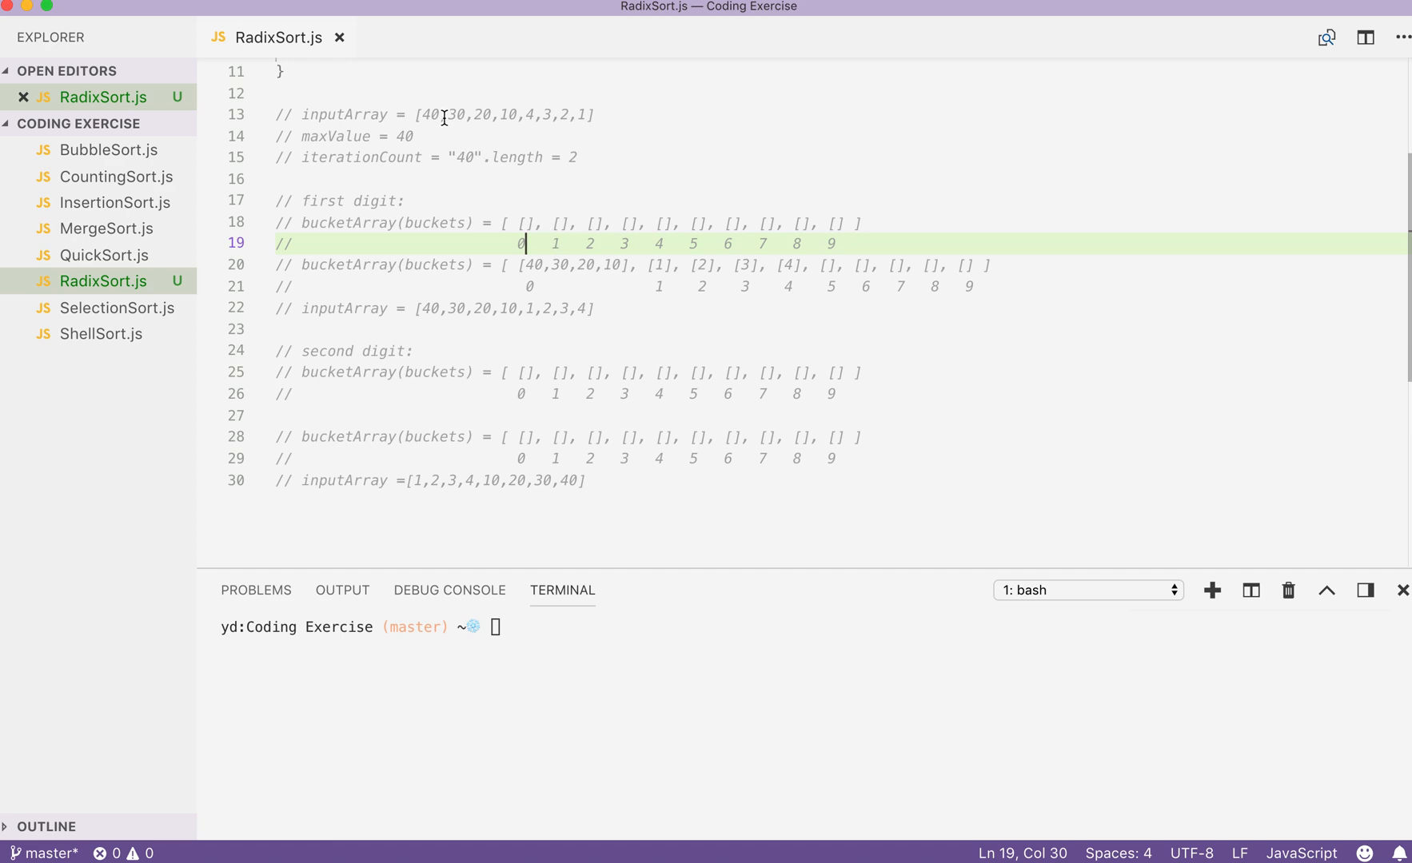
mouse_move(538, 227)
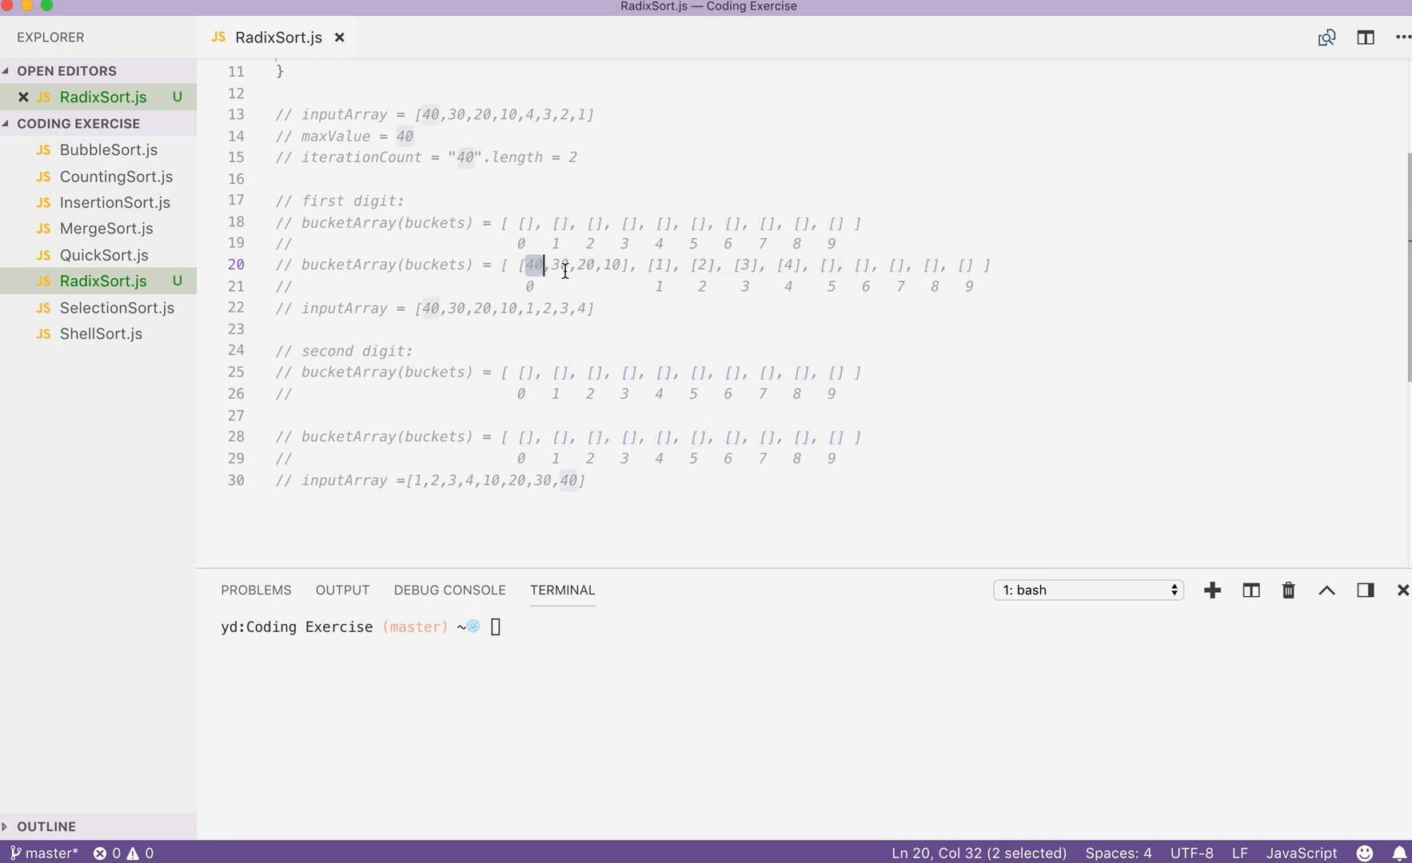
mouse_move(632, 278)
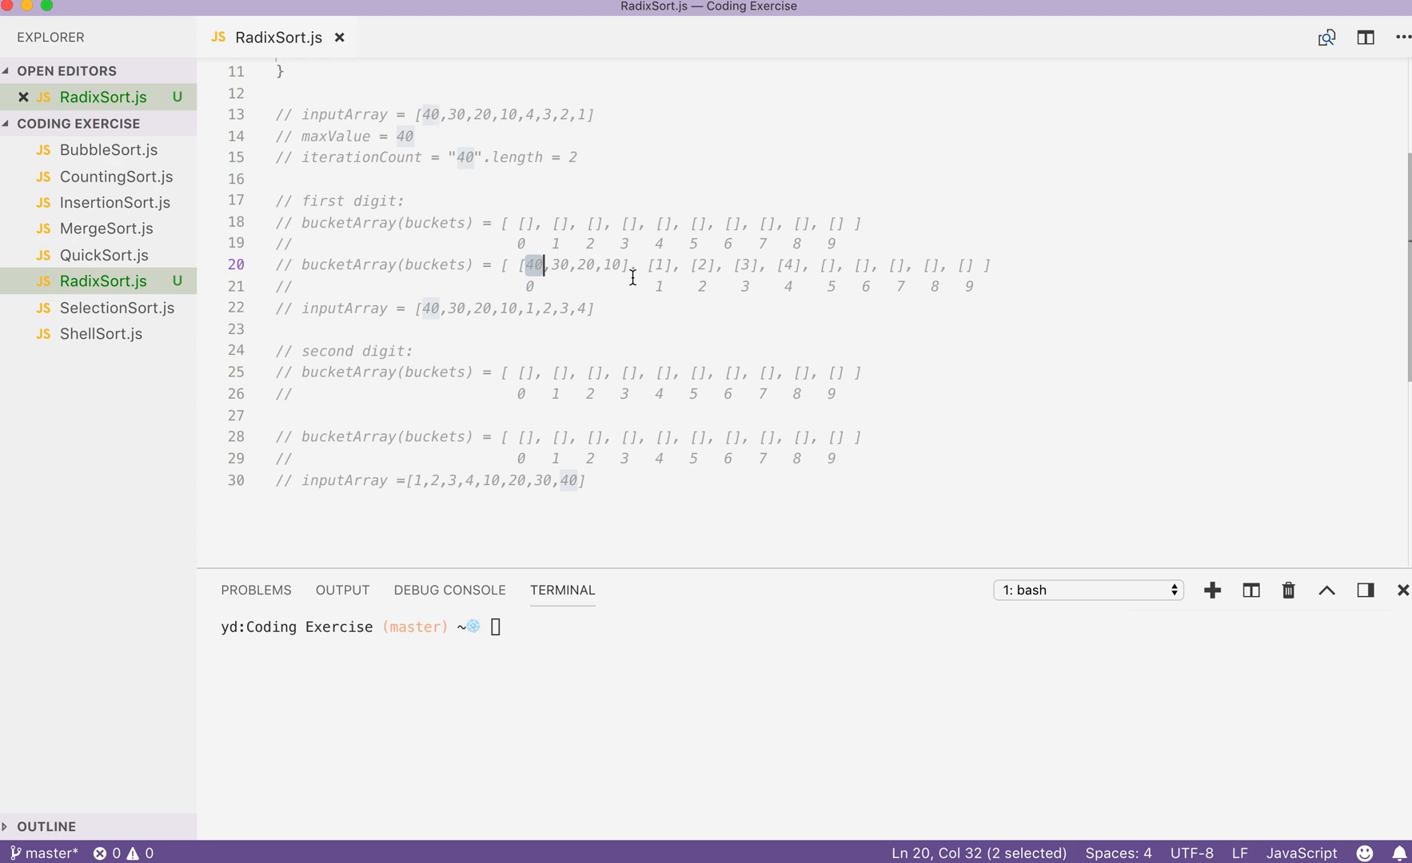
left_click(439, 244)
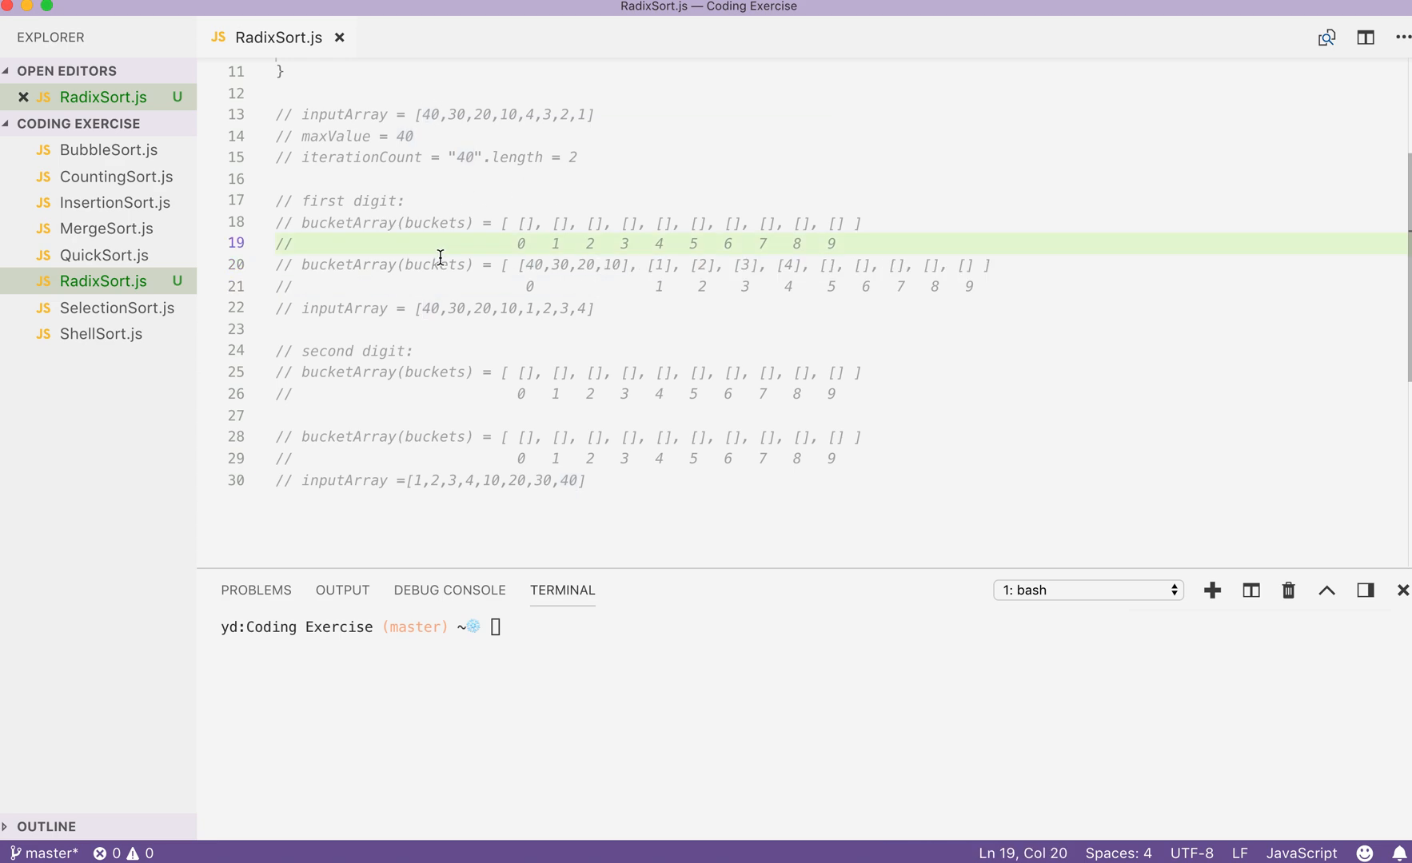
mouse_move(416, 113)
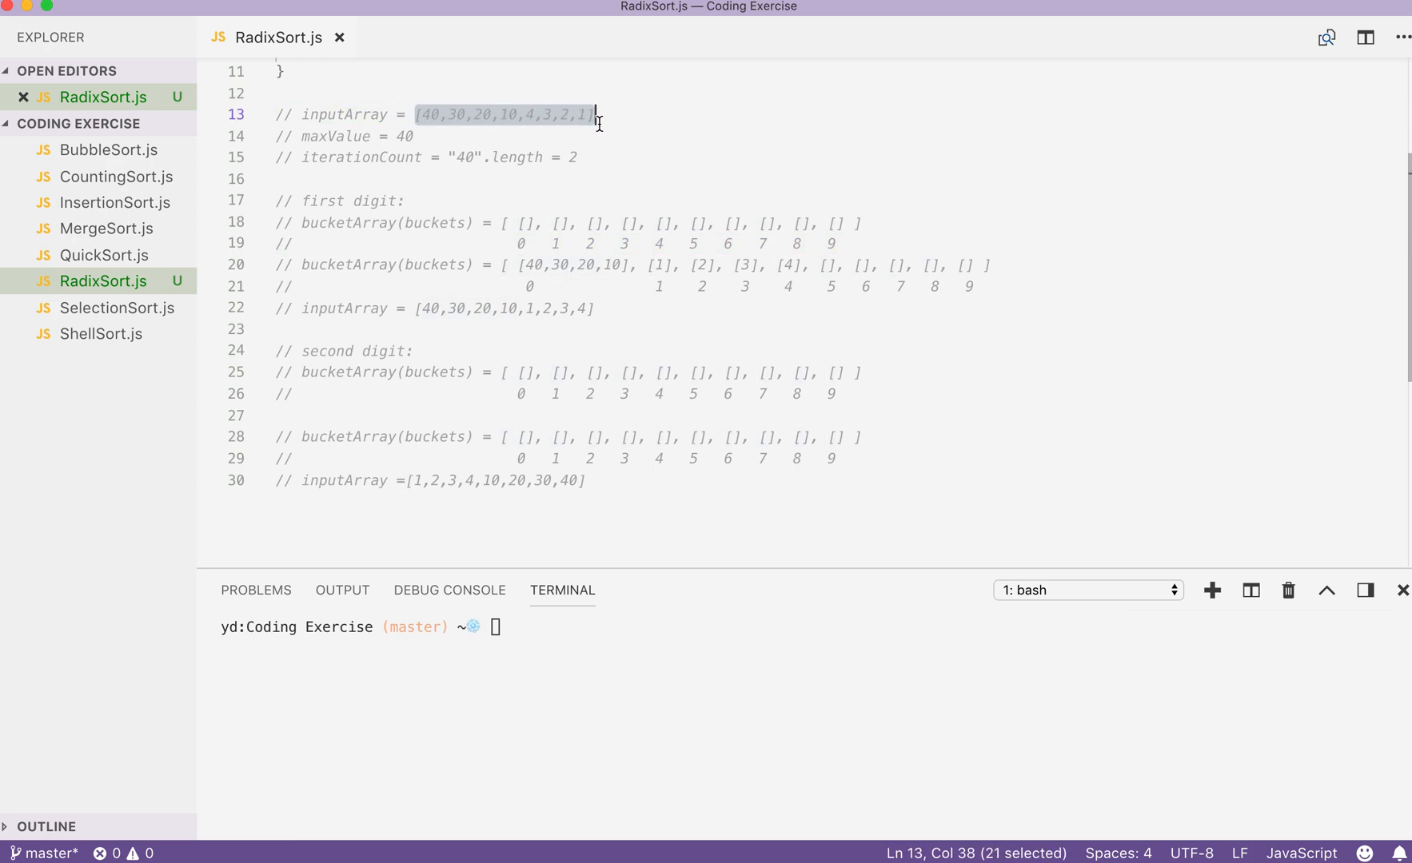
left_click(536, 223)
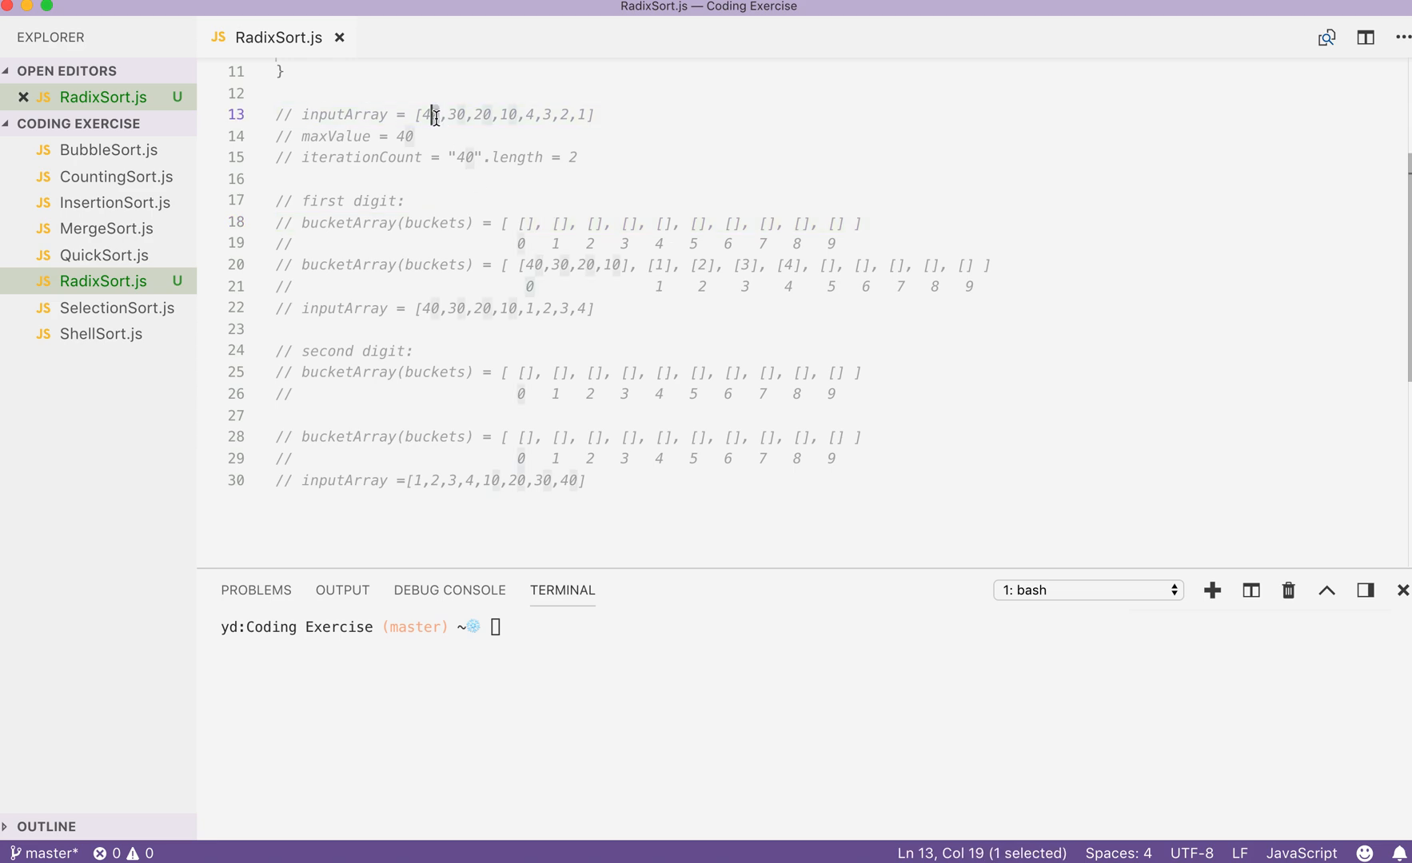
left_click(416, 136)
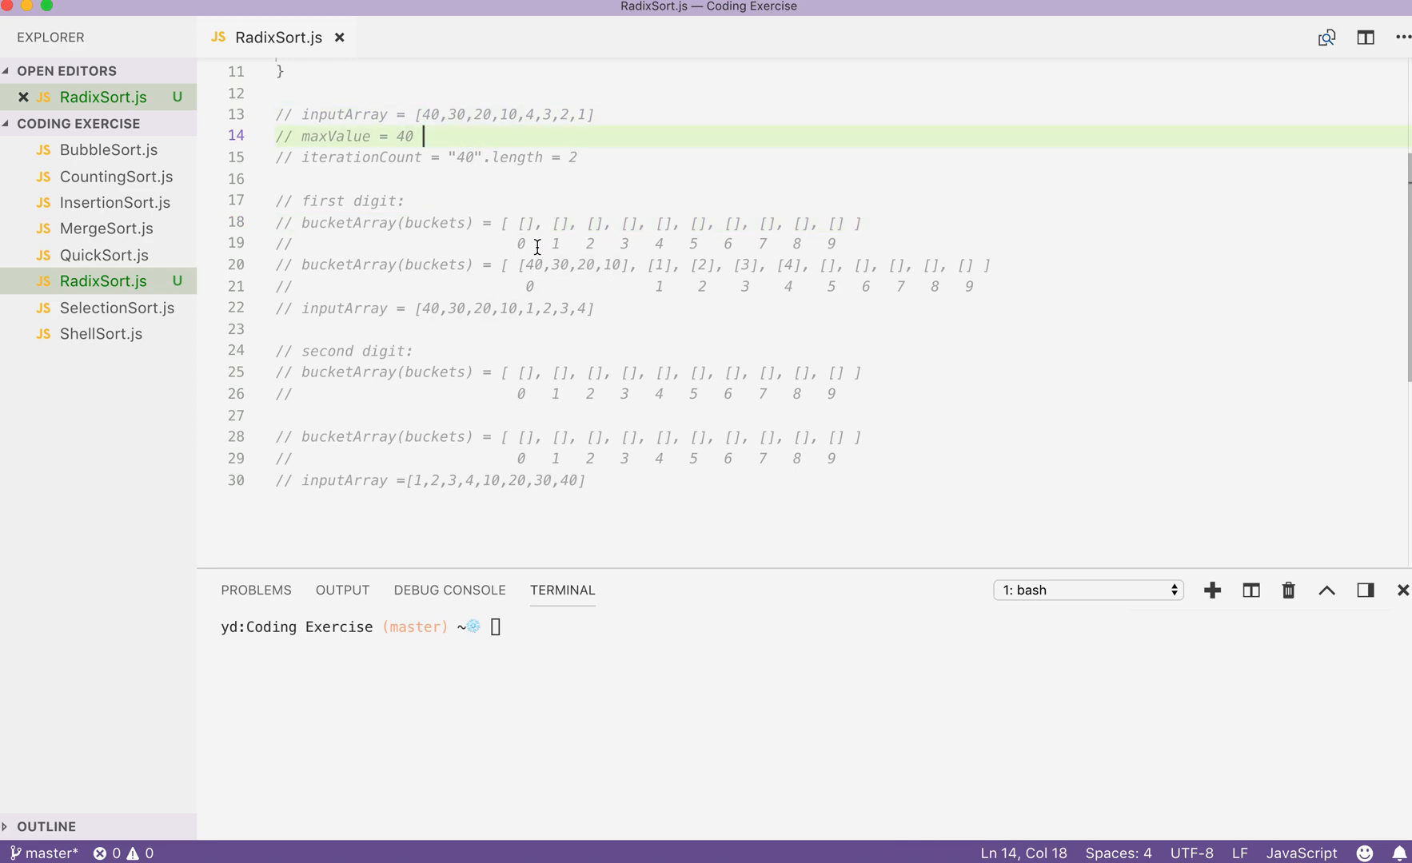
mouse_move(601, 306)
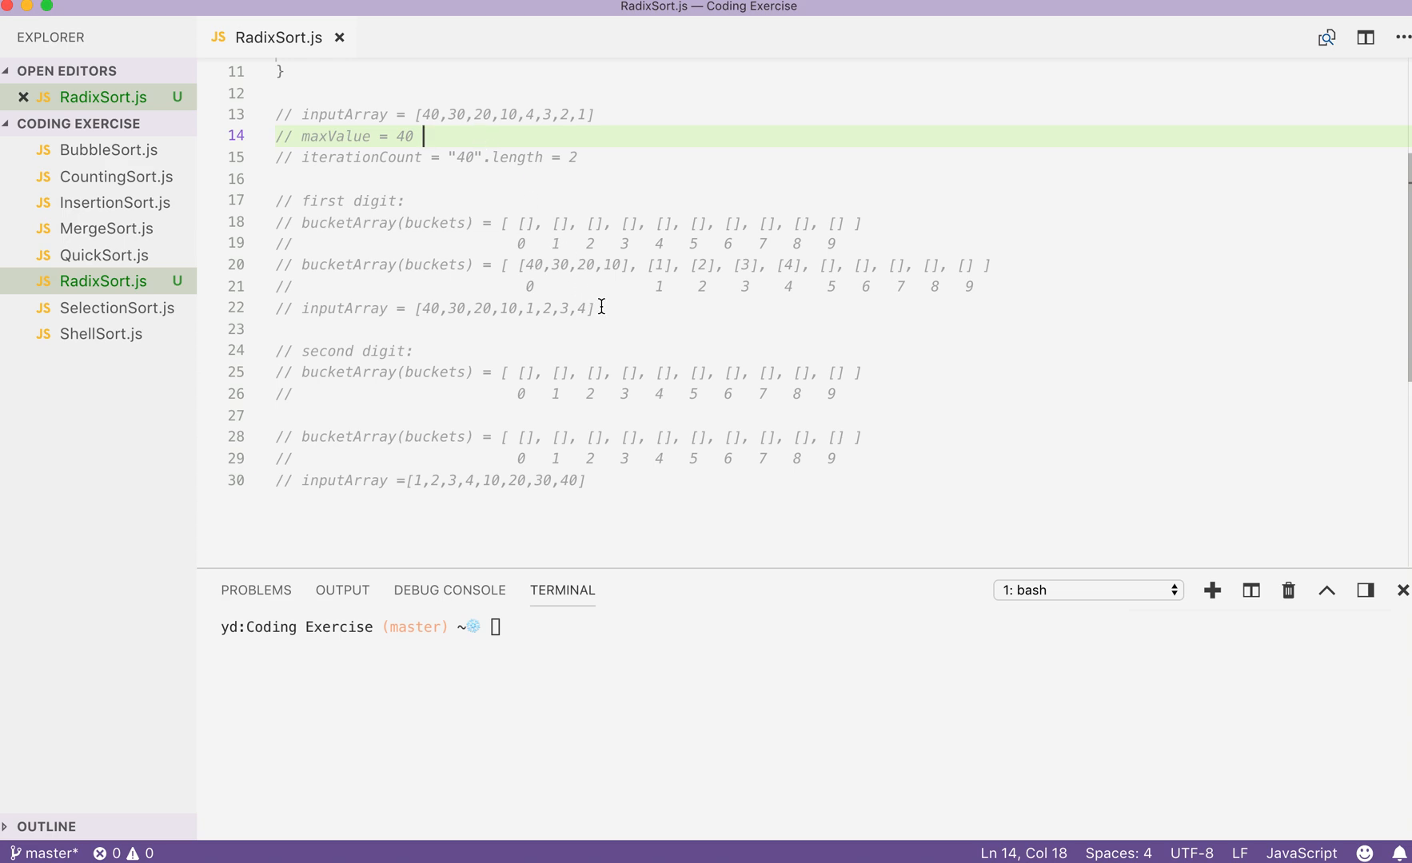
mouse_move(529, 116)
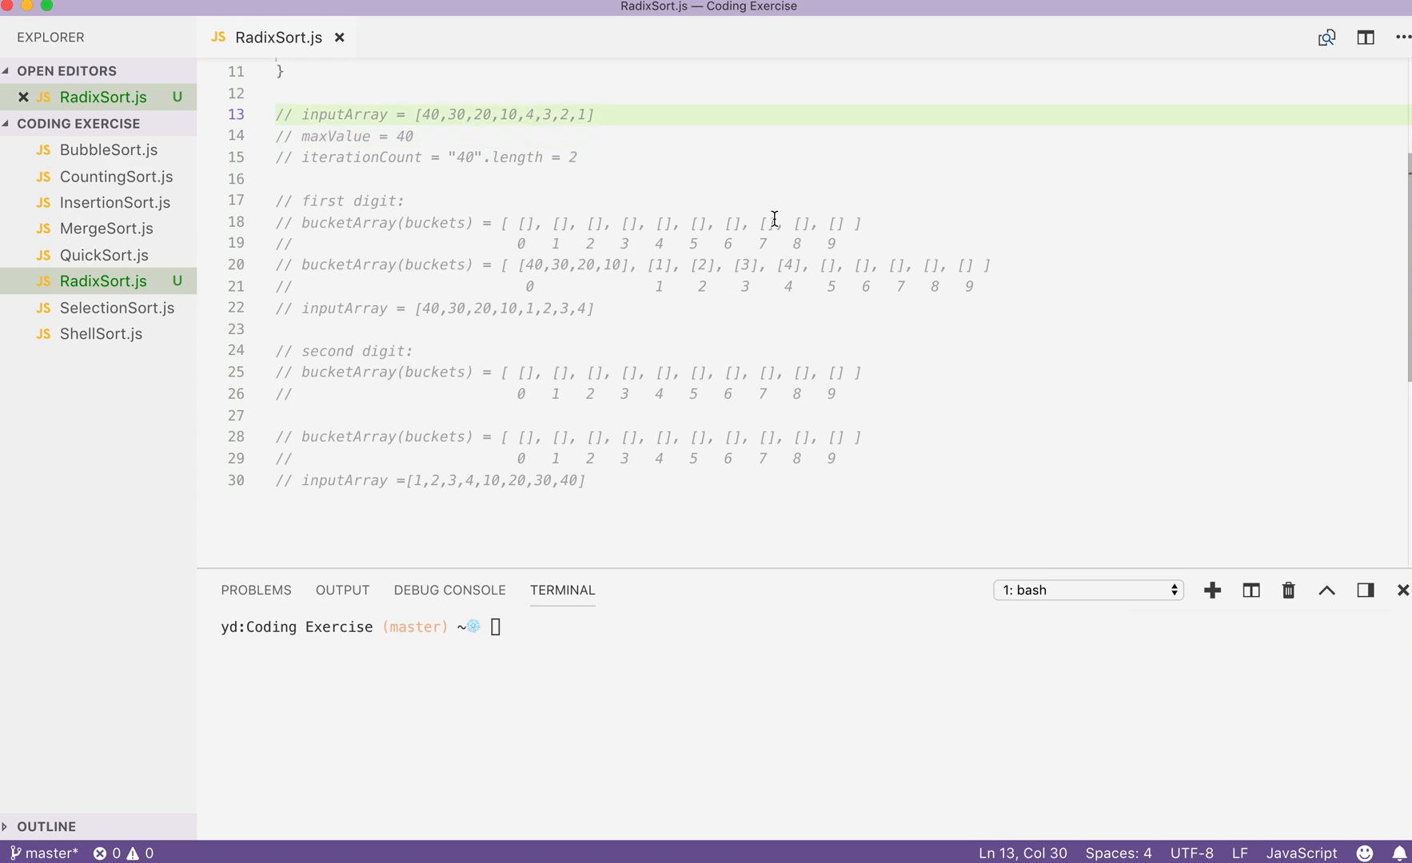
Step: Trace the first-digit result line and the empty second-digit buckets below it
left_click(785, 265)
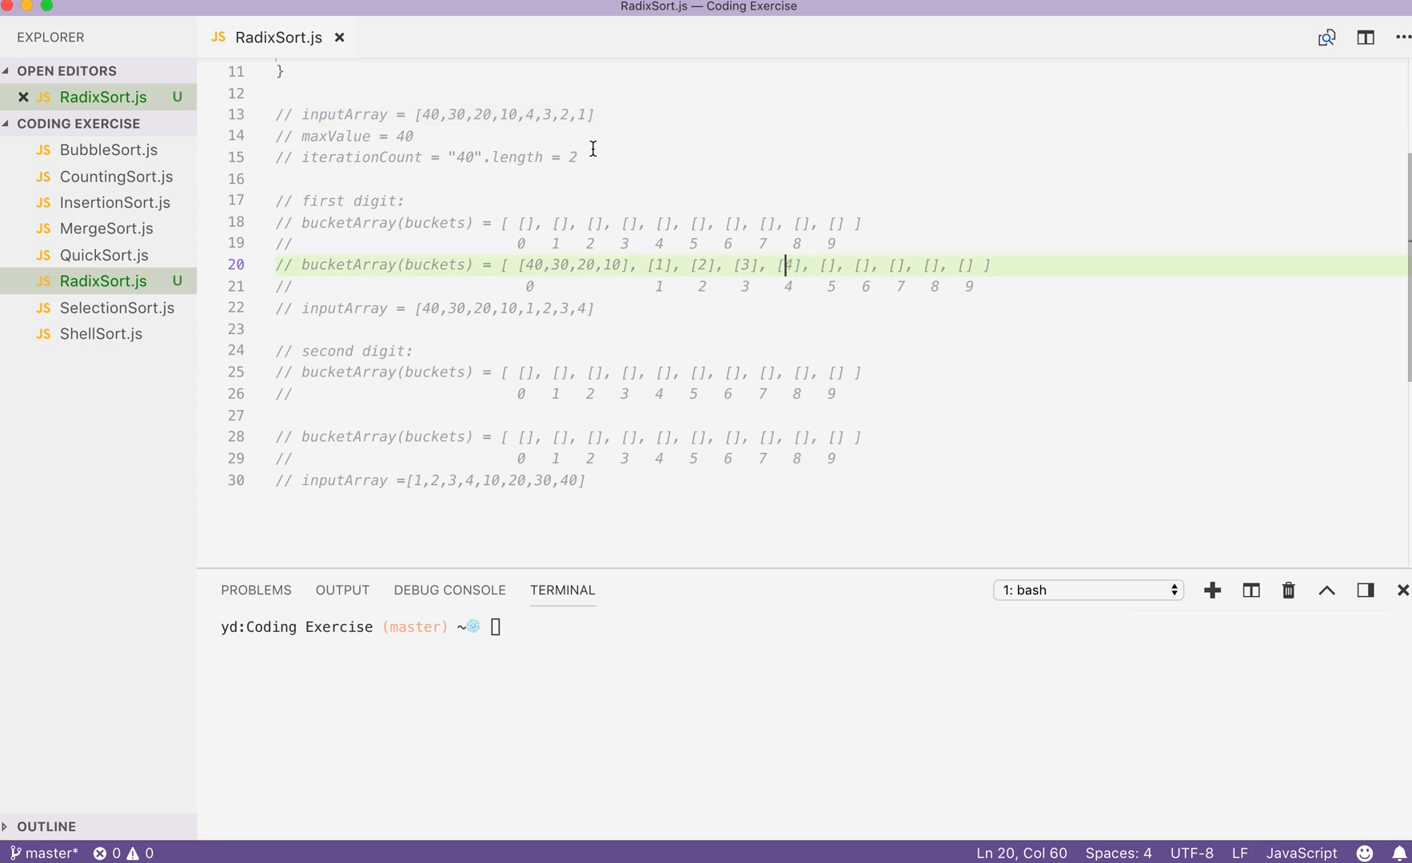
left_click(540, 114)
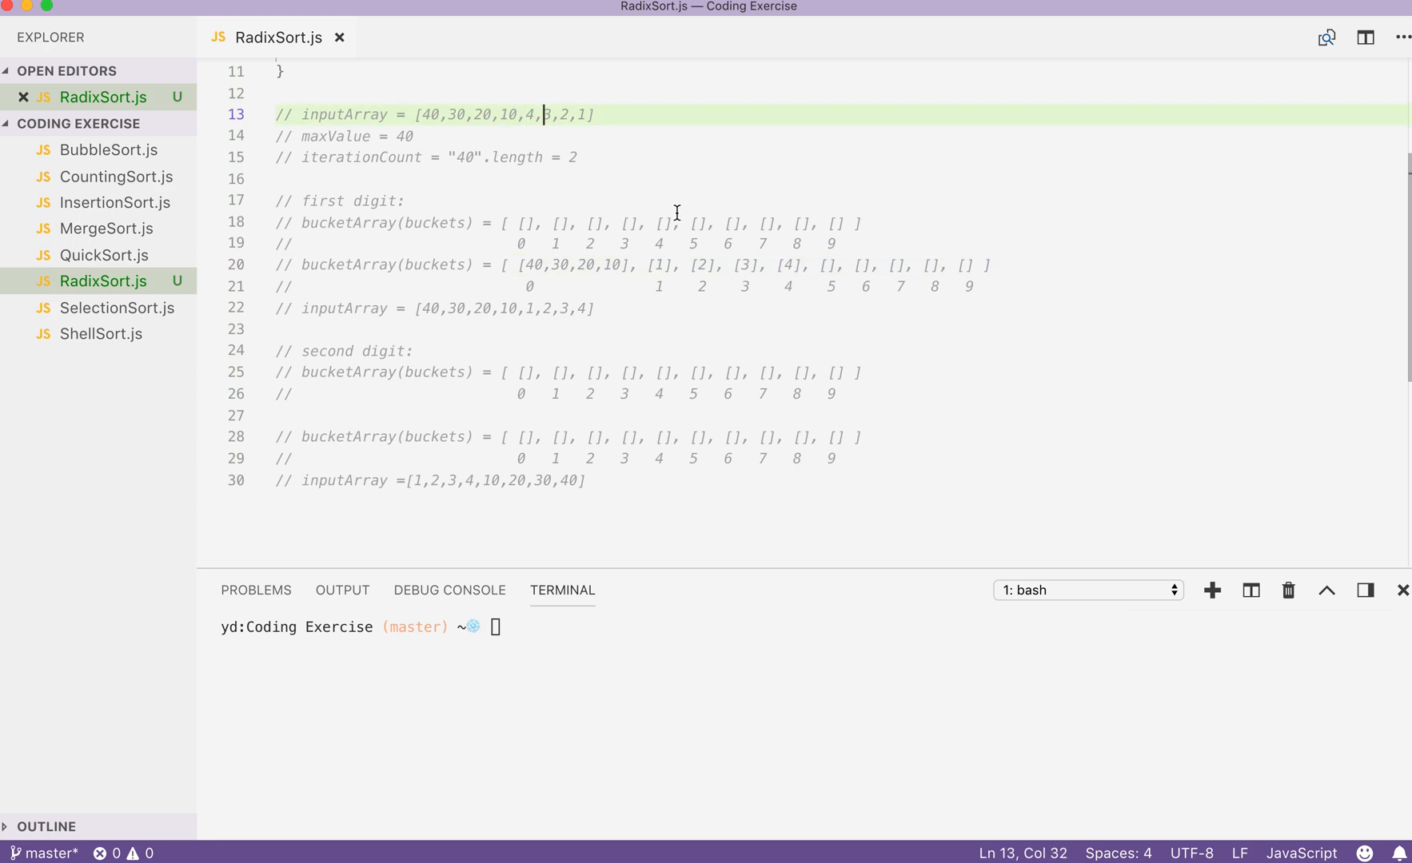
mouse_move(655, 279)
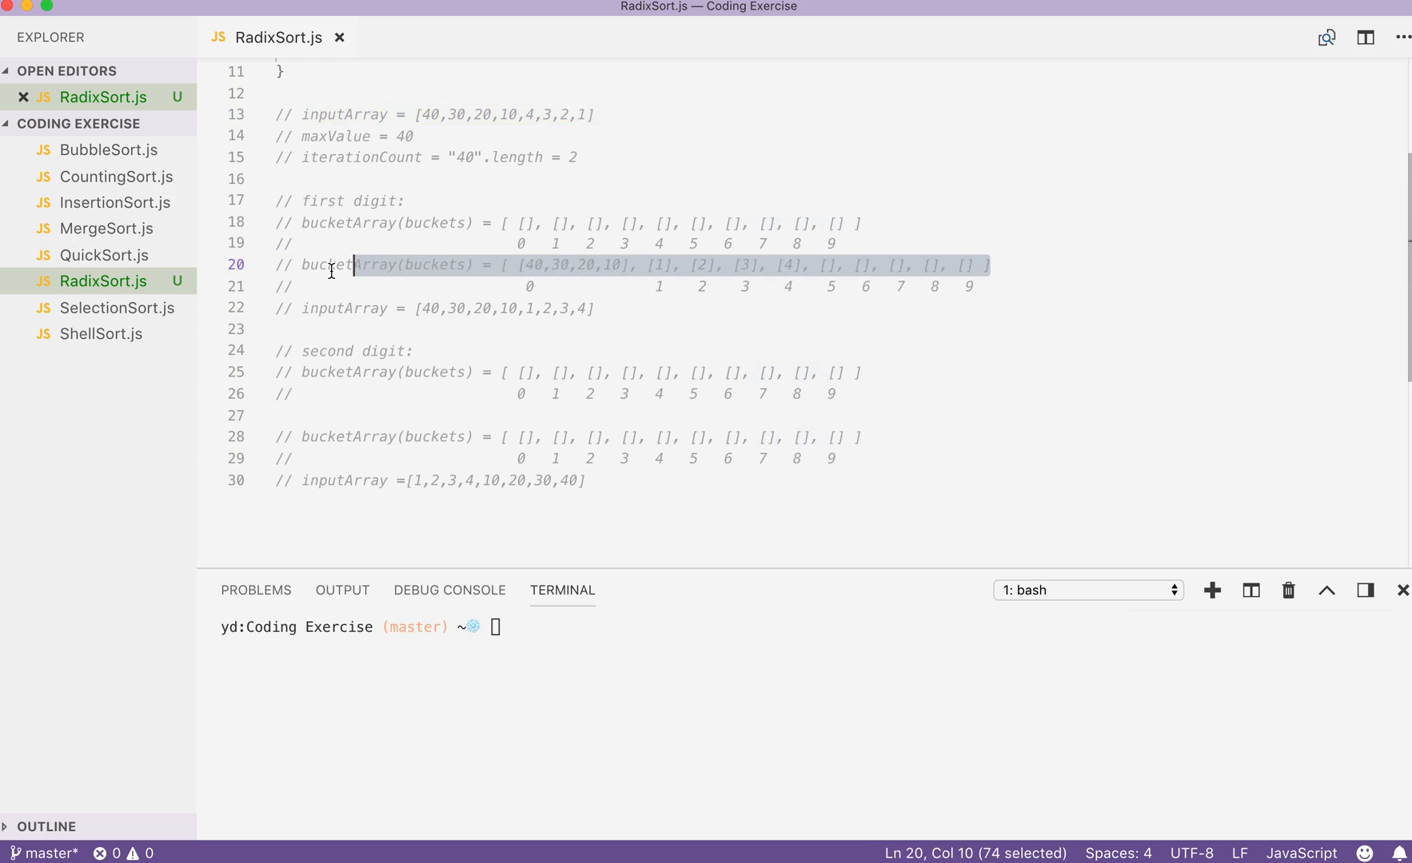
left_click(361, 286)
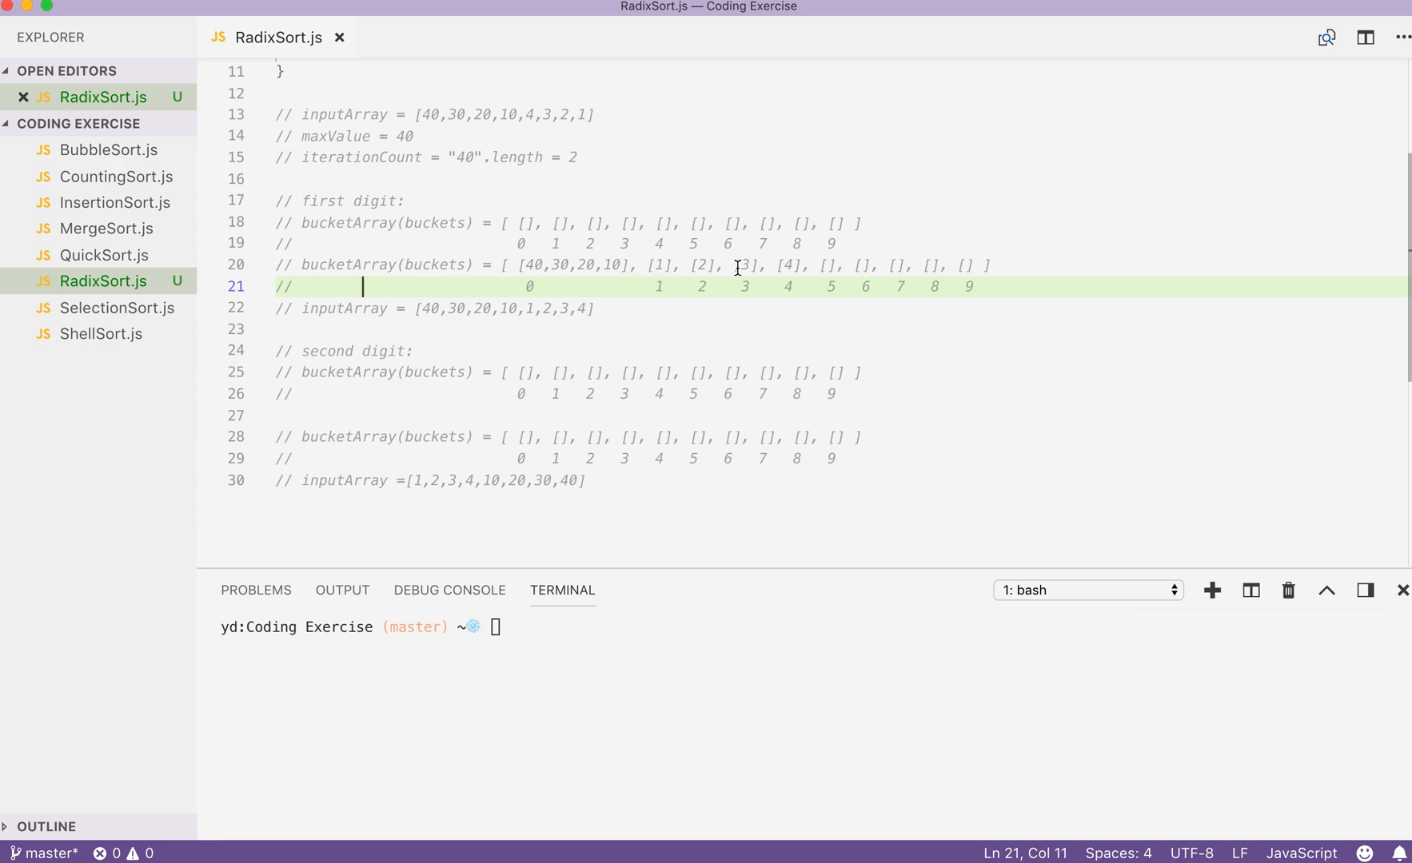
mouse_move(514, 267)
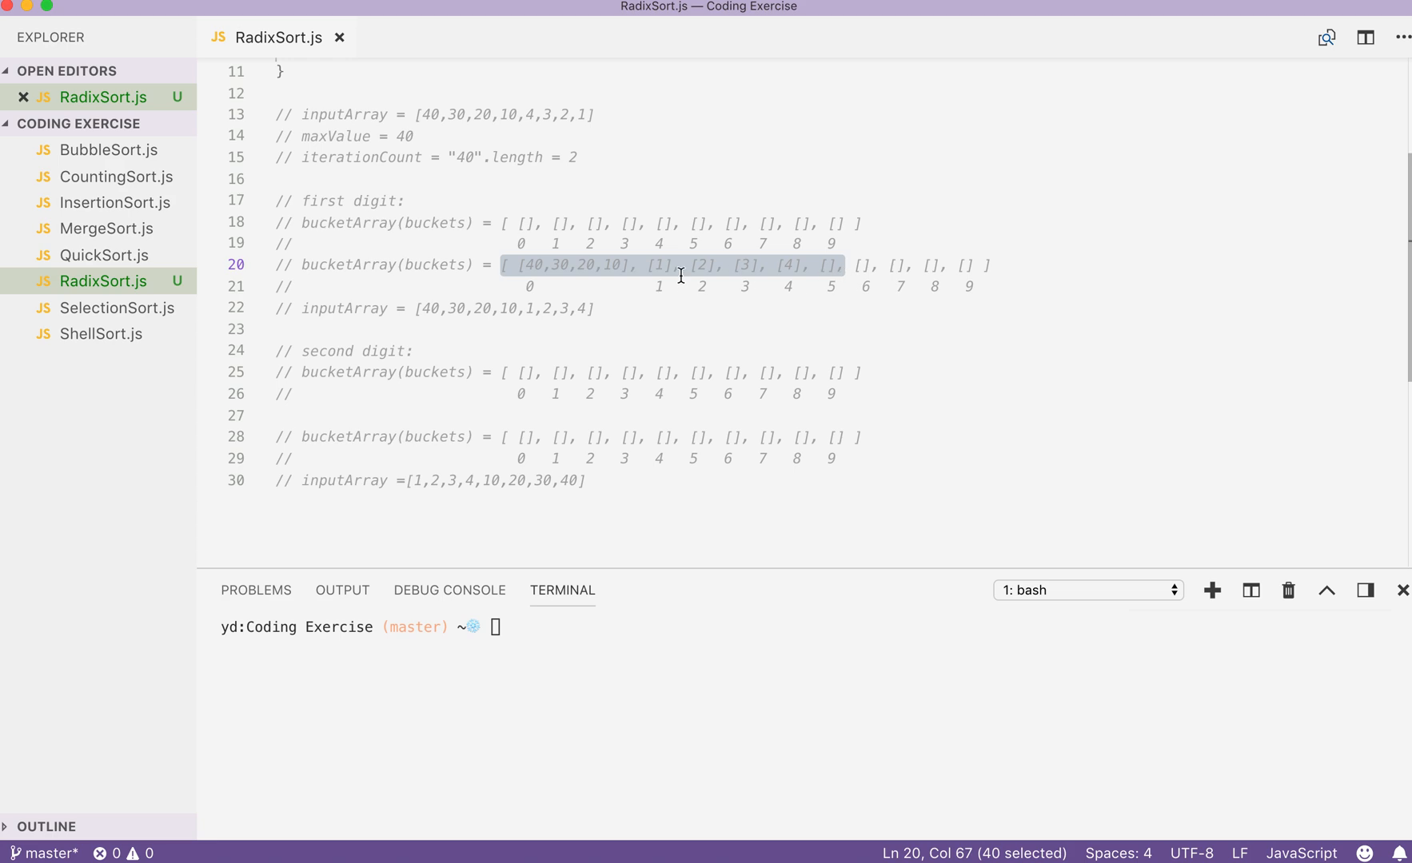
mouse_move(457, 277)
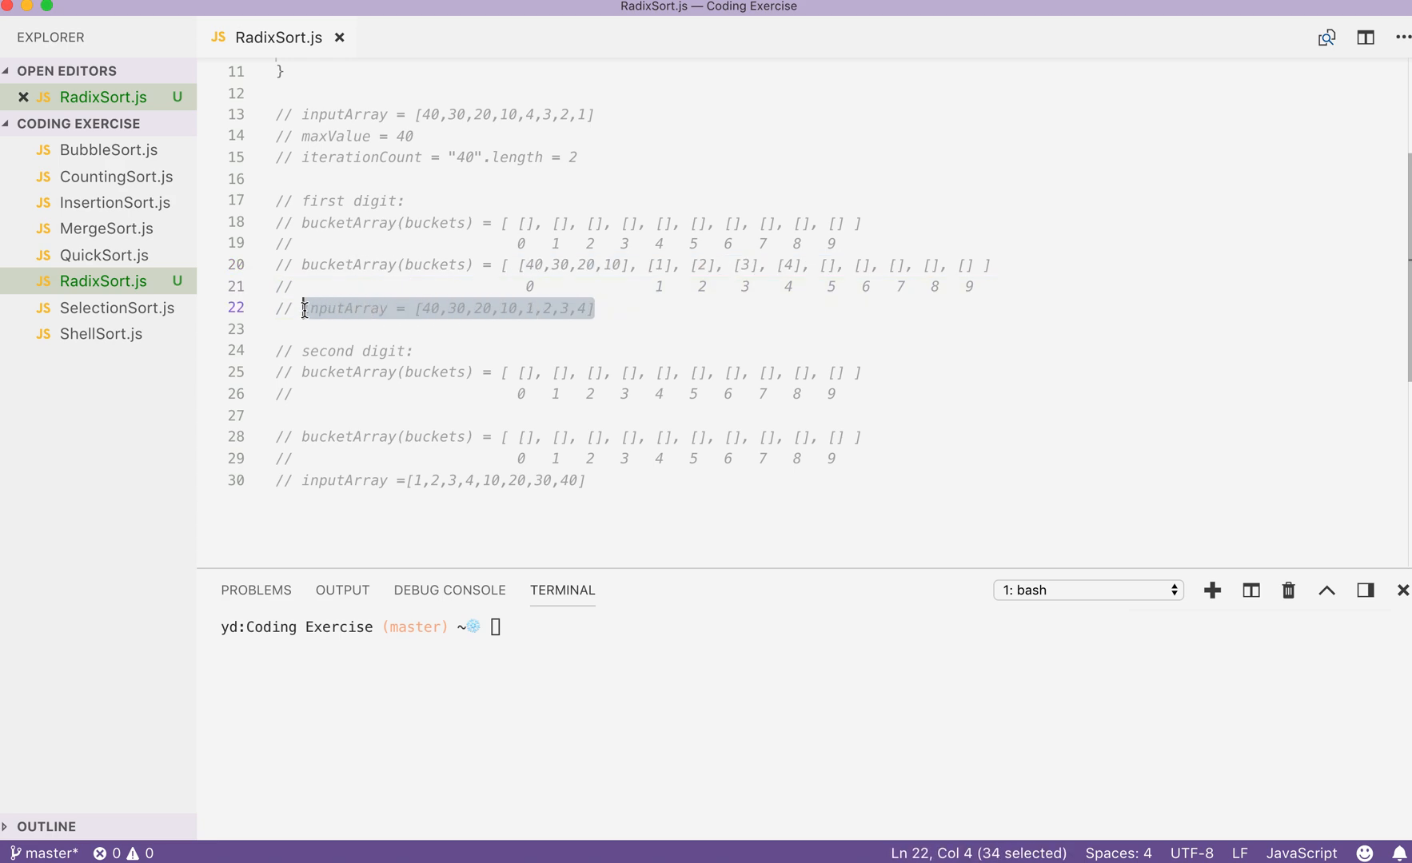
mouse_move(594, 311)
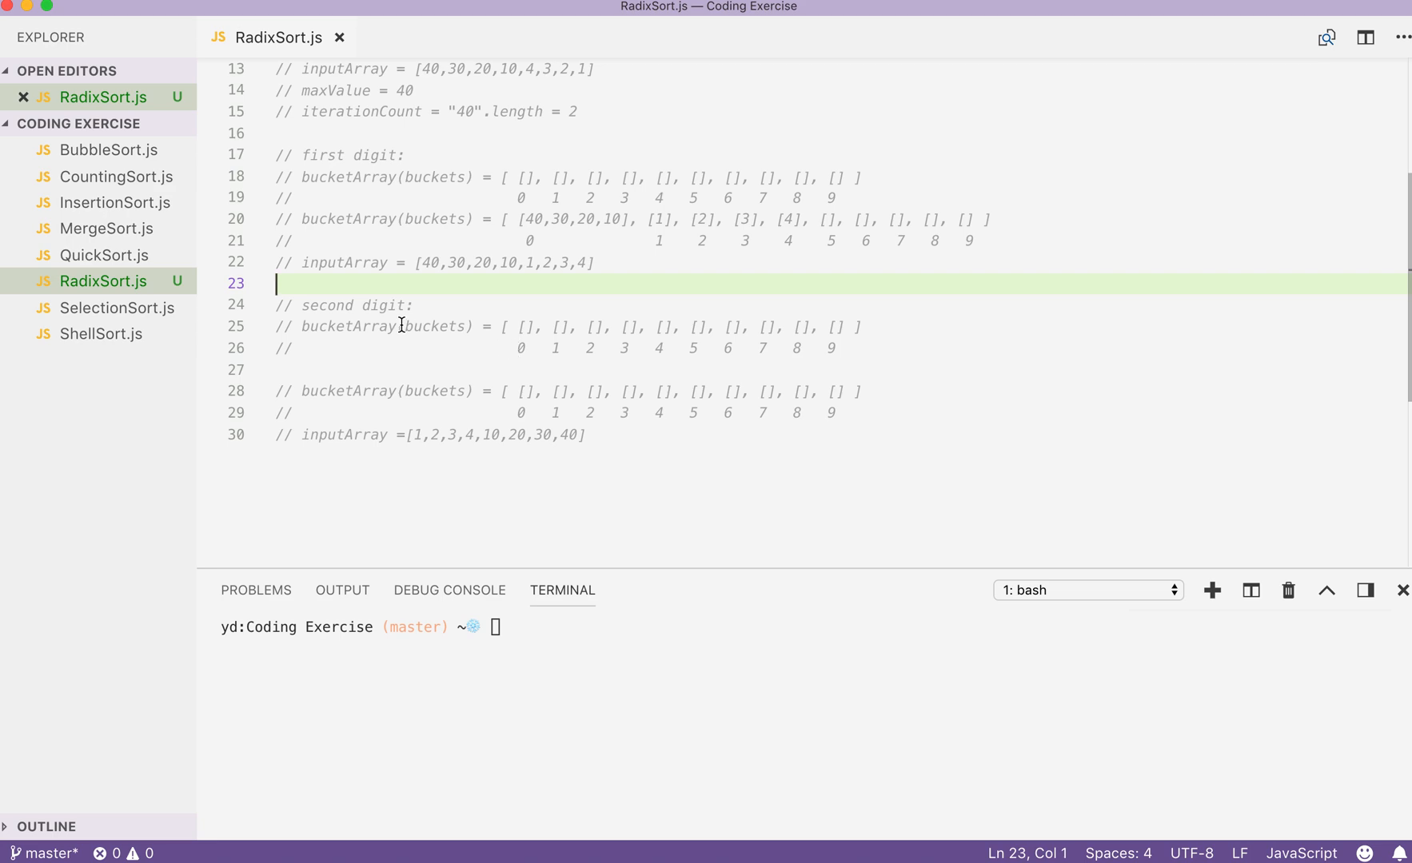
mouse_move(384, 308)
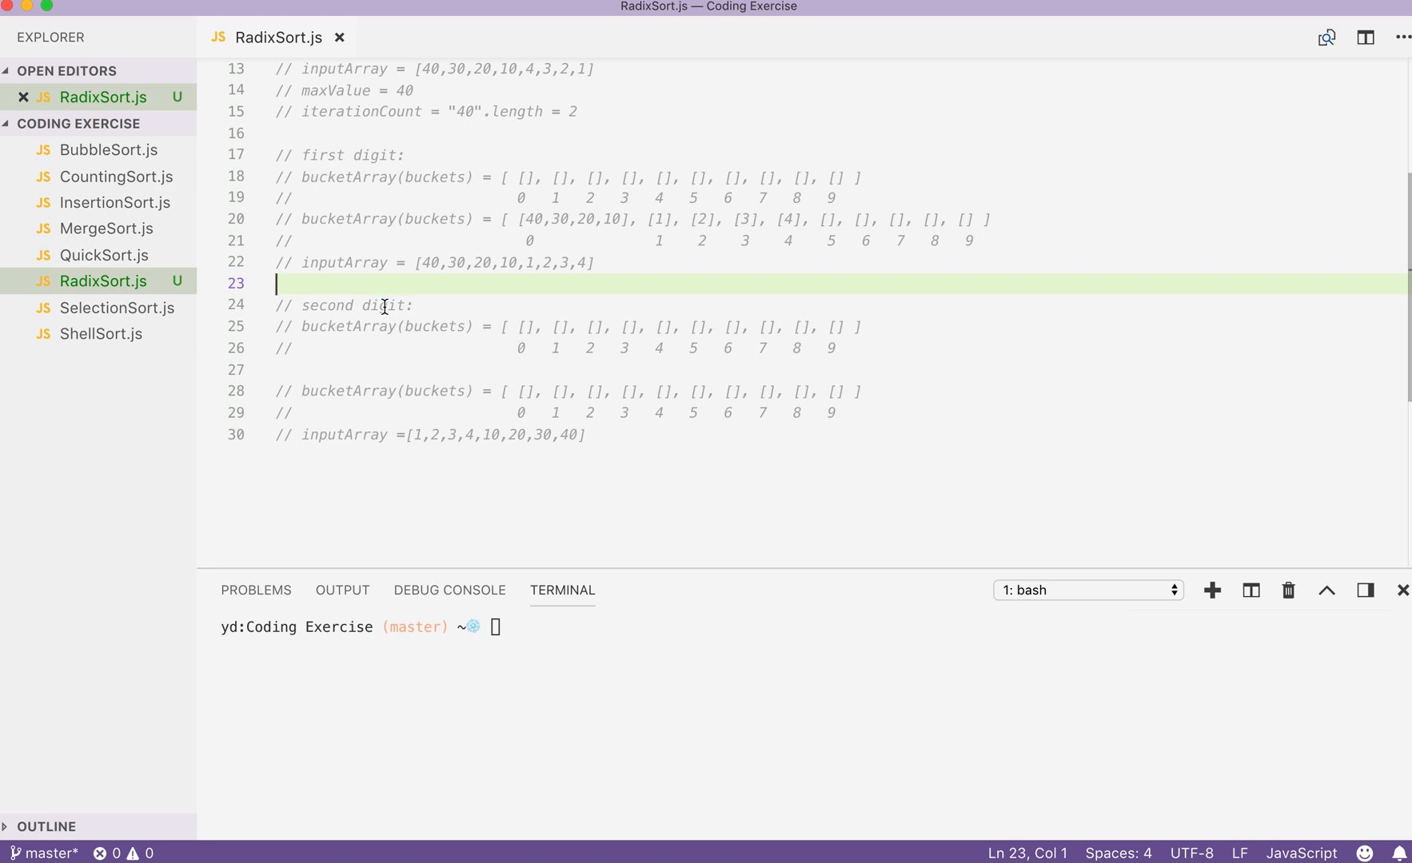
left_click(414, 305)
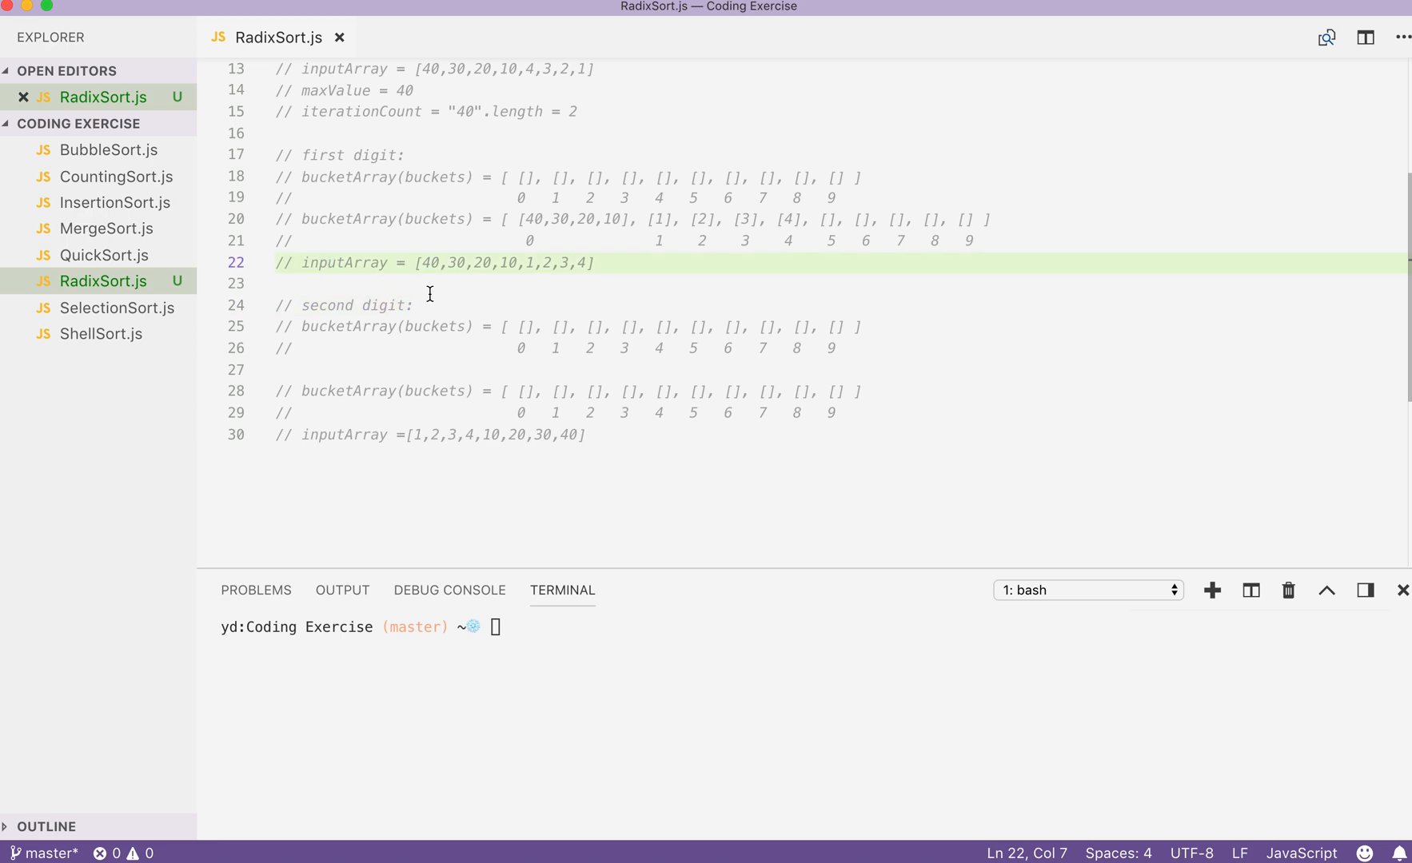
scroll("up", 3)
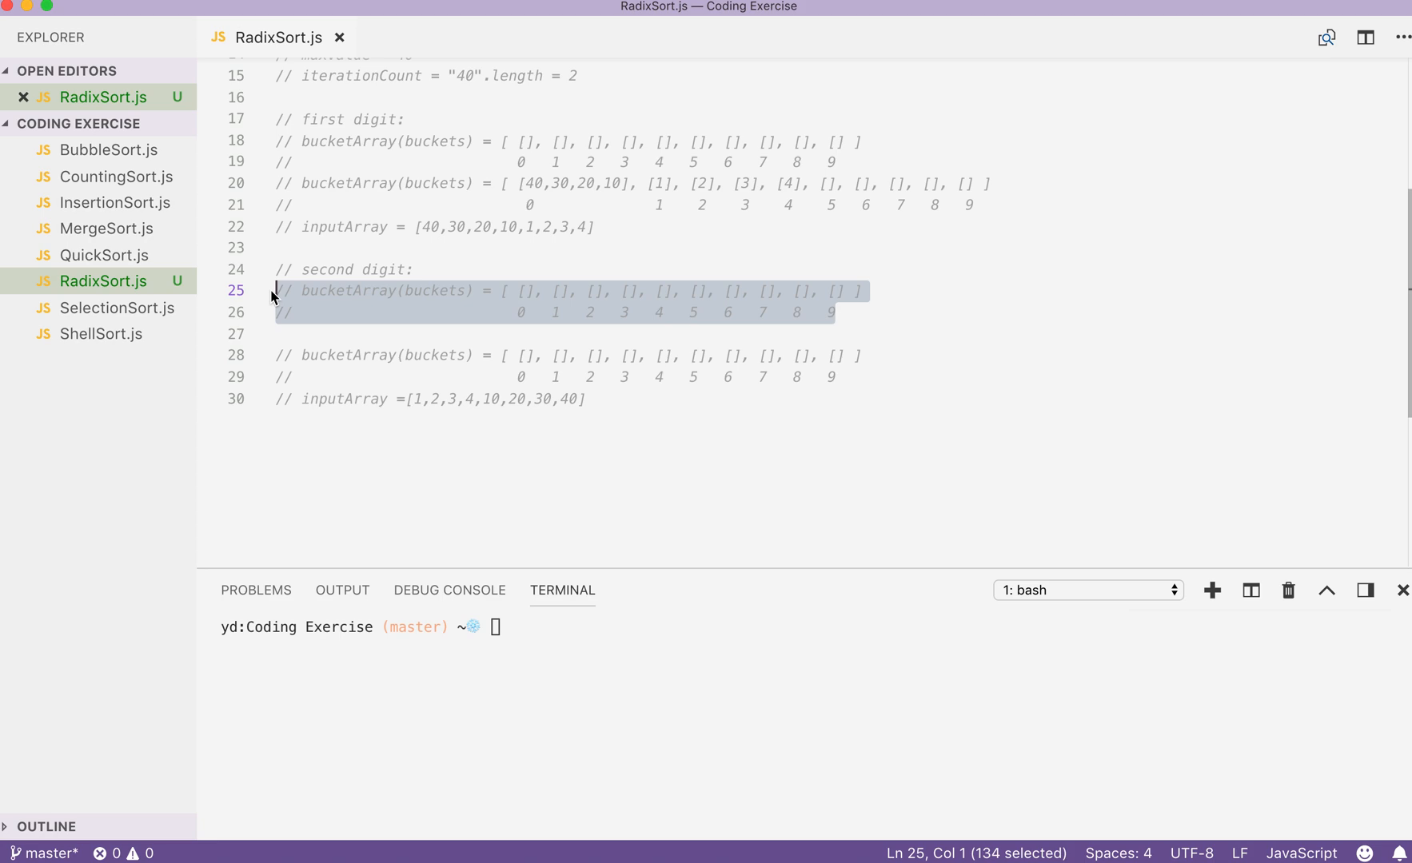
left_click(340, 290)
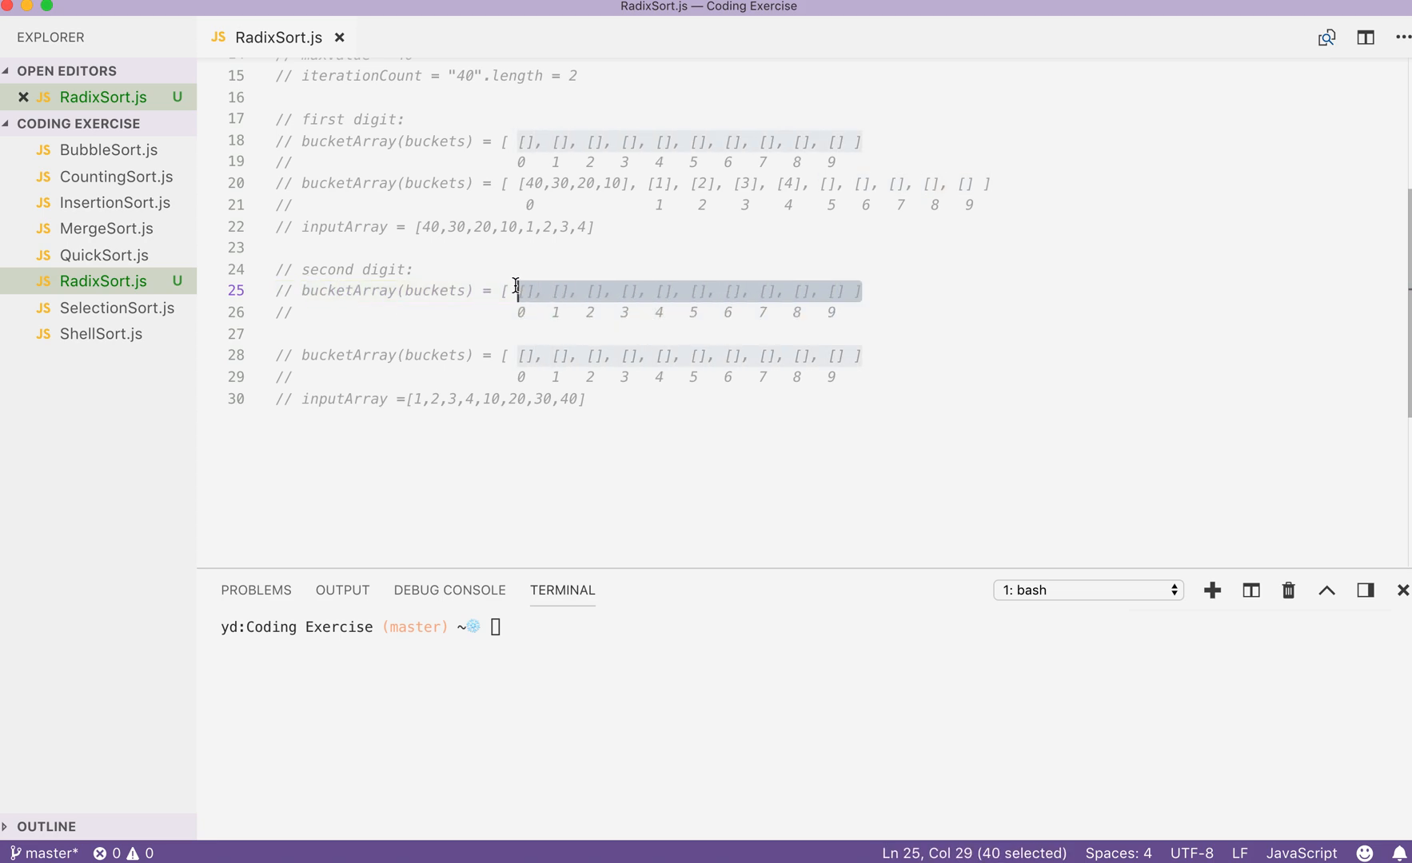
left_click(499, 313)
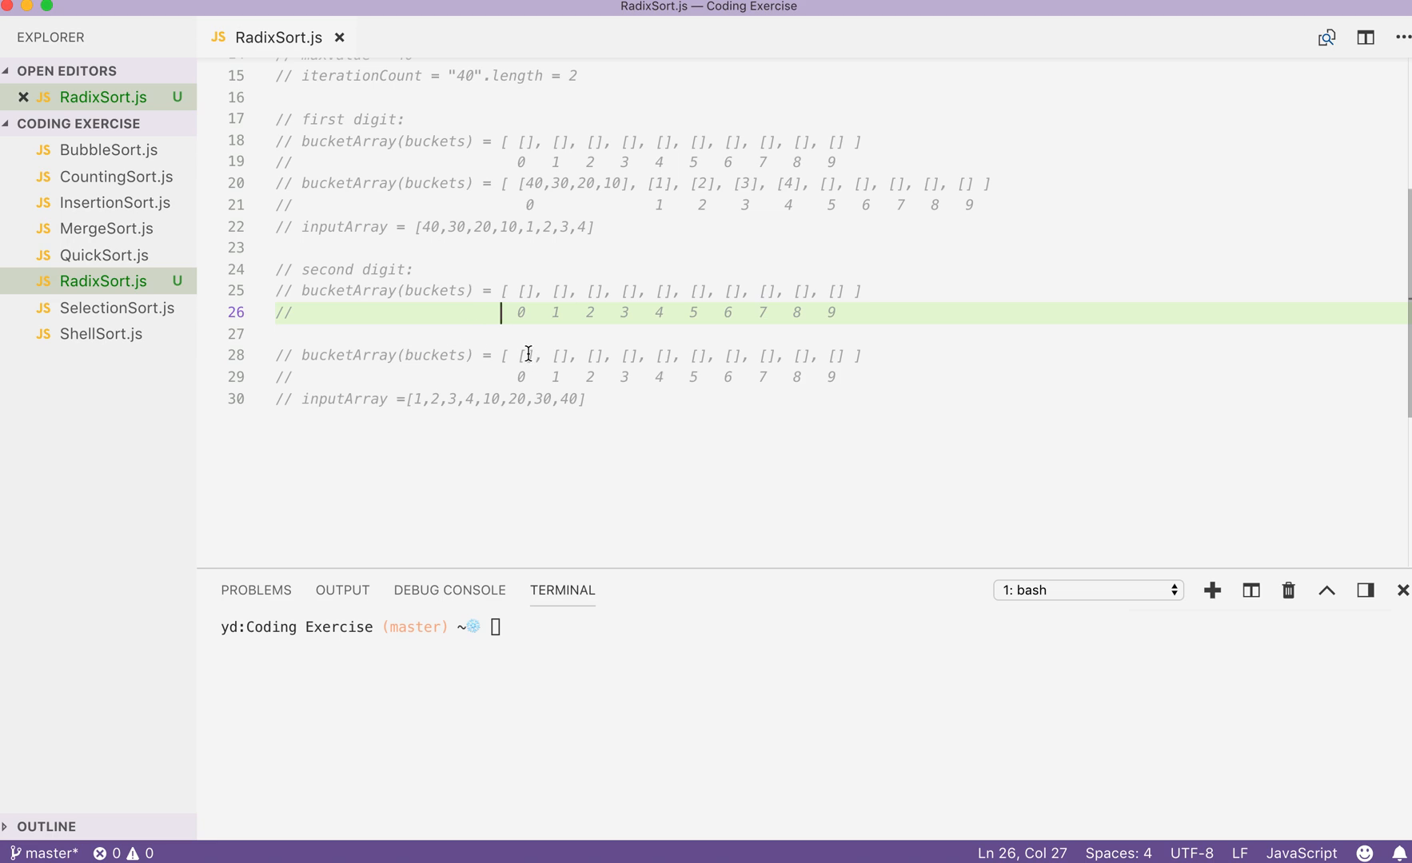
mouse_move(580, 355)
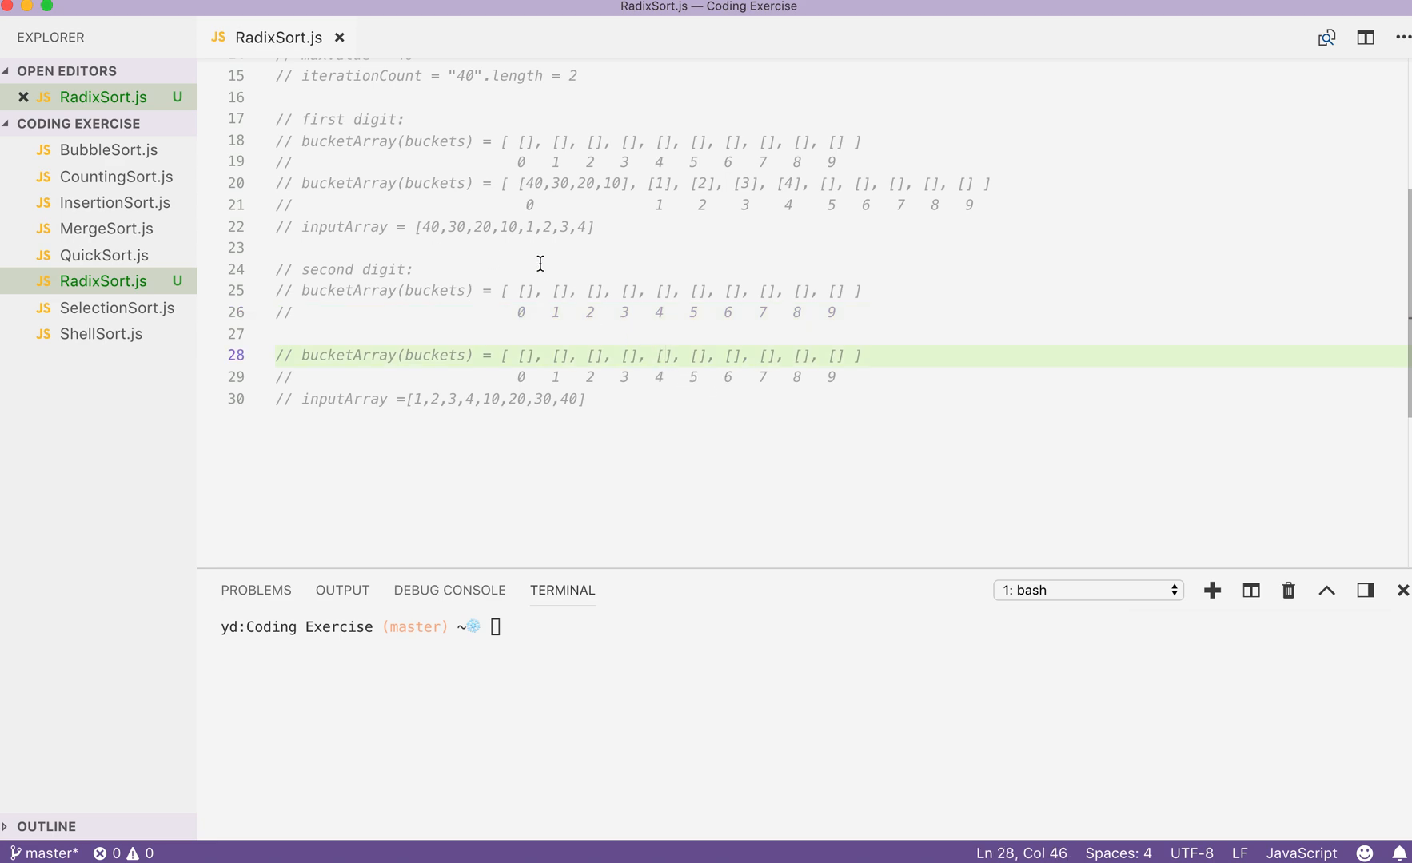
mouse_move(661, 367)
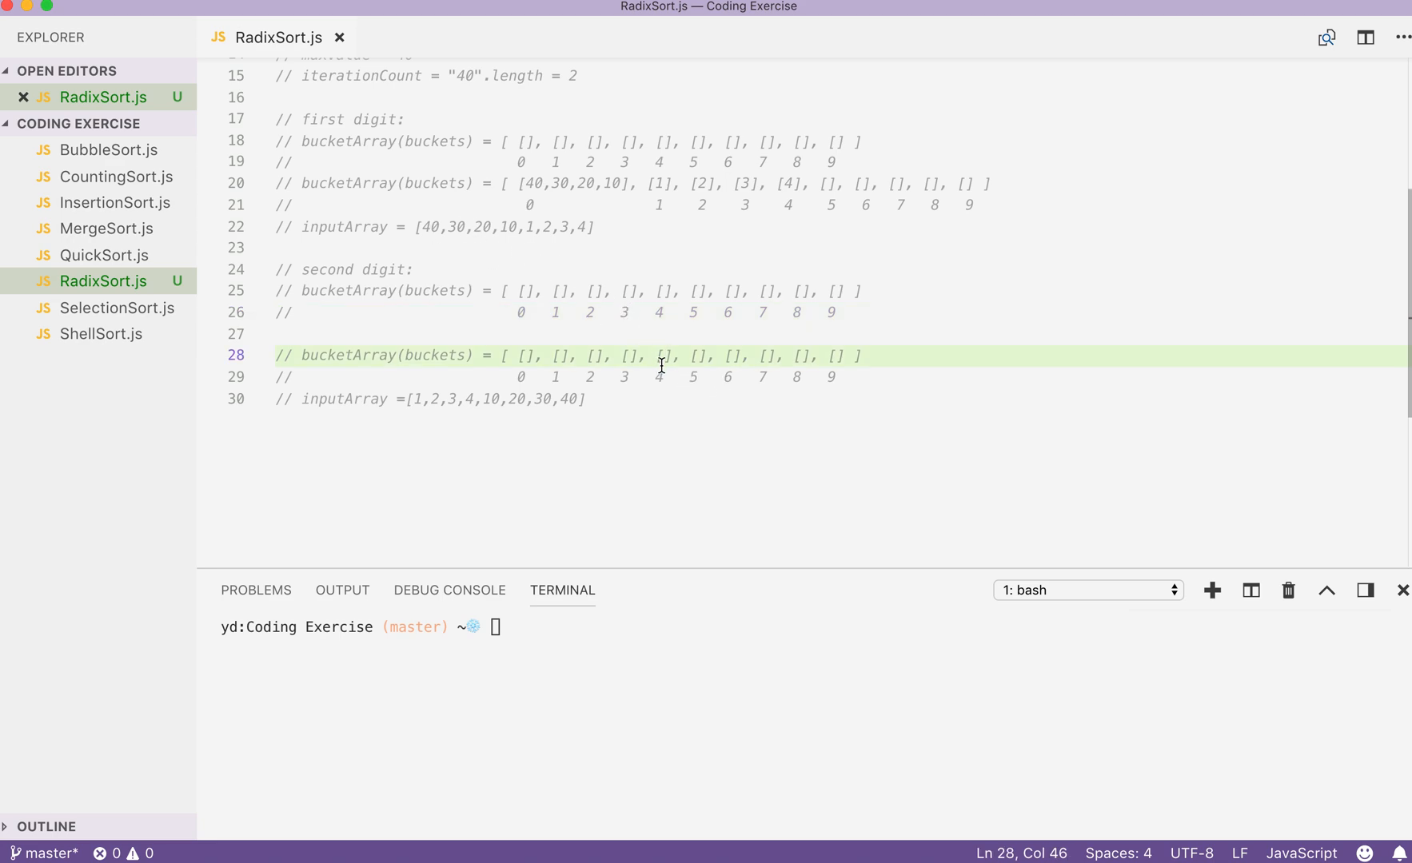
Step: Fill line 28's buckets with 1,2,3,4 in bucket 0 and 10, 20, 30, 40 in buckets 1–4
type("40")
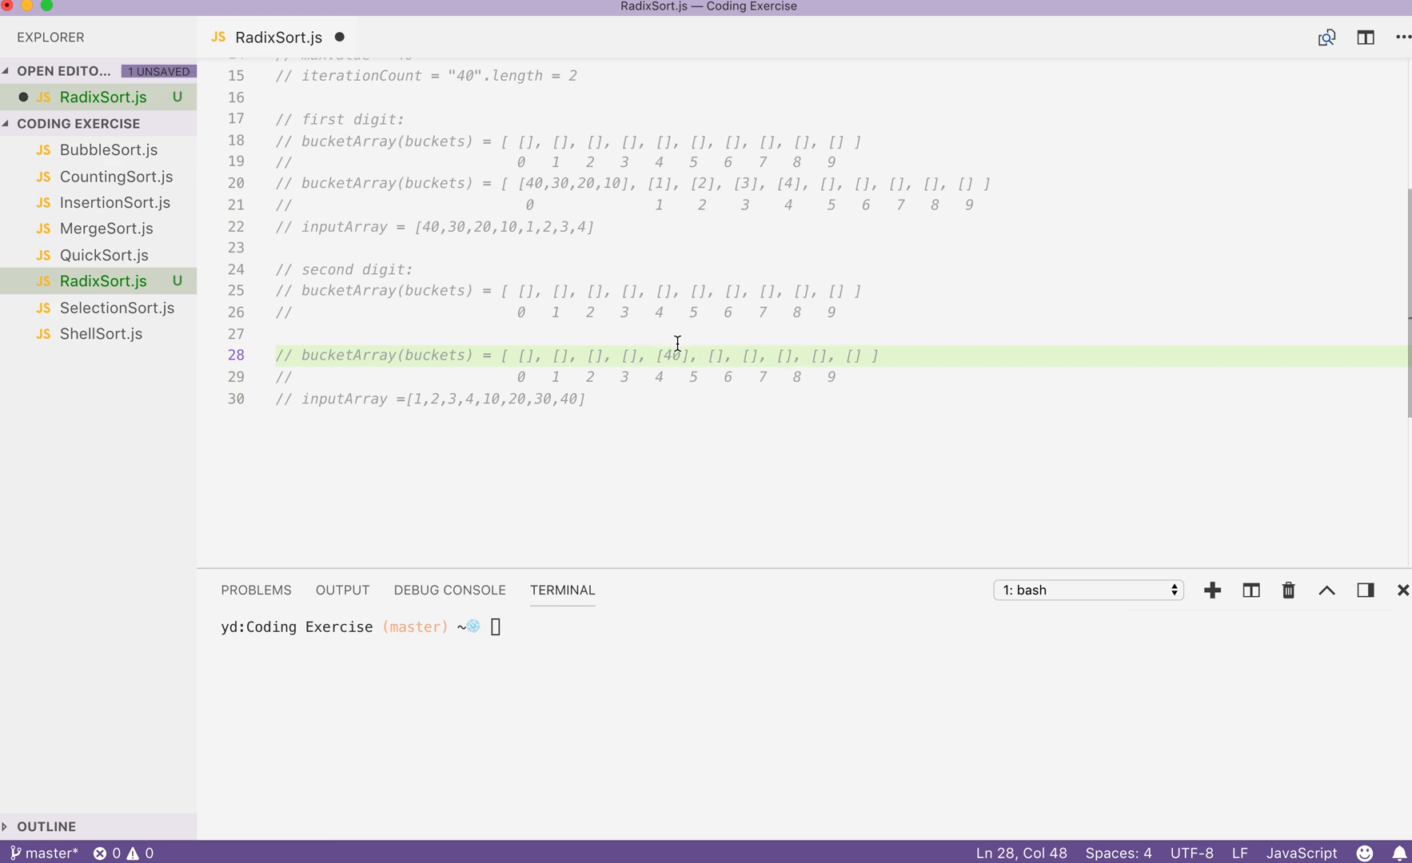
left_click(738, 355)
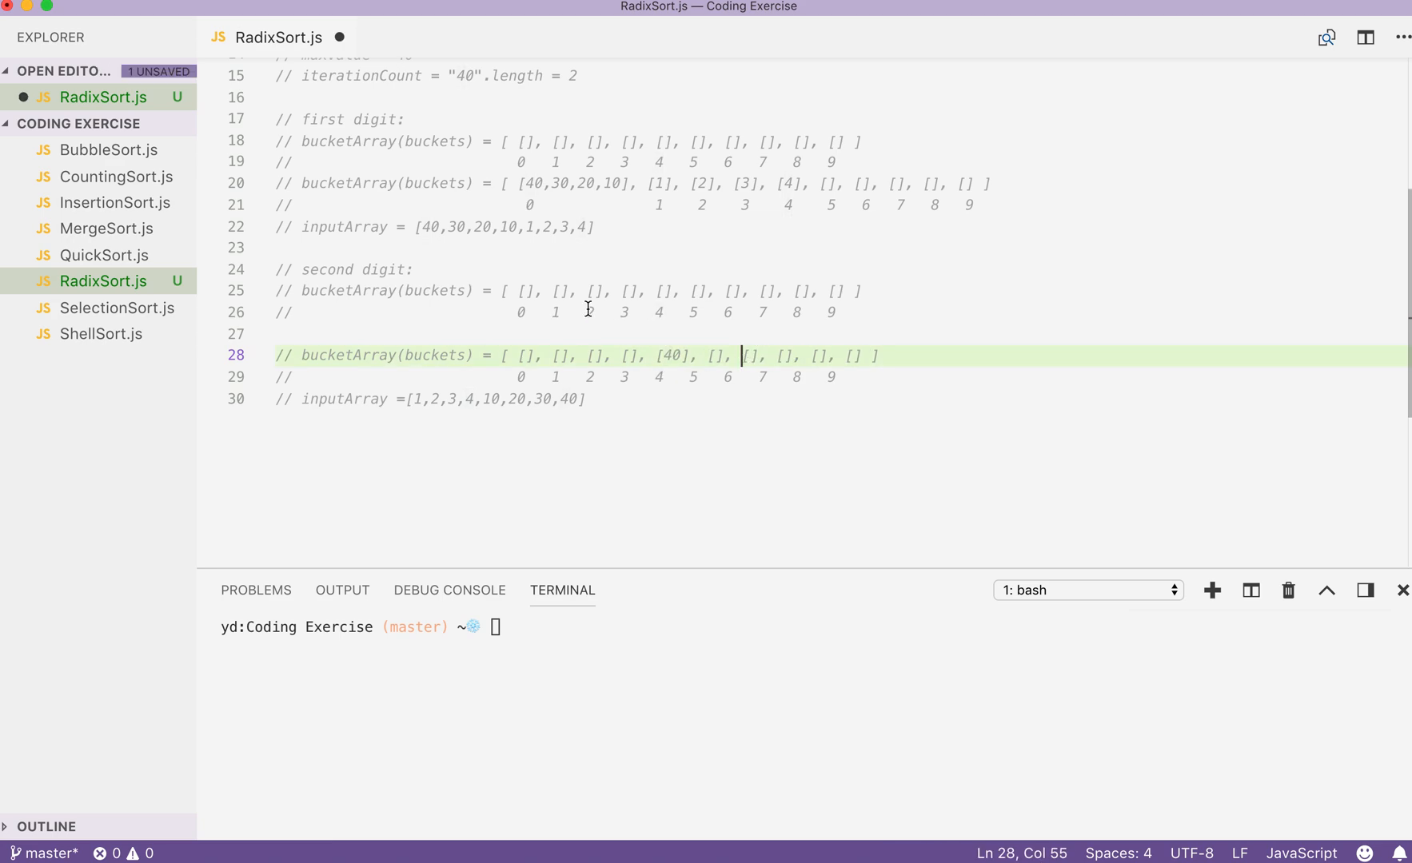
left_click(625, 355)
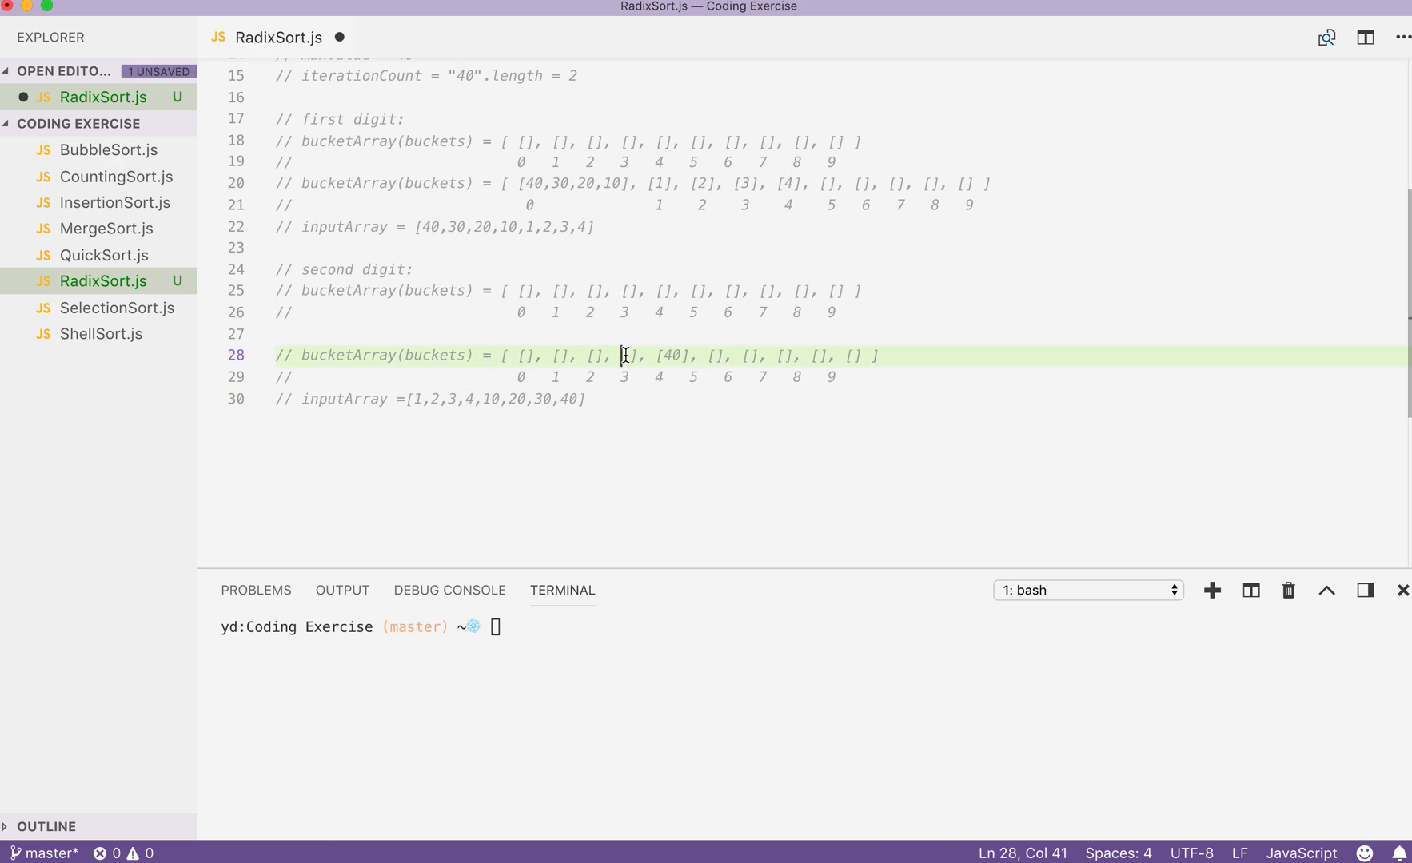
type("30")
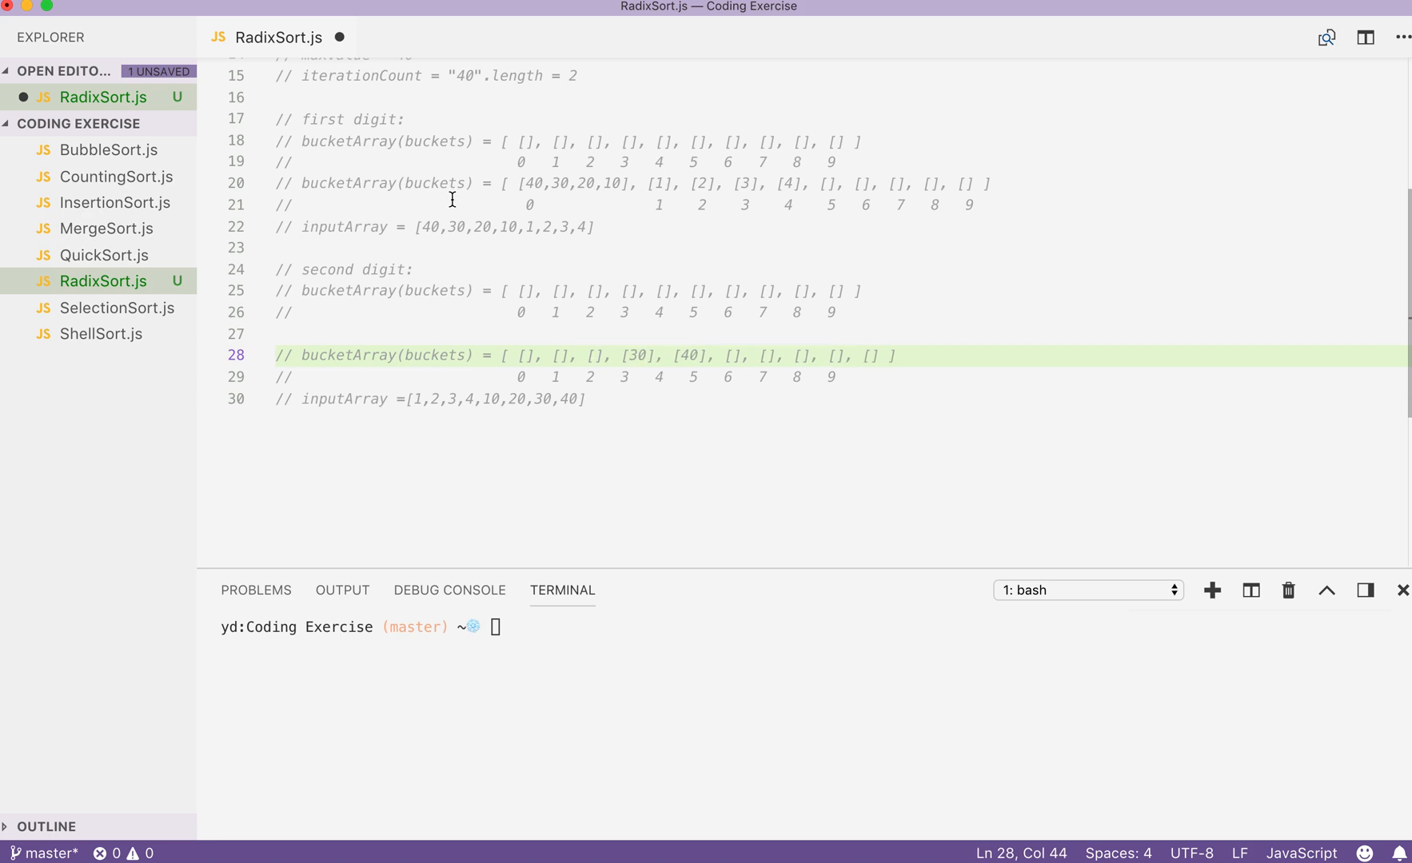
double_click(481, 227)
type("20")
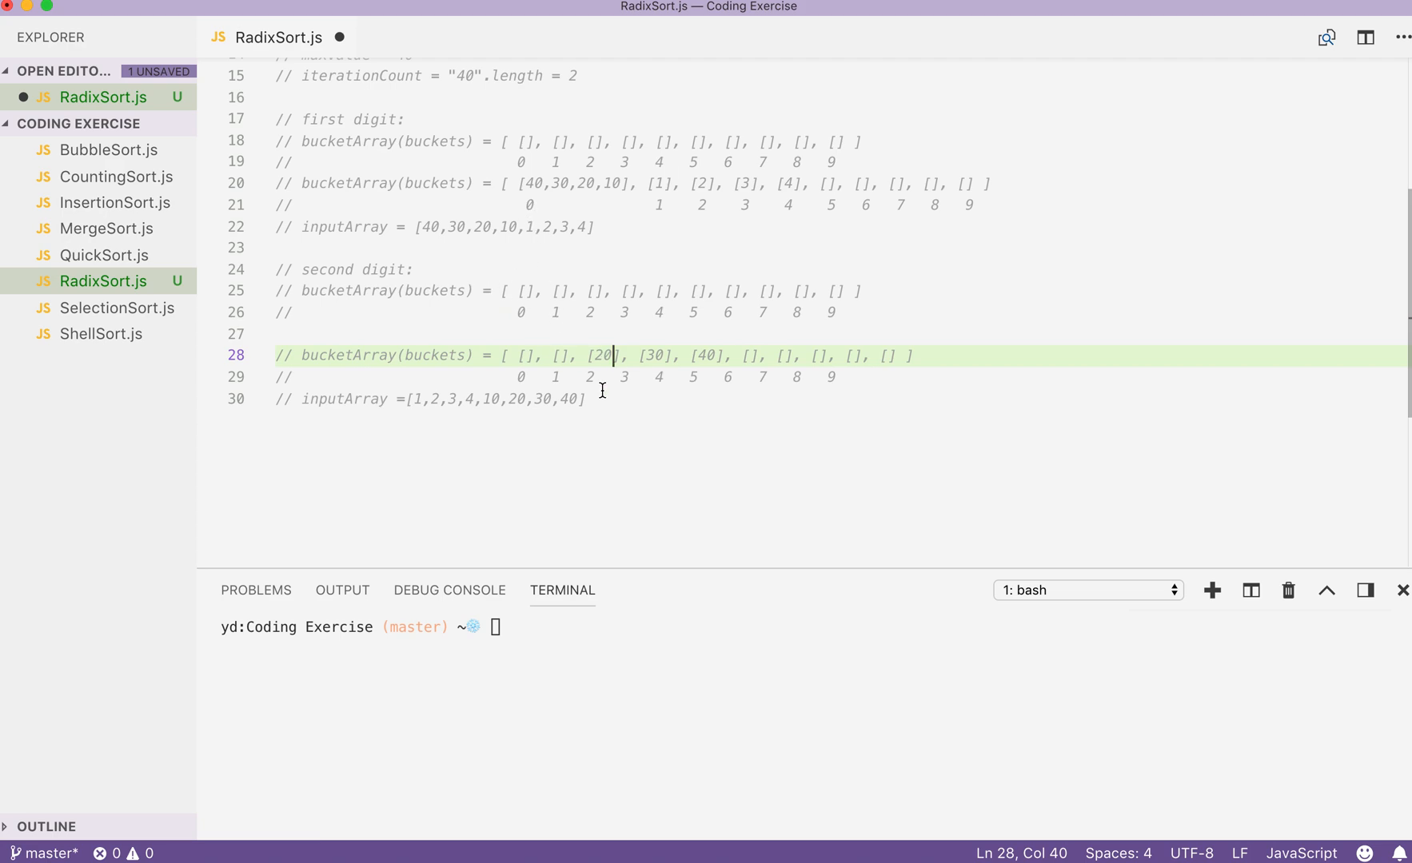
type("[10],")
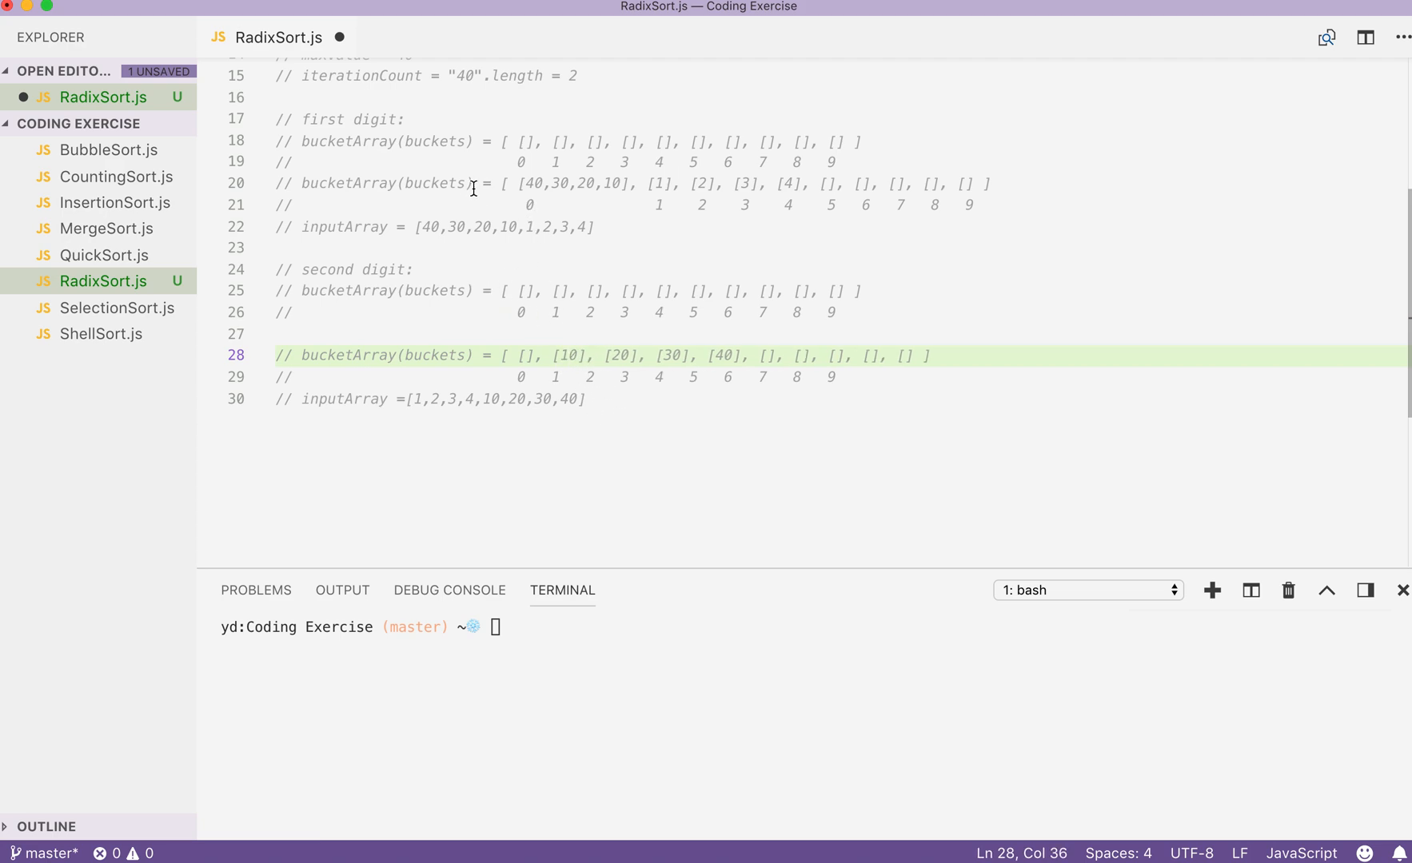
mouse_move(515, 226)
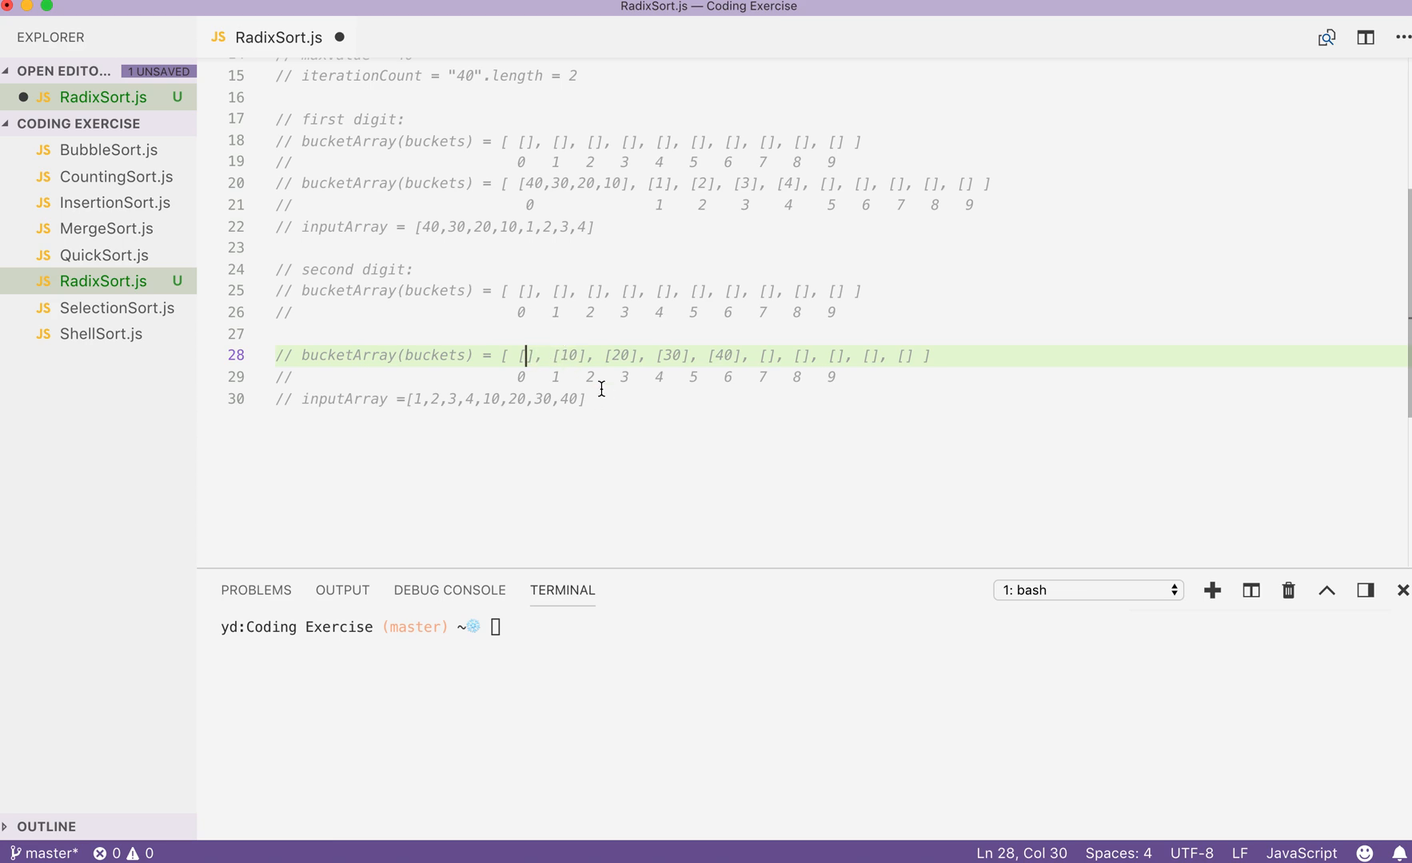
type("1,2,3,4")
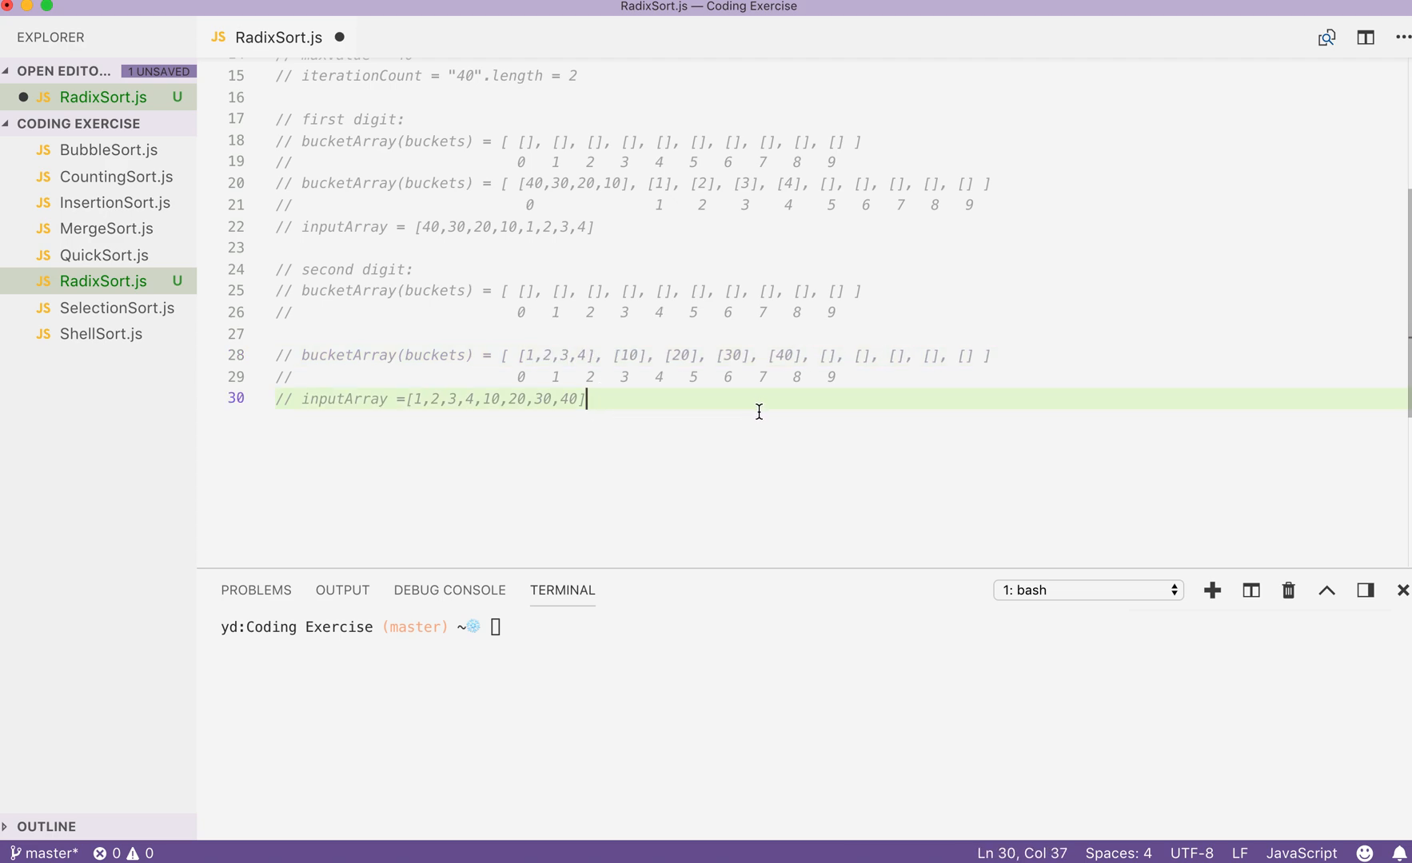
mouse_move(519, 225)
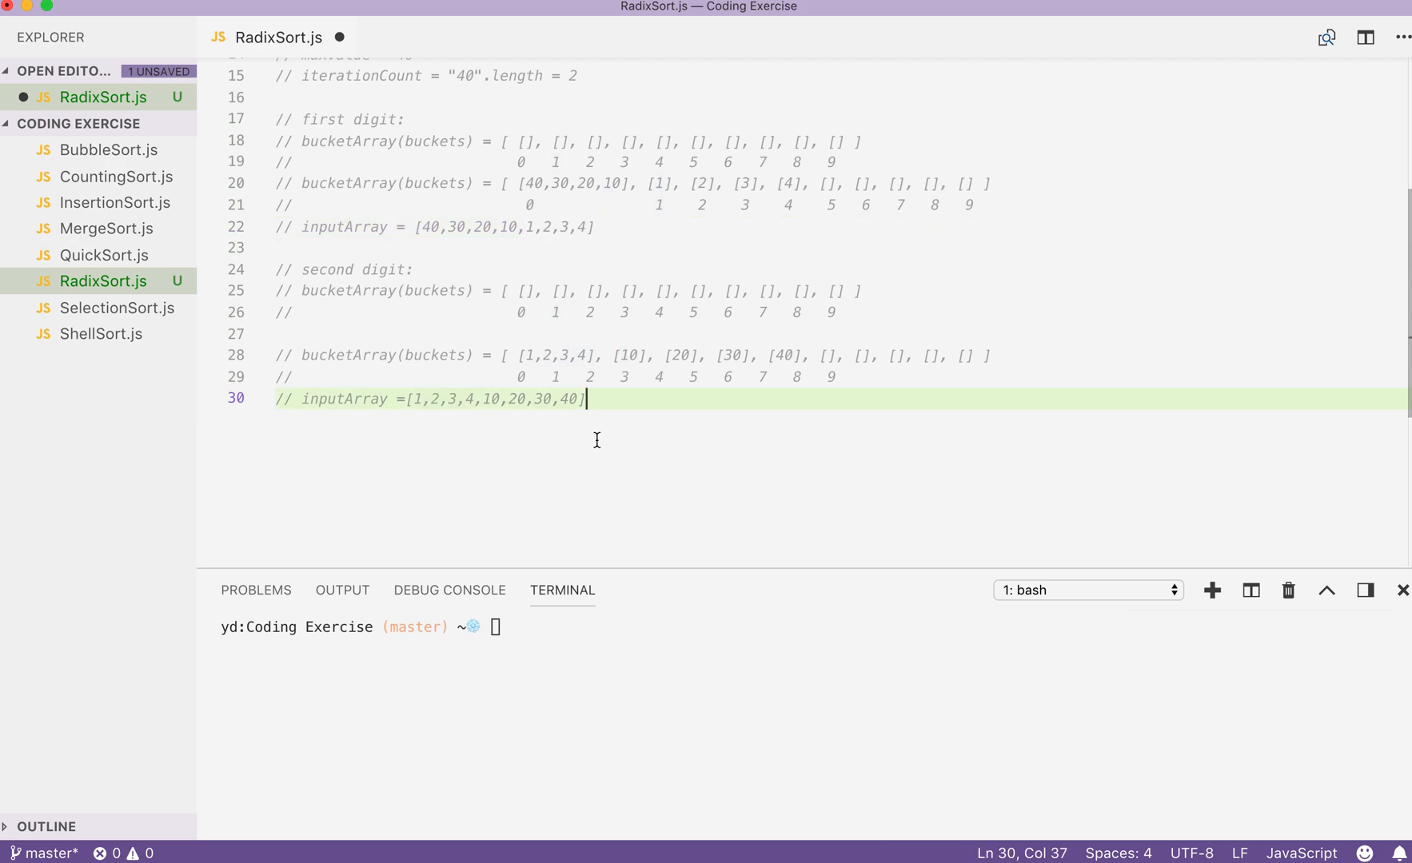
mouse_move(423, 457)
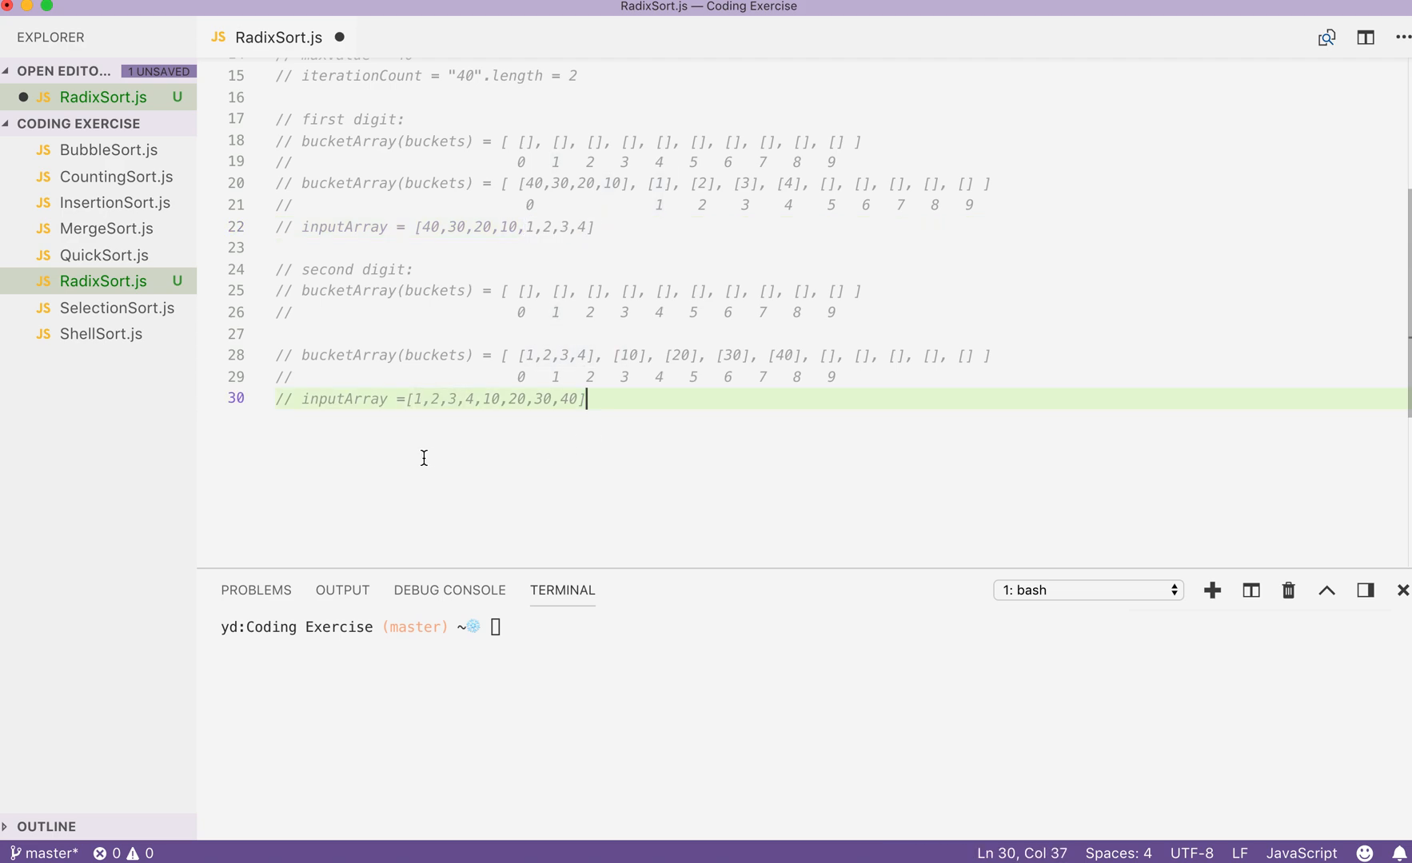
mouse_move(526, 327)
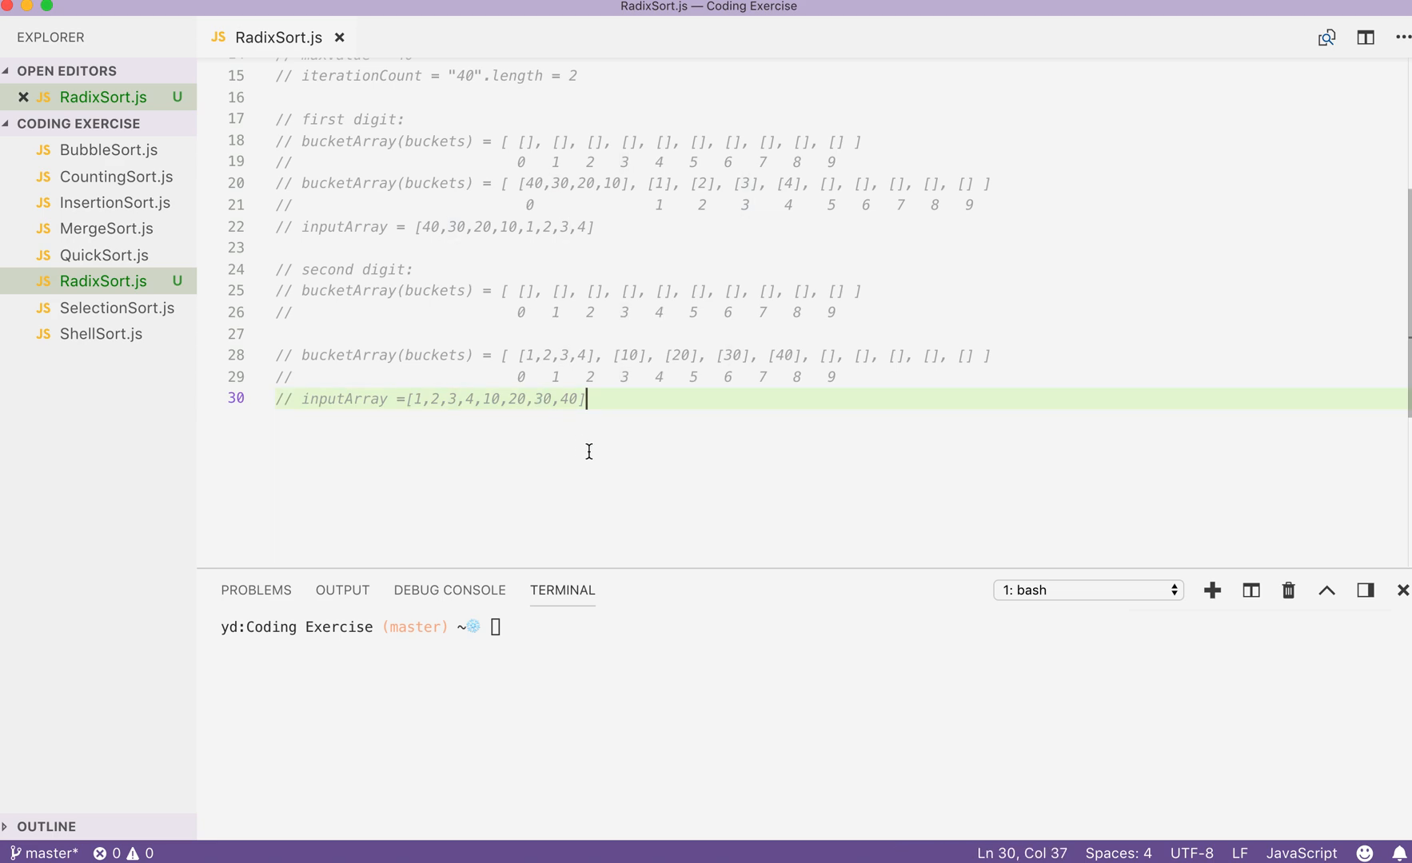
mouse_move(766, 415)
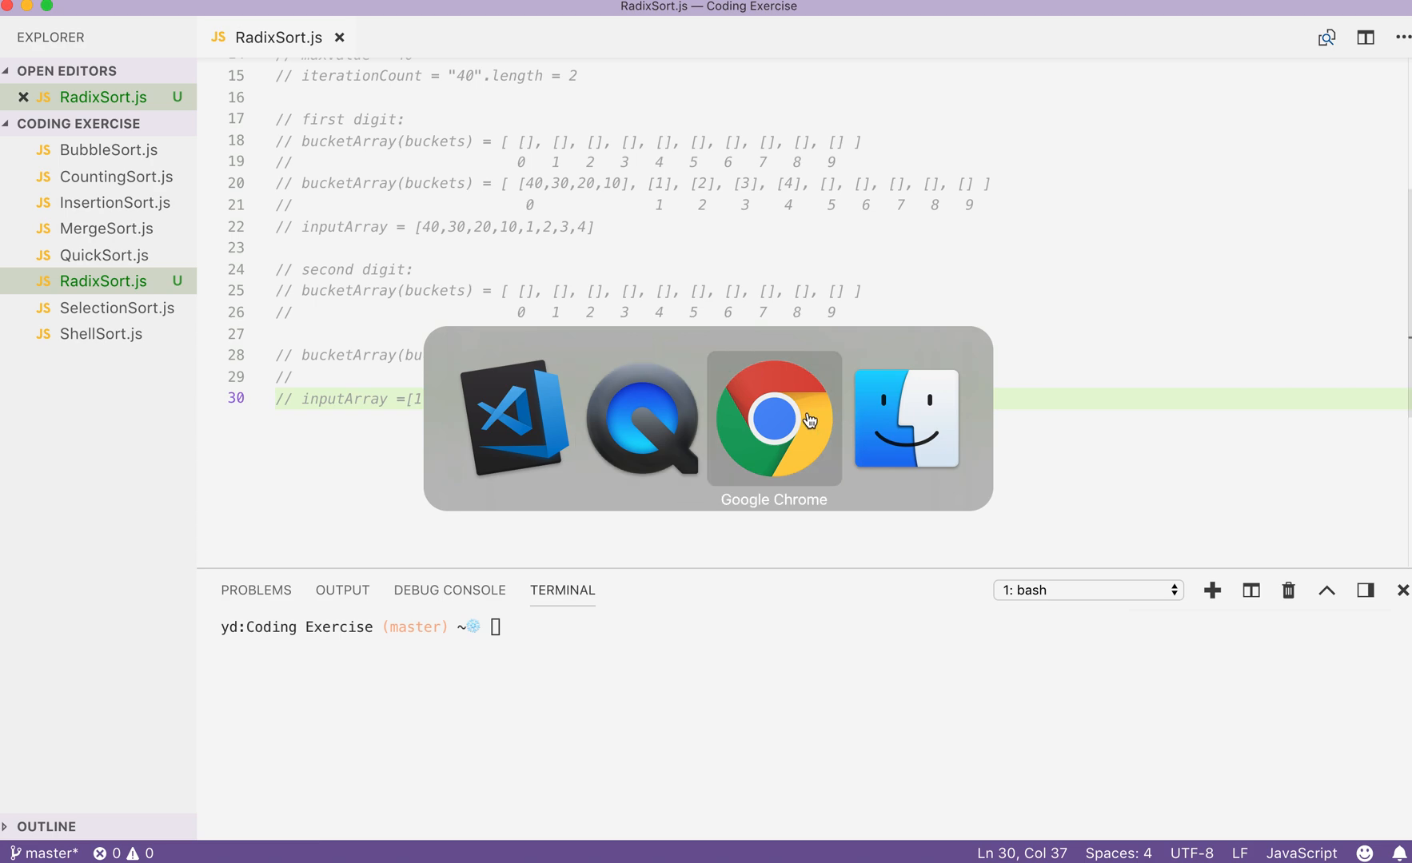
Step: Evaluate 1234 / 10 in the console to get 123.4, then enter 1234 for the modulo
left_click(772, 418)
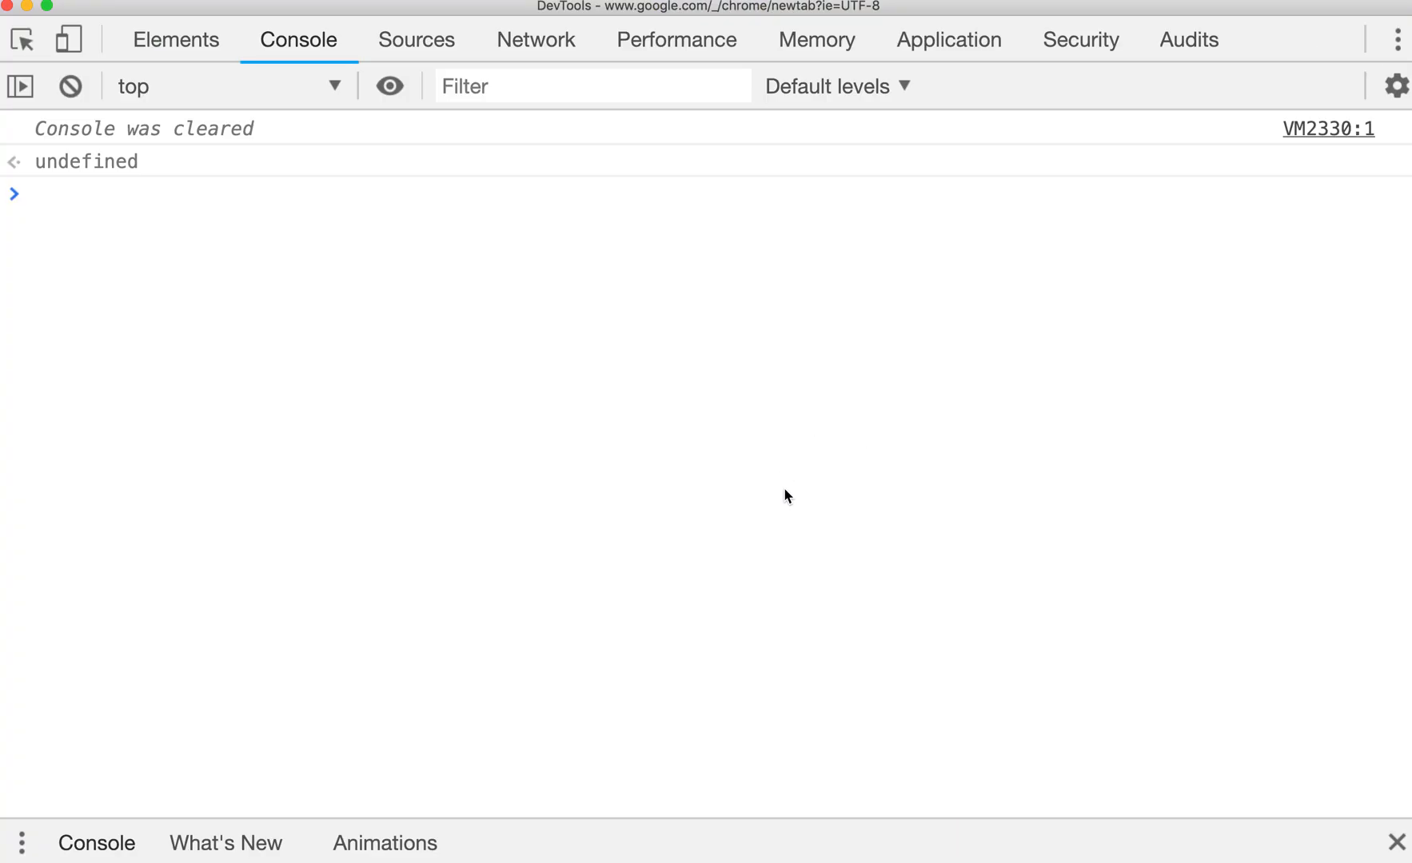
type("1234")
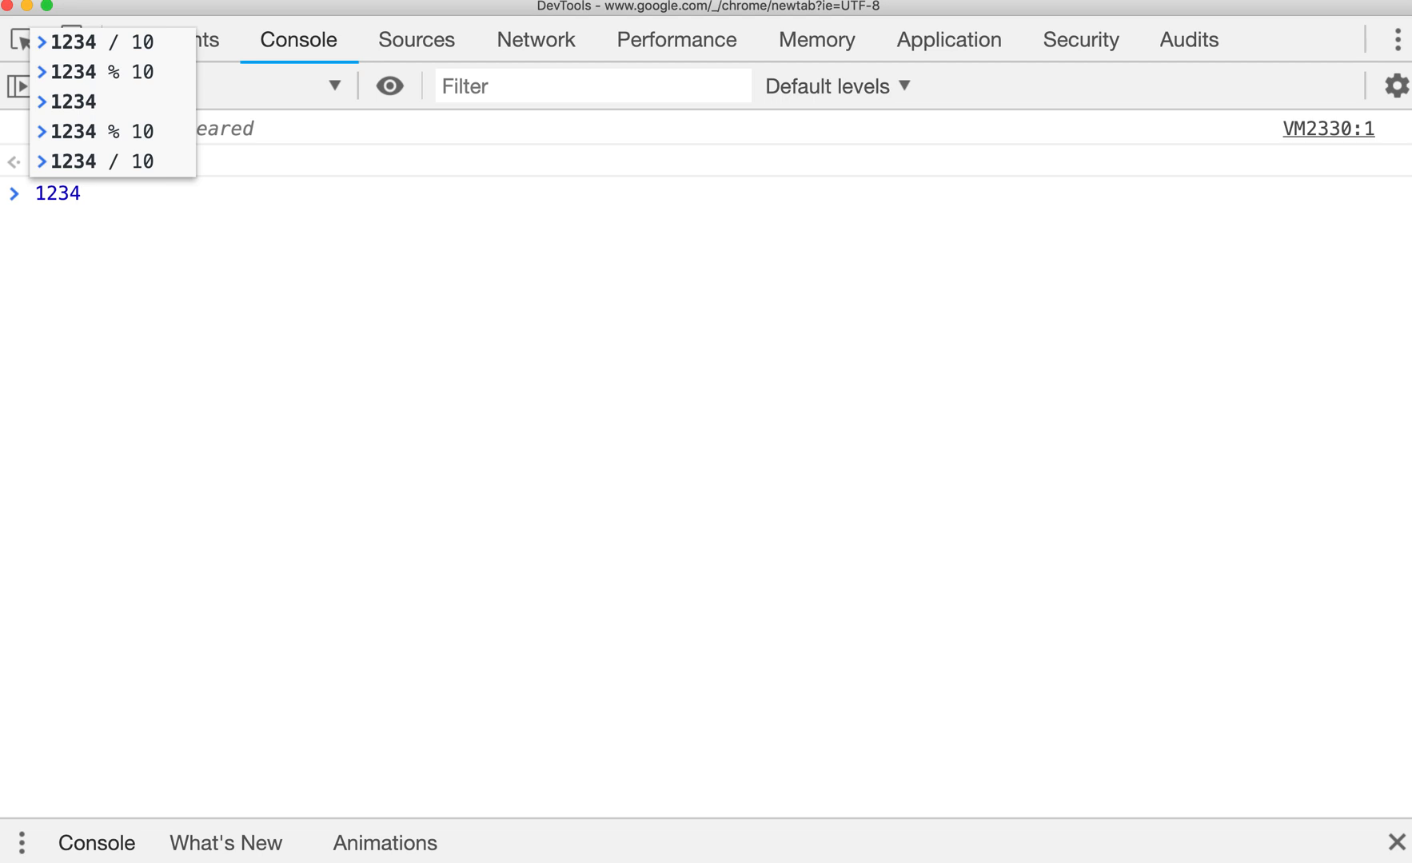
key("Return")
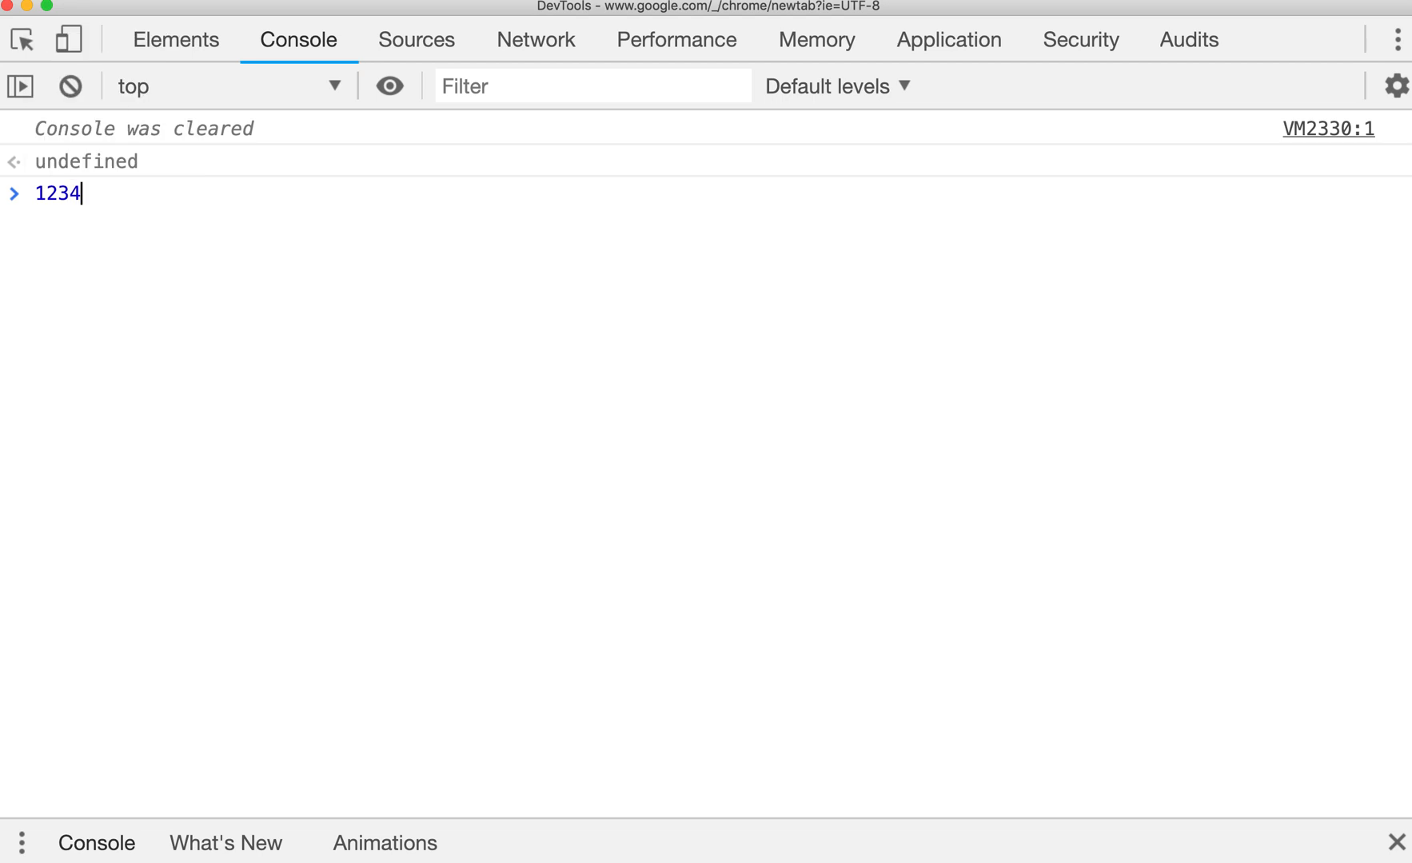
type("/")
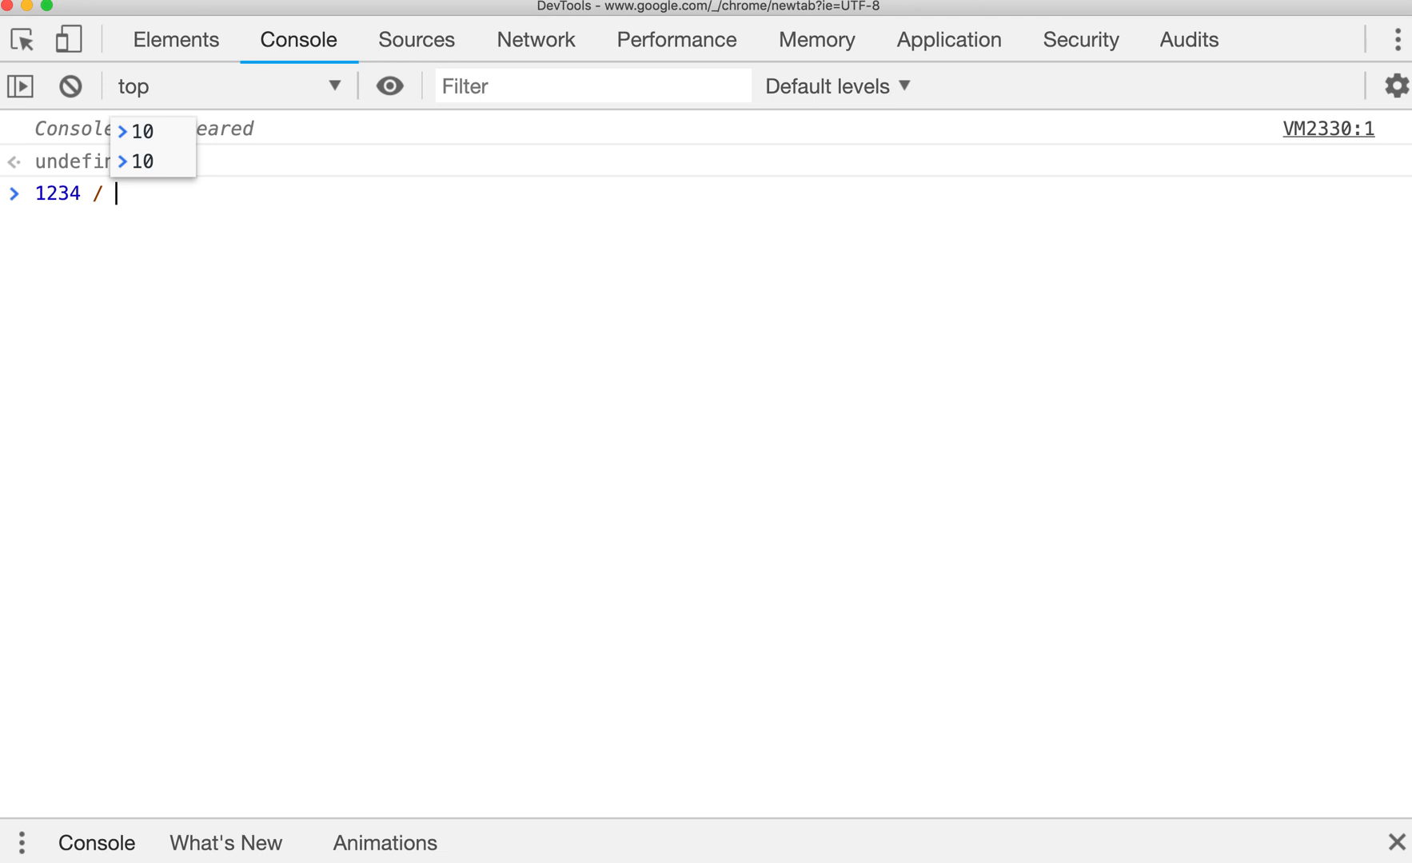
key("Return")
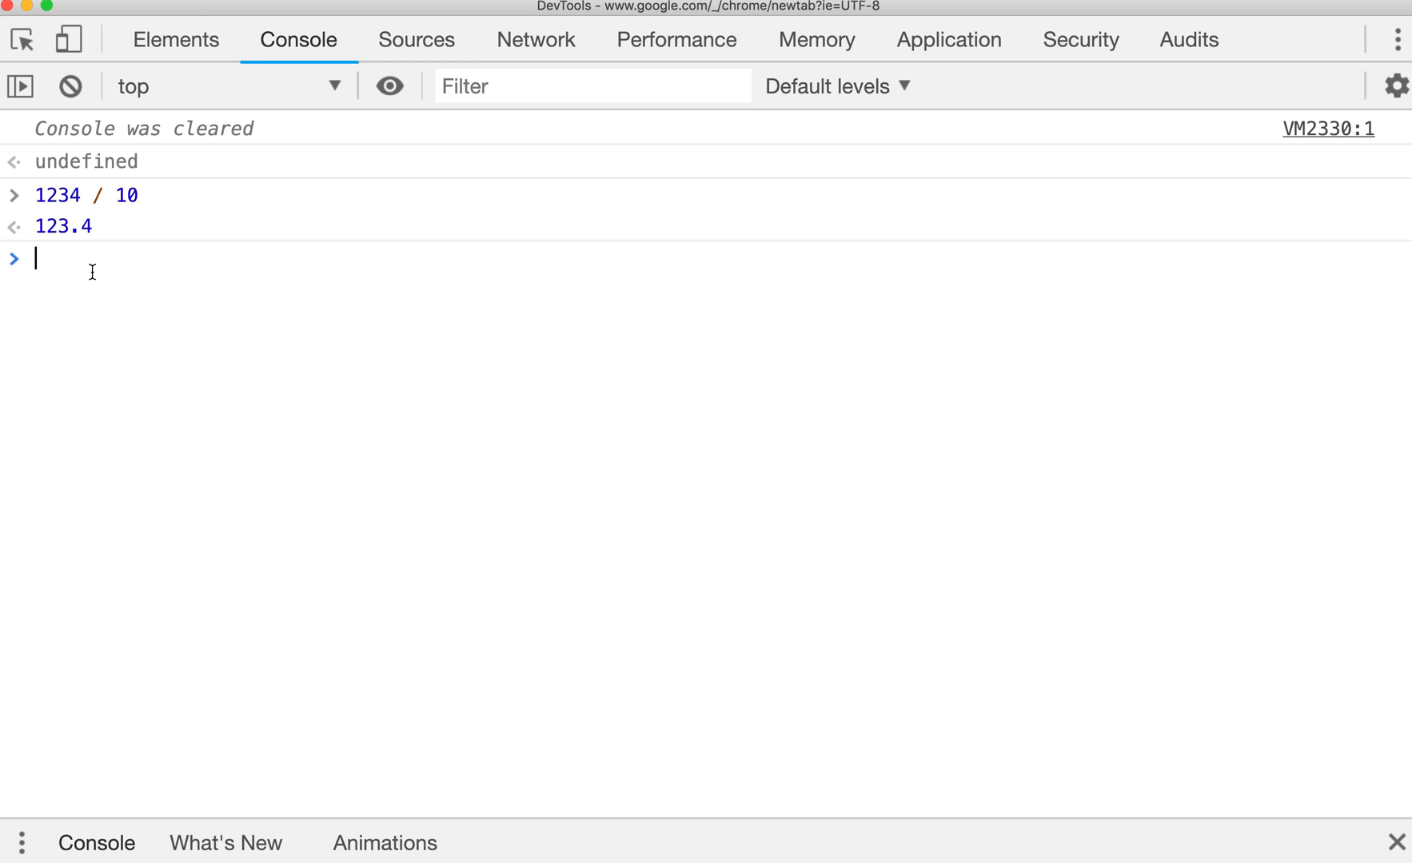
type("1234 % 10")
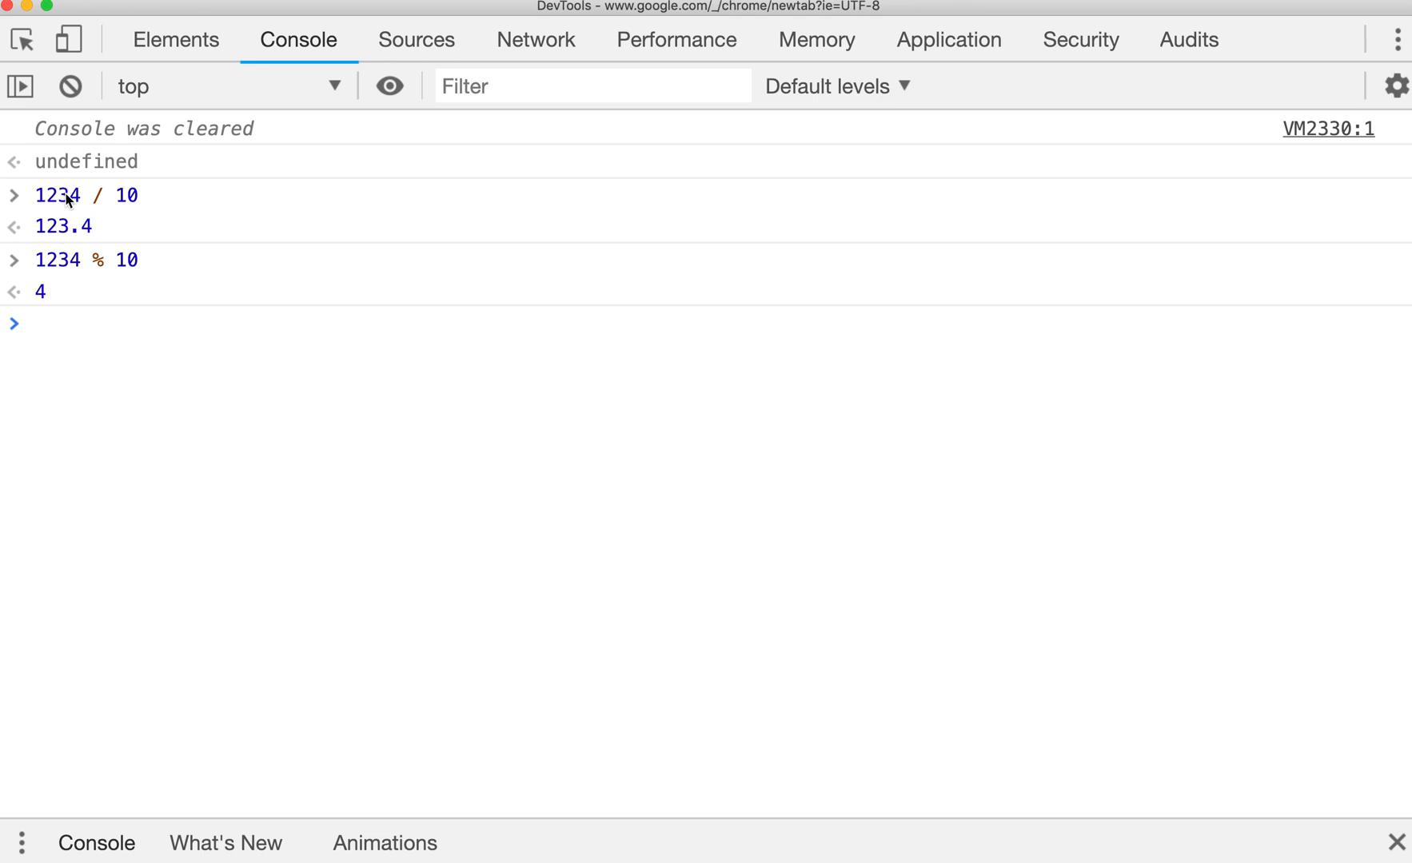
mouse_move(73, 330)
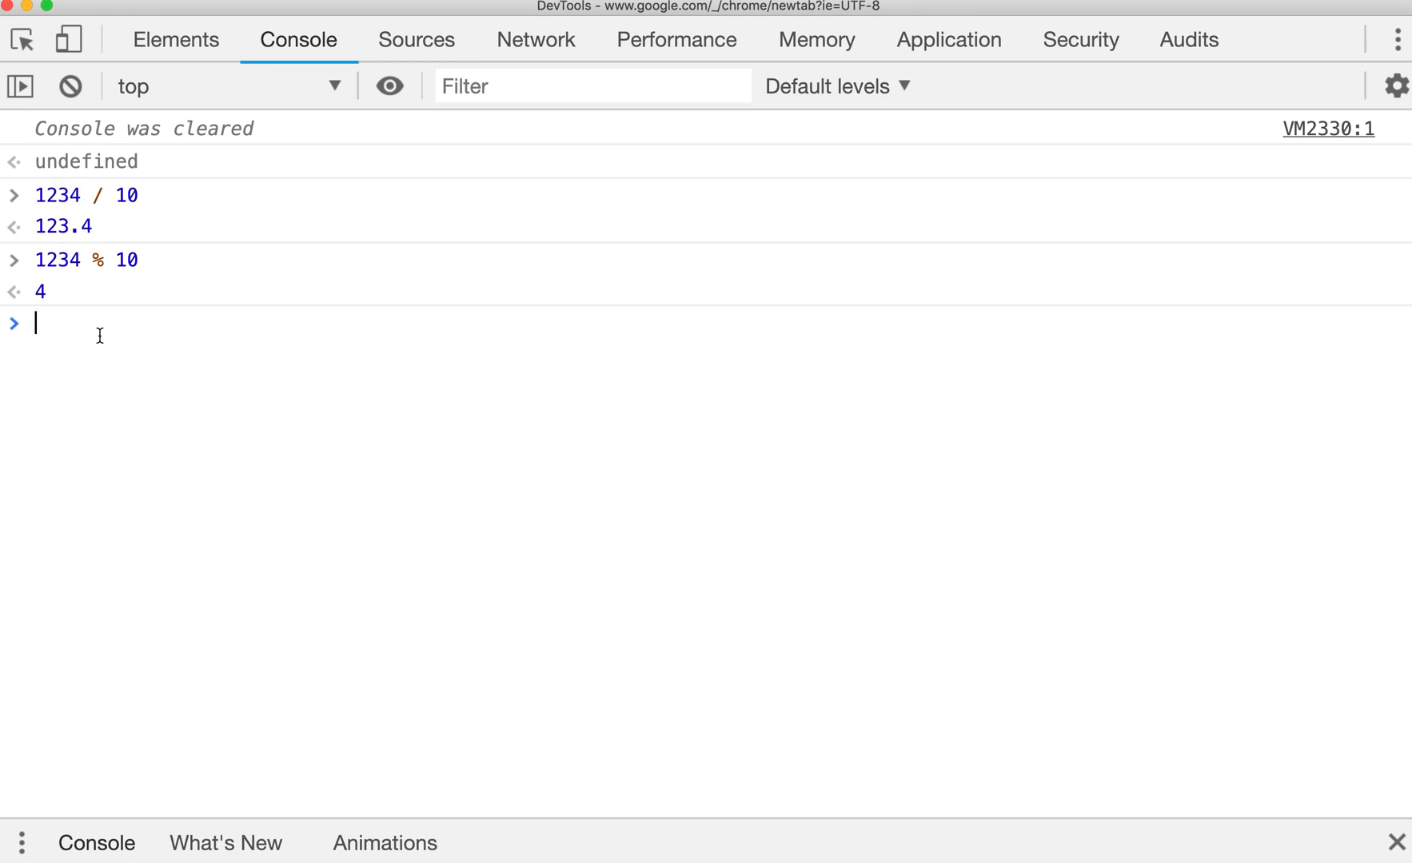
Step: Rerun 1234 / 10, then evaluate Math.floor(123.4) giving 123 and 123 % 10 giving 3
type("1234 / 10")
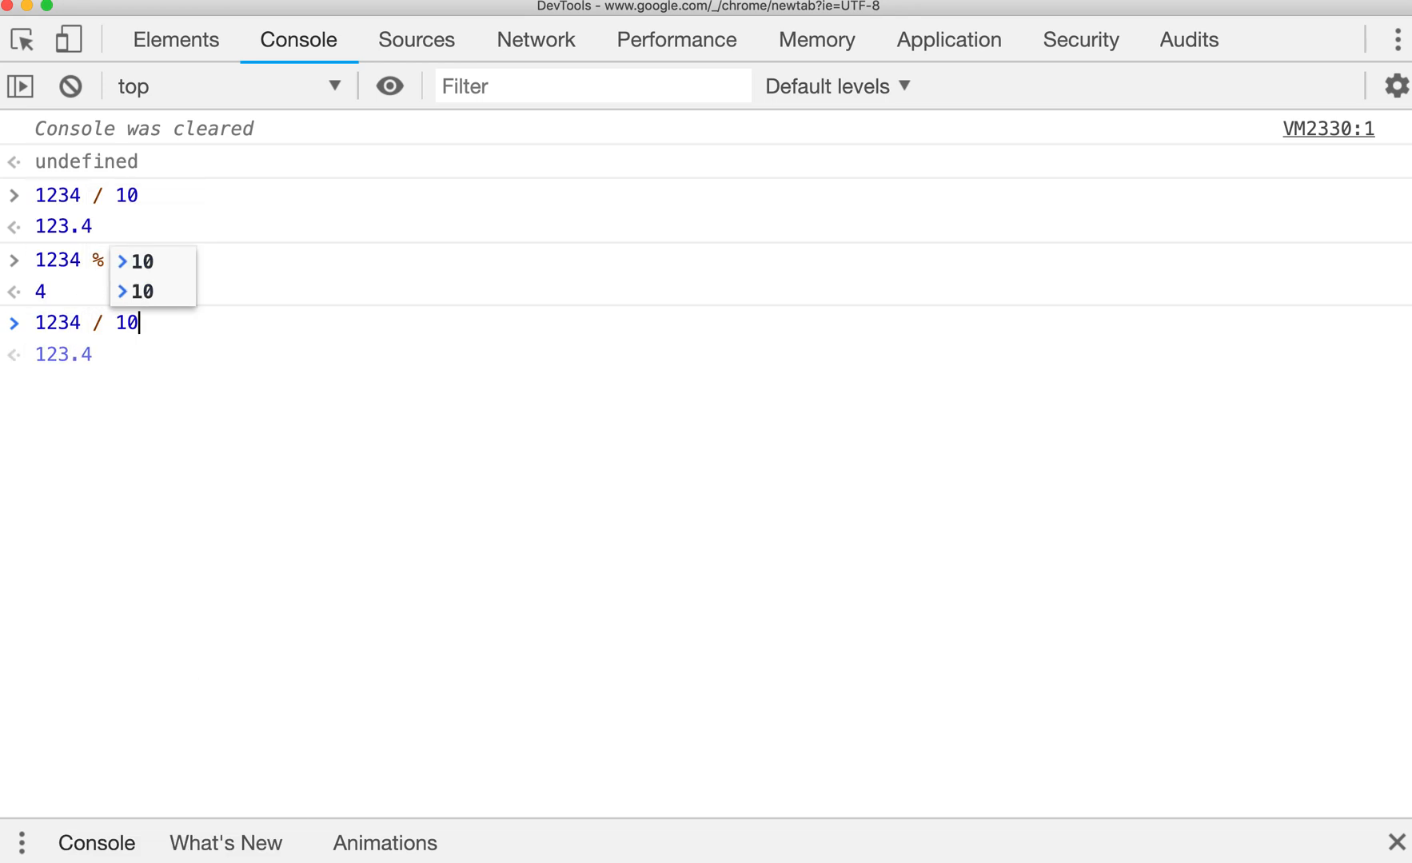
key("Return")
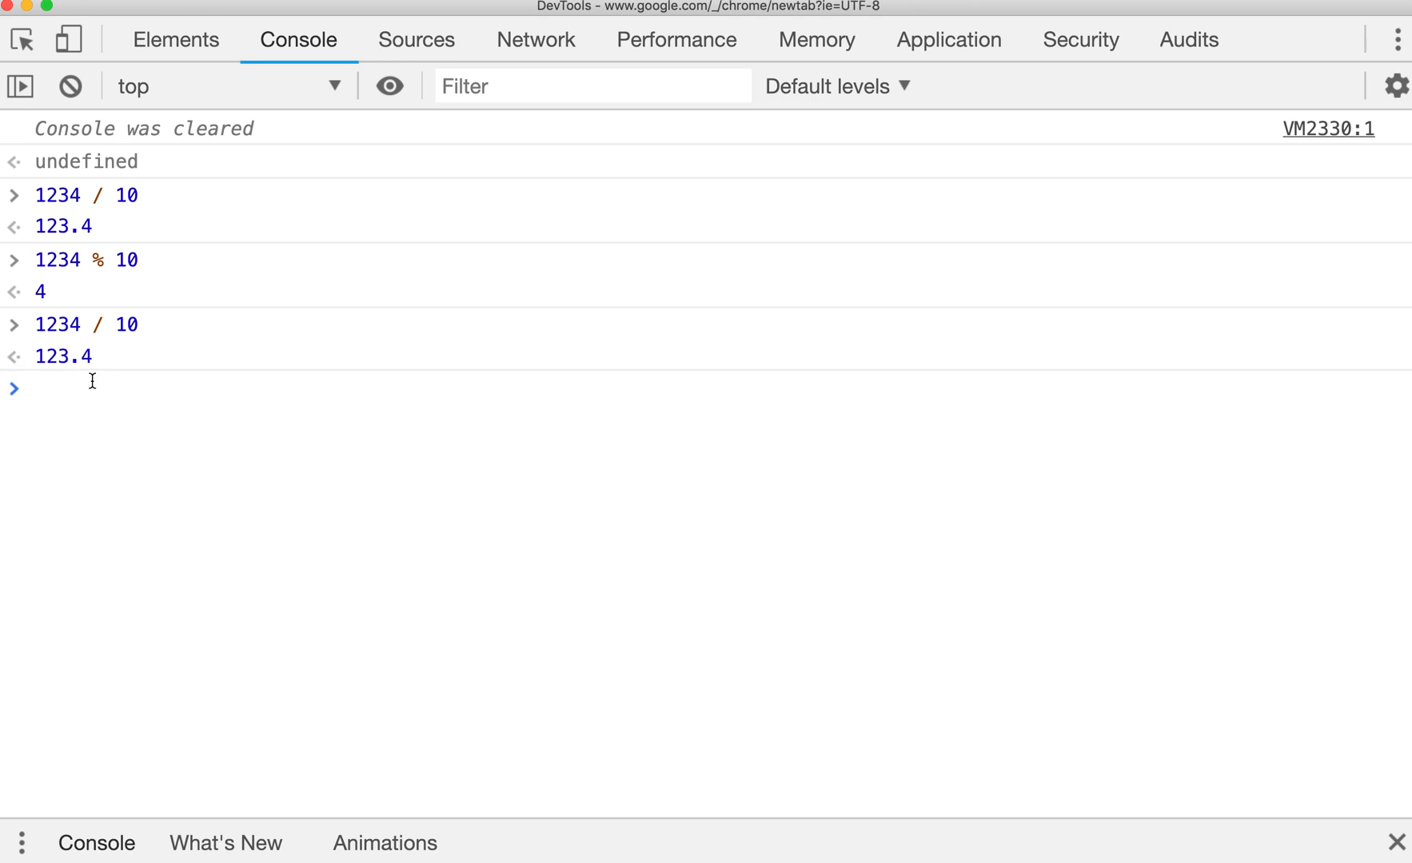
type("Math.floor(")
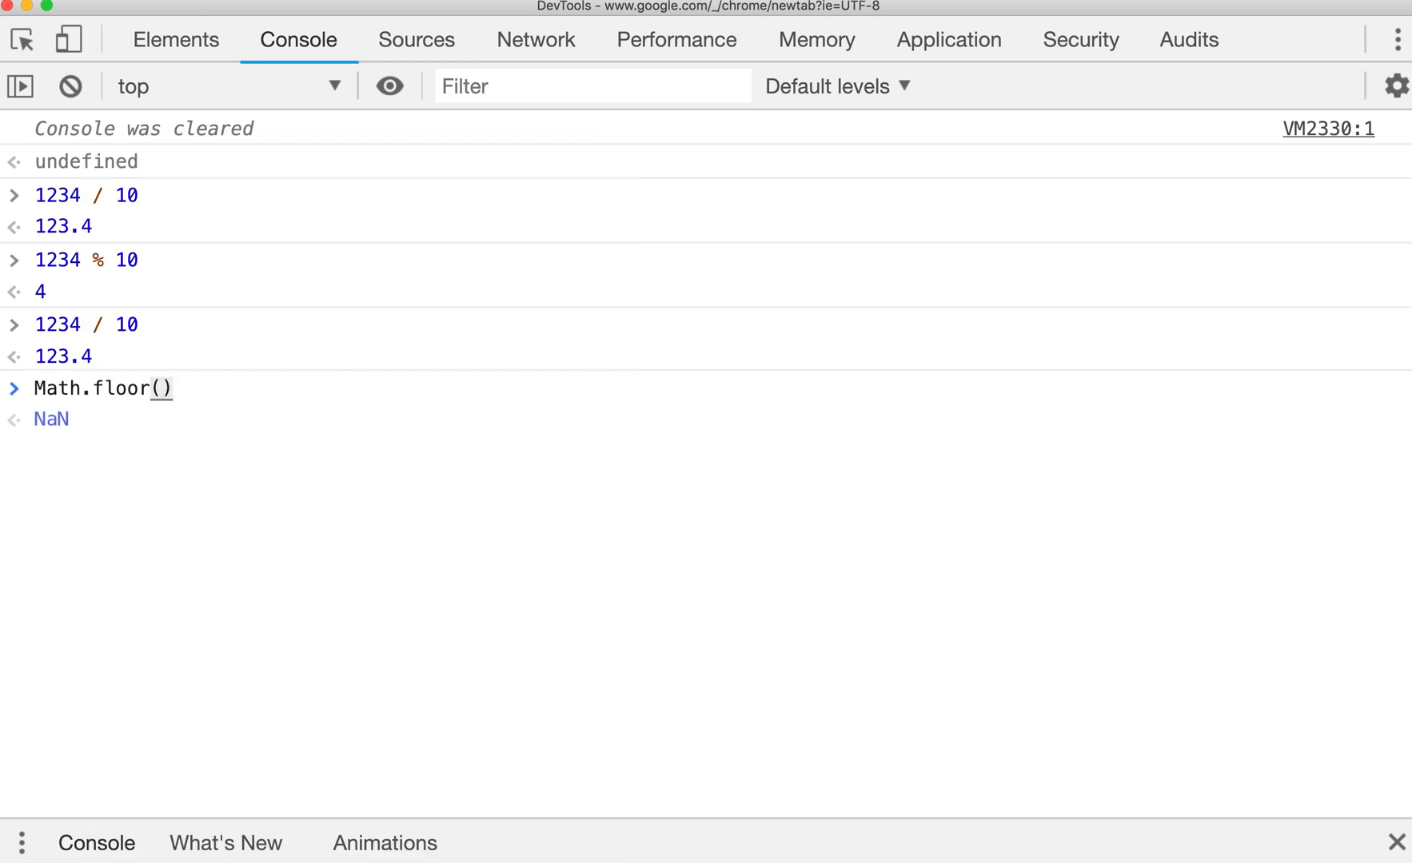
type("1")
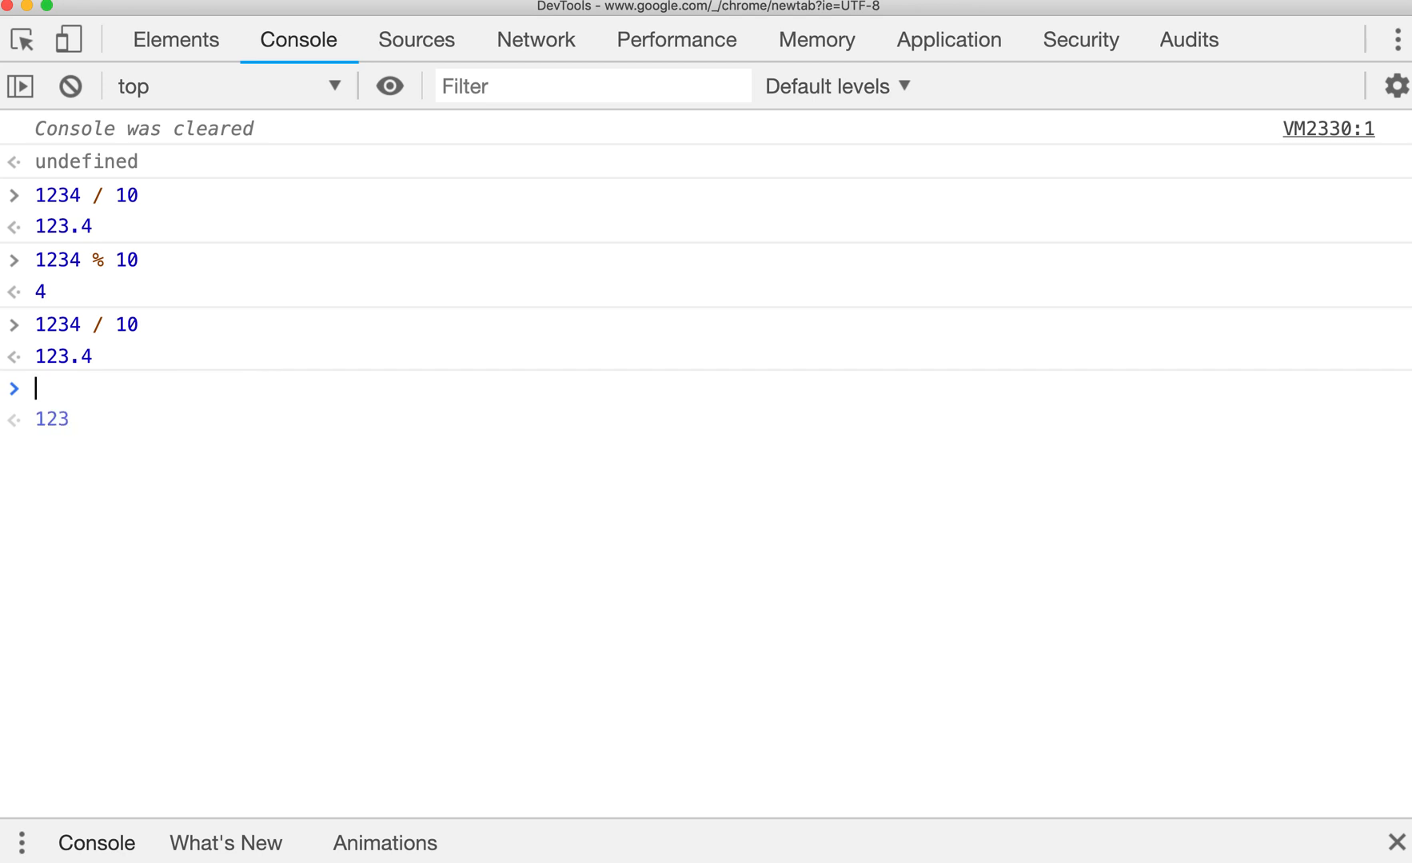
type("123 % 10")
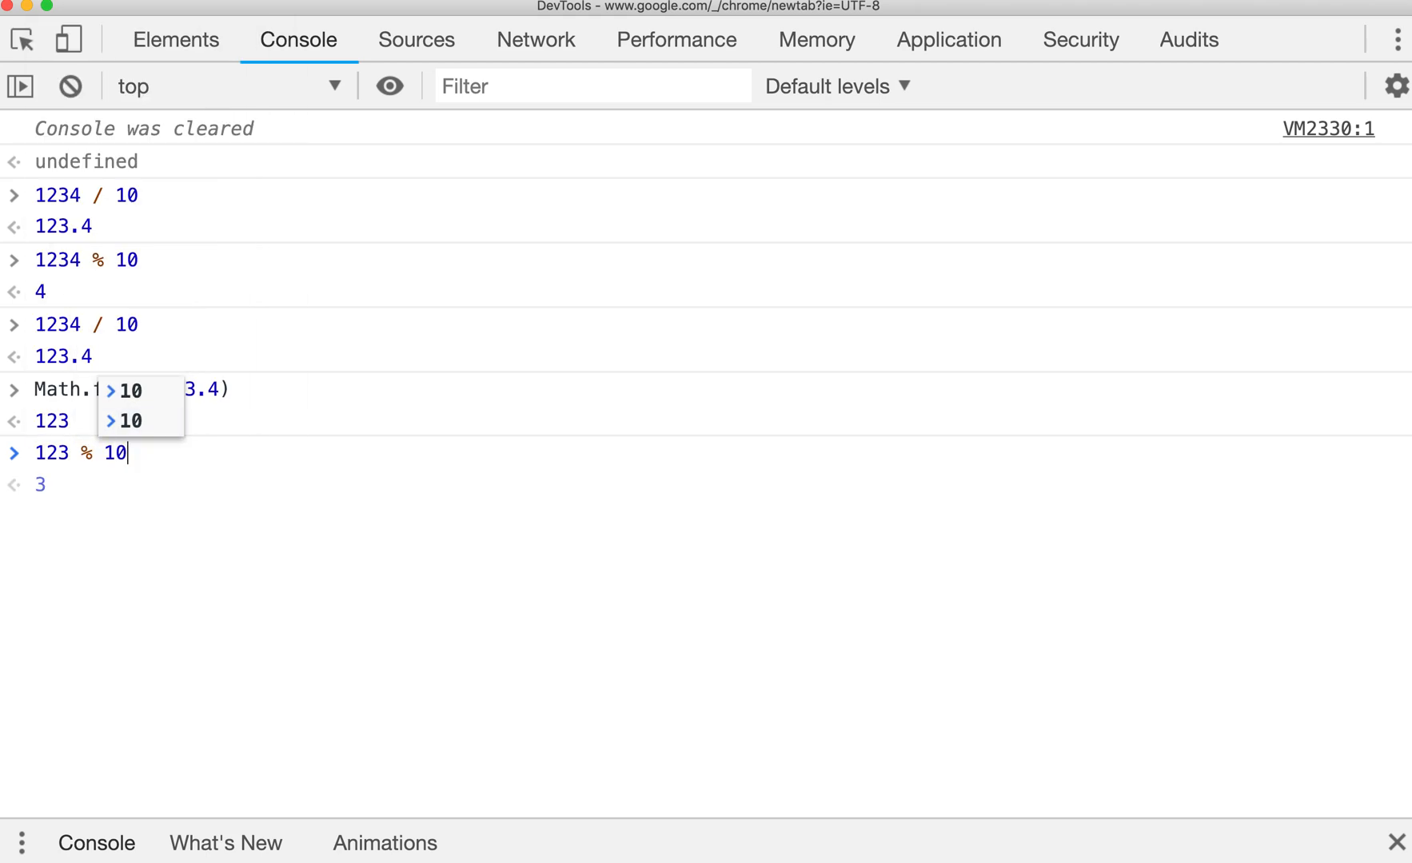
key("Return")
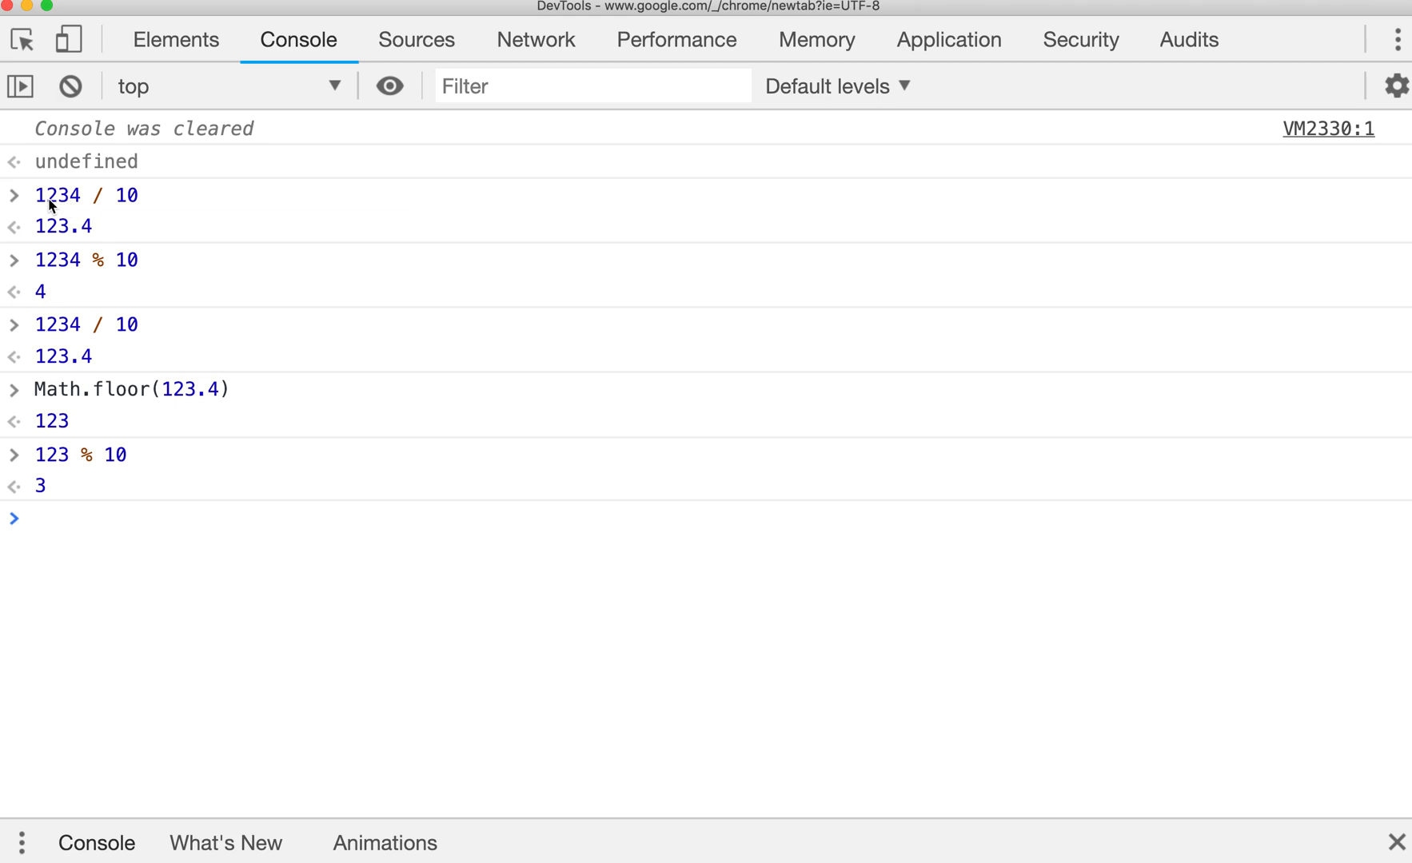
mouse_move(148, 435)
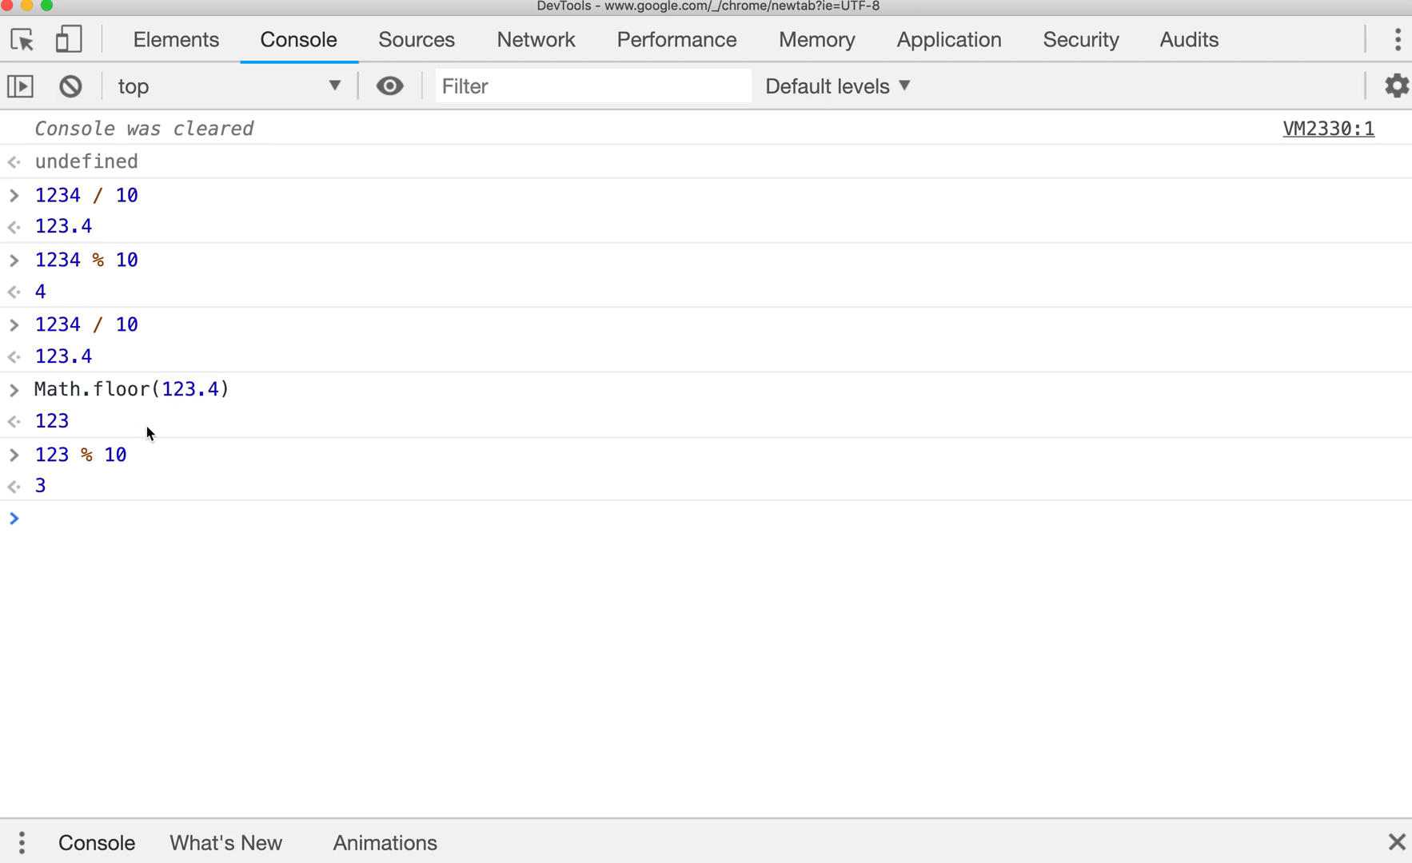
Step: Back in RadixSort.js, add the second-pass result comment inputArray = [1,2,3,4,10,20,30,40]
double_click(126, 324)
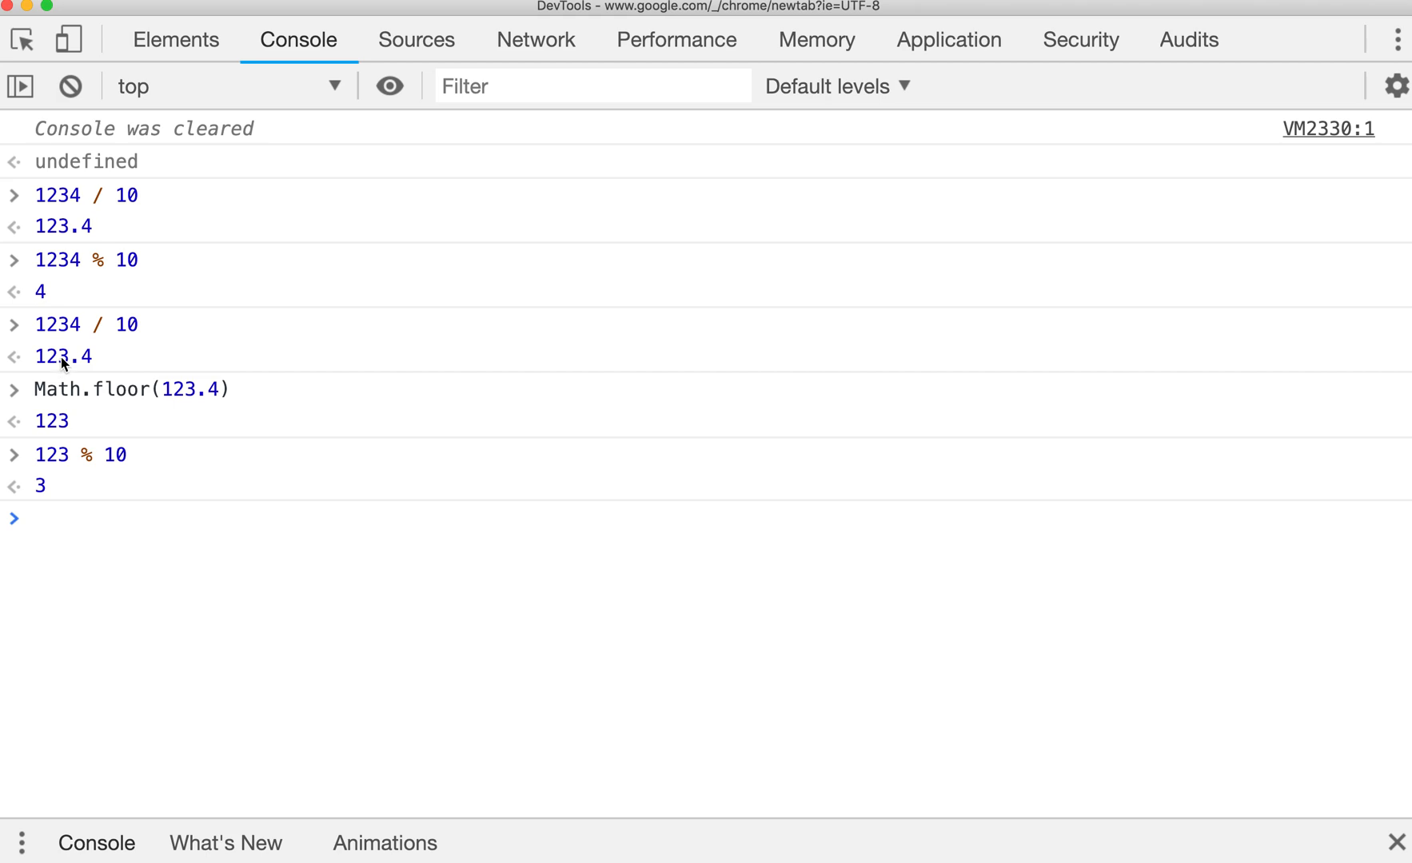
mouse_move(63, 455)
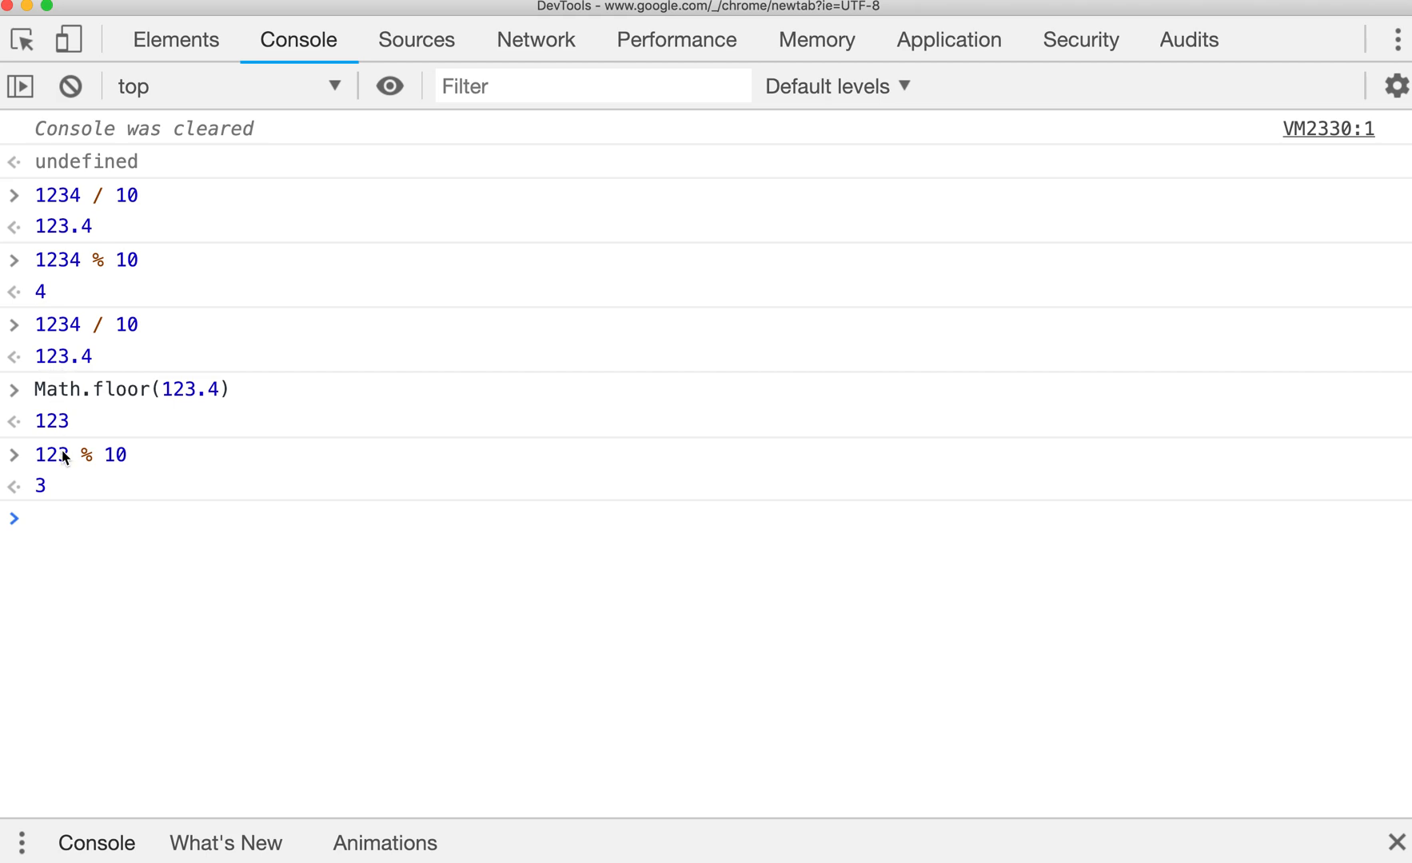
mouse_move(52, 433)
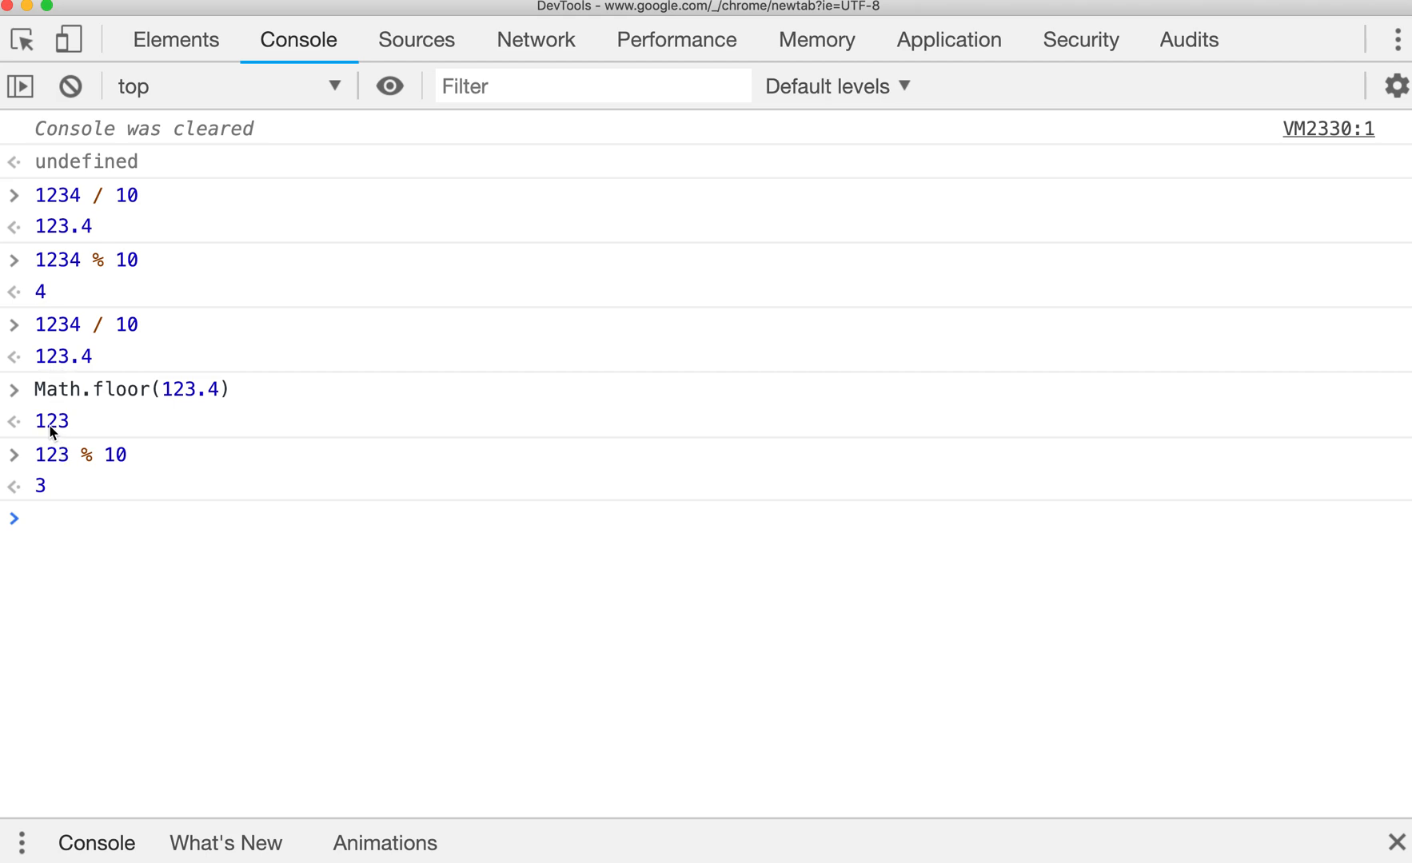
mouse_move(74, 449)
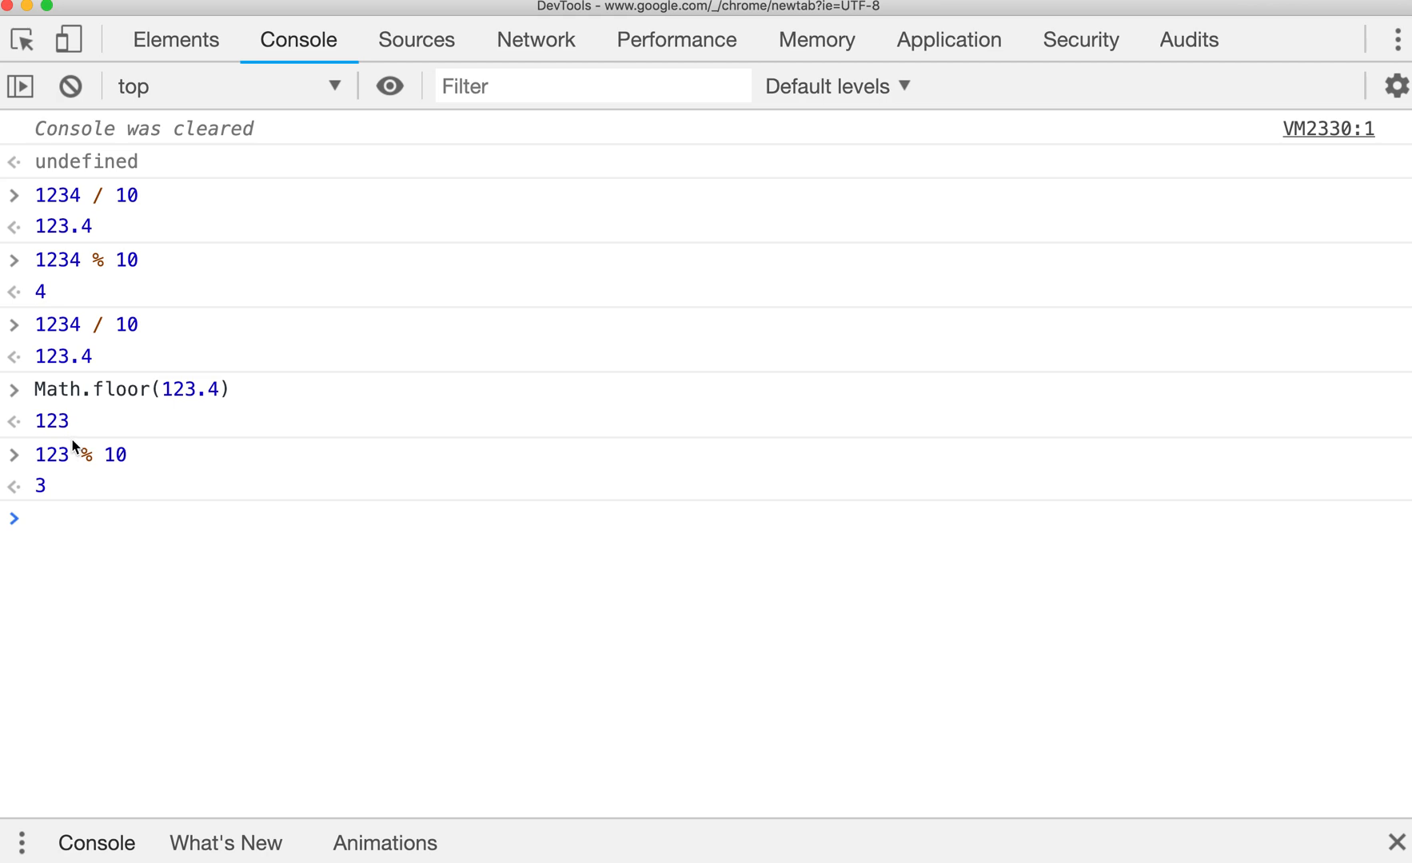
type("clearInterval")
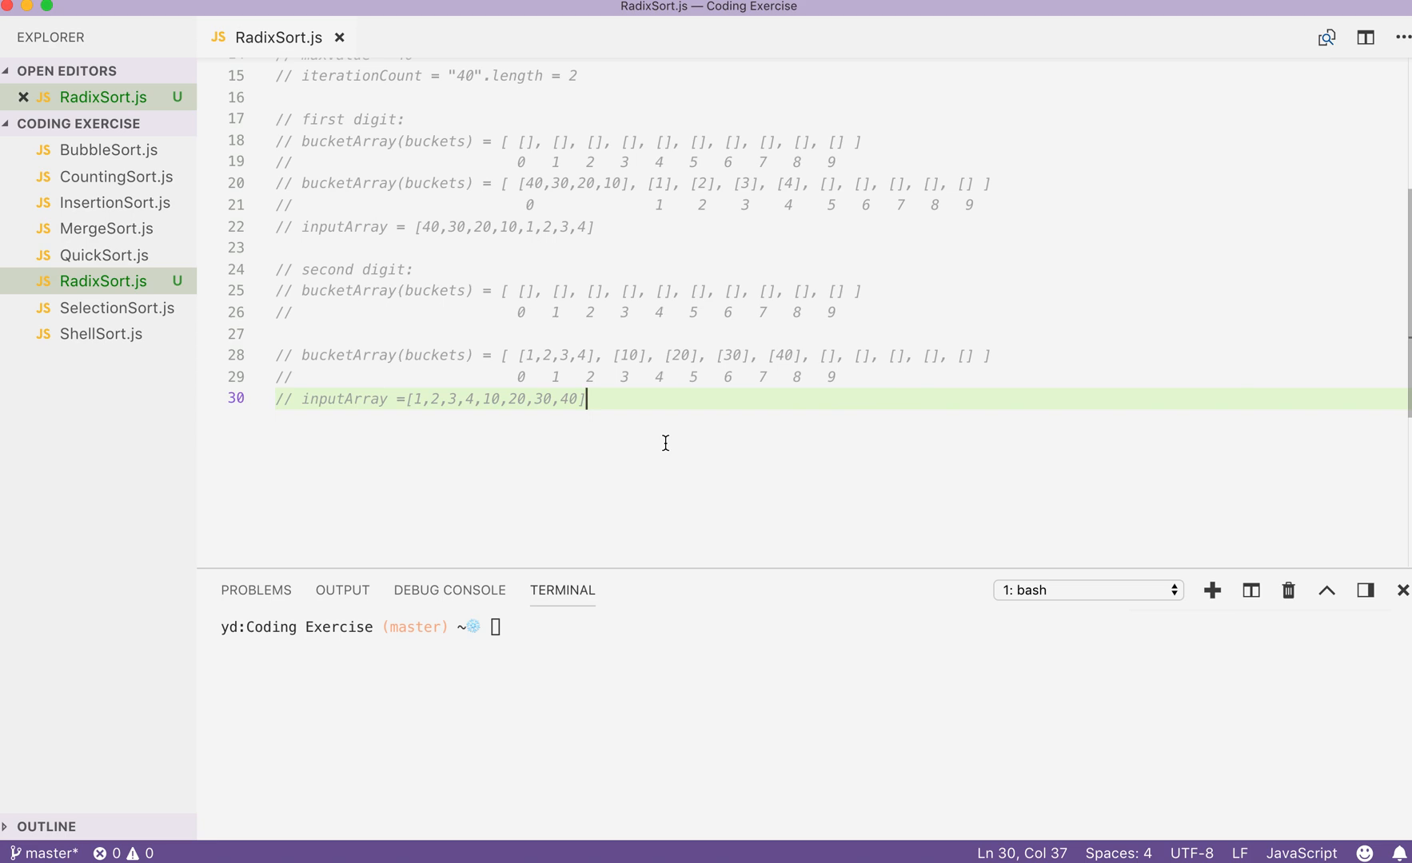
Step: Write function radixSort(inputArray) returning inputArray when its length is below 2
type("function rad")
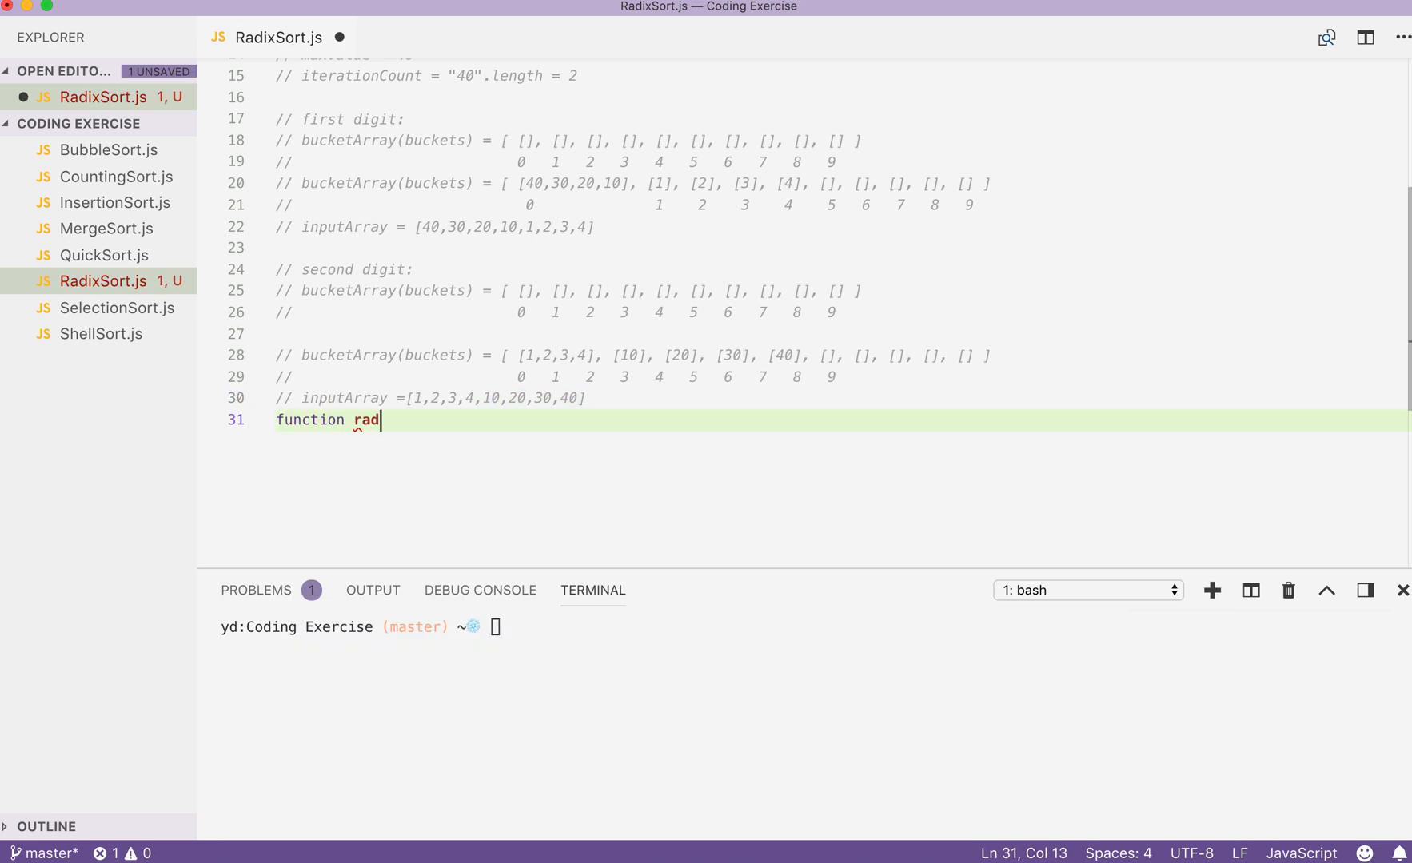
type("ixSort()")
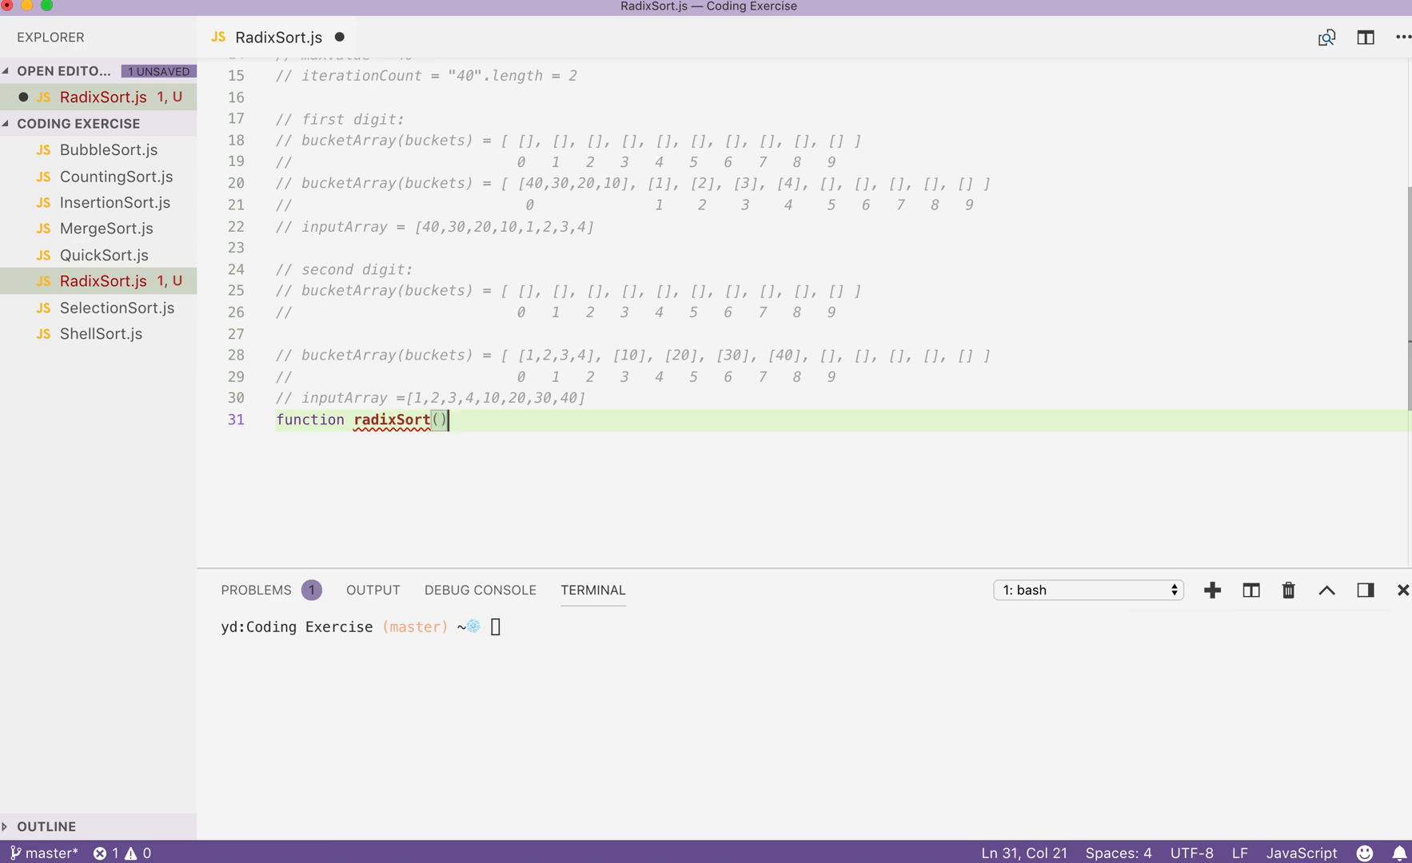
type("inputArray")
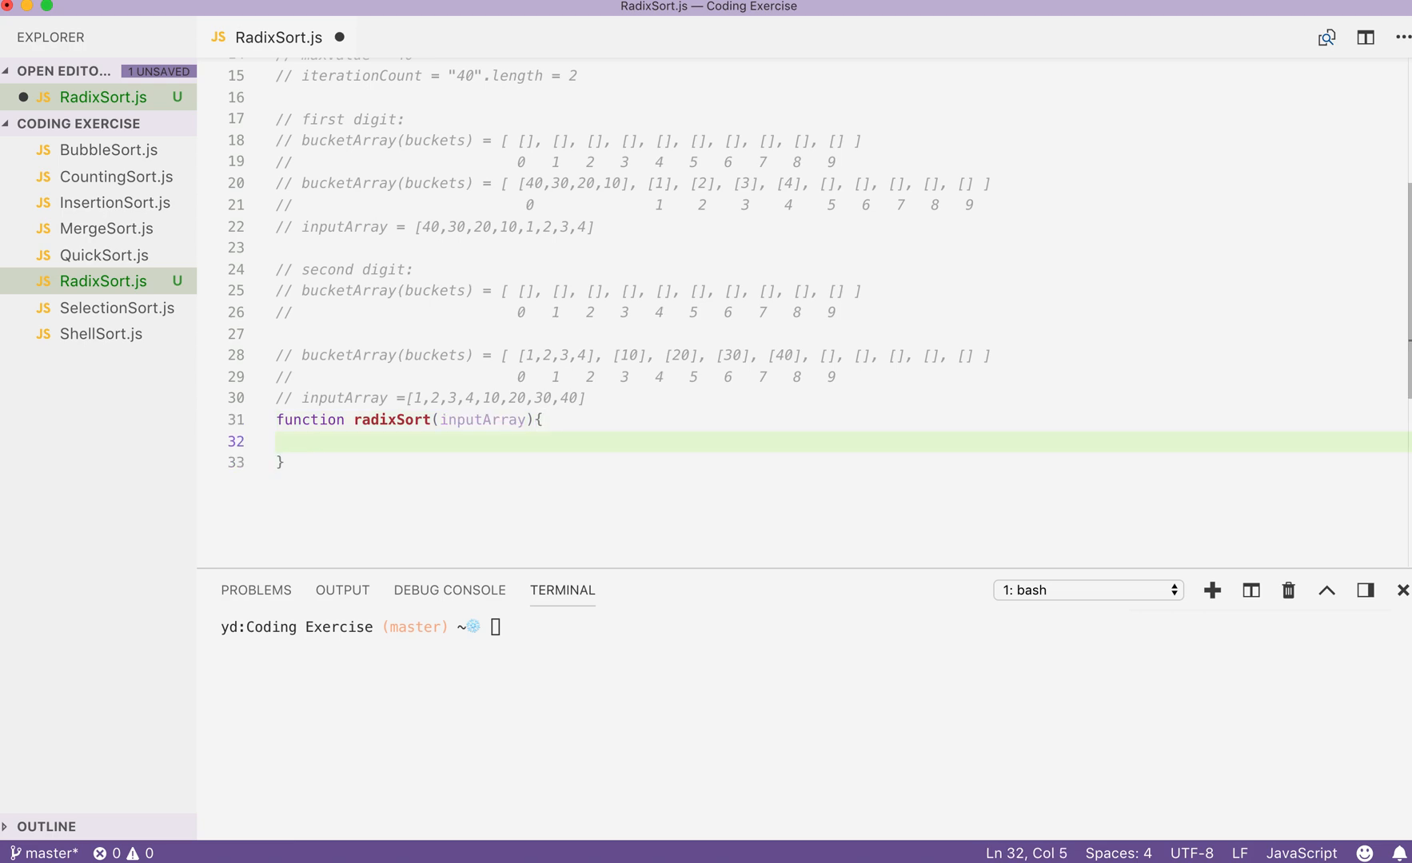
type("if(inputArray.length")
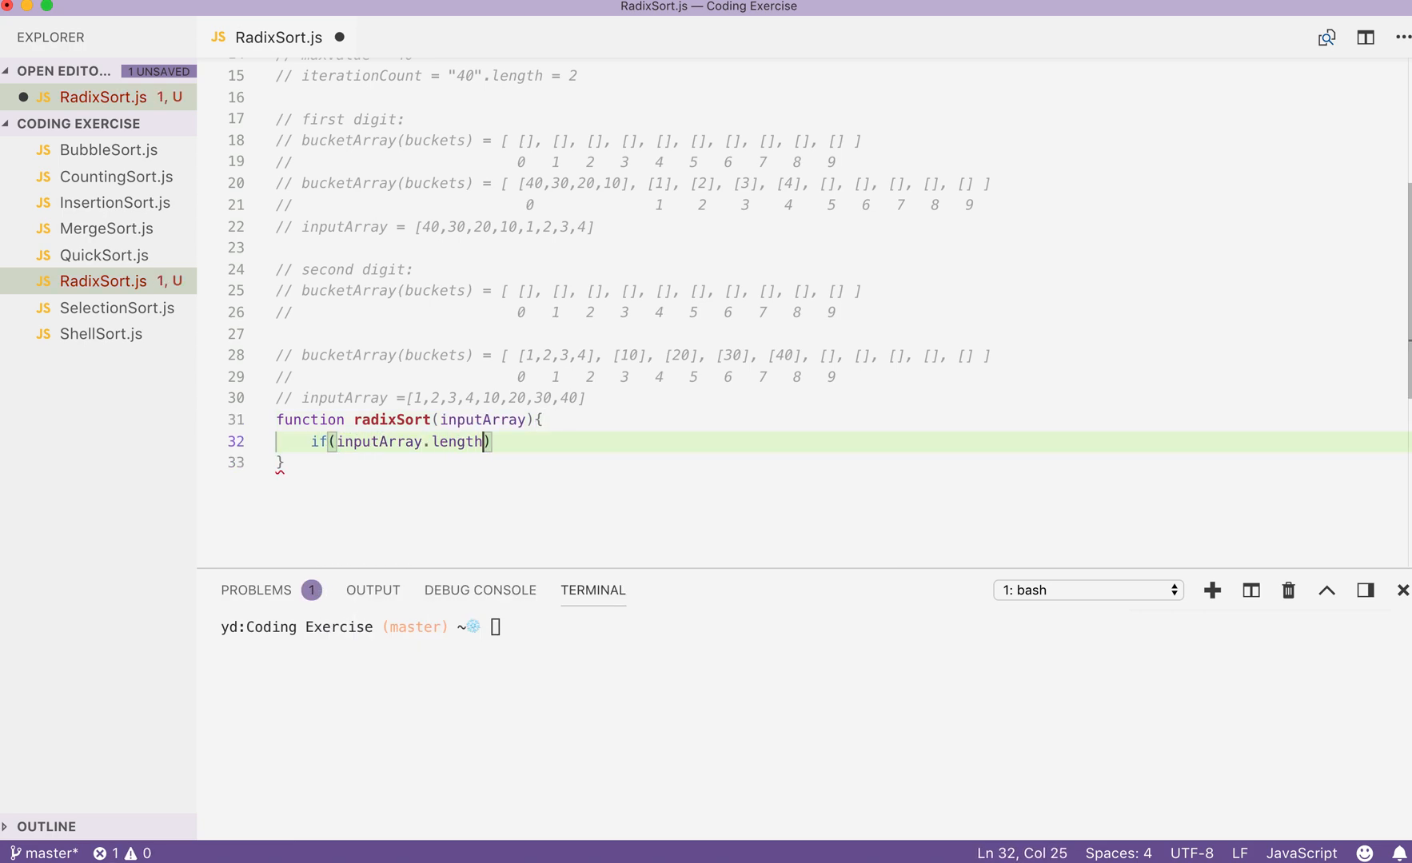
key("Backspace")
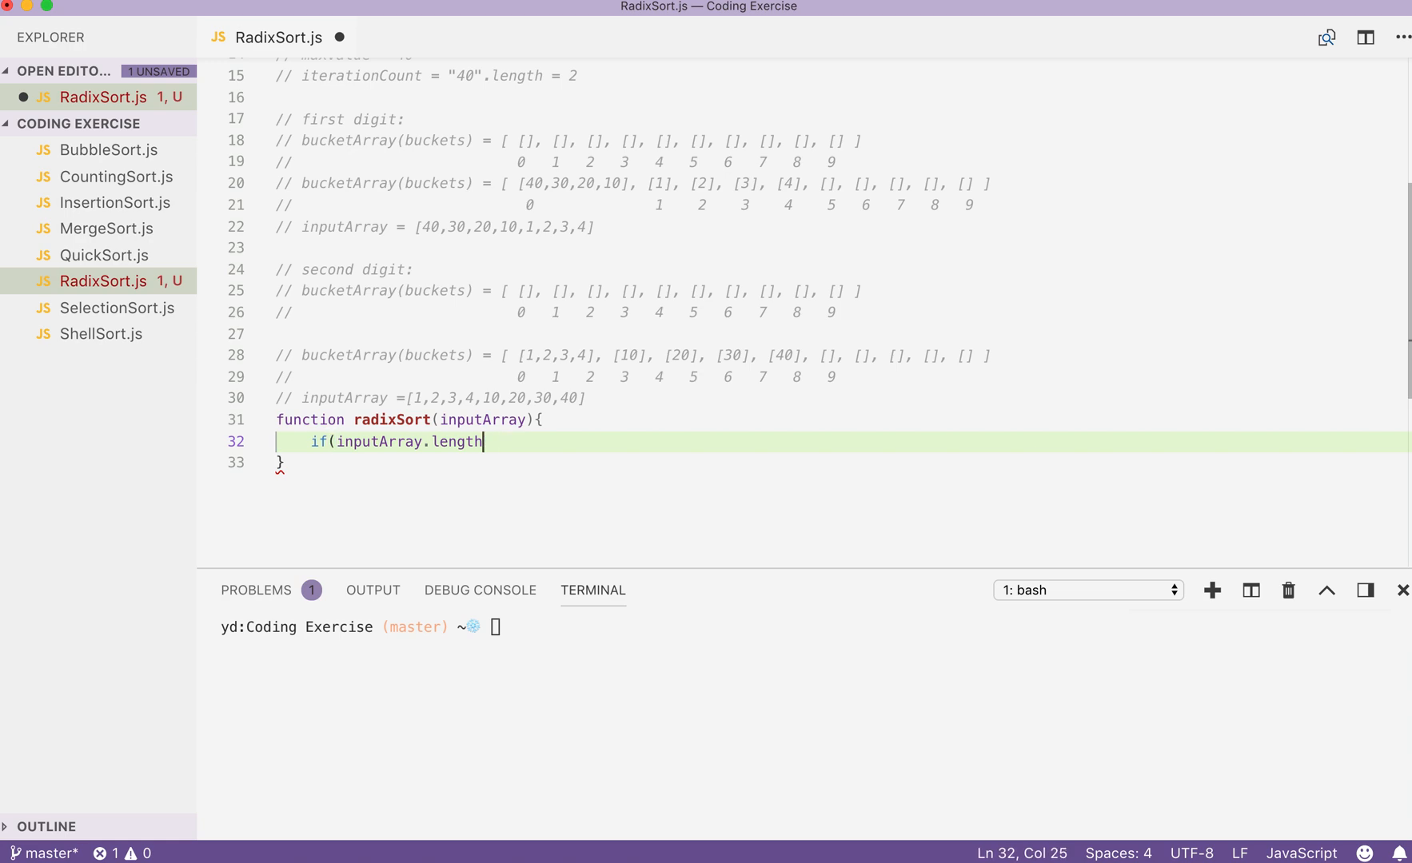
type("< 2)")
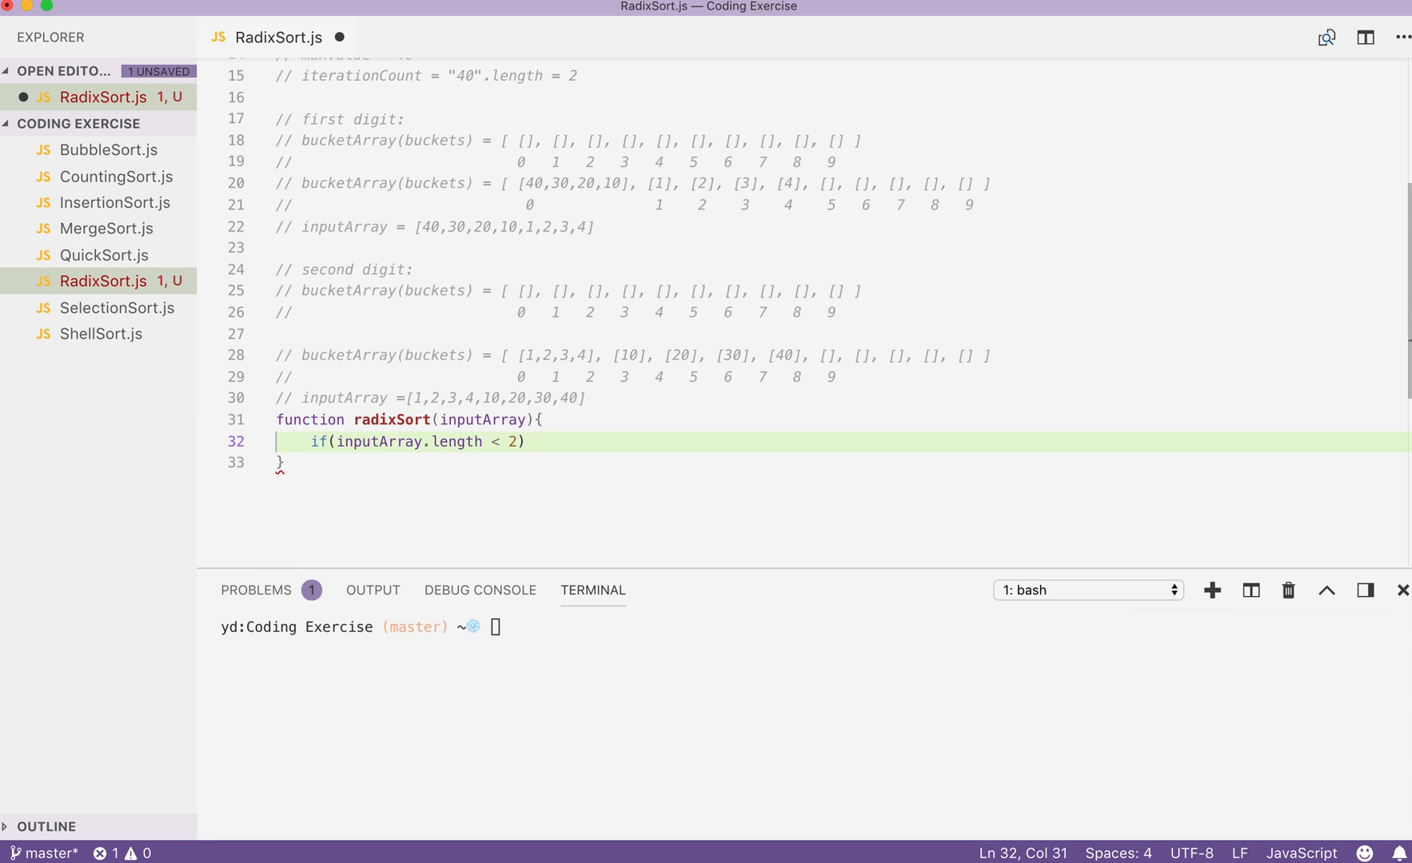
type("return inputArray")
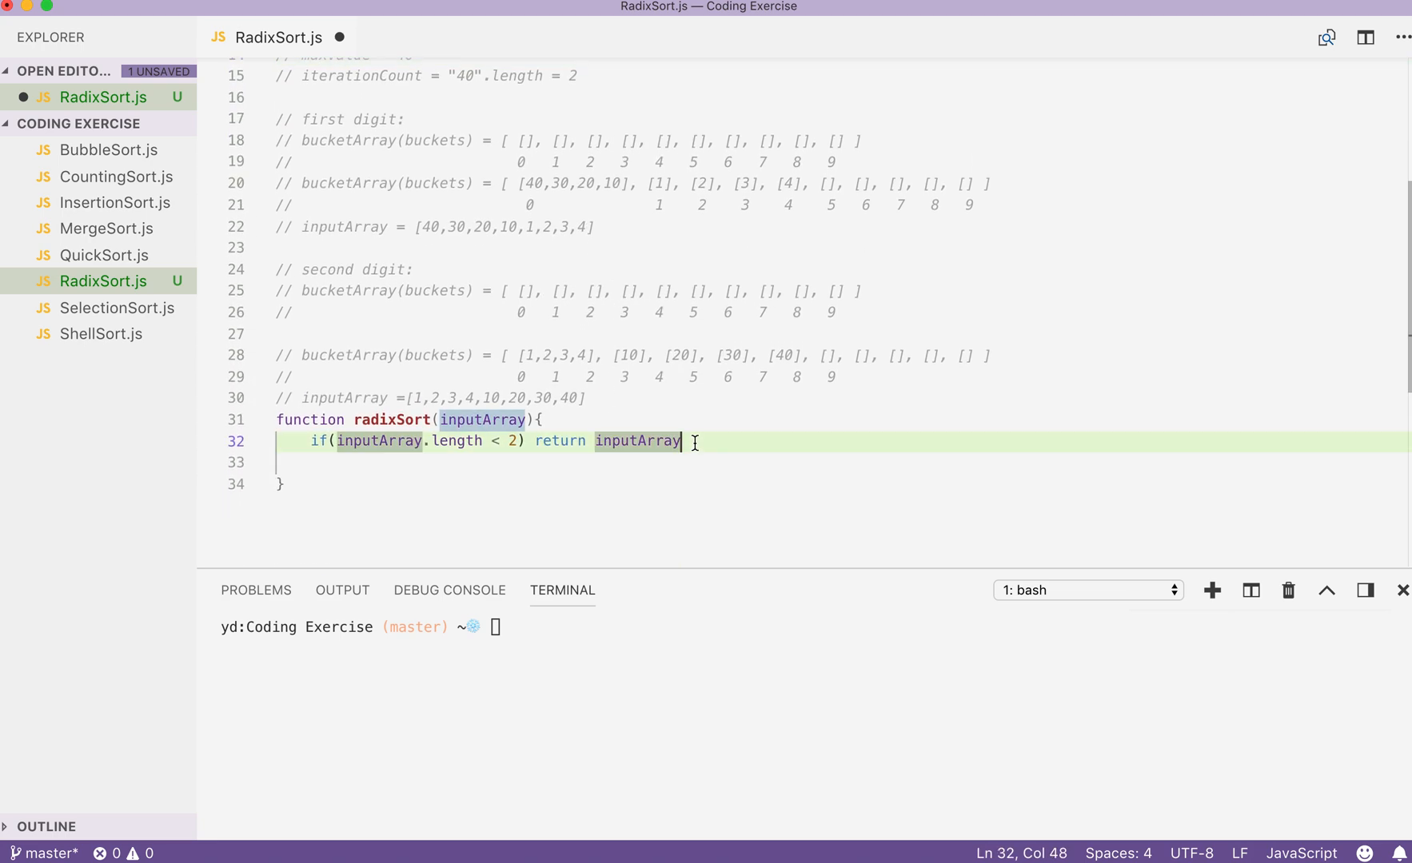
Step: Declare let maxValue = inputArray[0] and a for loop from i=1 over inputArray
key("Return")
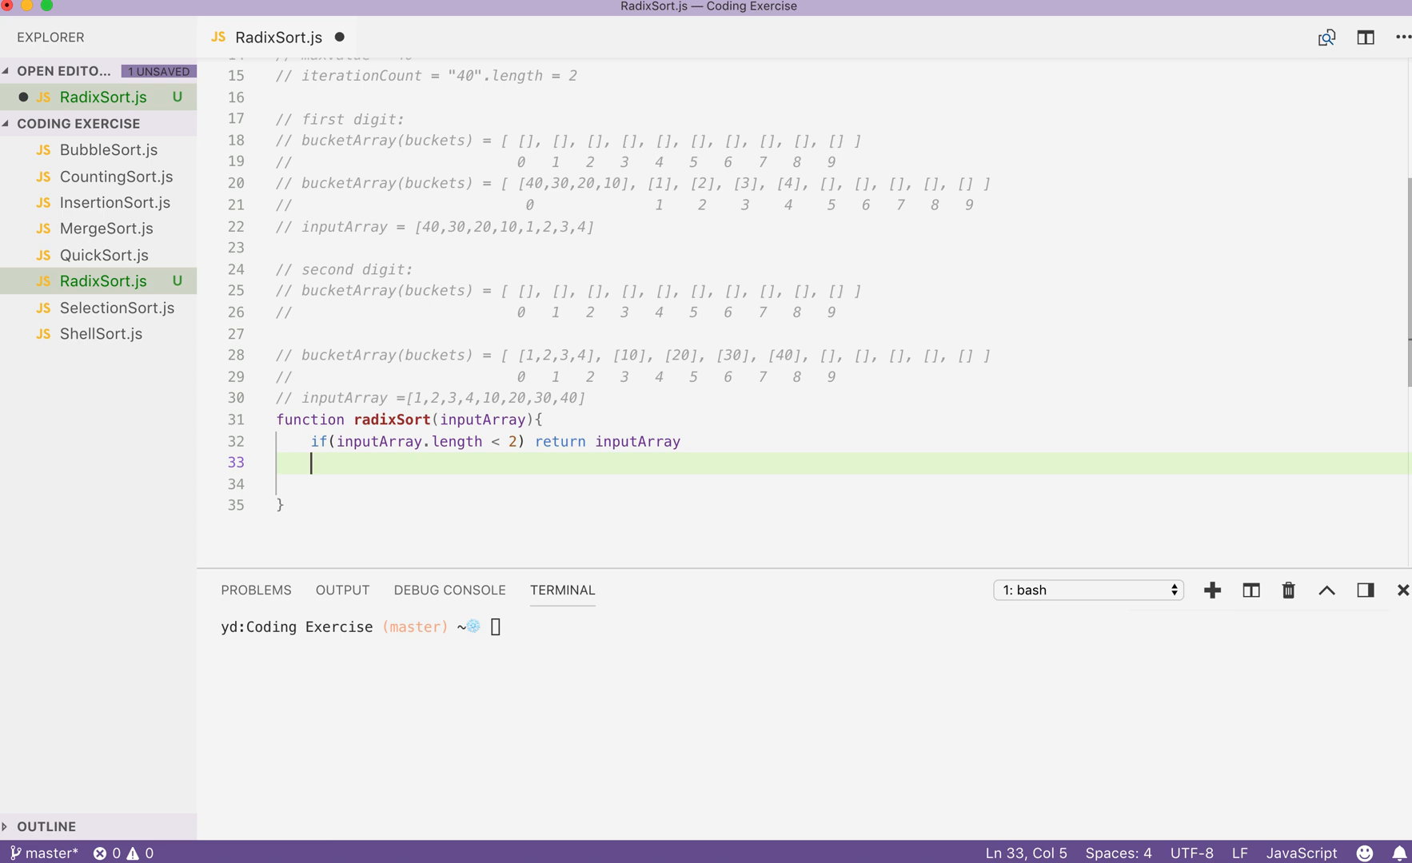
type("let maxValue")
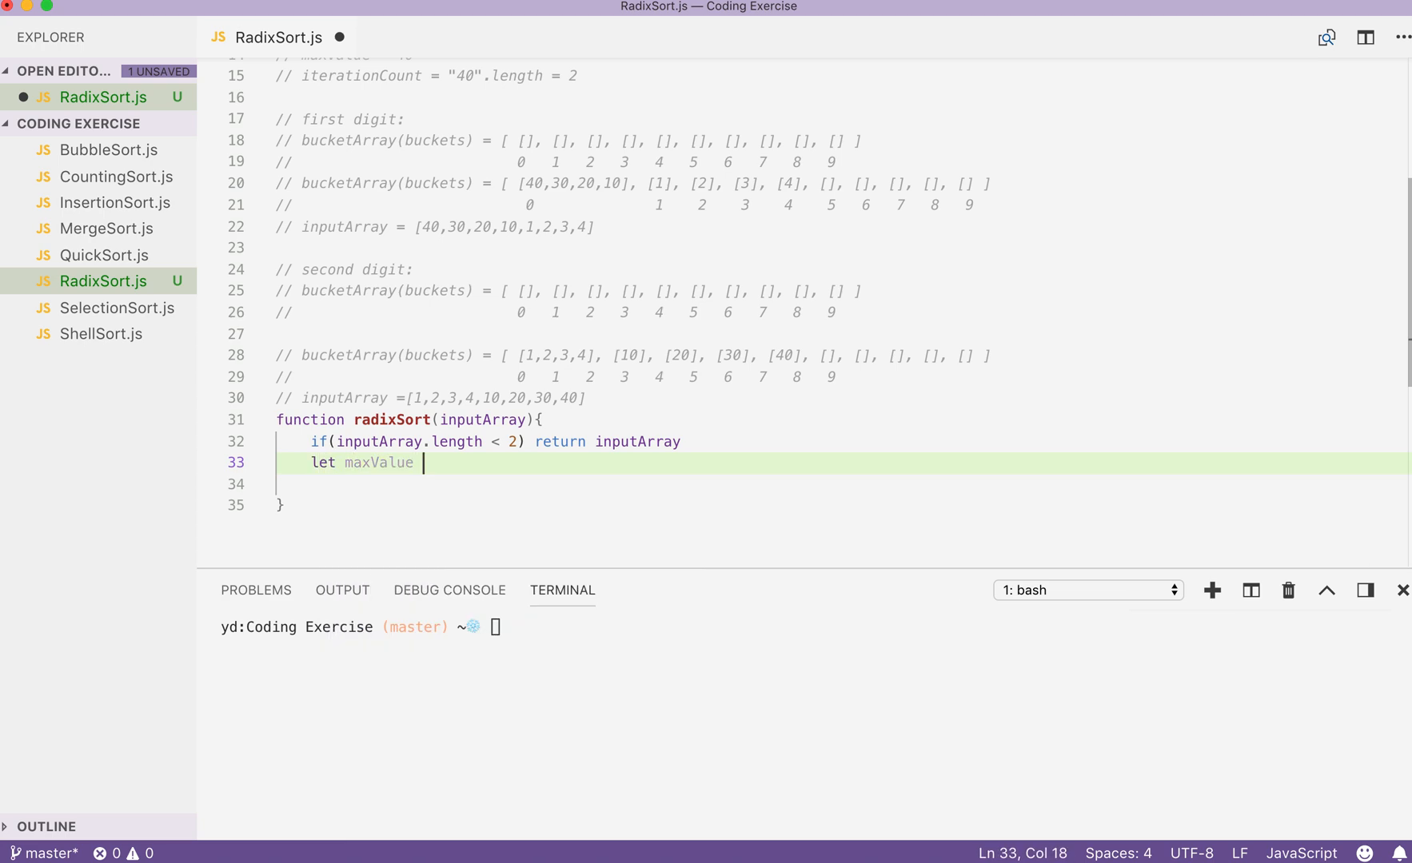
type("=")
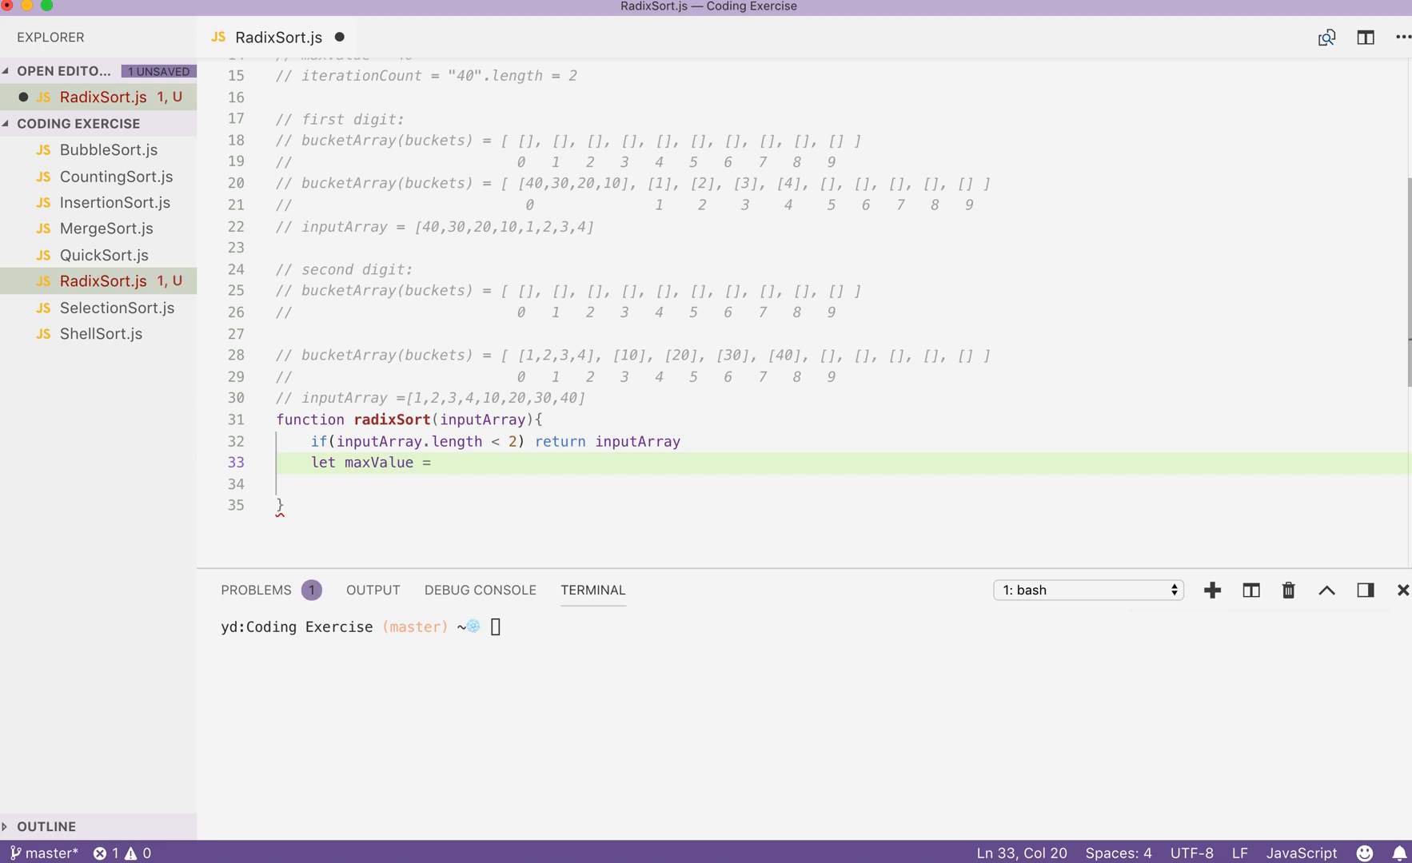
type("inputArray[]")
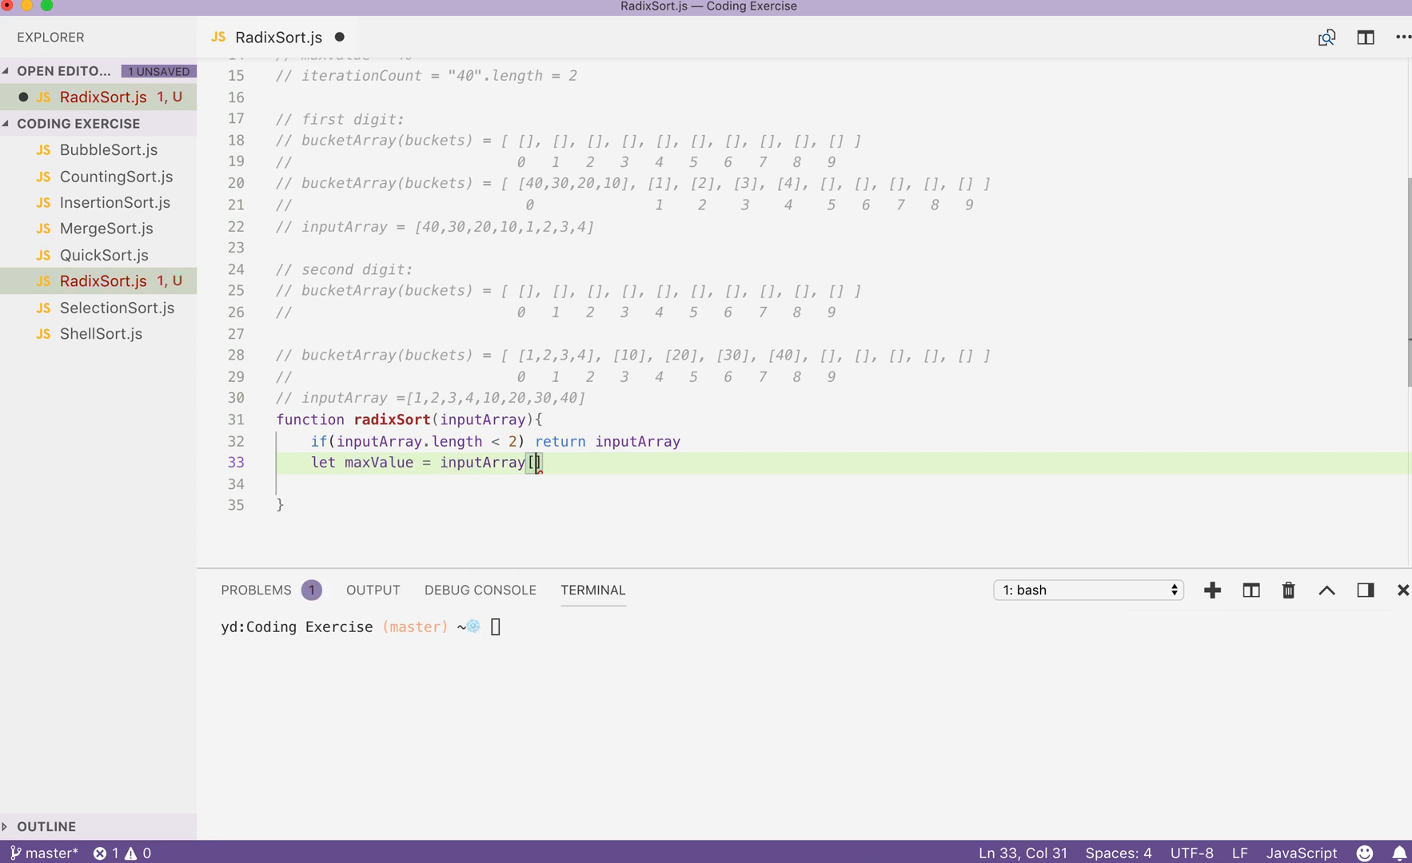
type("0")
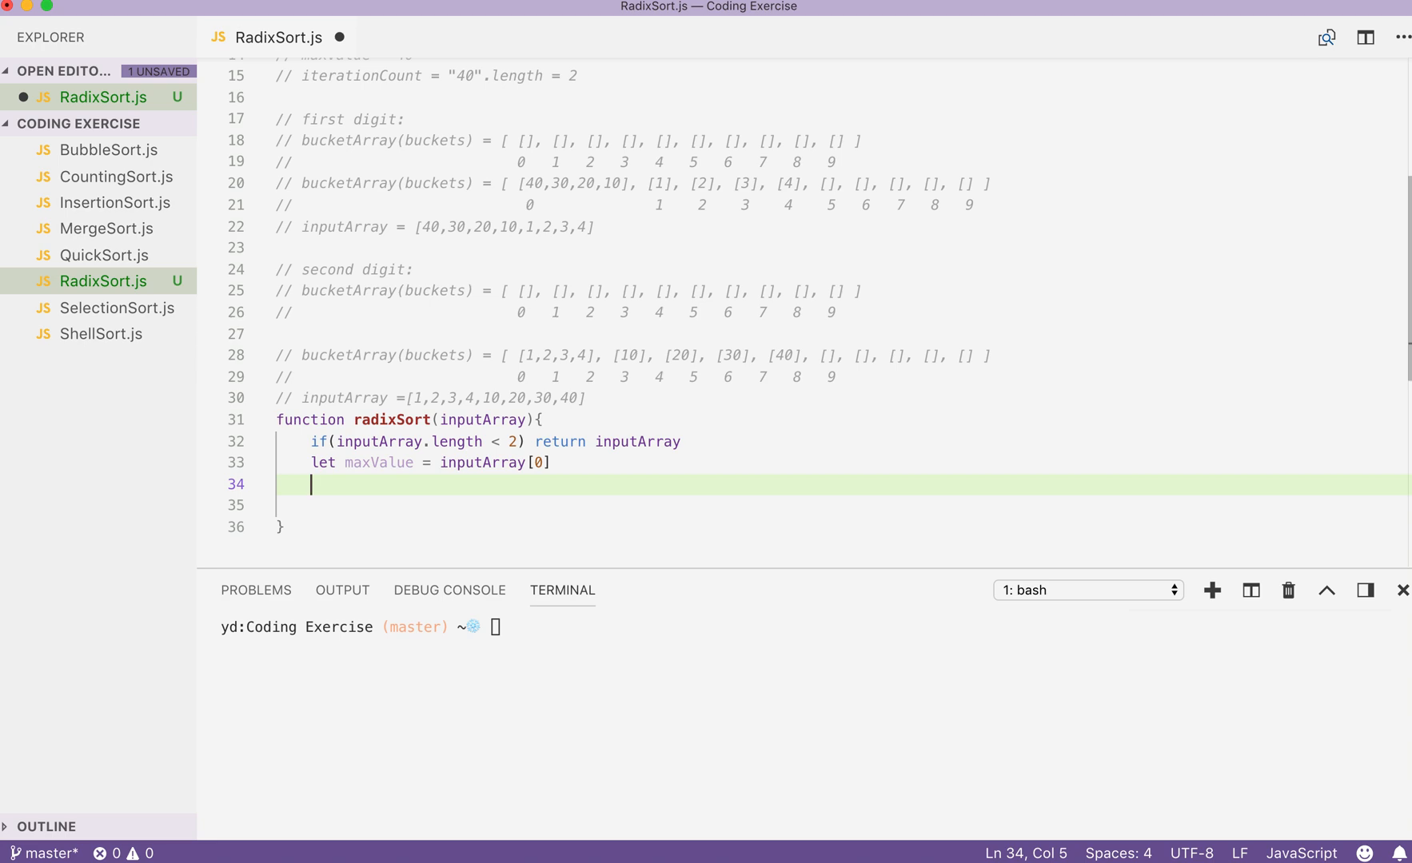
type("for(")
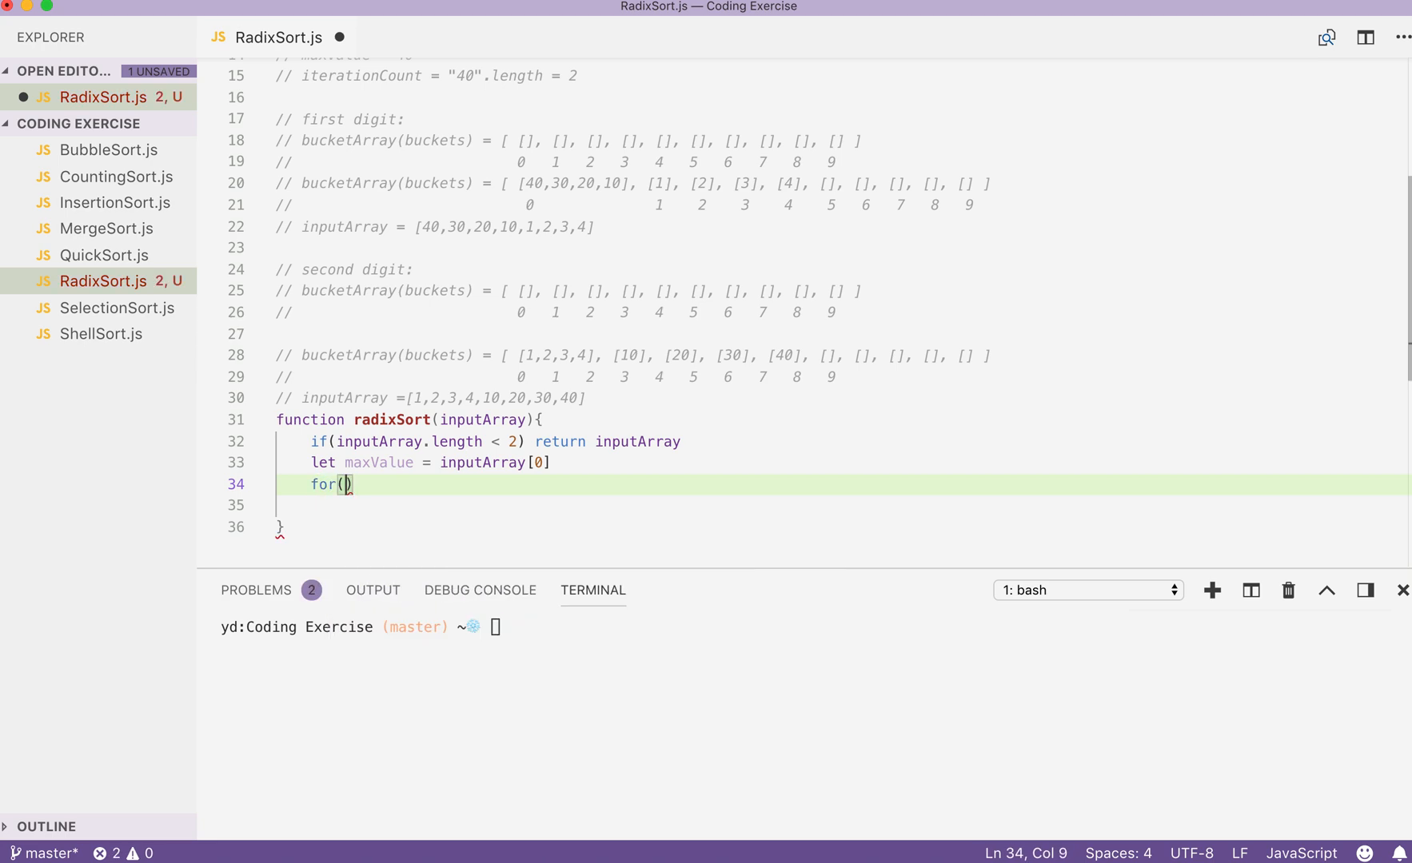
type("let i=")
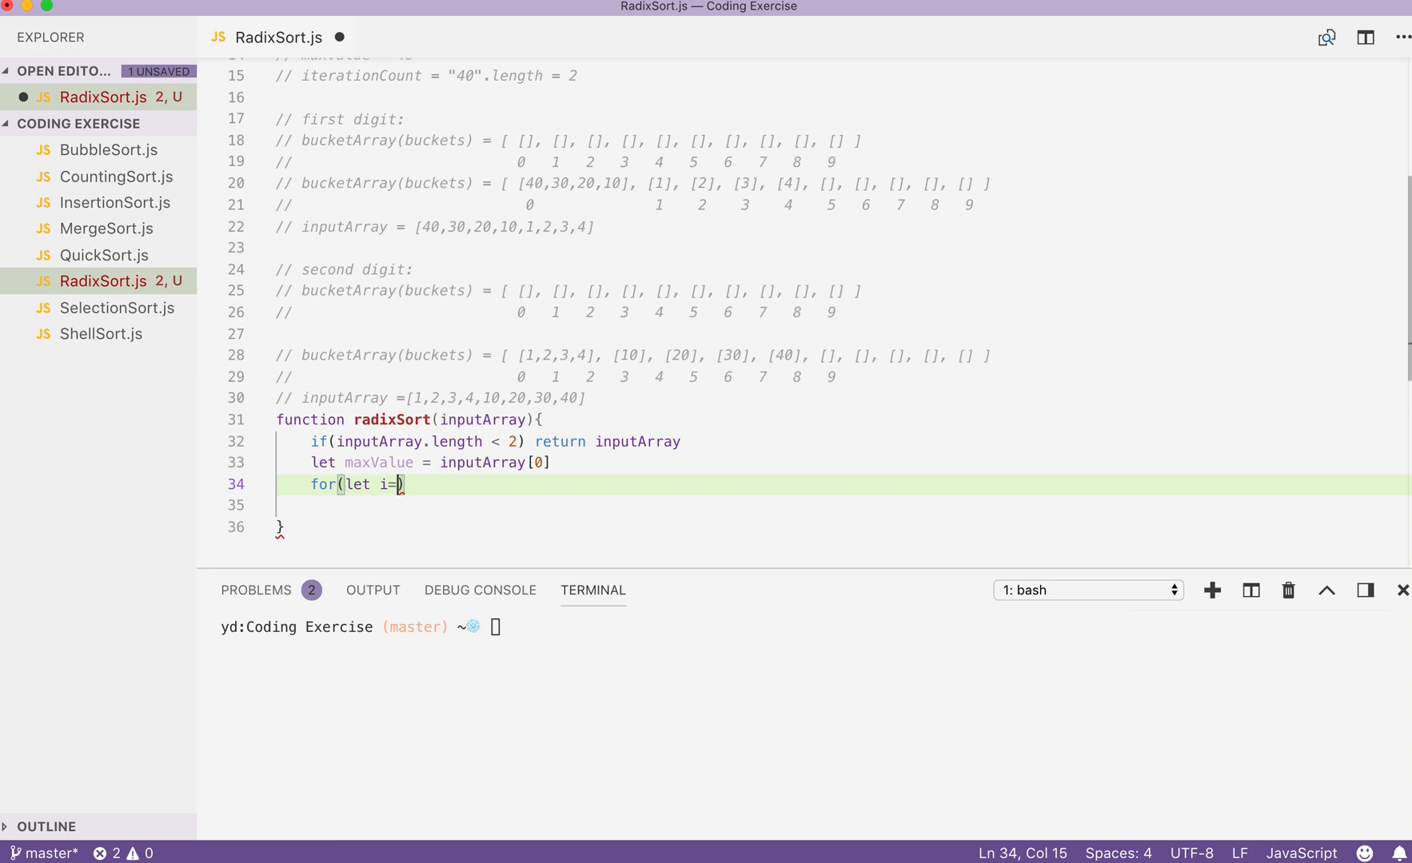
type("1;i<inputArray.length")
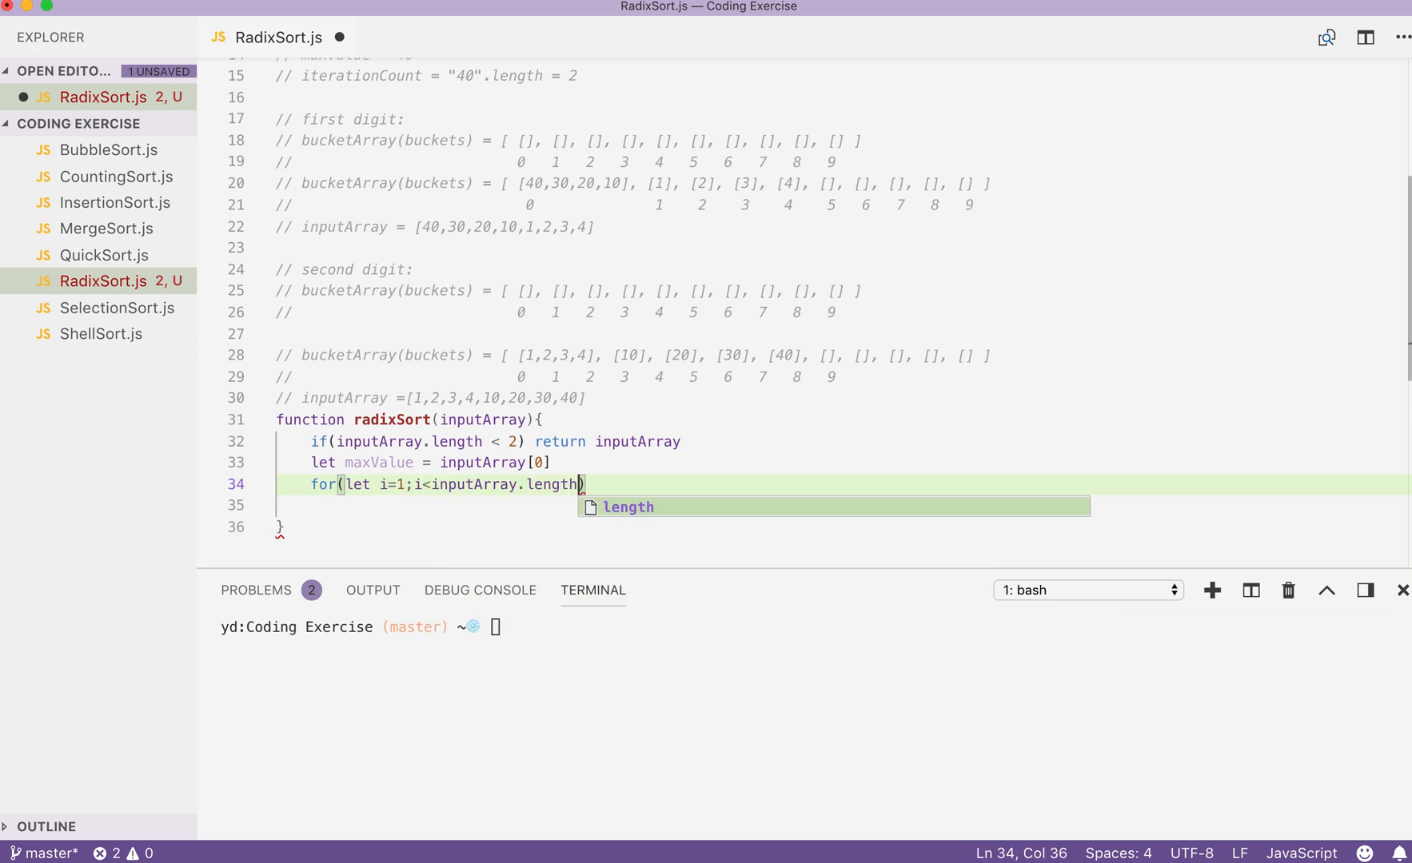
type(";i++")
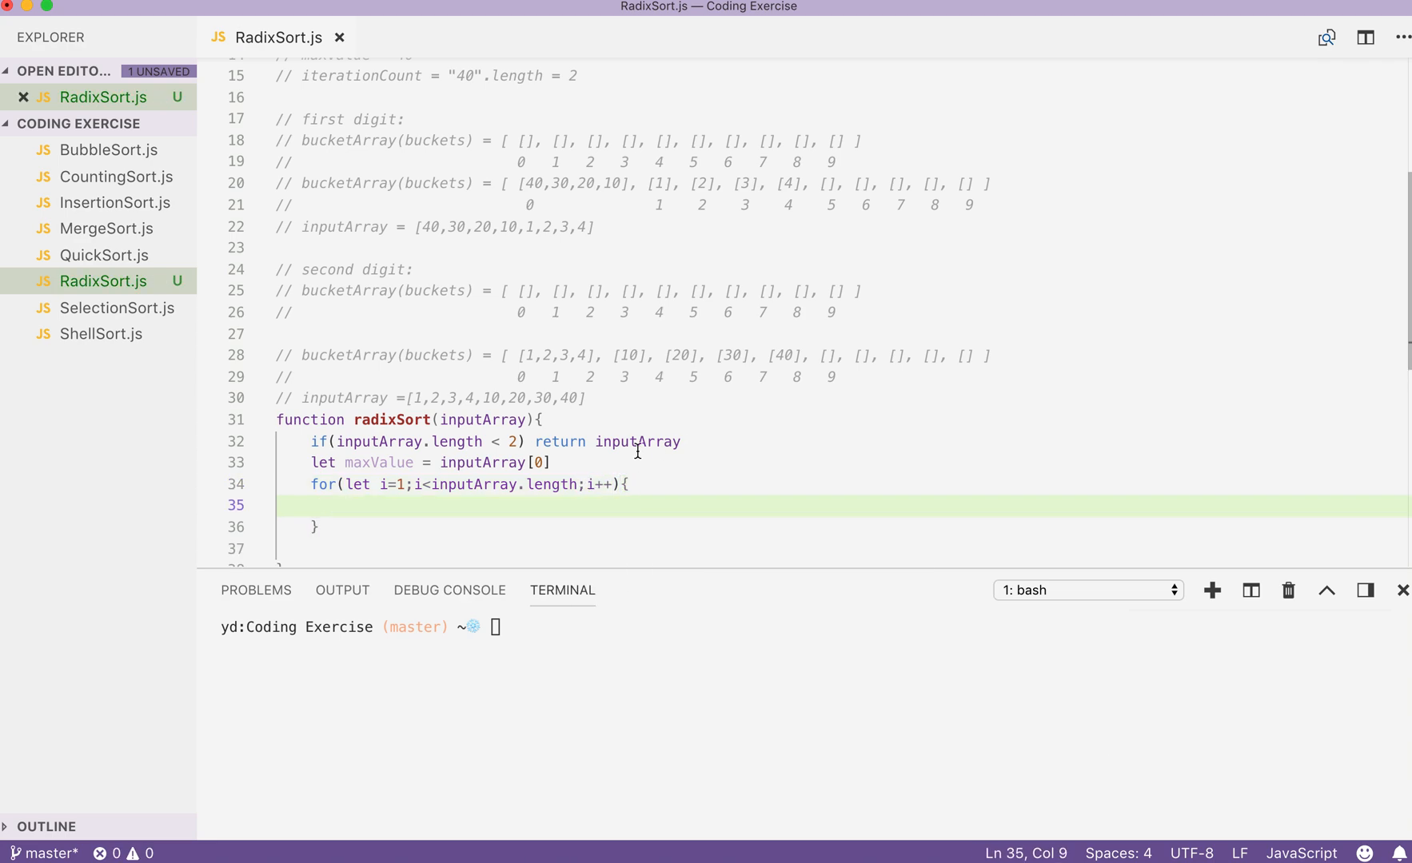
Step: Inside the loop set maxValue = inputArray[i] when inputArray[i] > maxValue
type("if(")
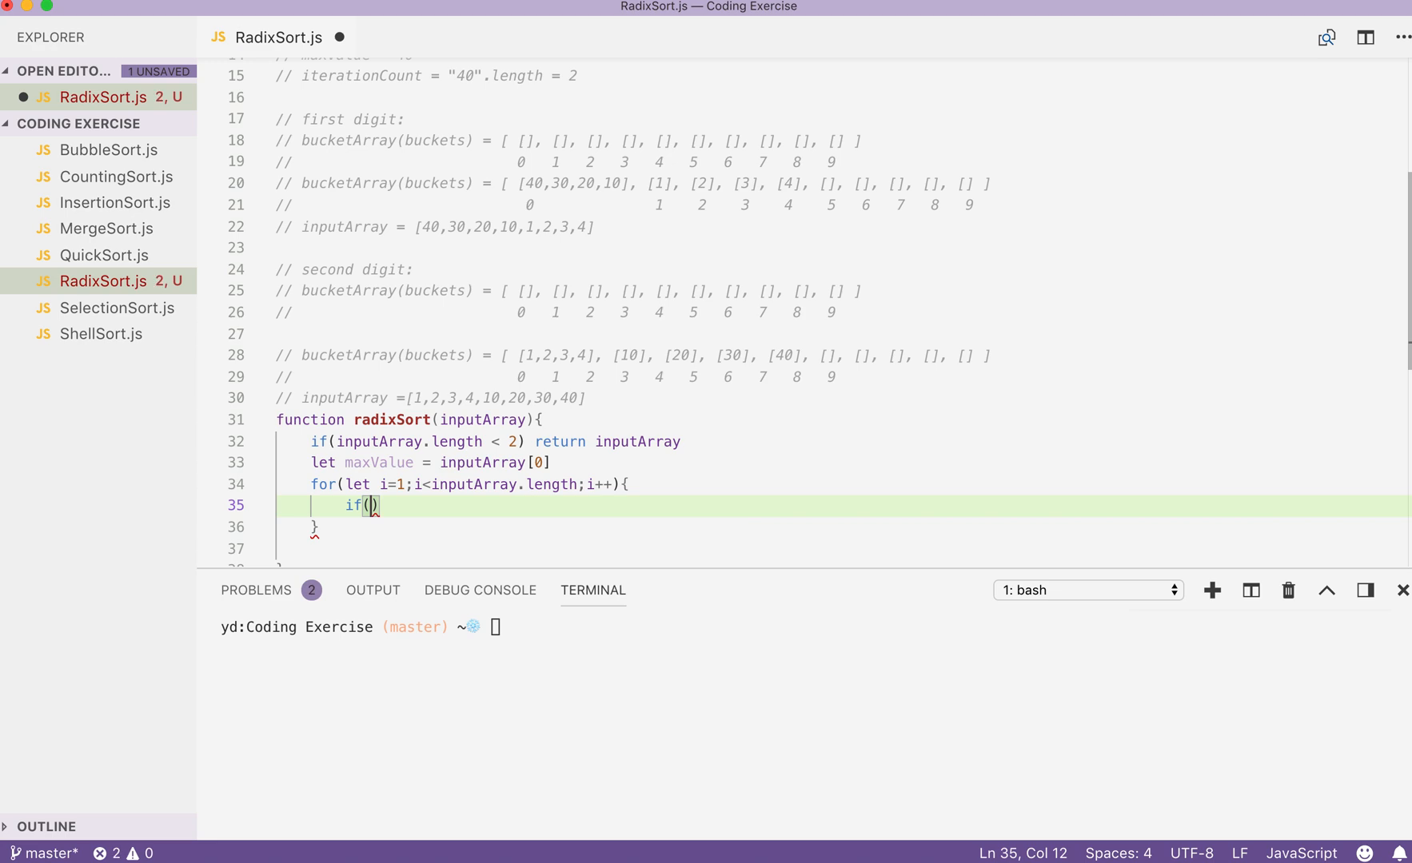
type("inputArray[1")
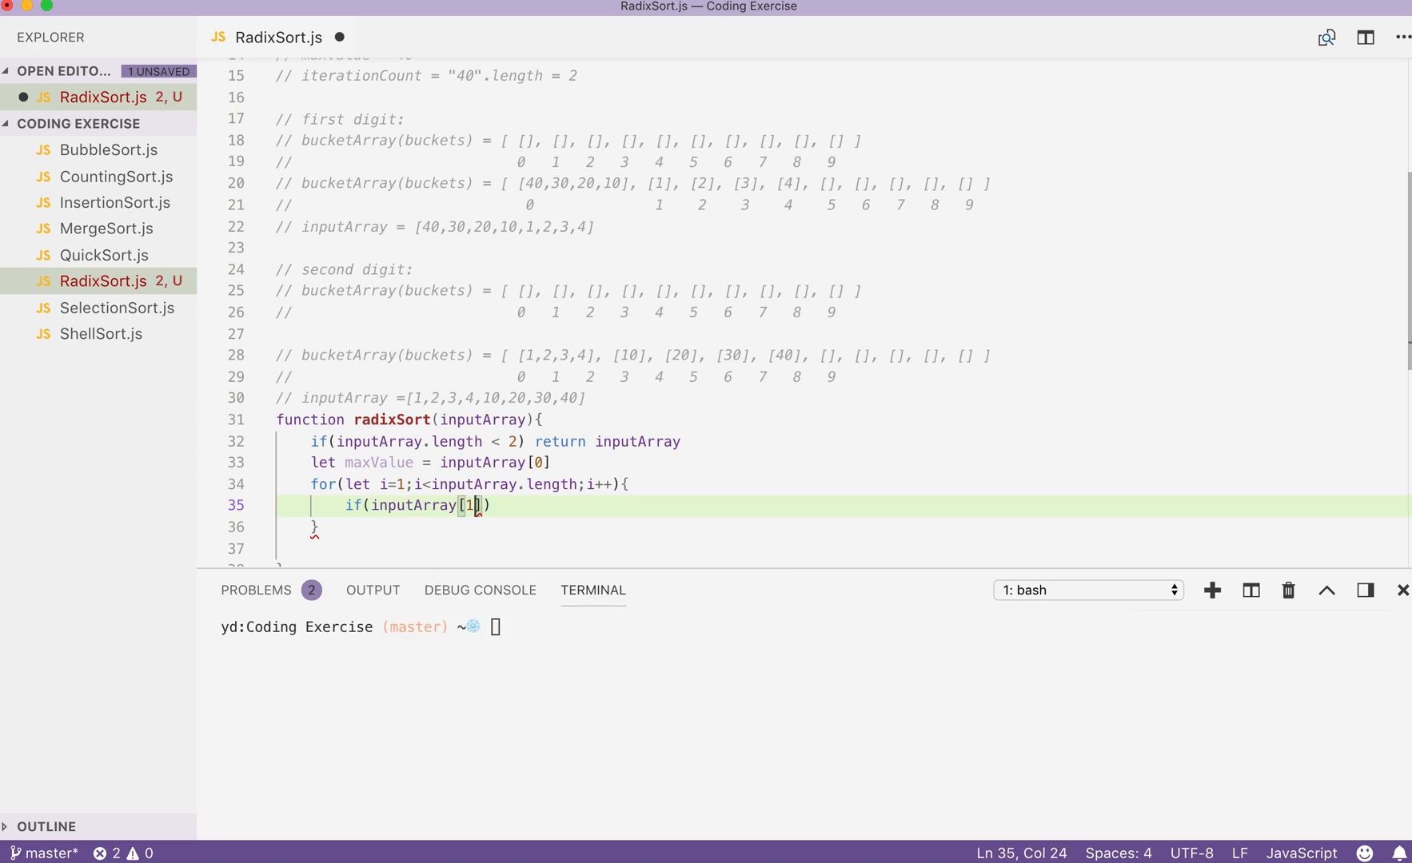
type("i]")
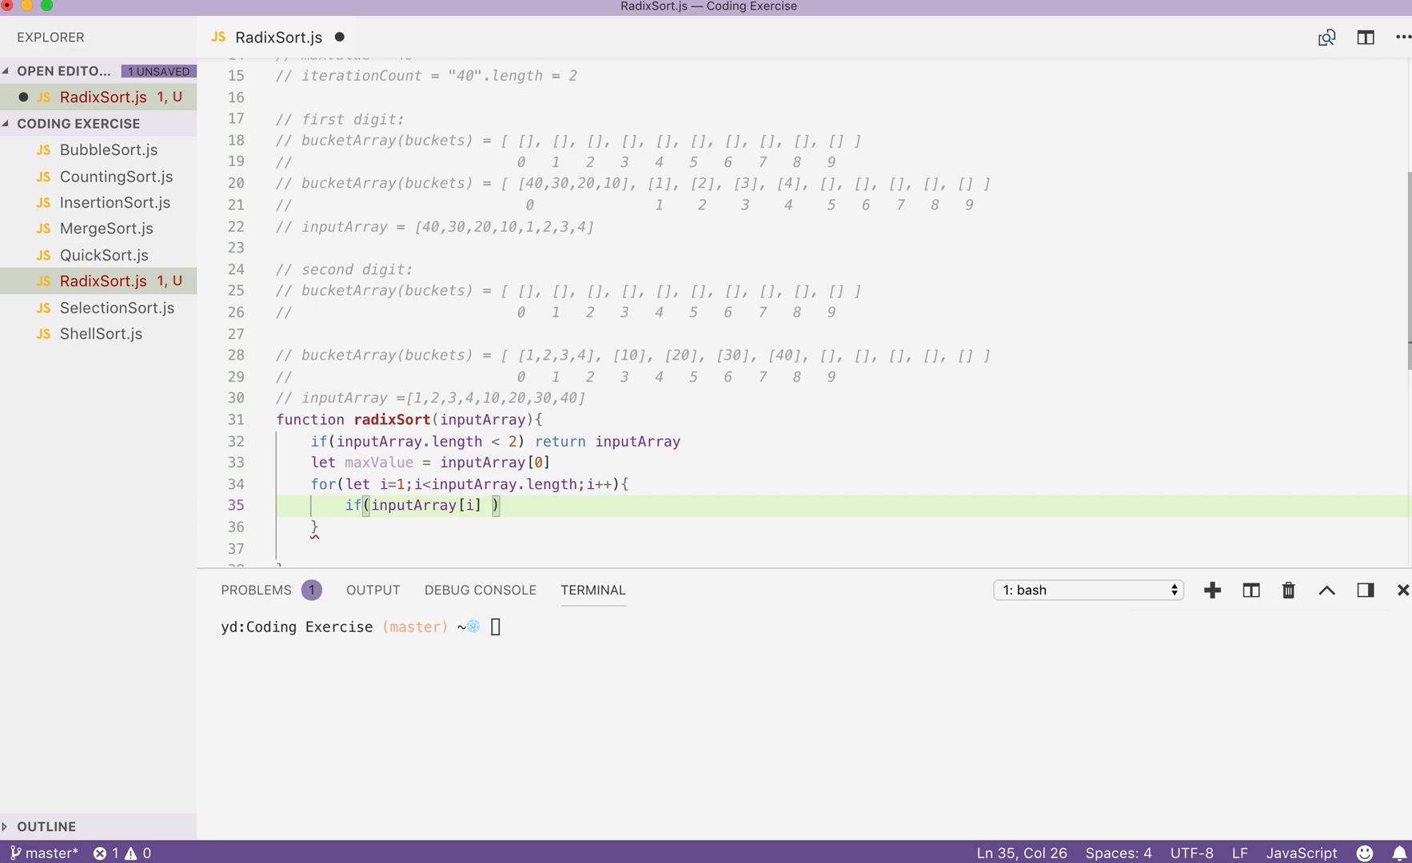
type("> maxValue")
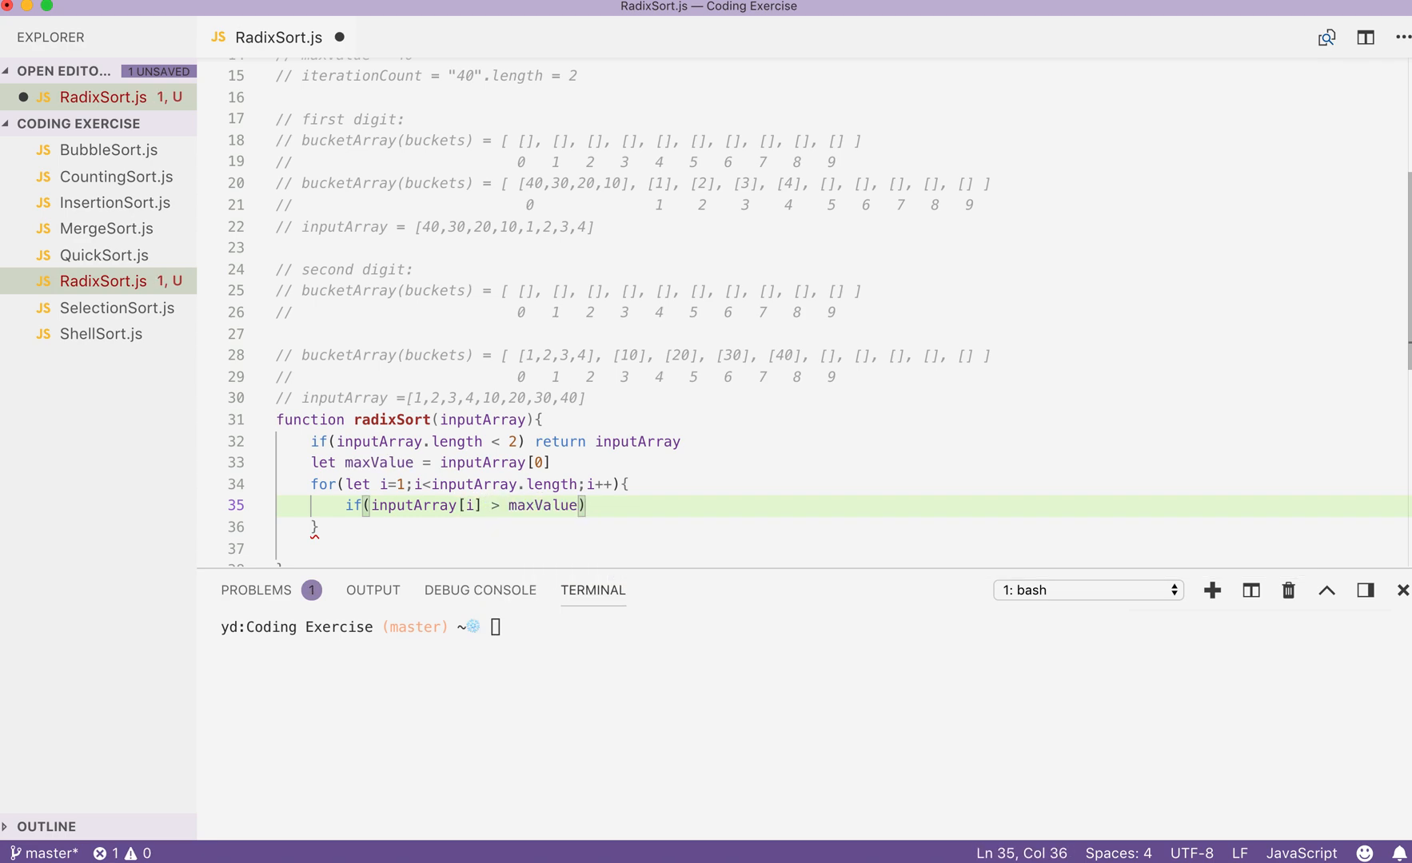
key("enter")
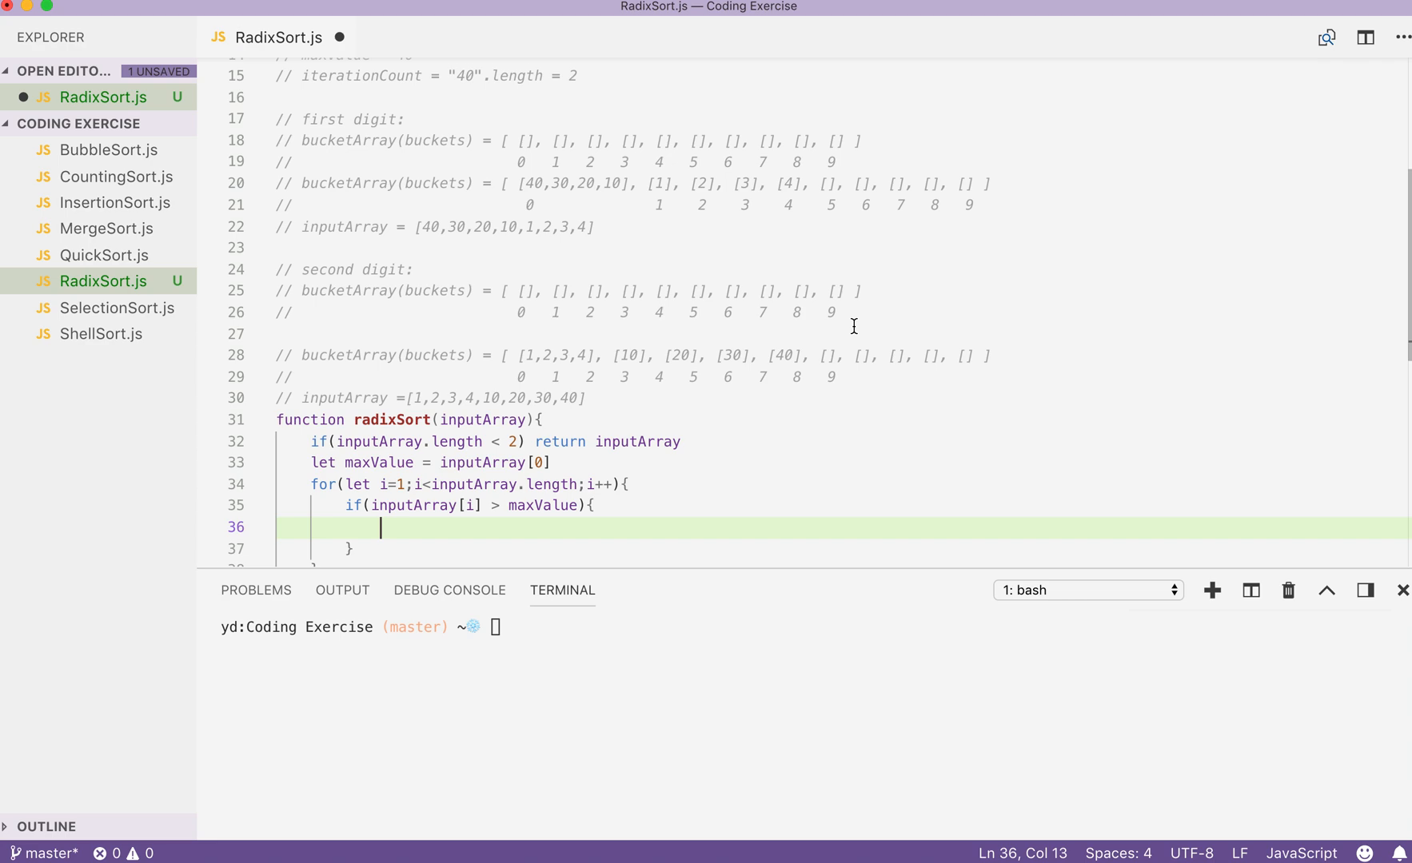
type("maxValue =")
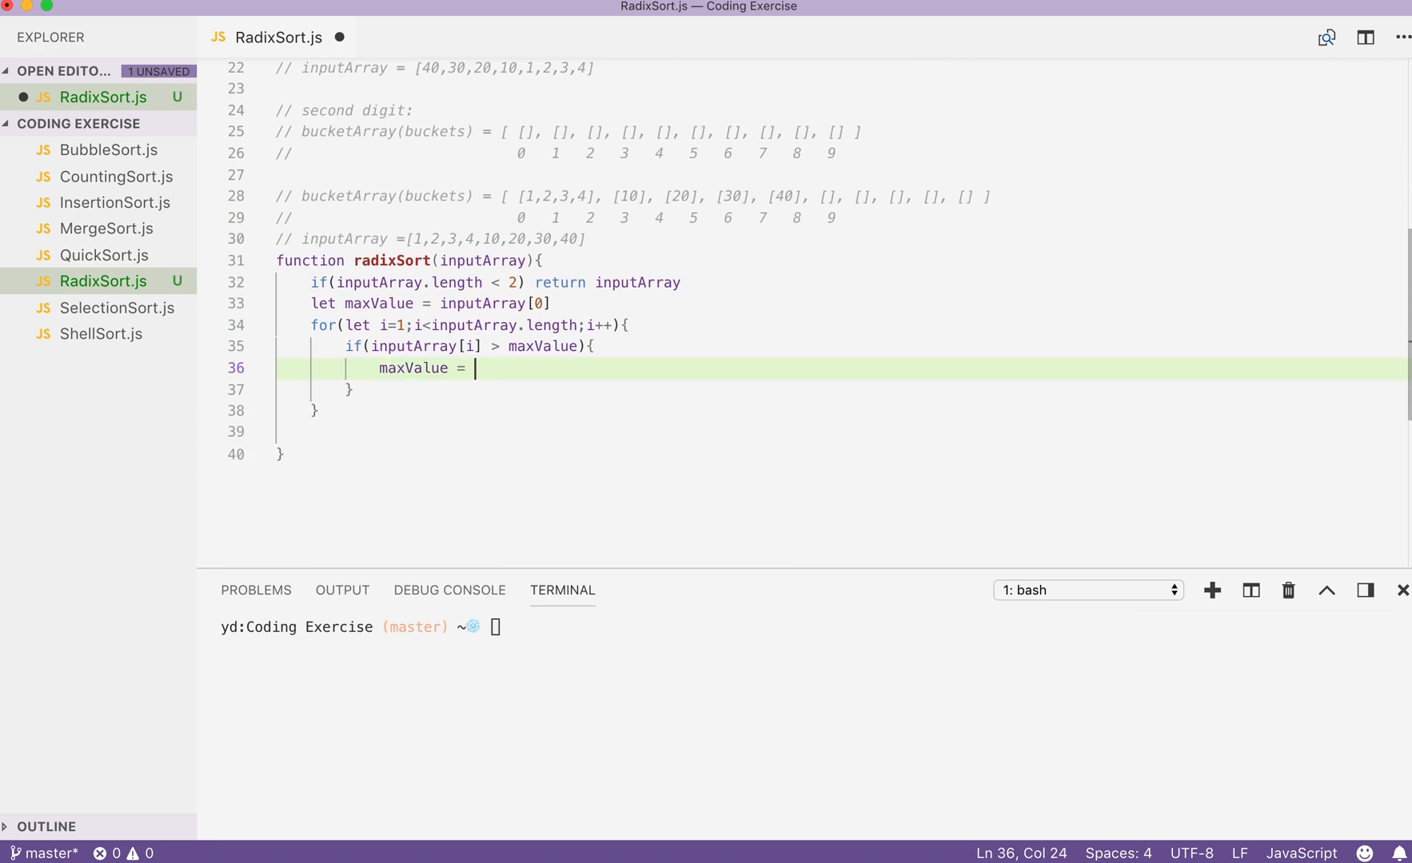
type("inputArray[]")
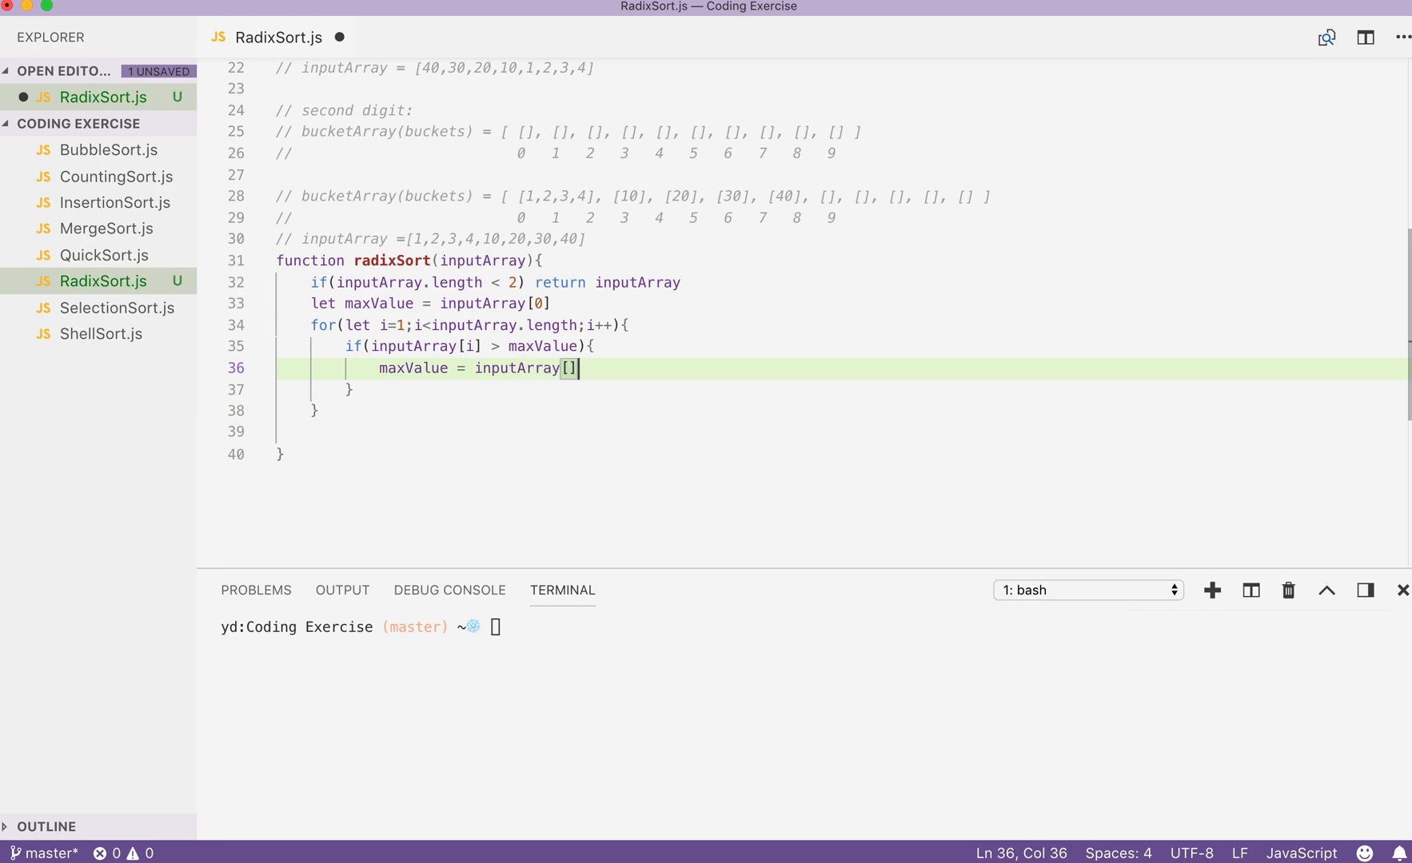
type("i")
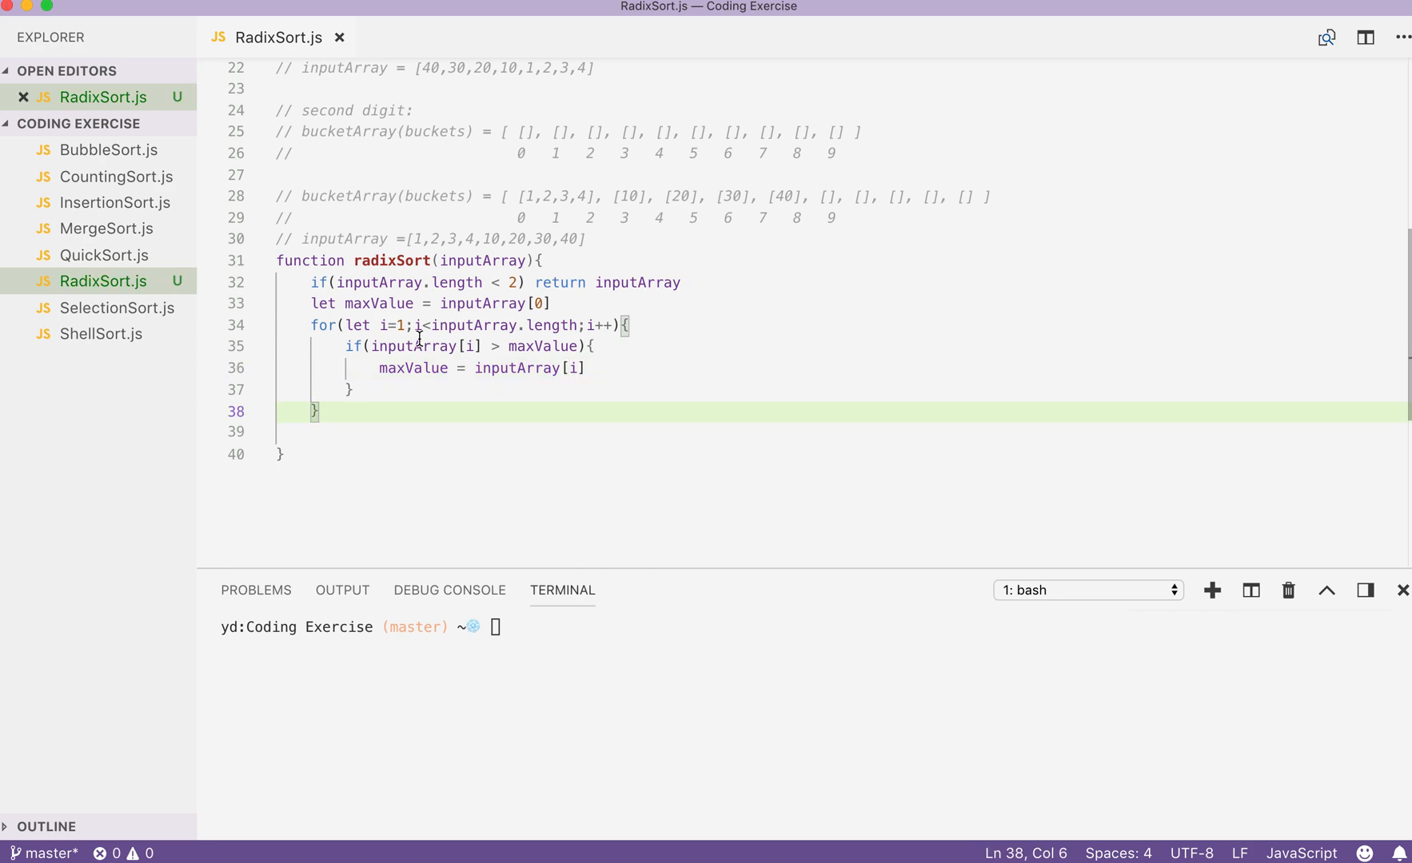
mouse_move(372, 304)
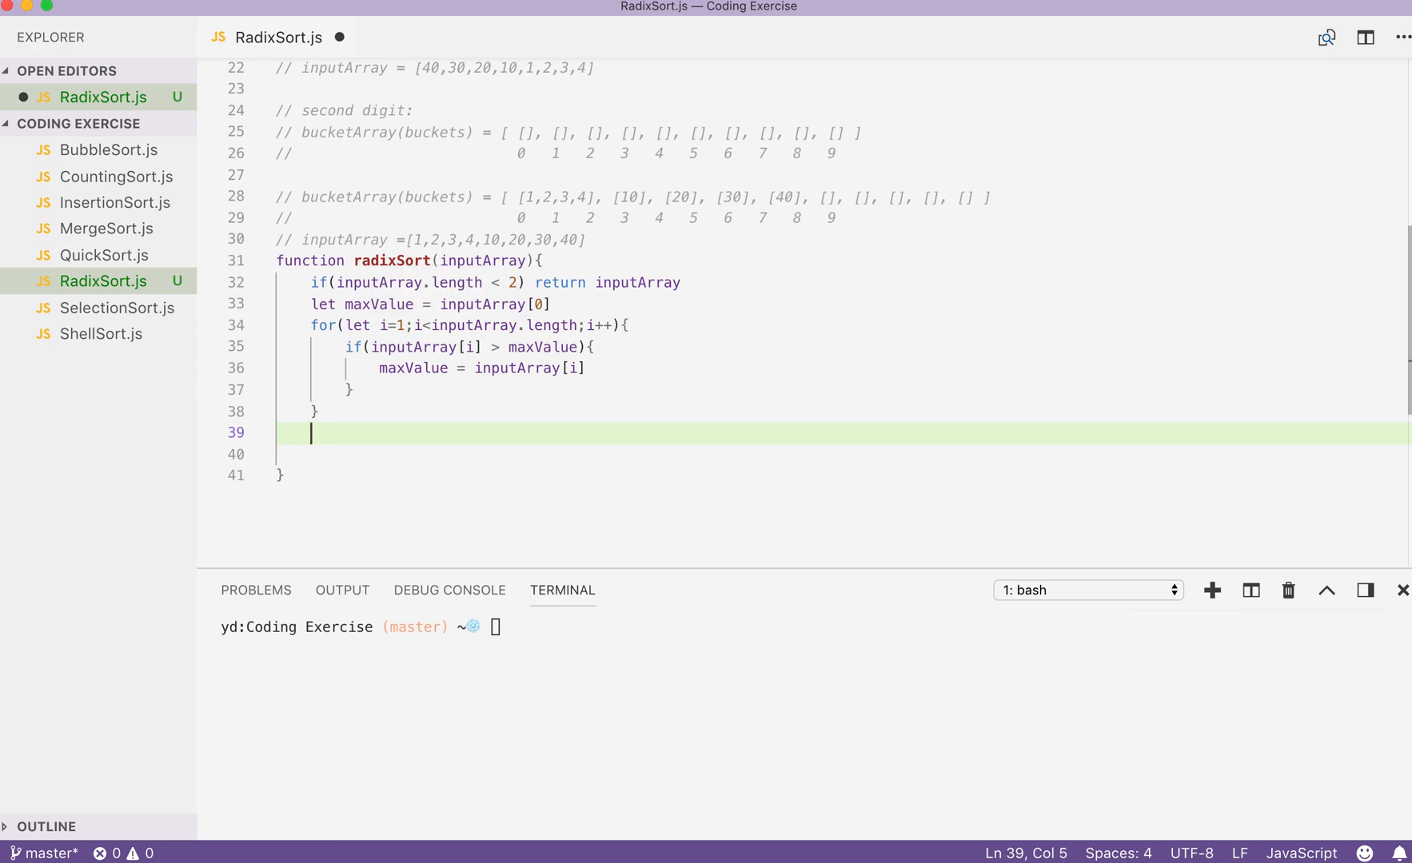
Step: Declare const iterationCount = maxValue.toString().length below the max loop
scroll("up", 3)
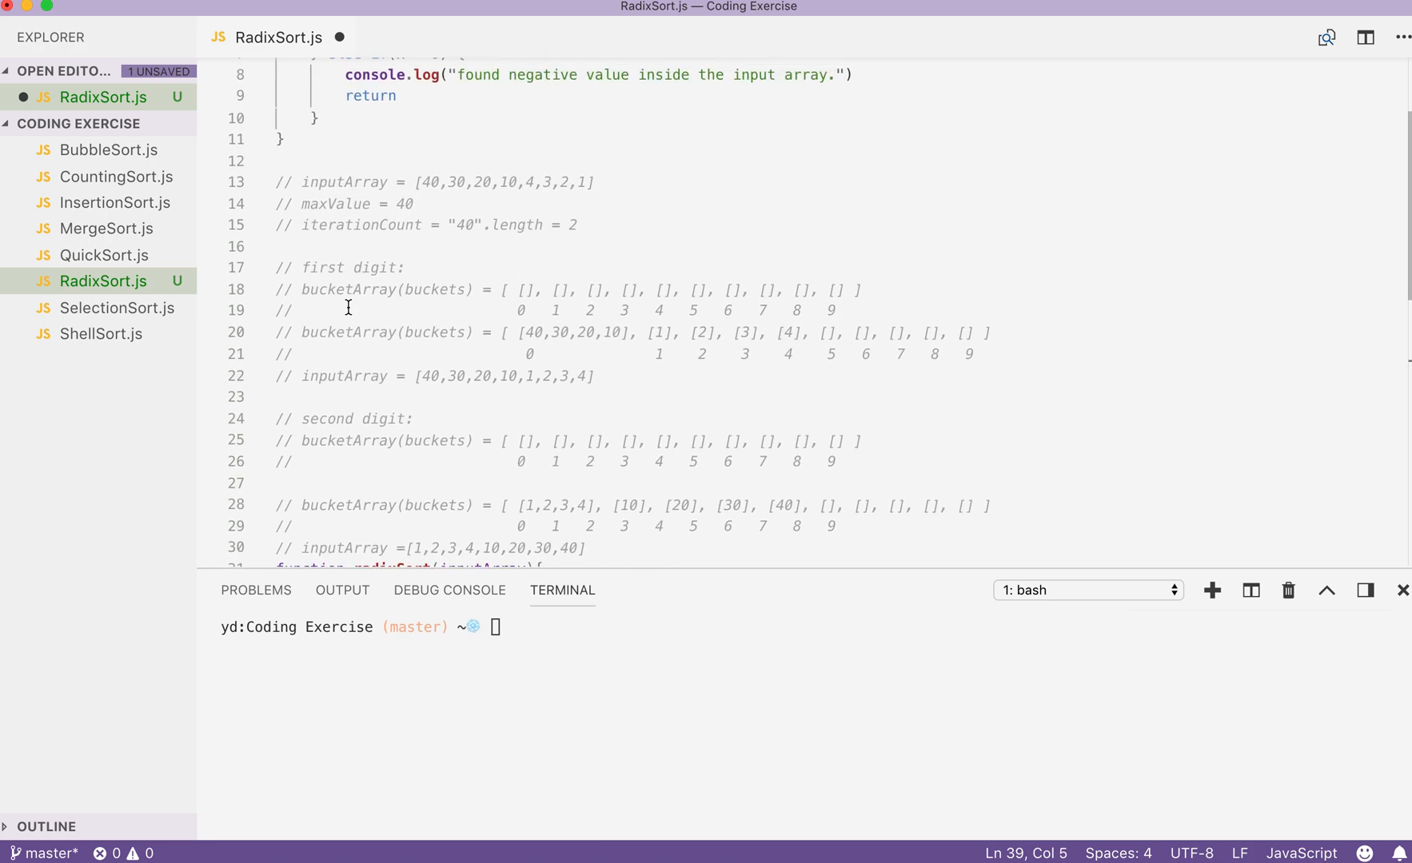
scroll("down", 3)
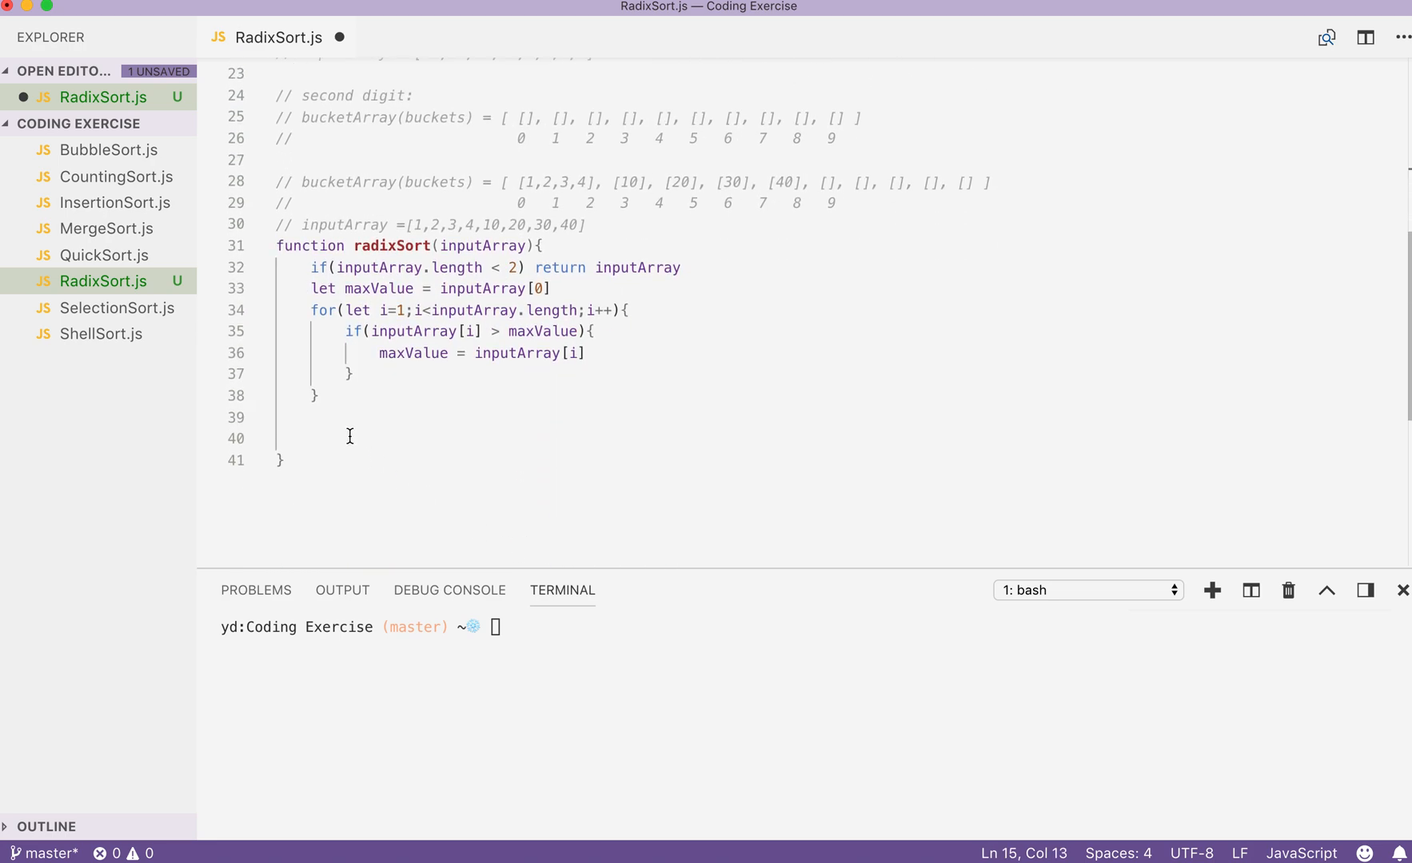
type("const iterationCount")
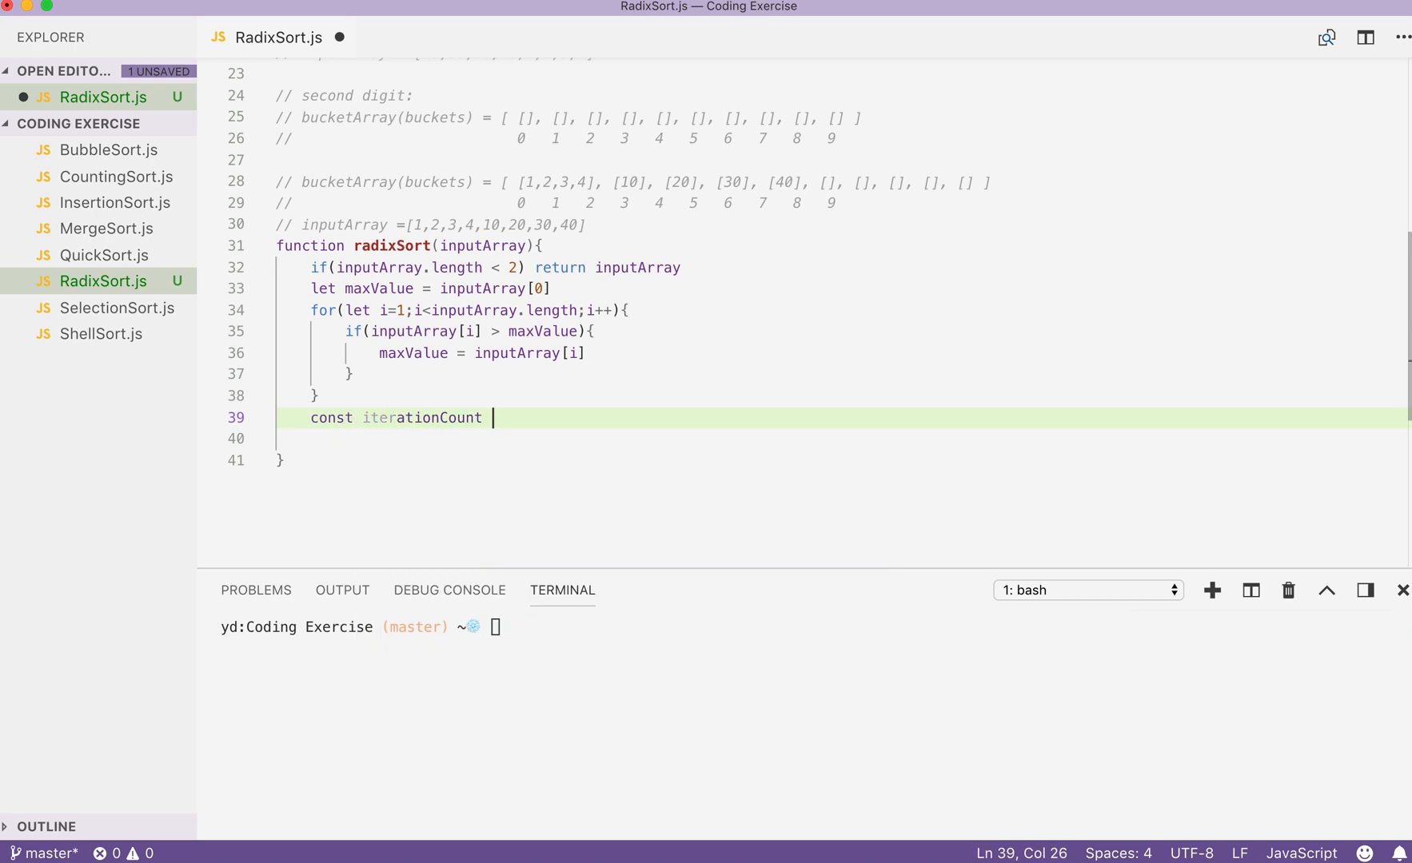
type("= maxValue.toString(")
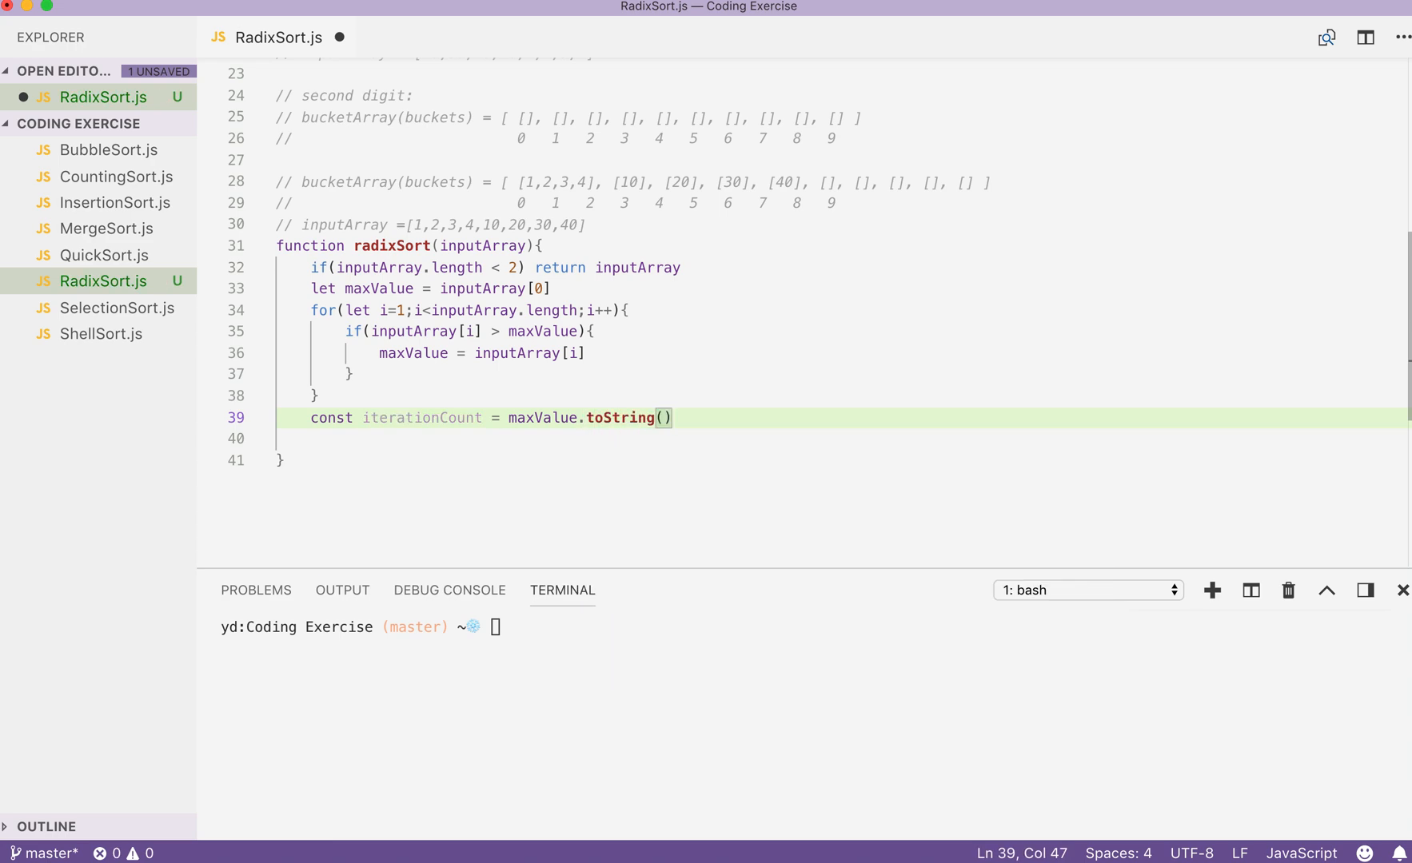
type(".length")
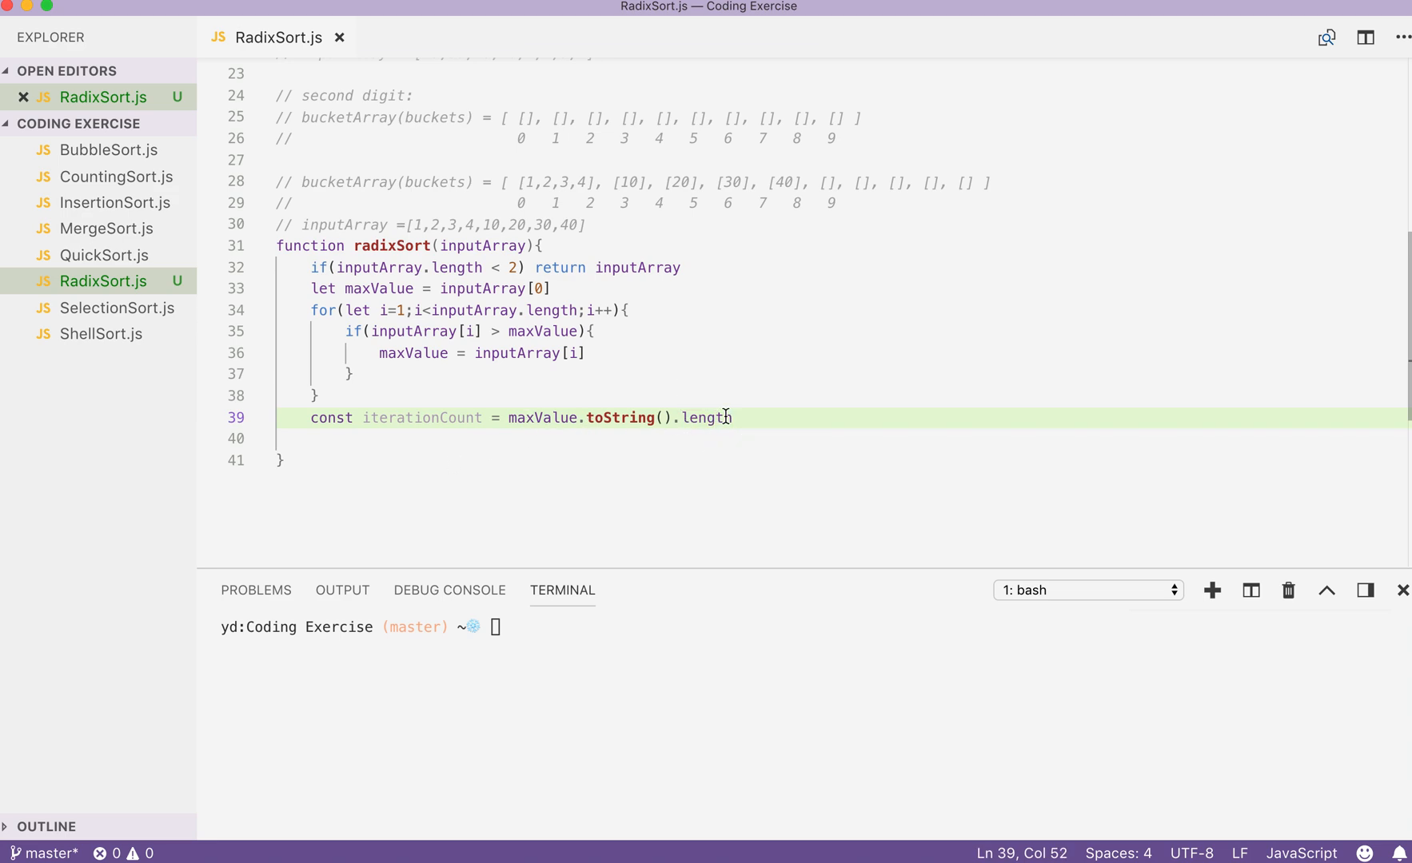
key("Return")
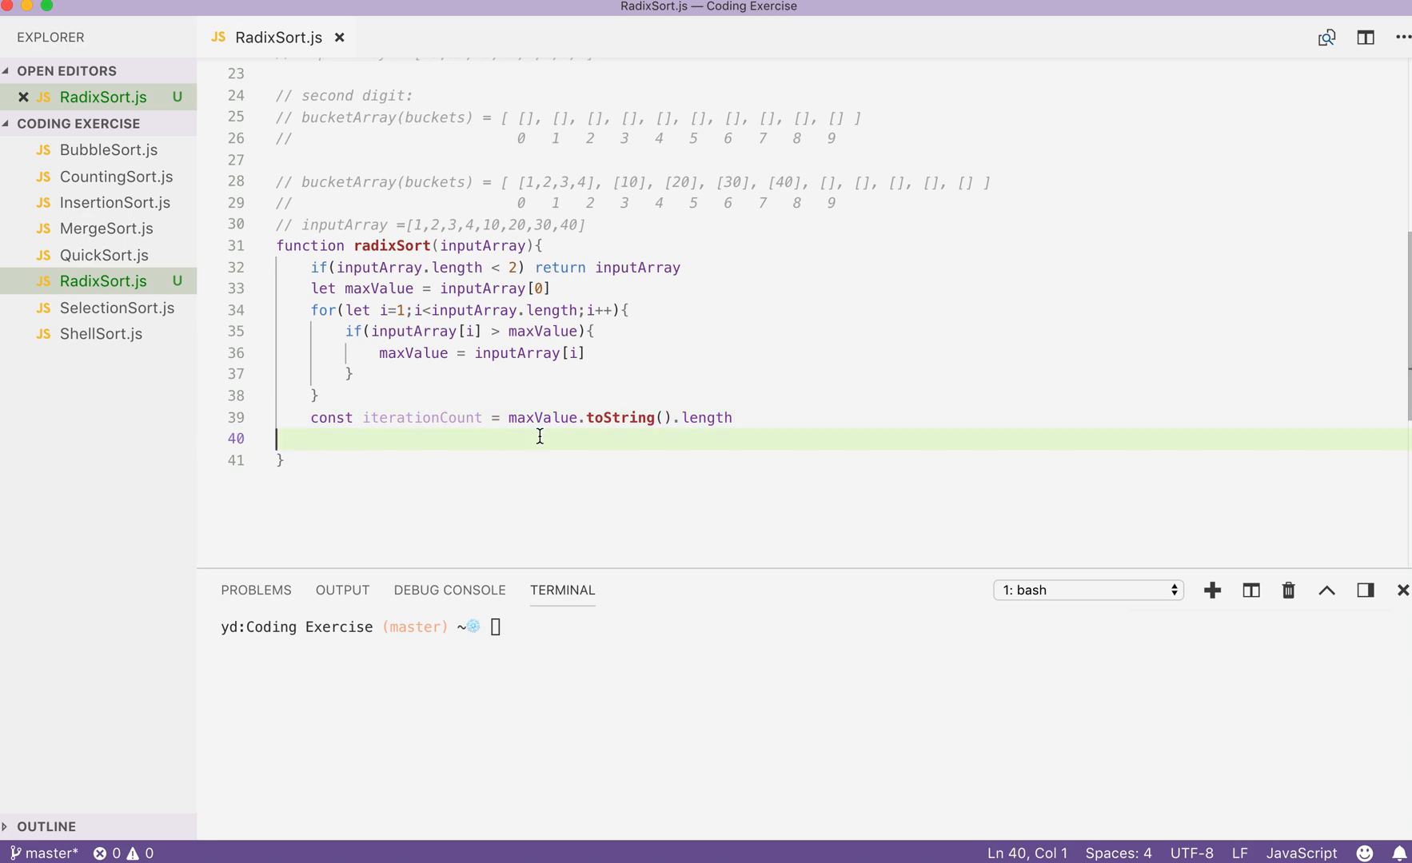
Step: Write for(let digit=0; digit<iterationCount; digit++){ } inside radixSort
type("for(")
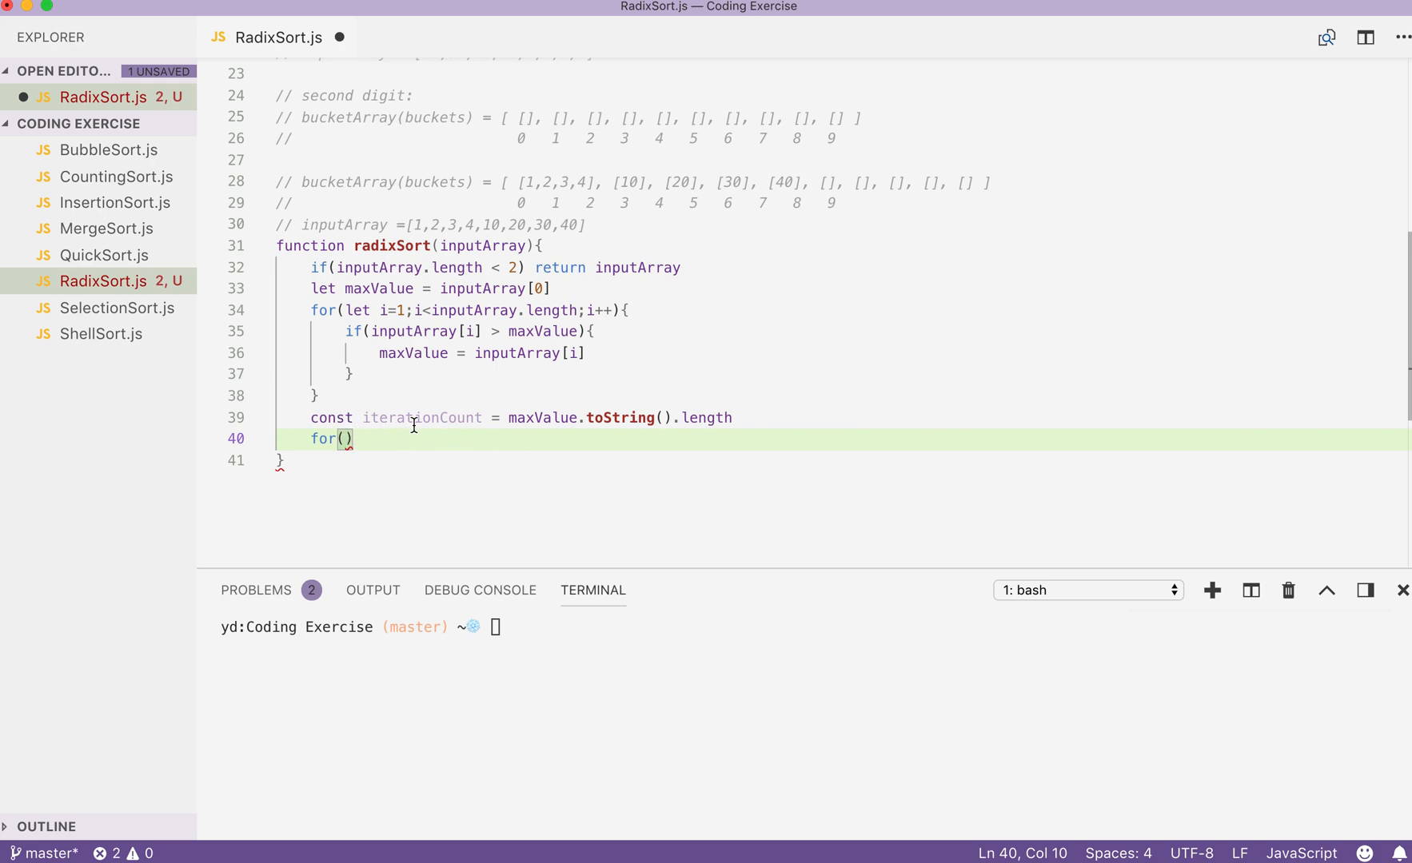
left_click(415, 419)
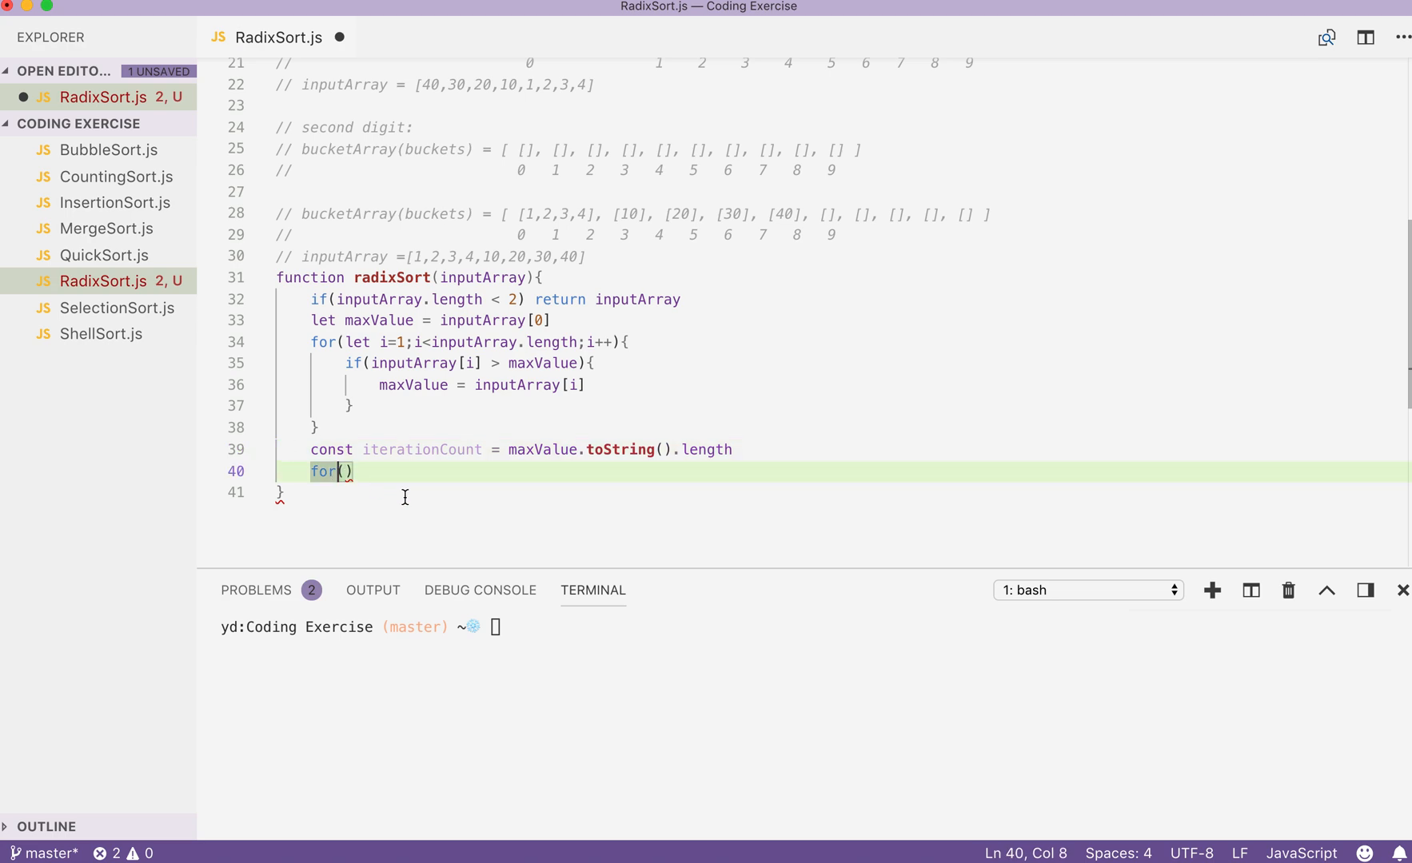
type("let")
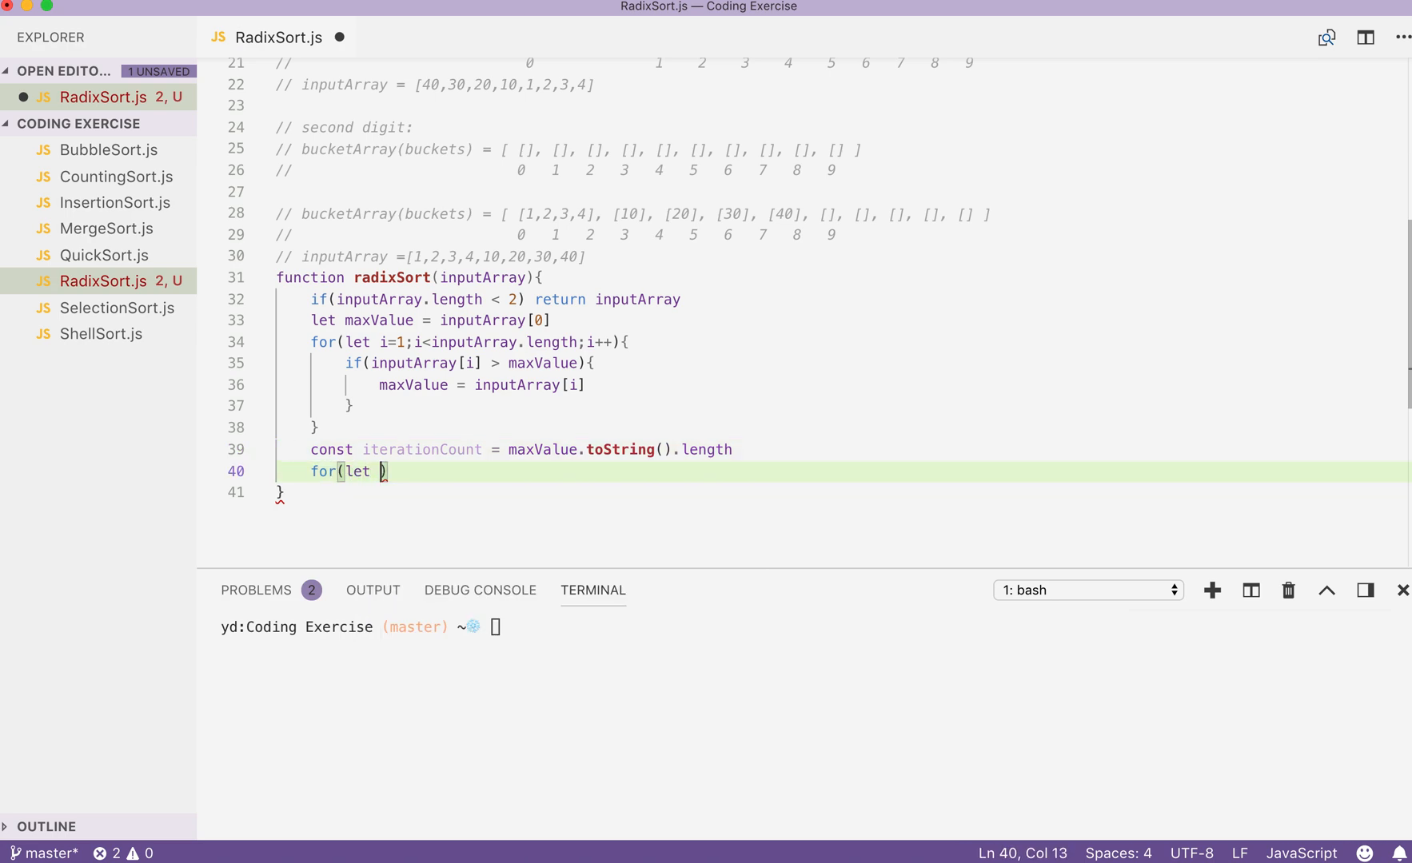
type("digit=")
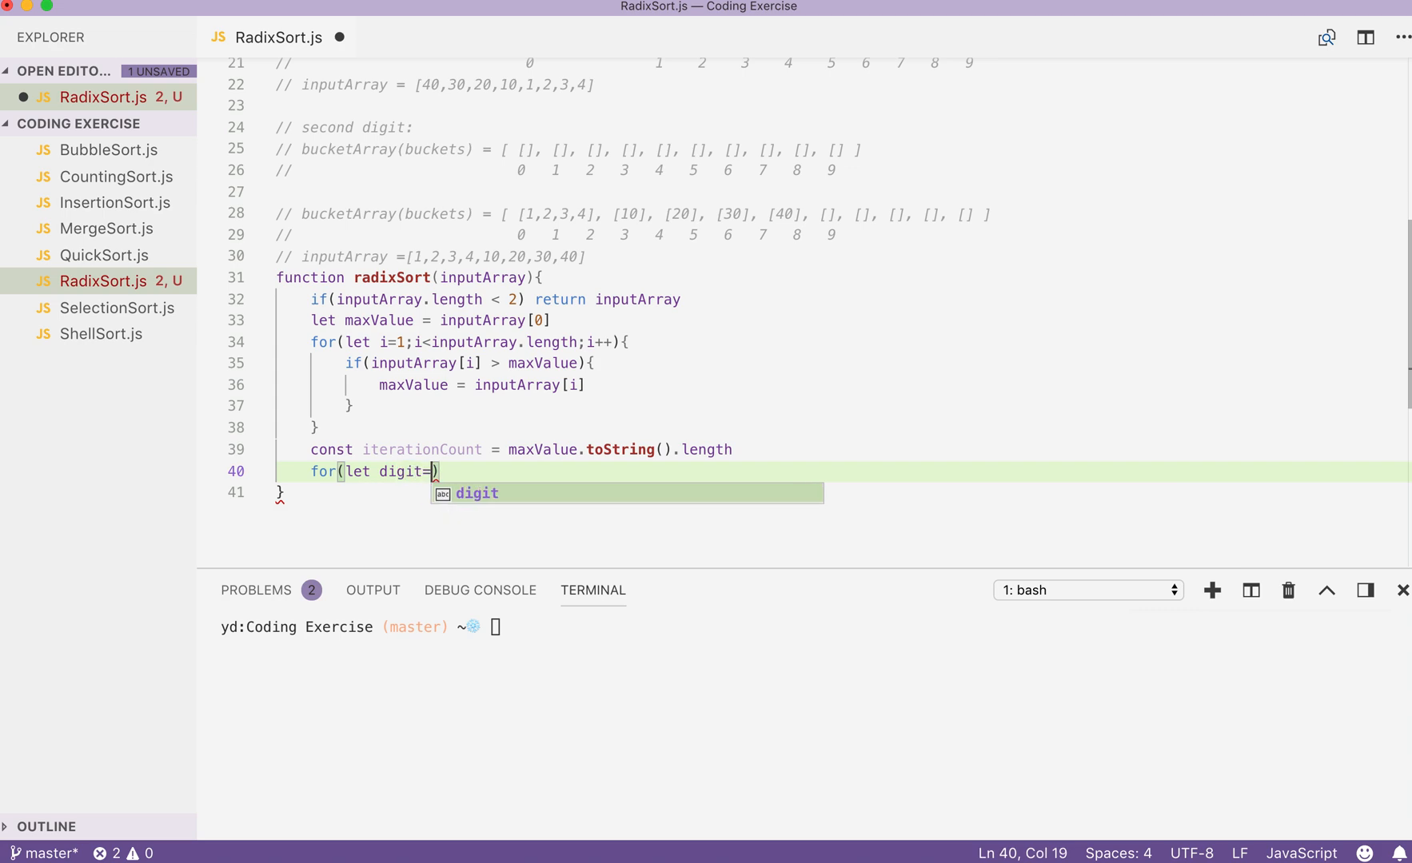
type("0;")
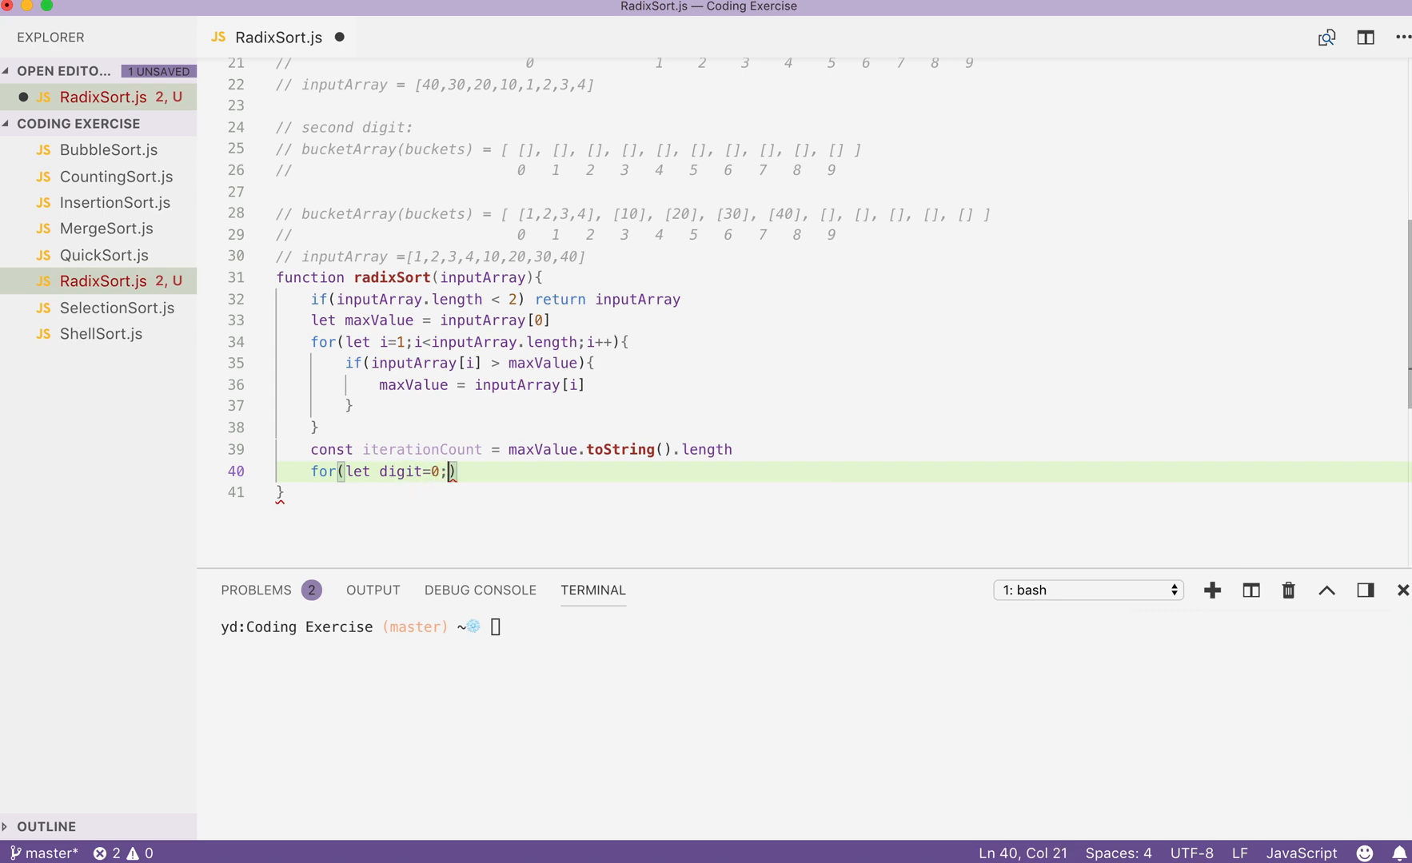
type("digit")
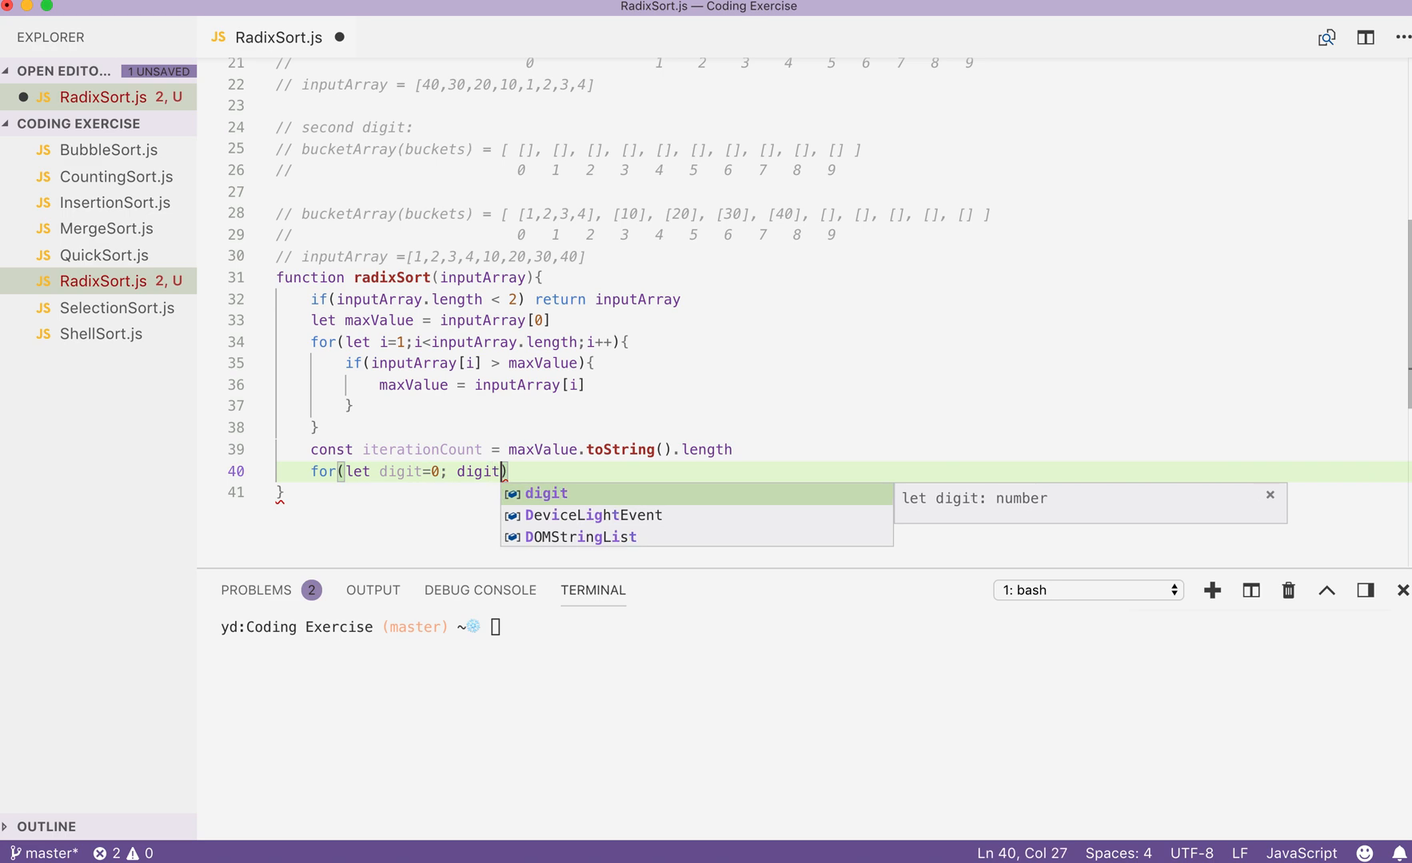
type("<iterationCount; digit++")
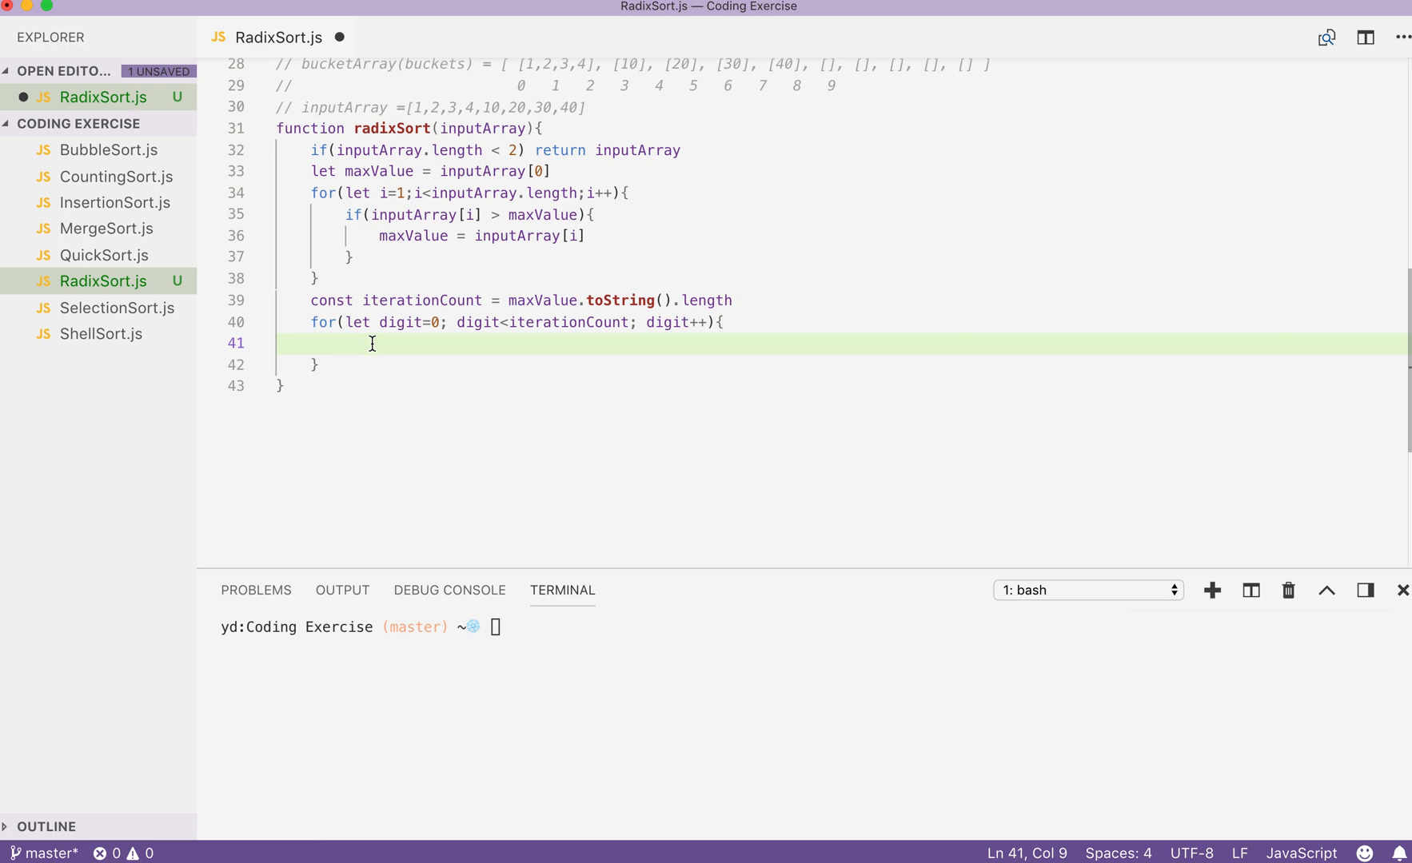
Step: Start const bucketArray = Array.from({length:10}) inside the digit loop
scroll("up", 3)
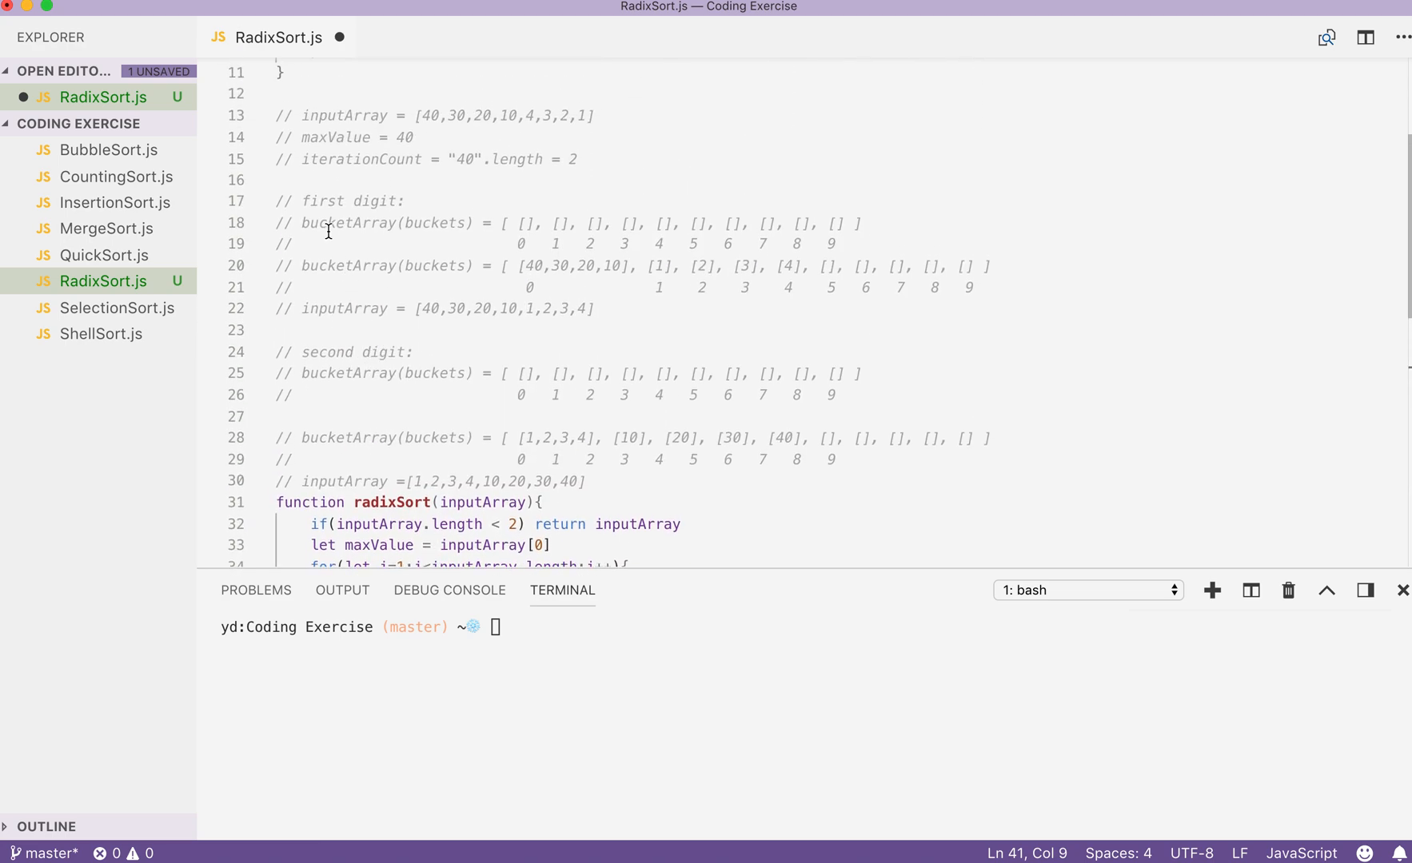
scroll("down", 3)
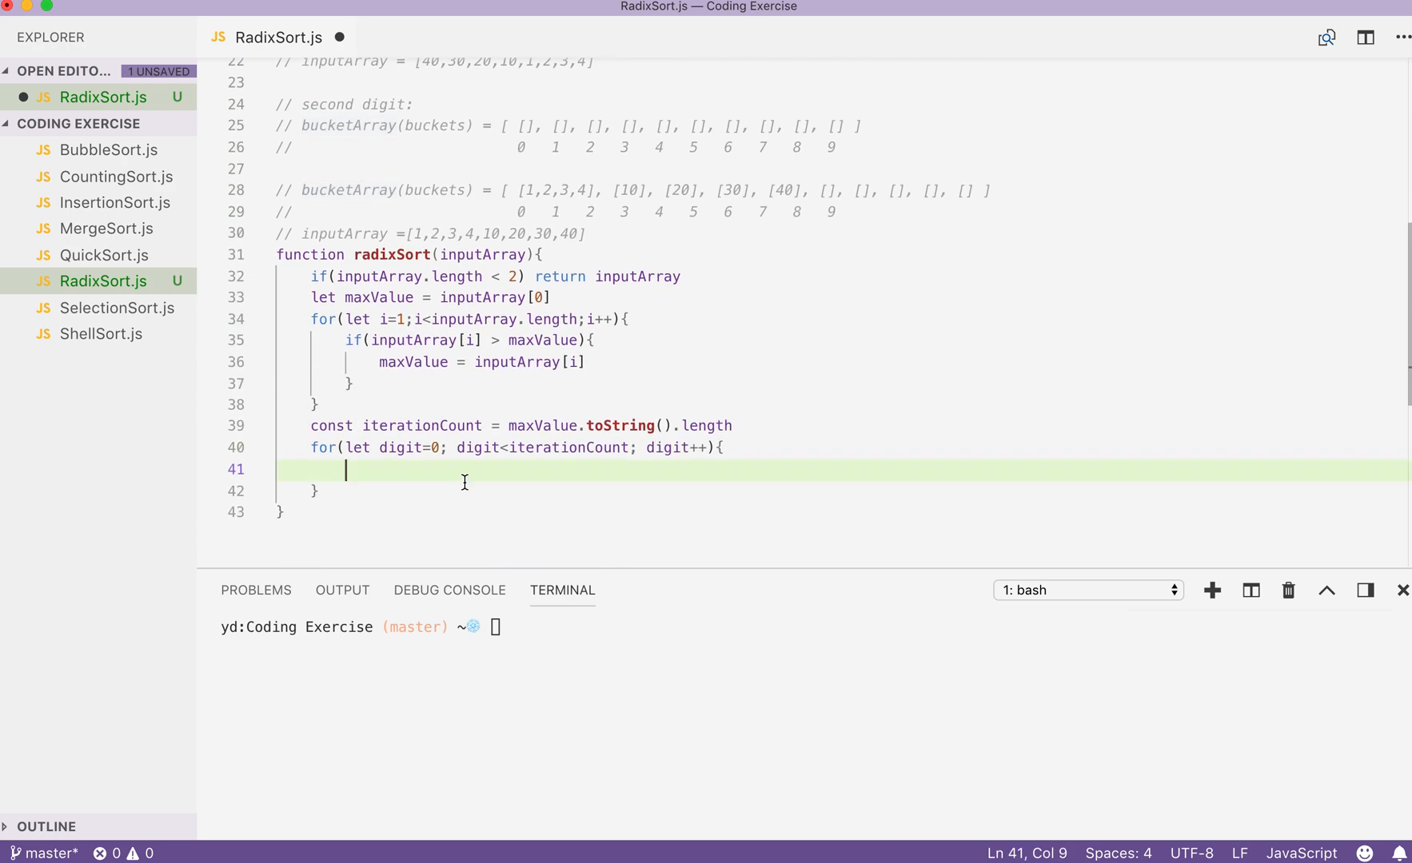
type("cons")
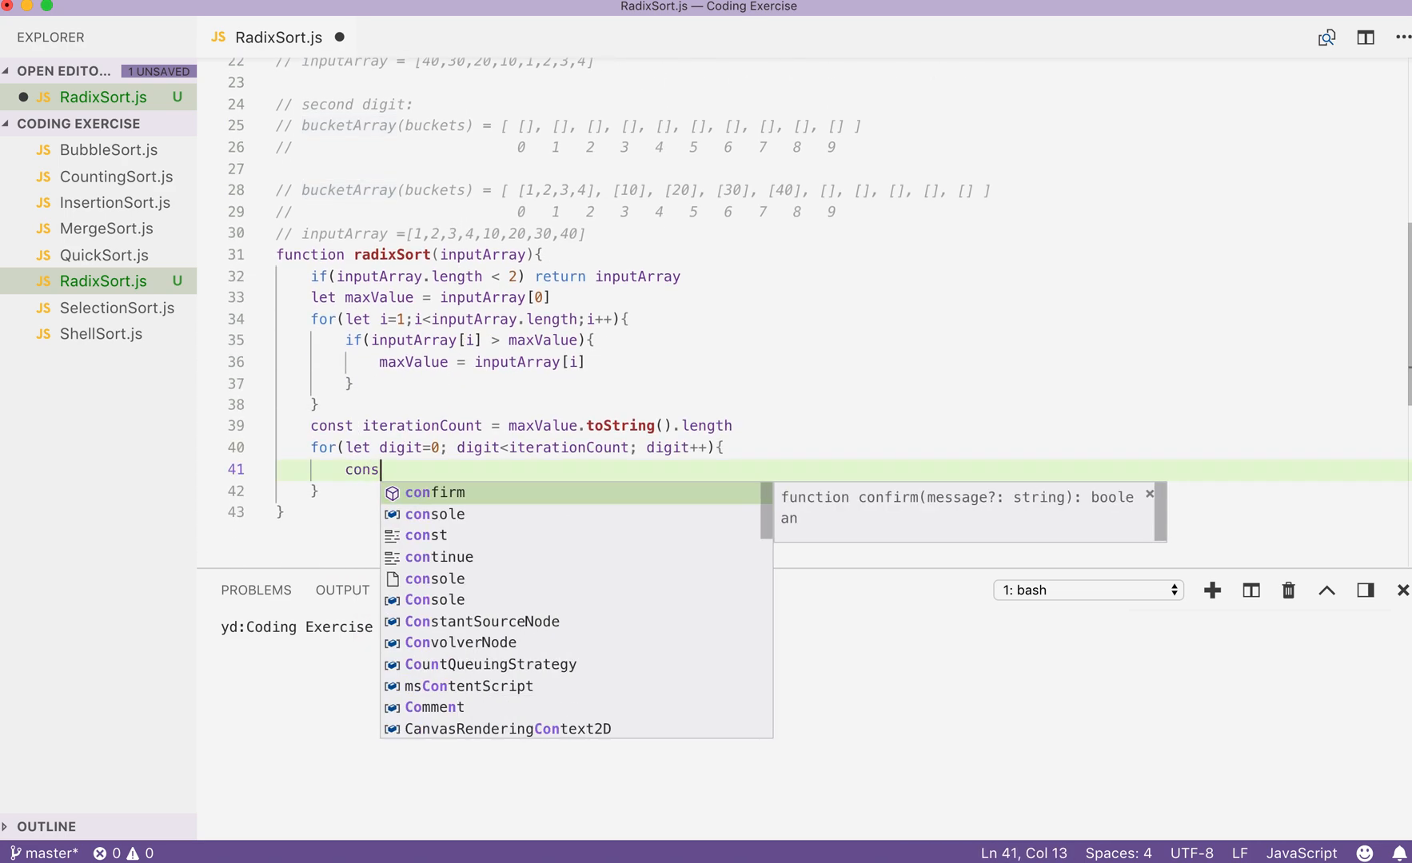
type("t bucketArray")
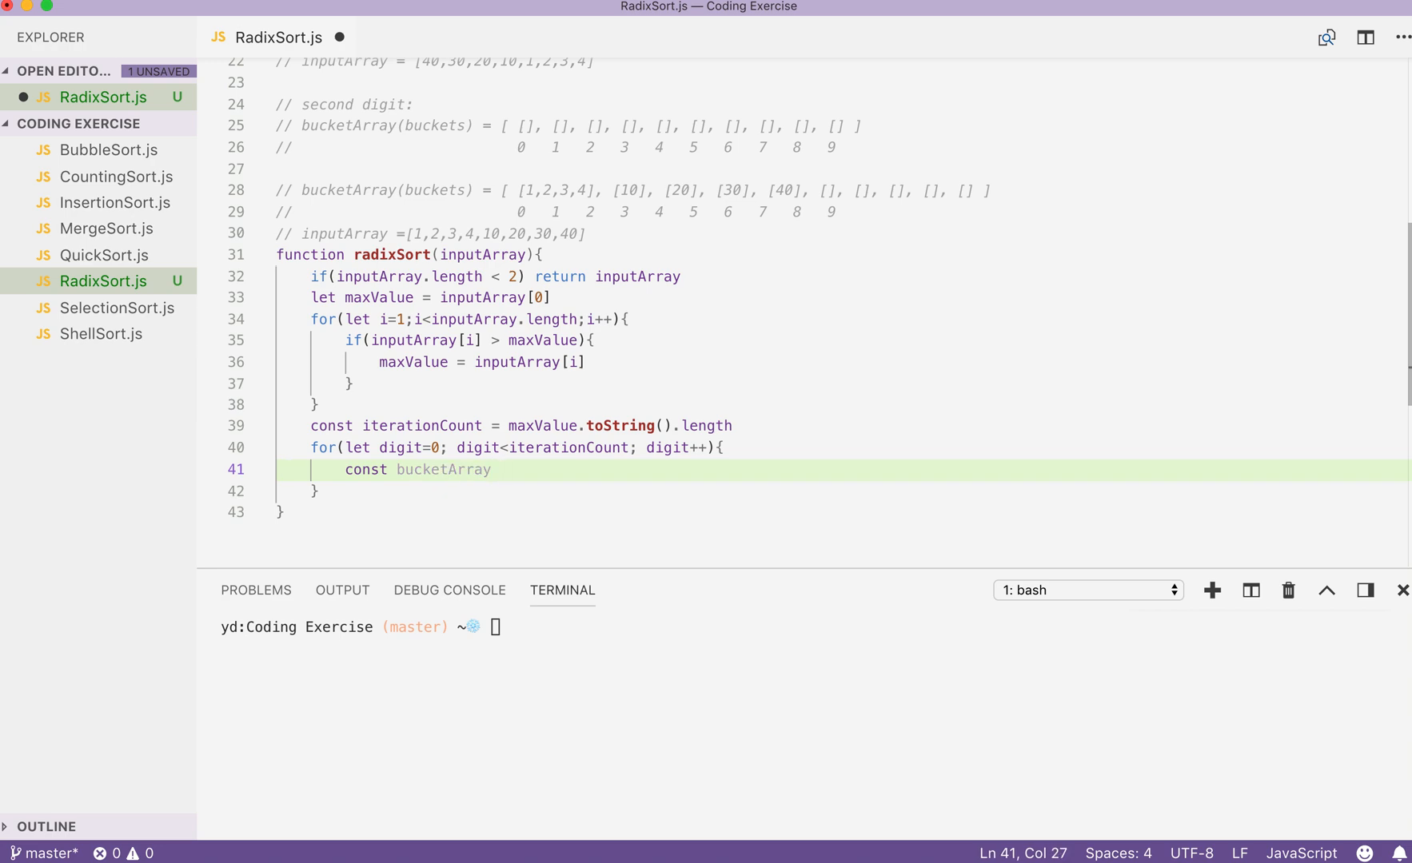
type("= Array.")
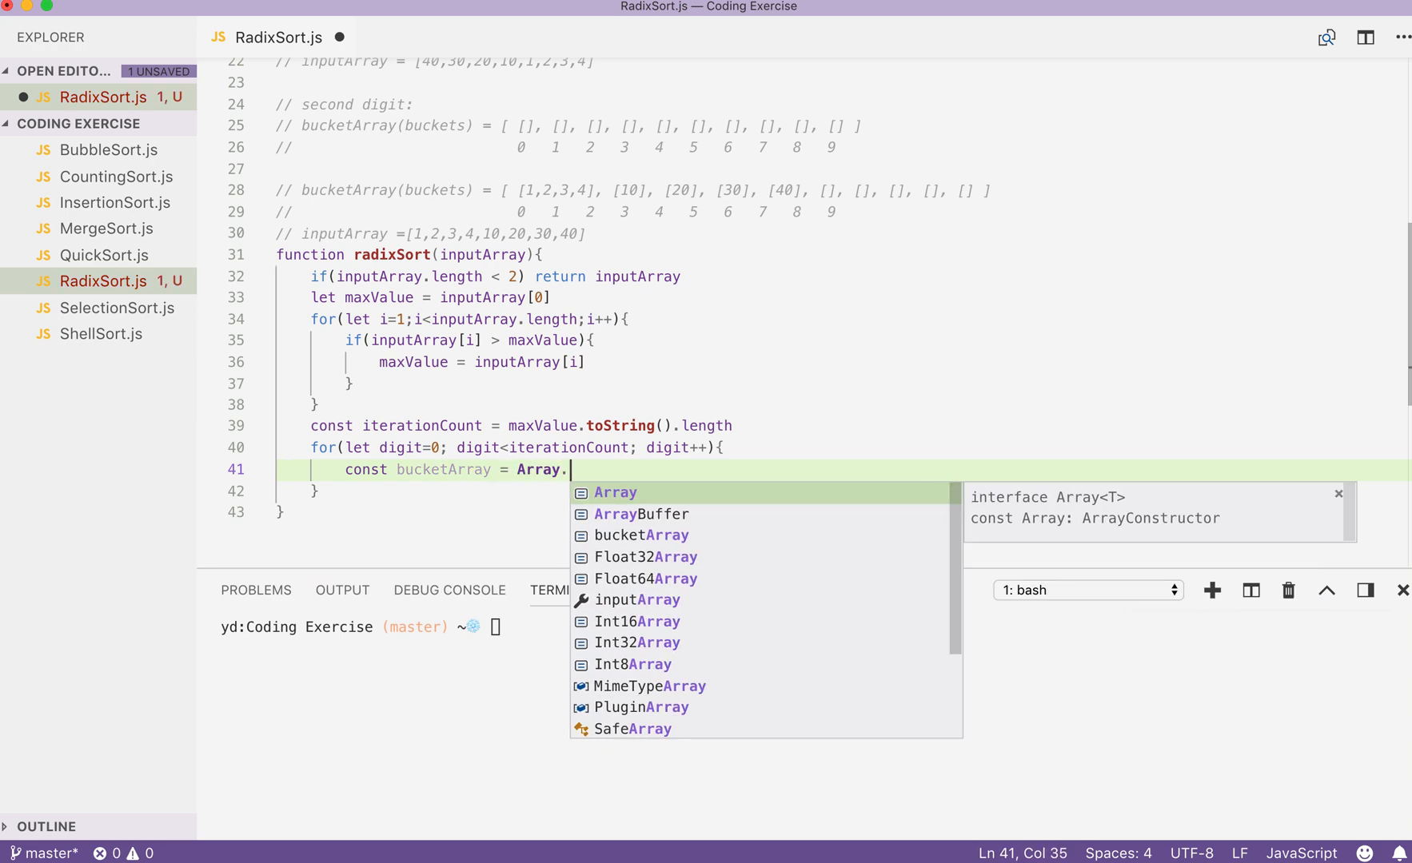
type("from()")
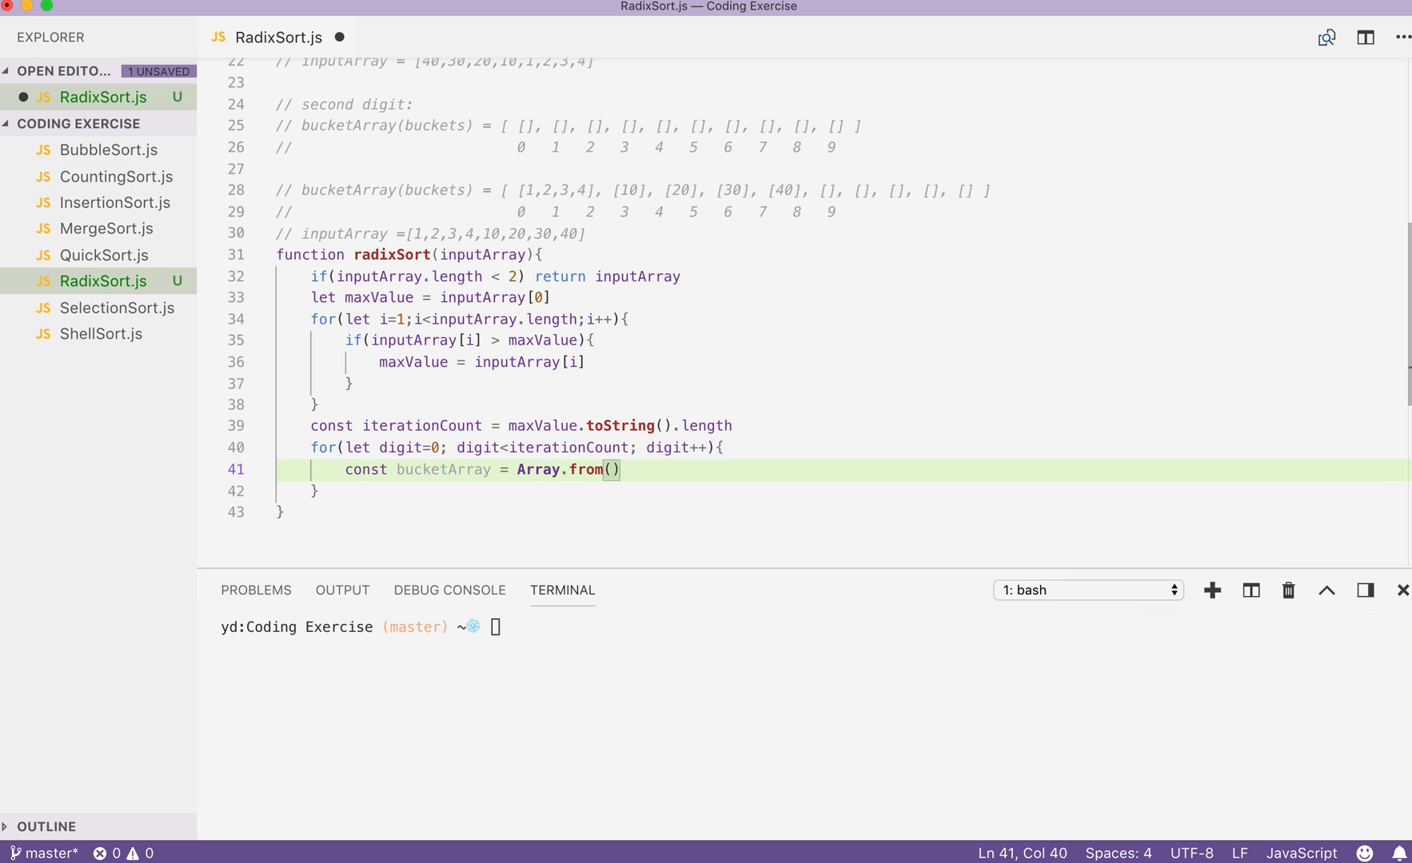
type("{length:")
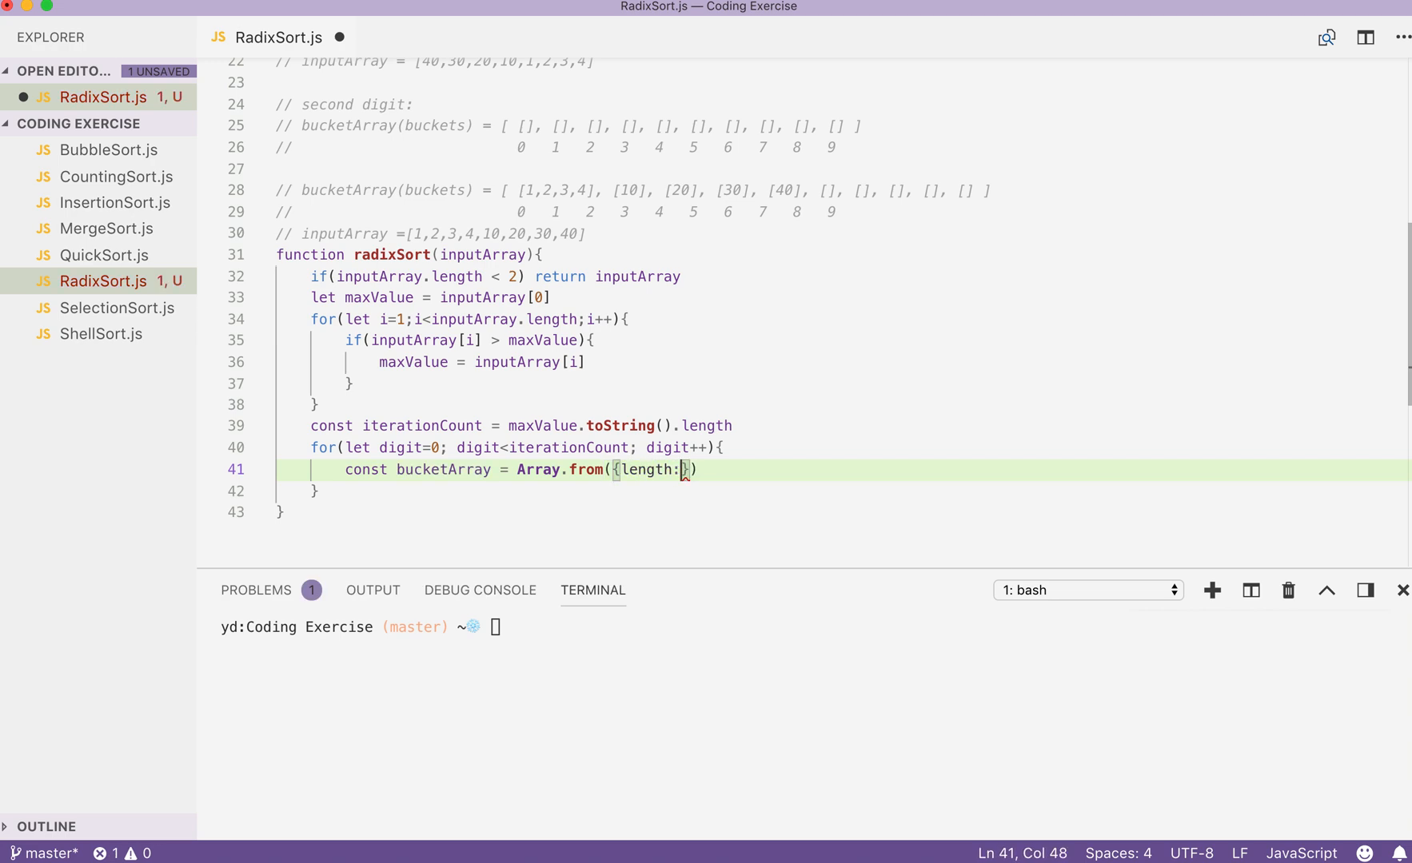
type("10")
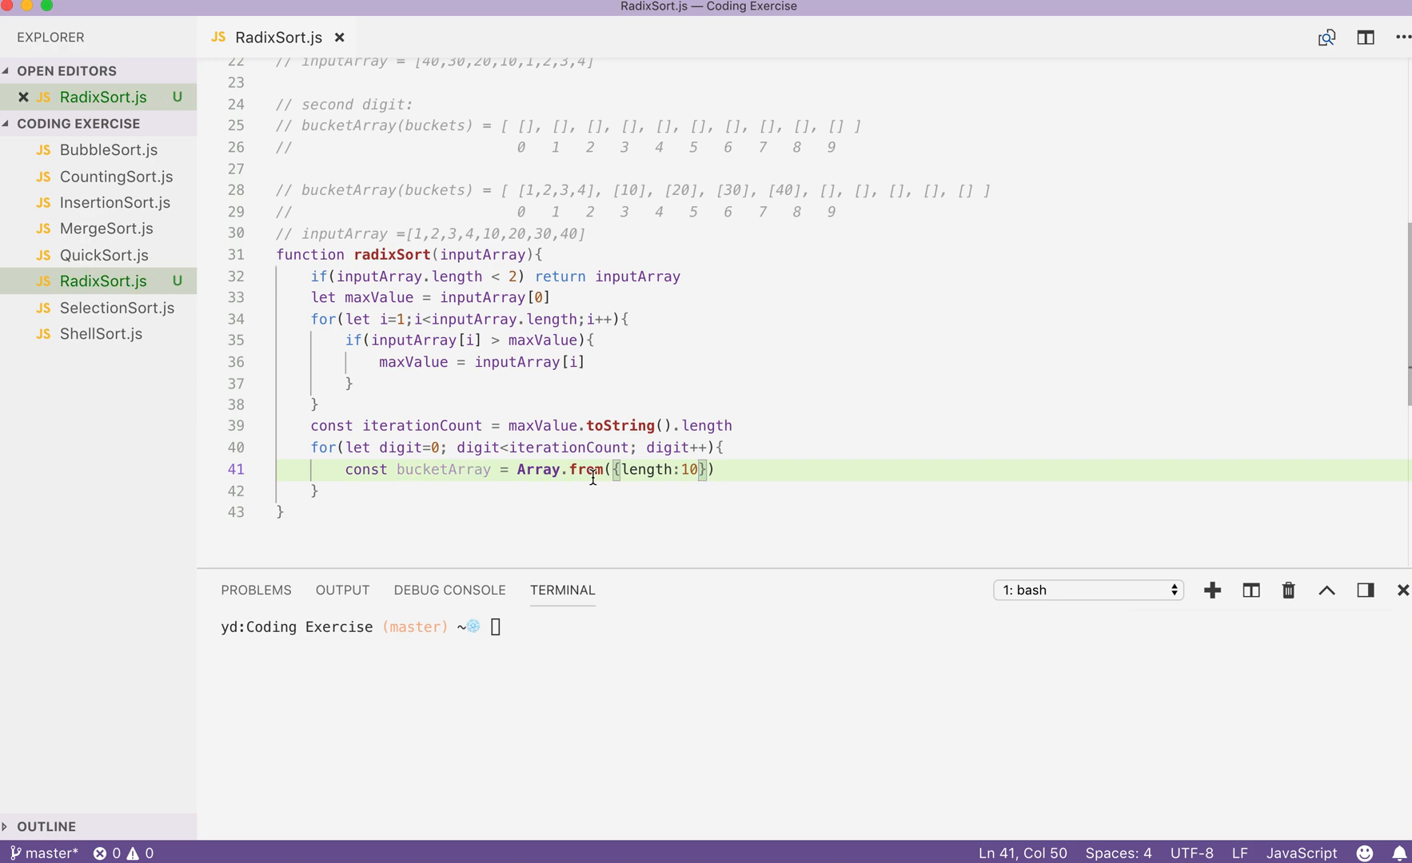
mouse_move(692, 478)
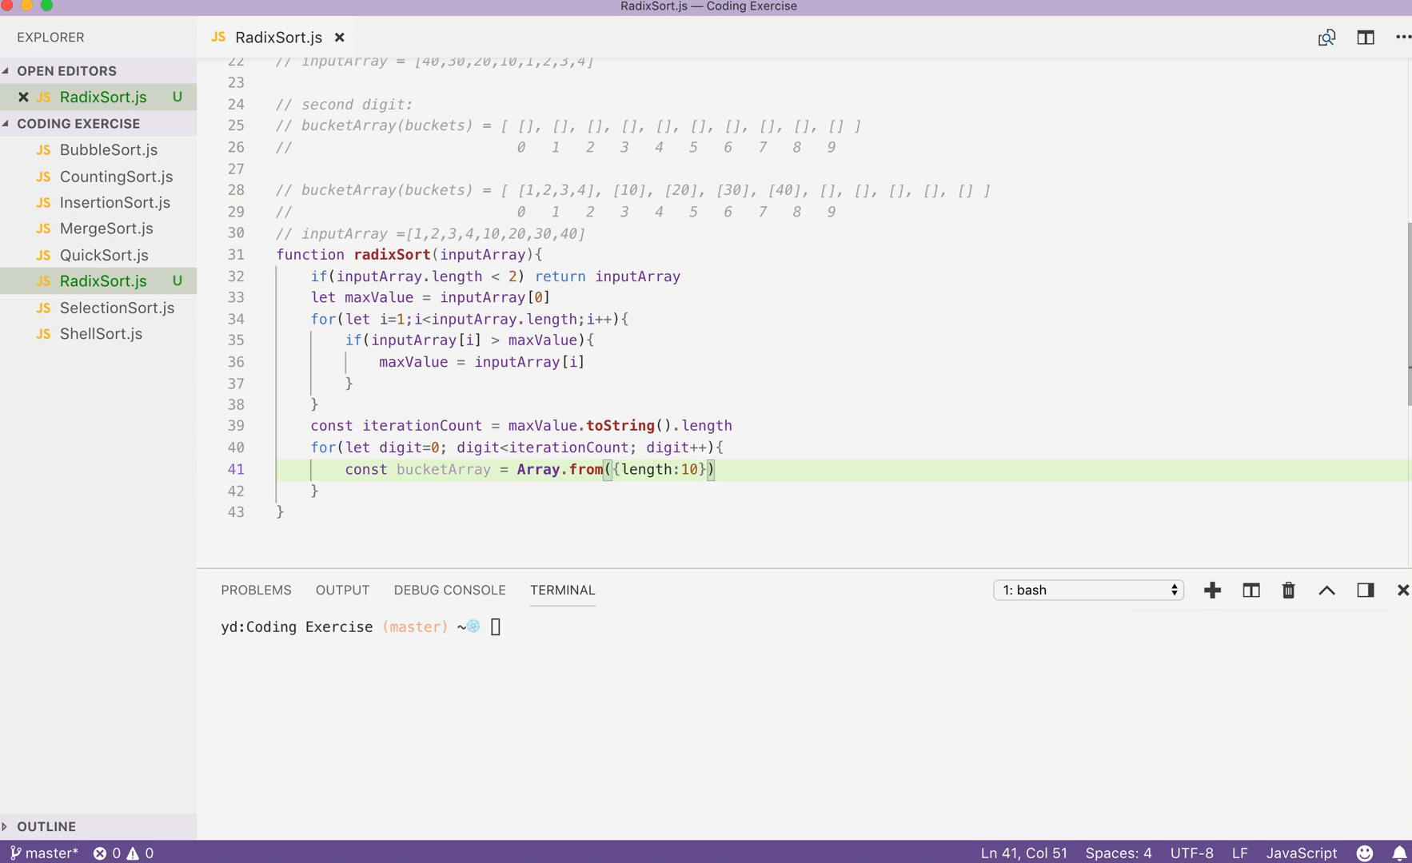
Step: Complete the declaration with the ()=> [] mapper so bucketArray holds ten empty arrays
type(", ()")
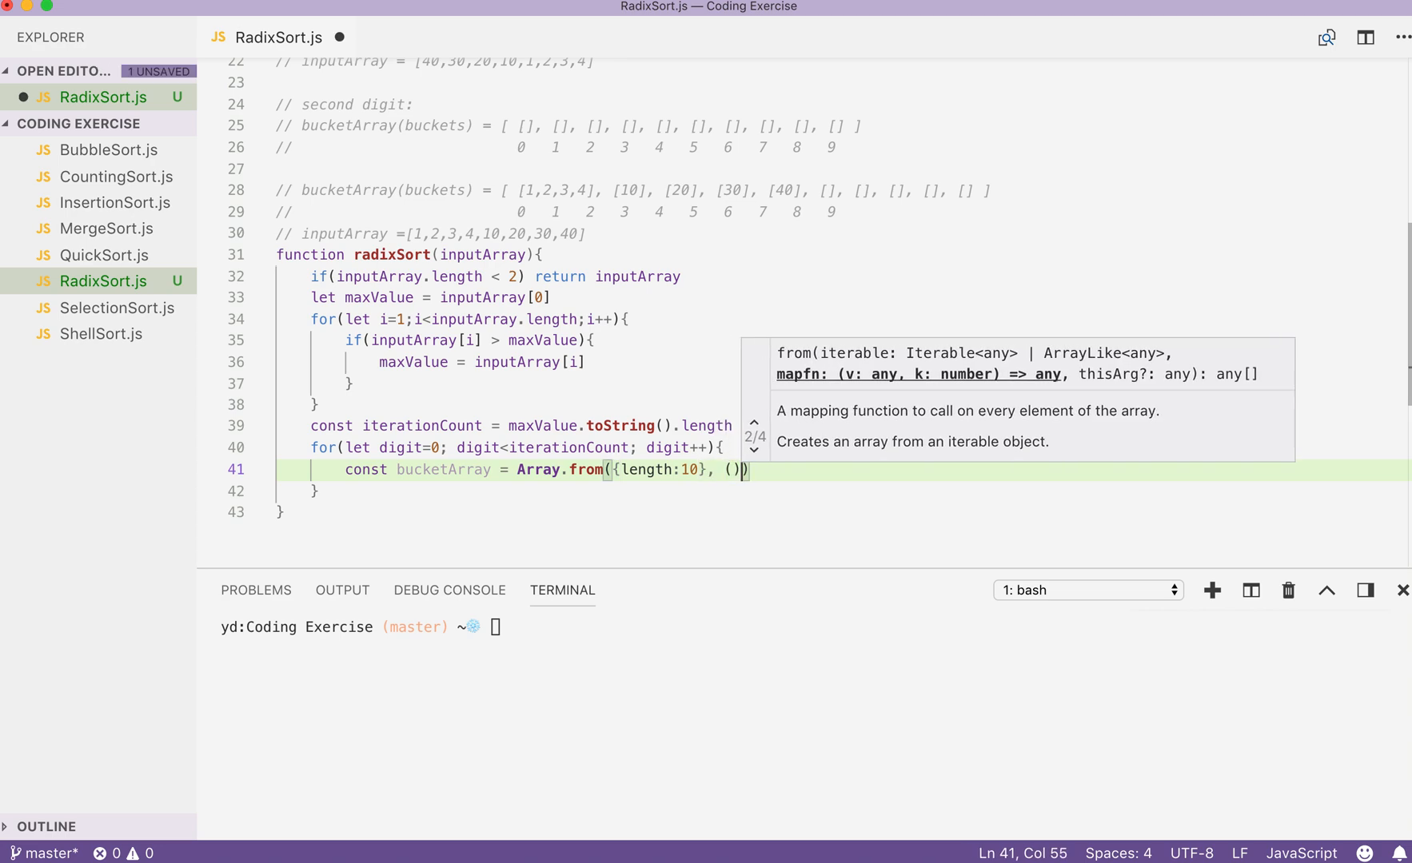
type("=>")
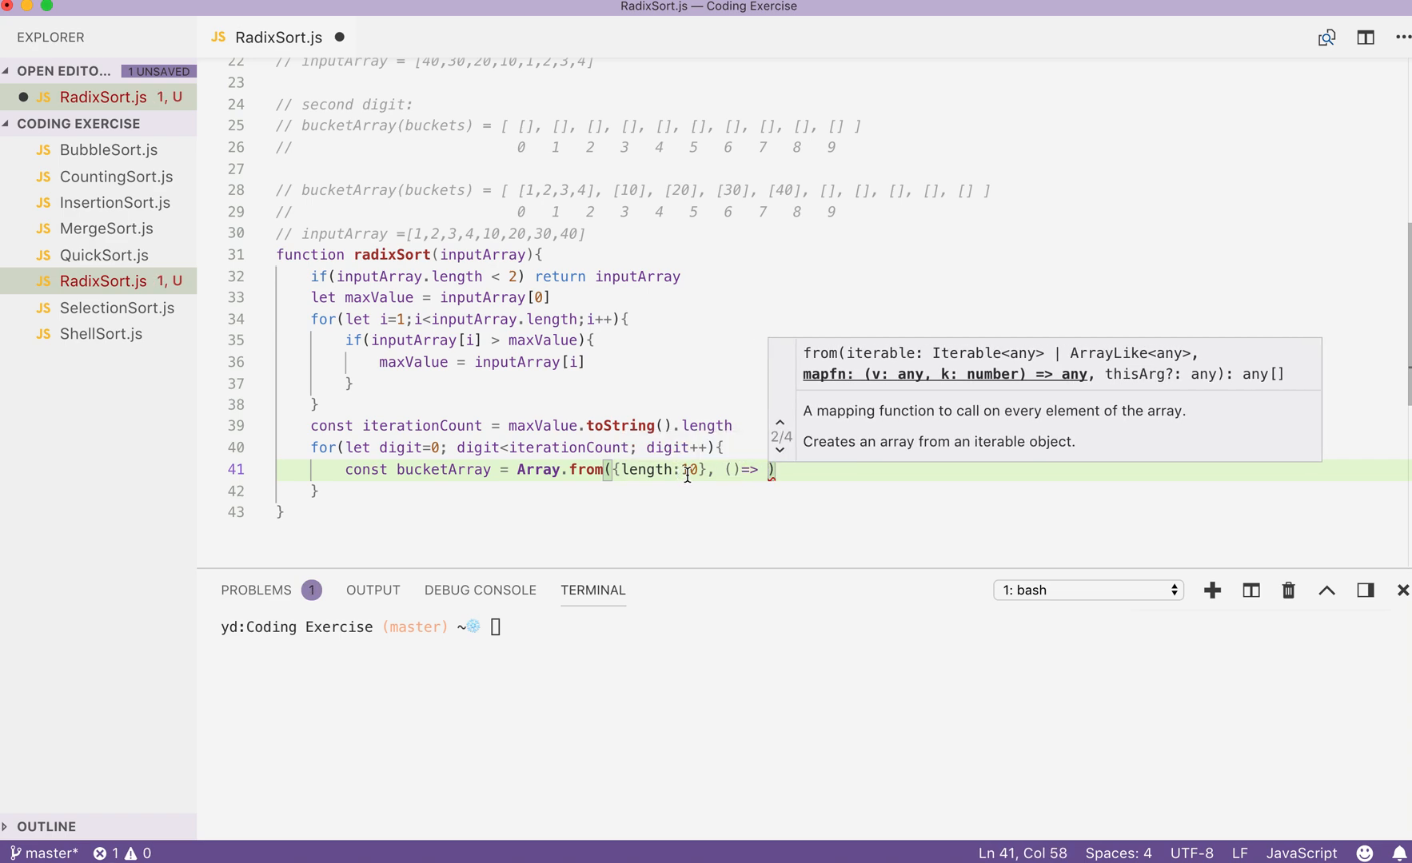
double_click(537, 470)
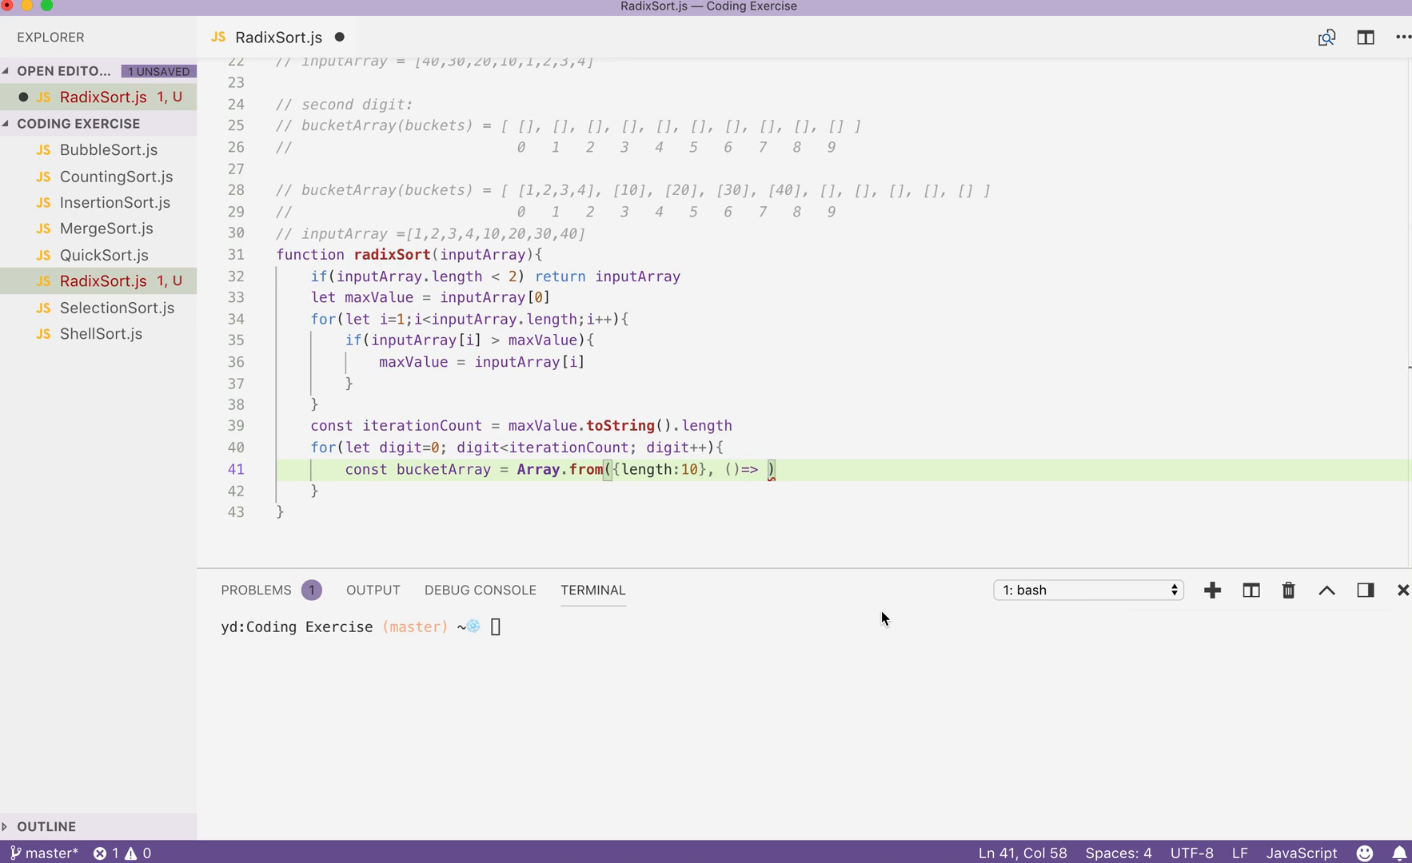
type("[]")
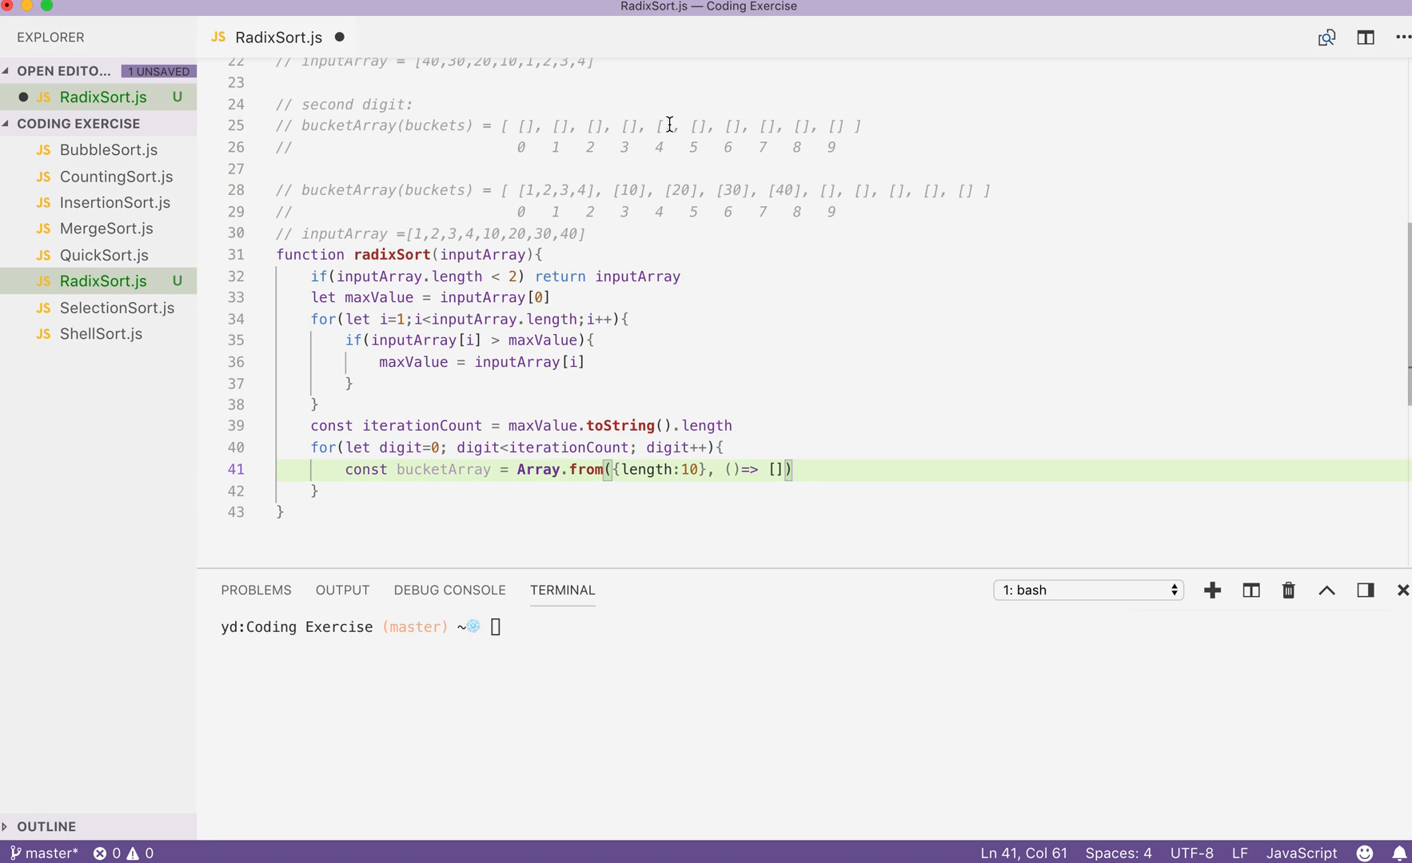
mouse_move(815, 474)
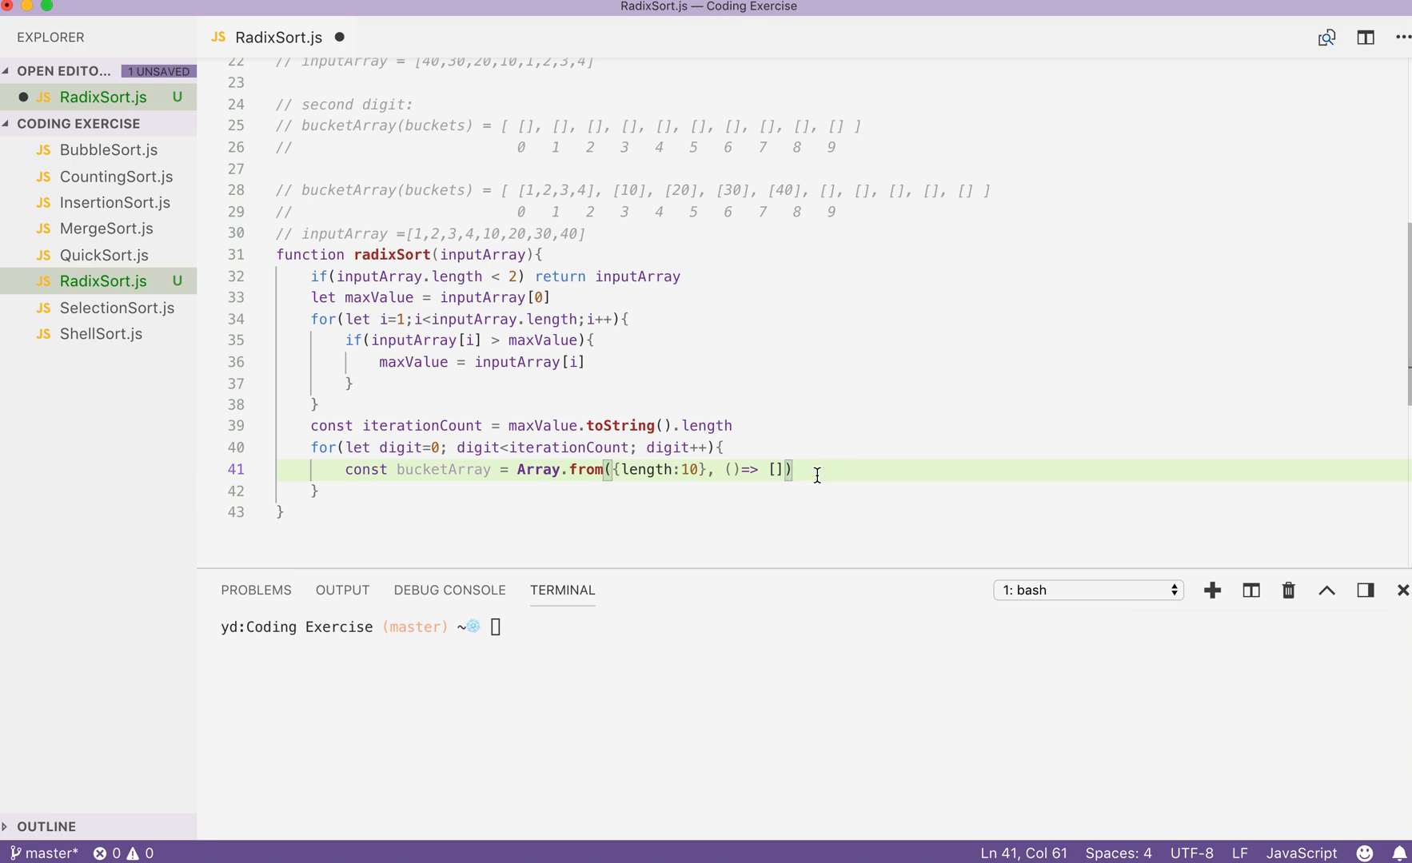
key("Return")
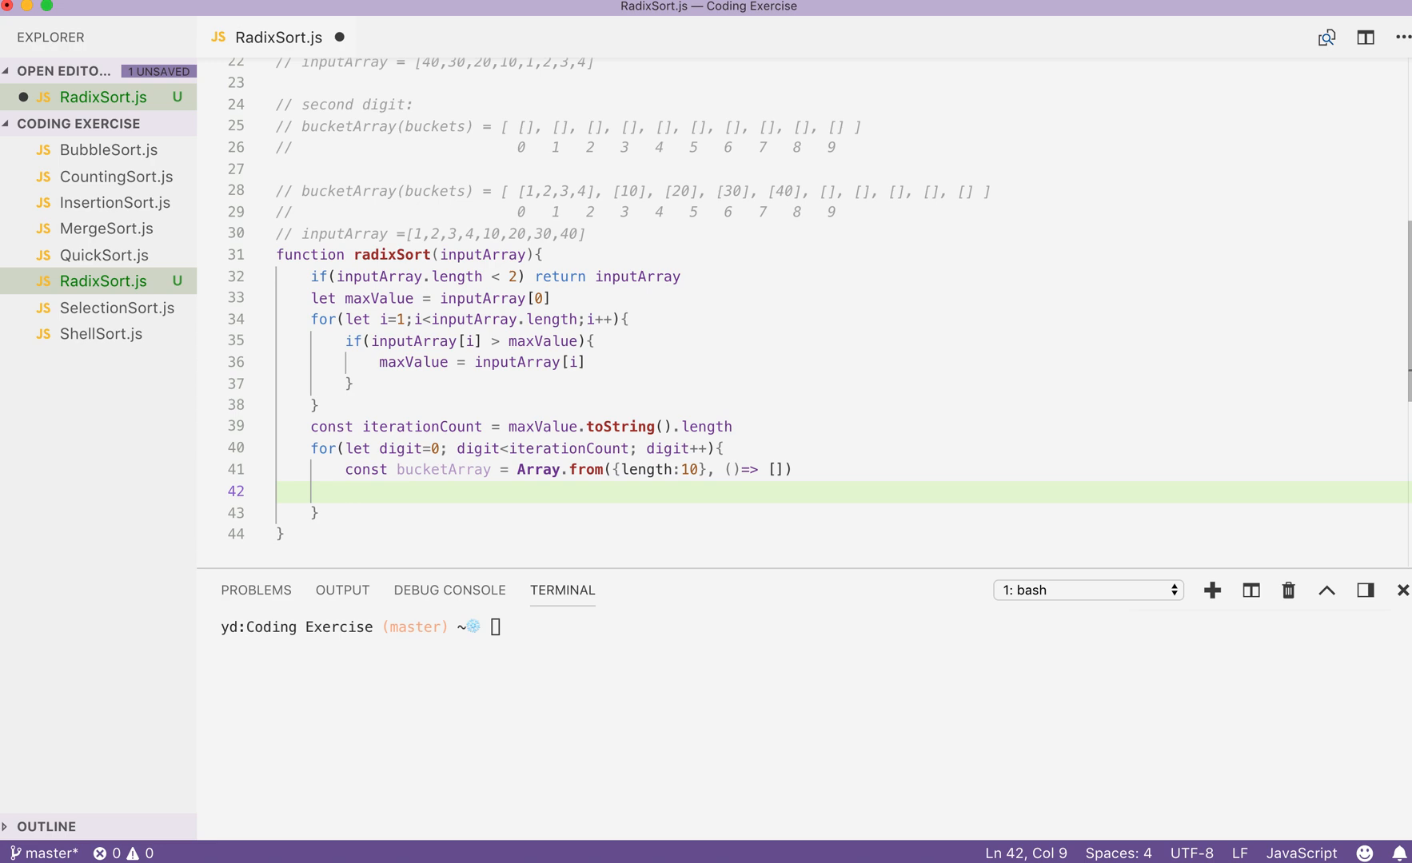
Step: Add the inner loop for(let i=0; i<inputArray.length; i++) over the elements
type("for(")
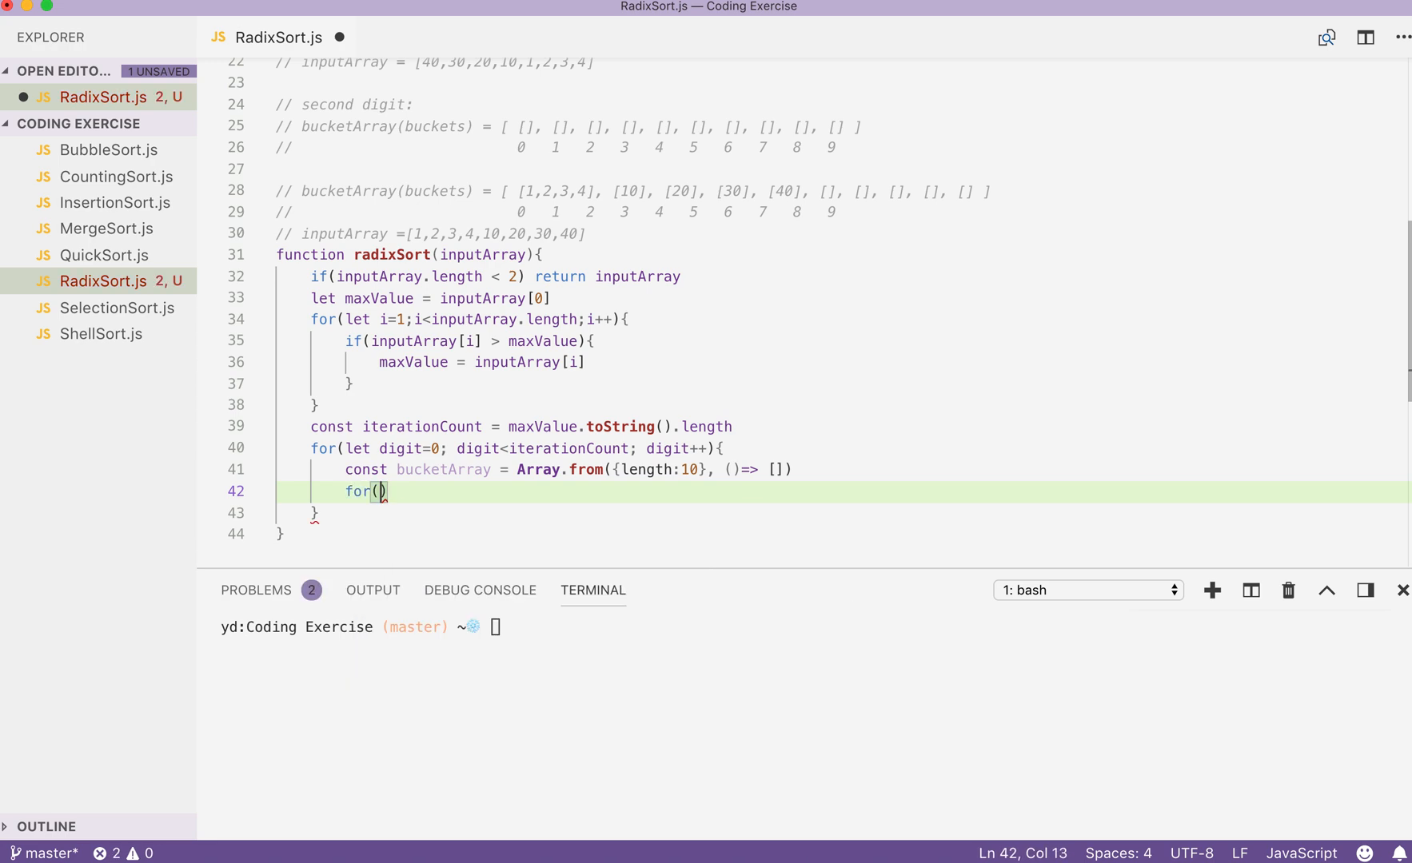
type("let i=0")
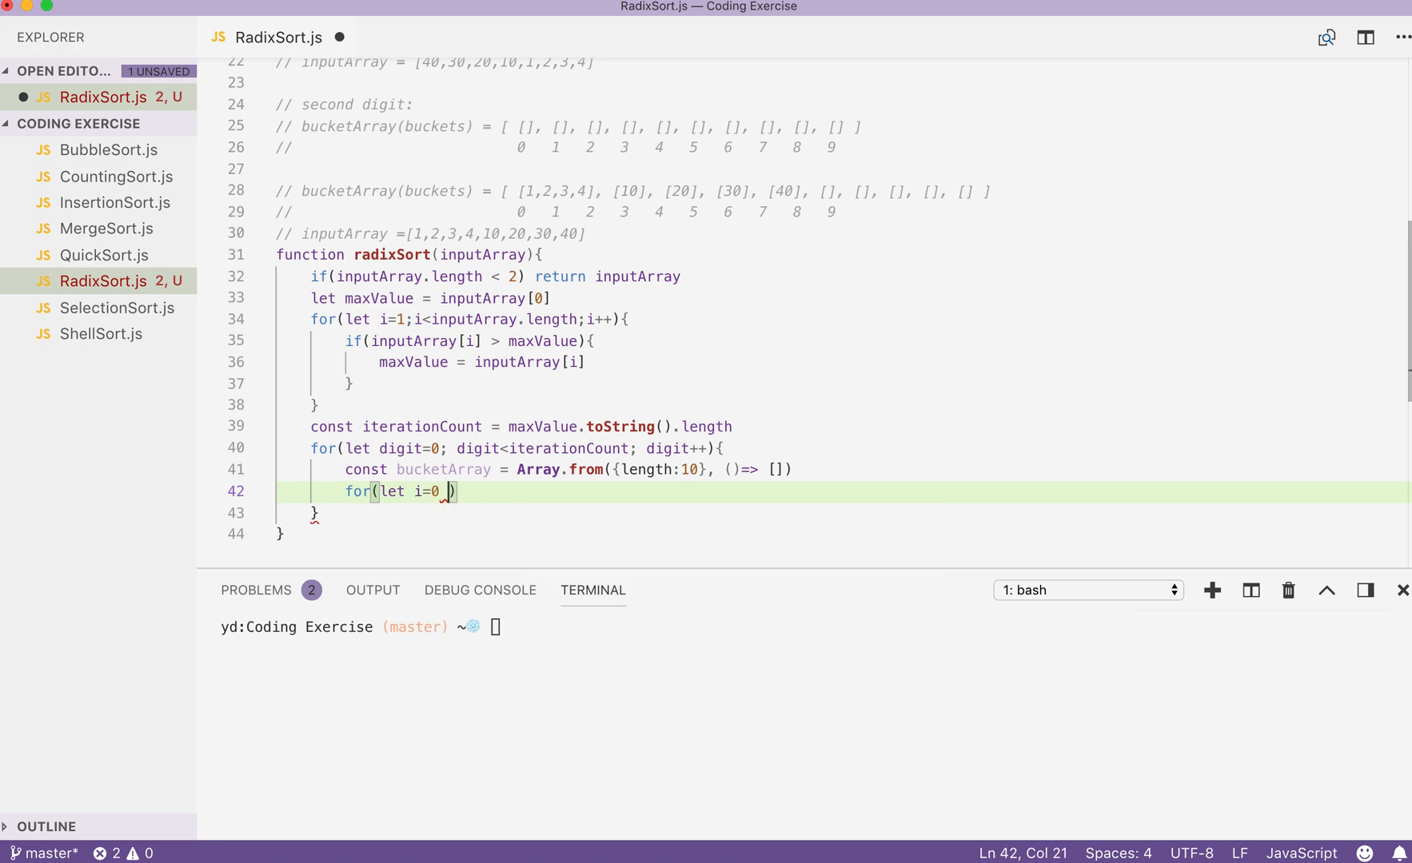
type(";")
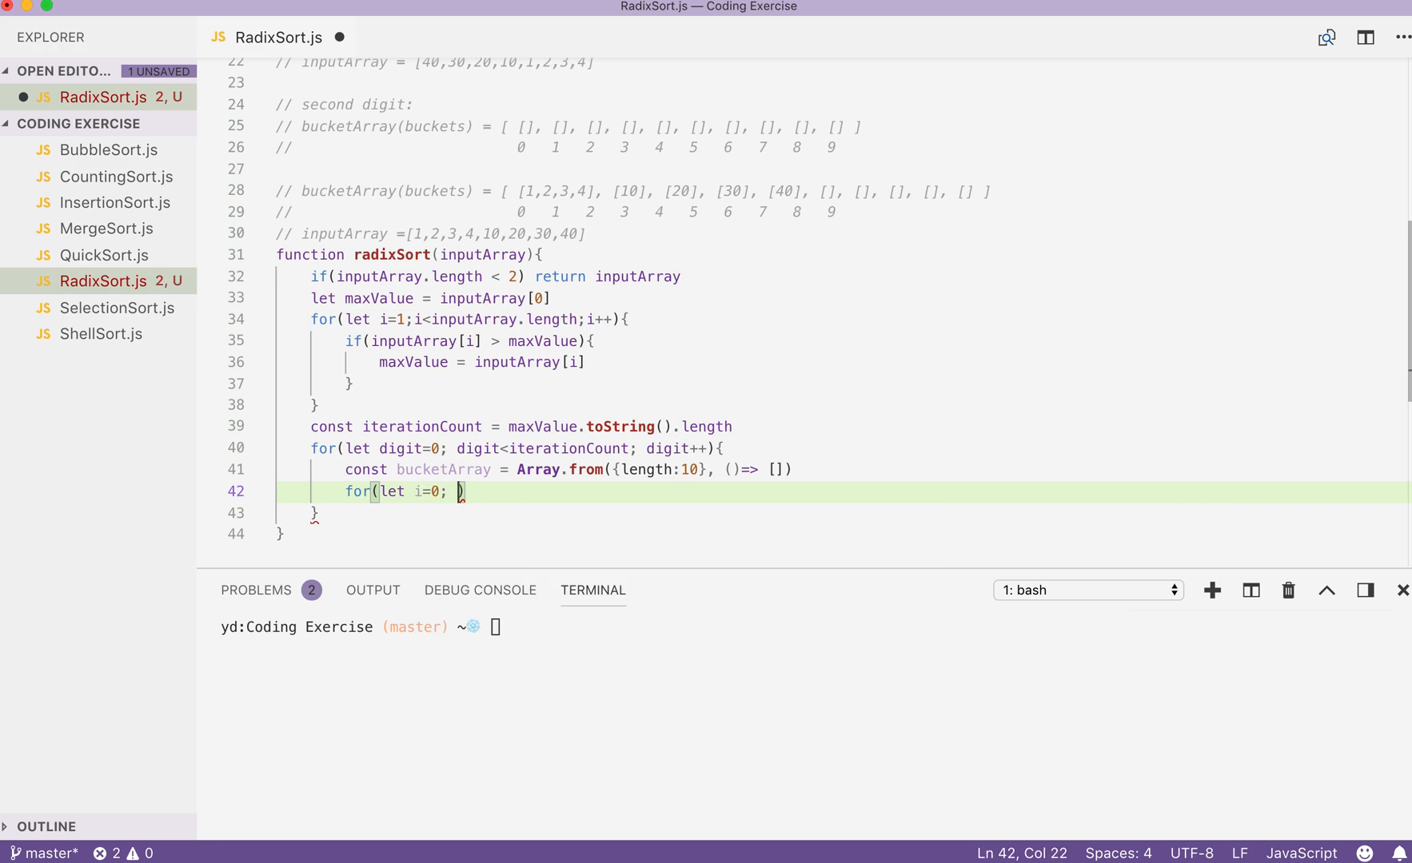
type("i<inputArray.")
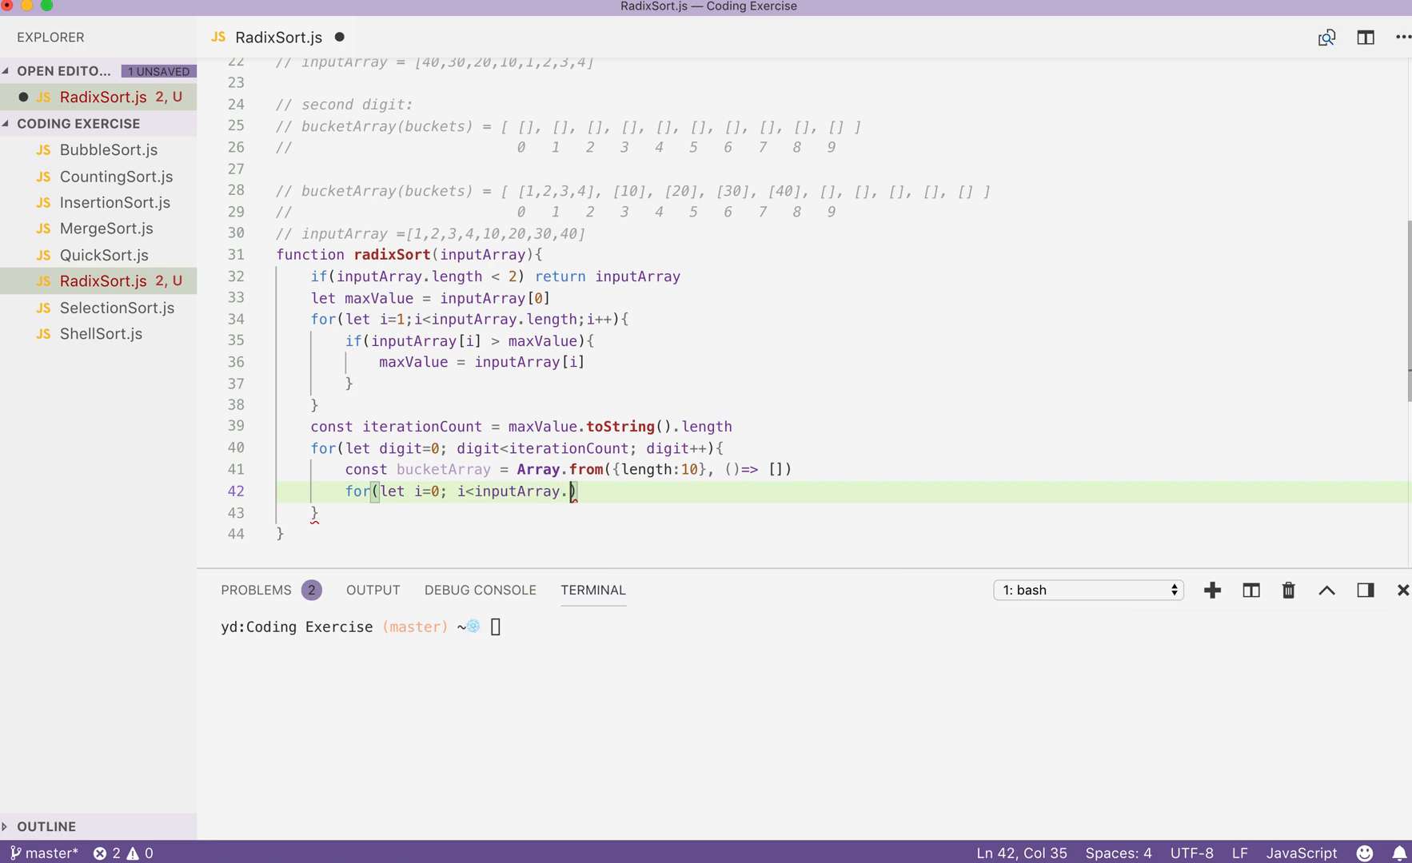
type("length; i")
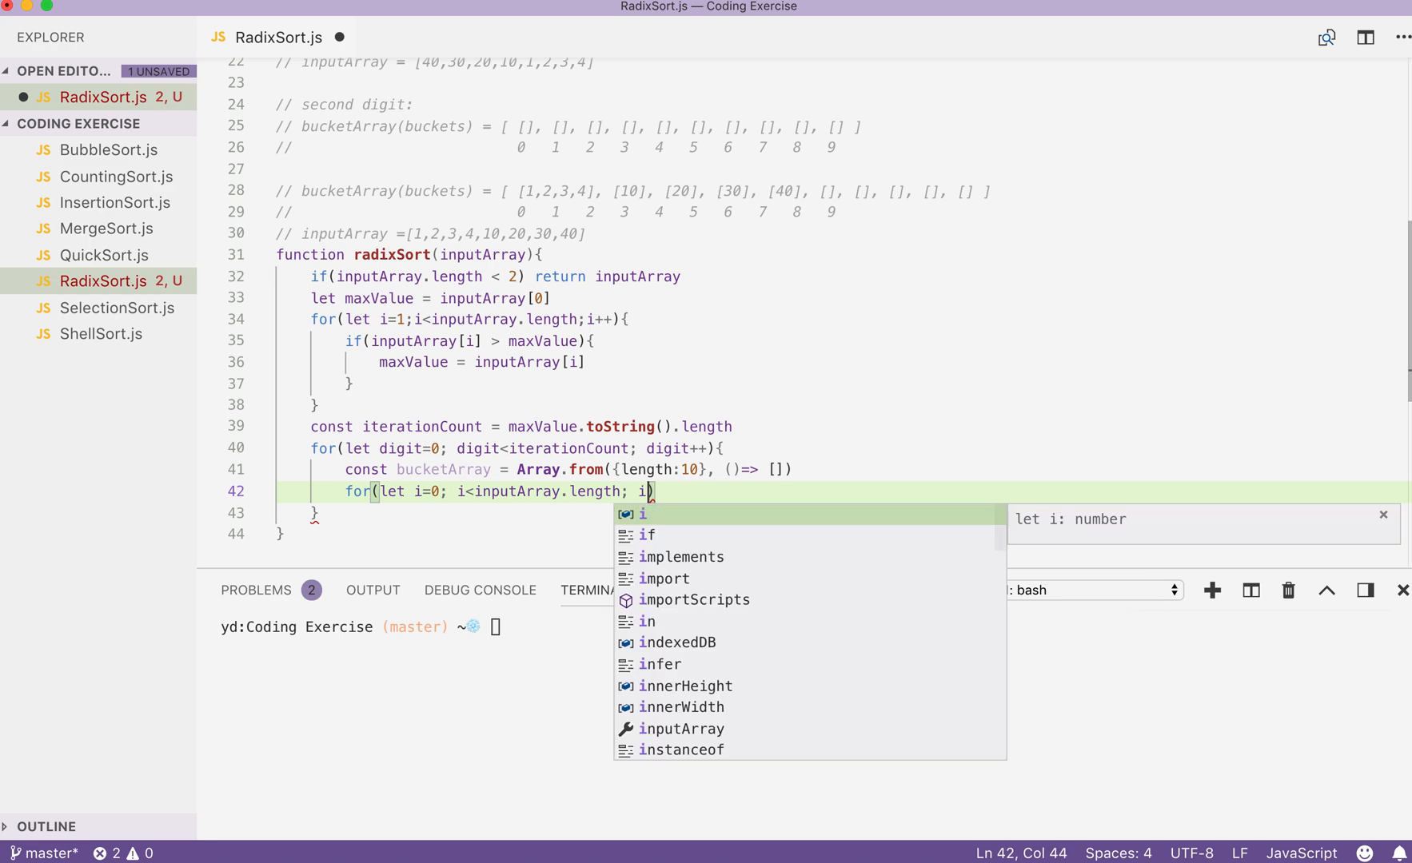
type("++){")
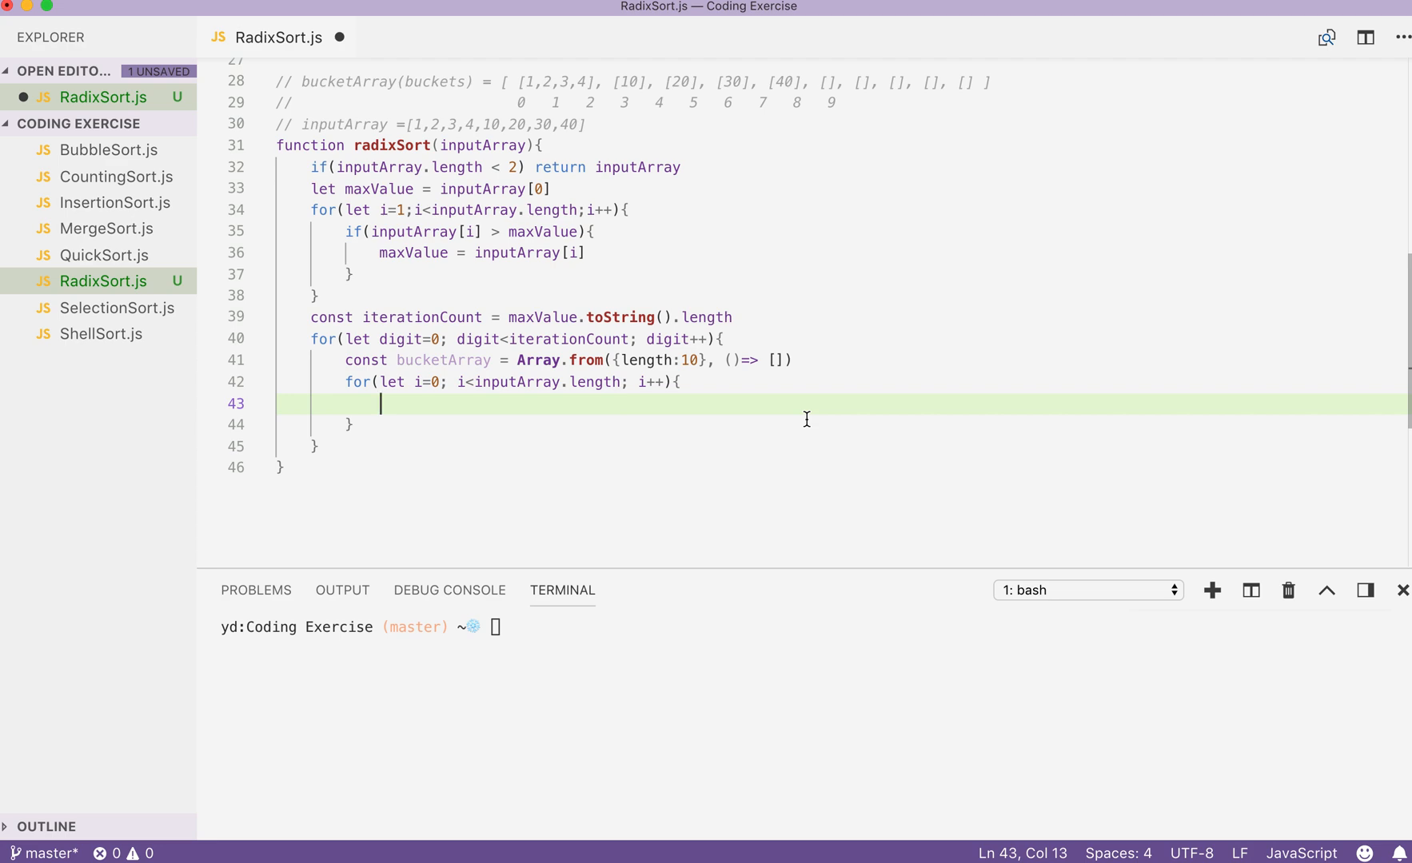
Step: Declare const digitValue = inputArray[i] / Math.pow(10,digit) inside it
type("const")
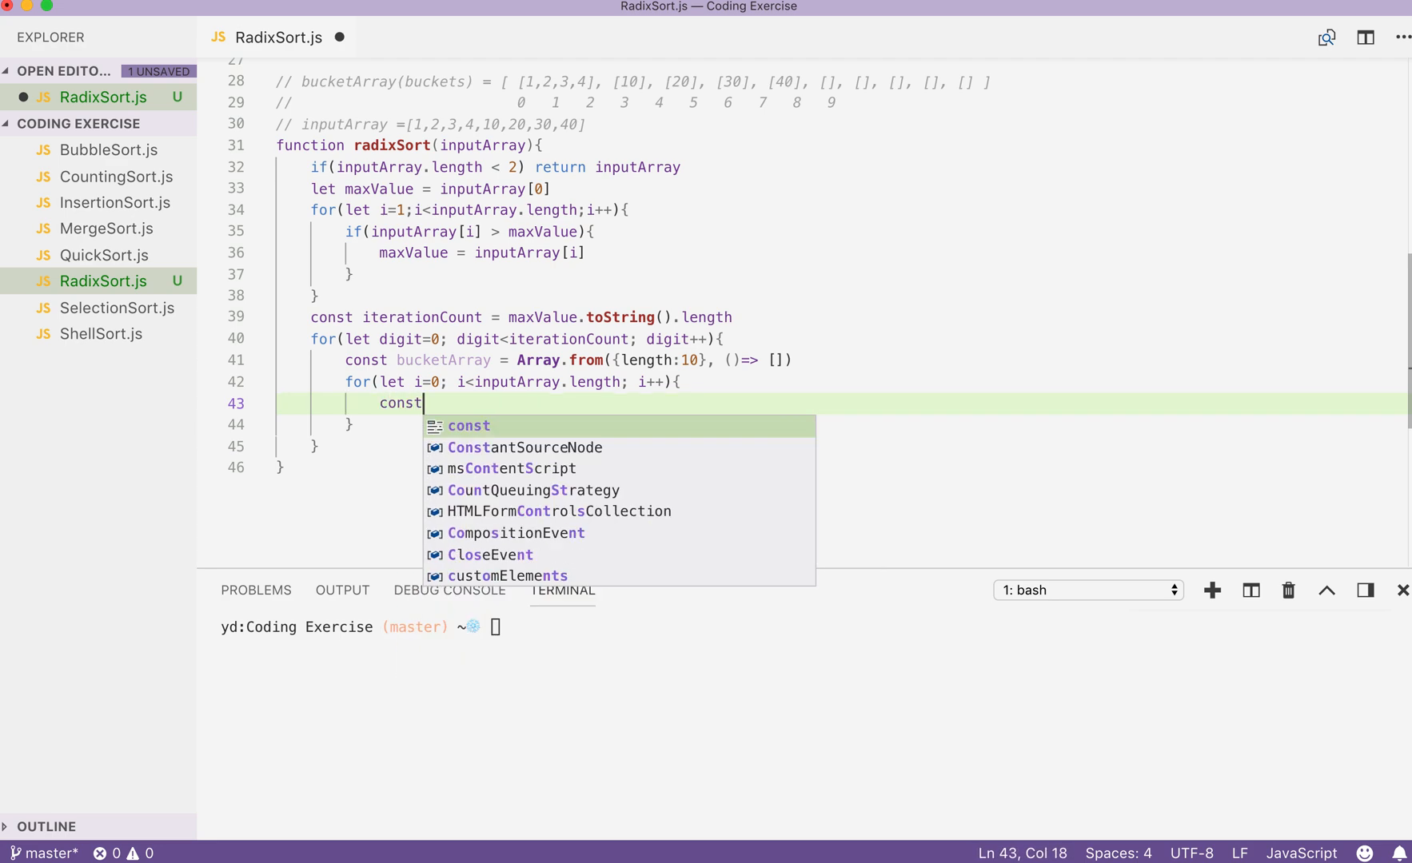
type("digitVa")
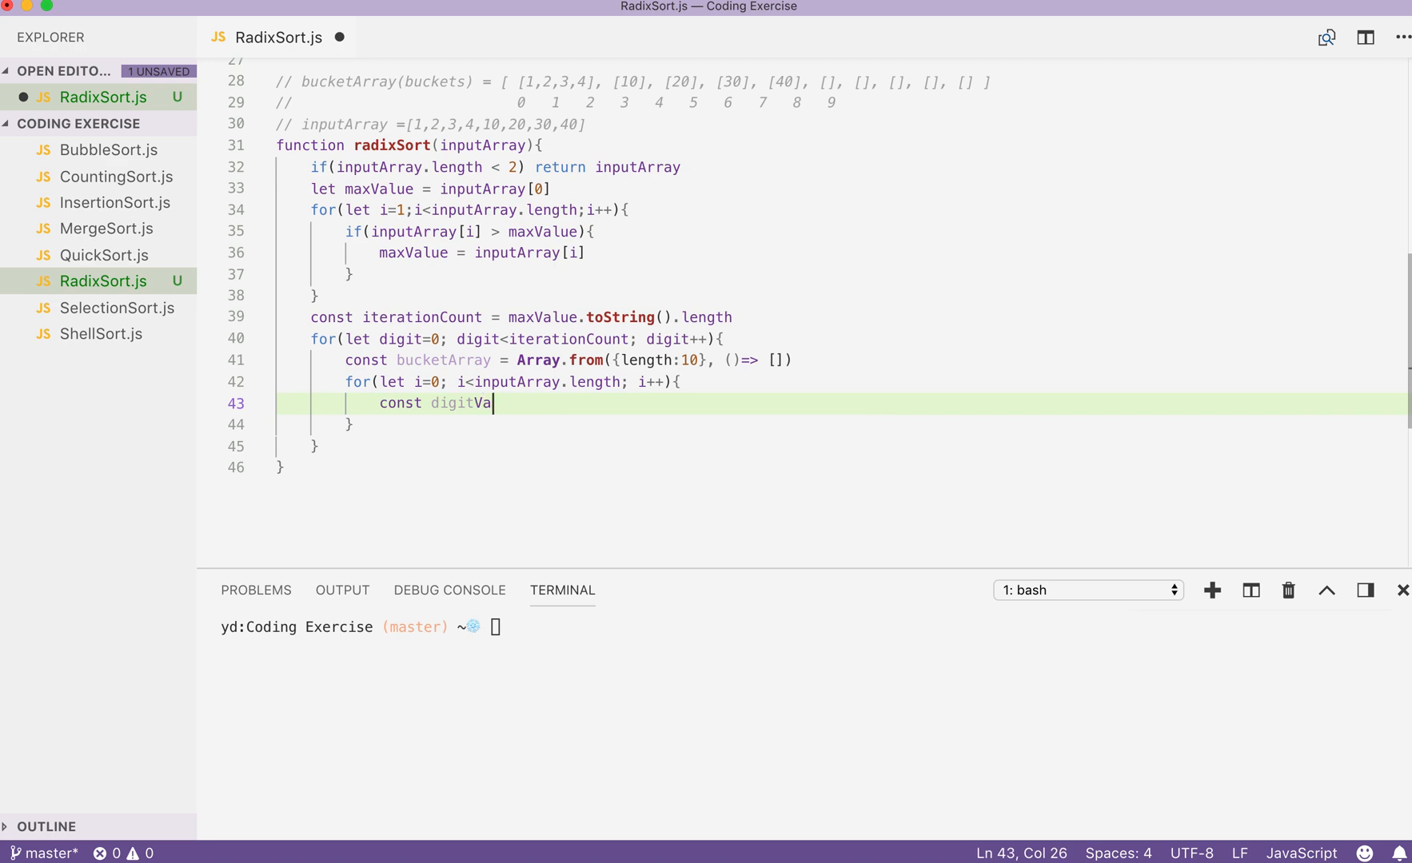
type("lue = inputArray[i] /")
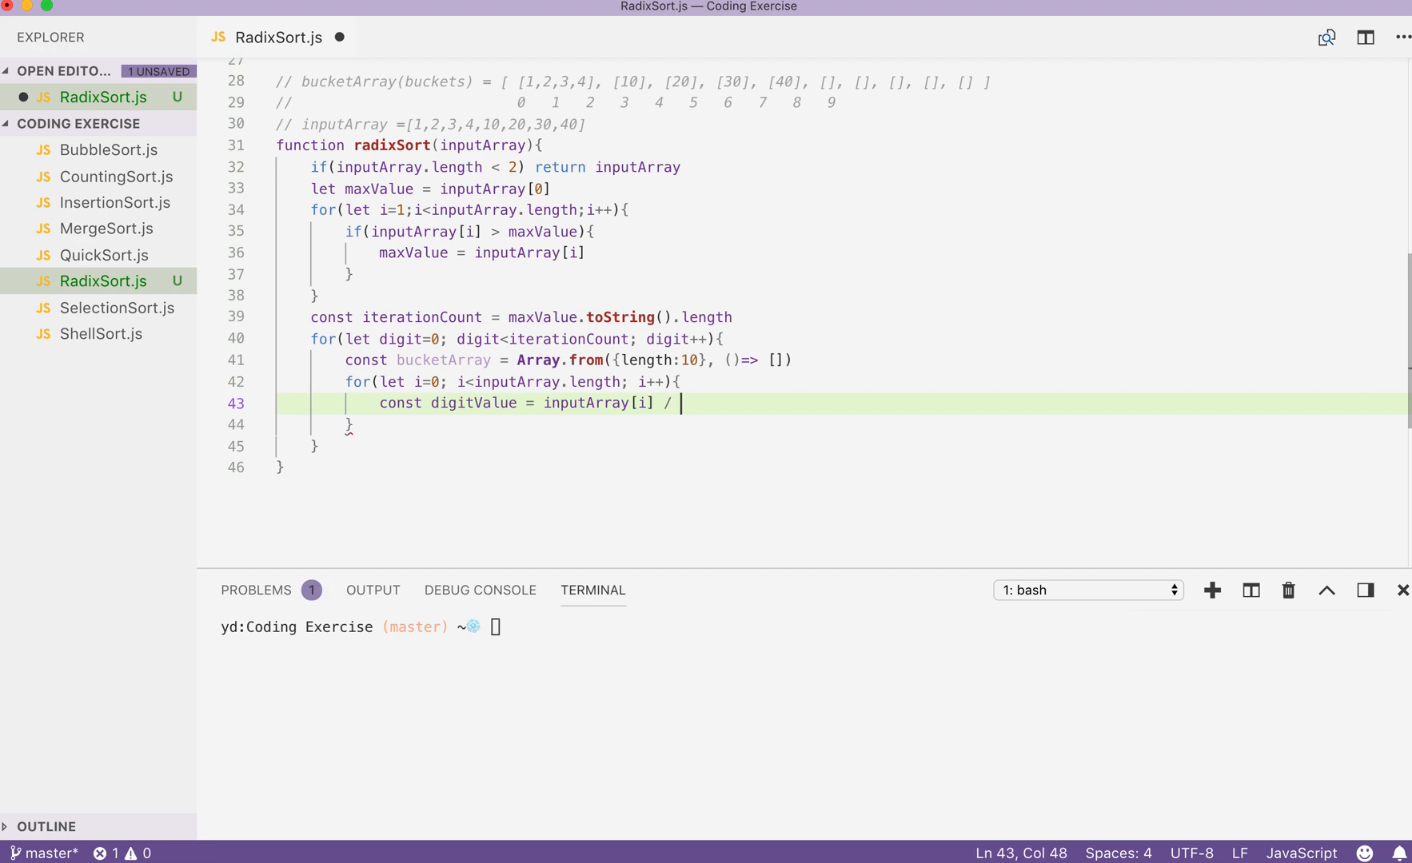
type("10")
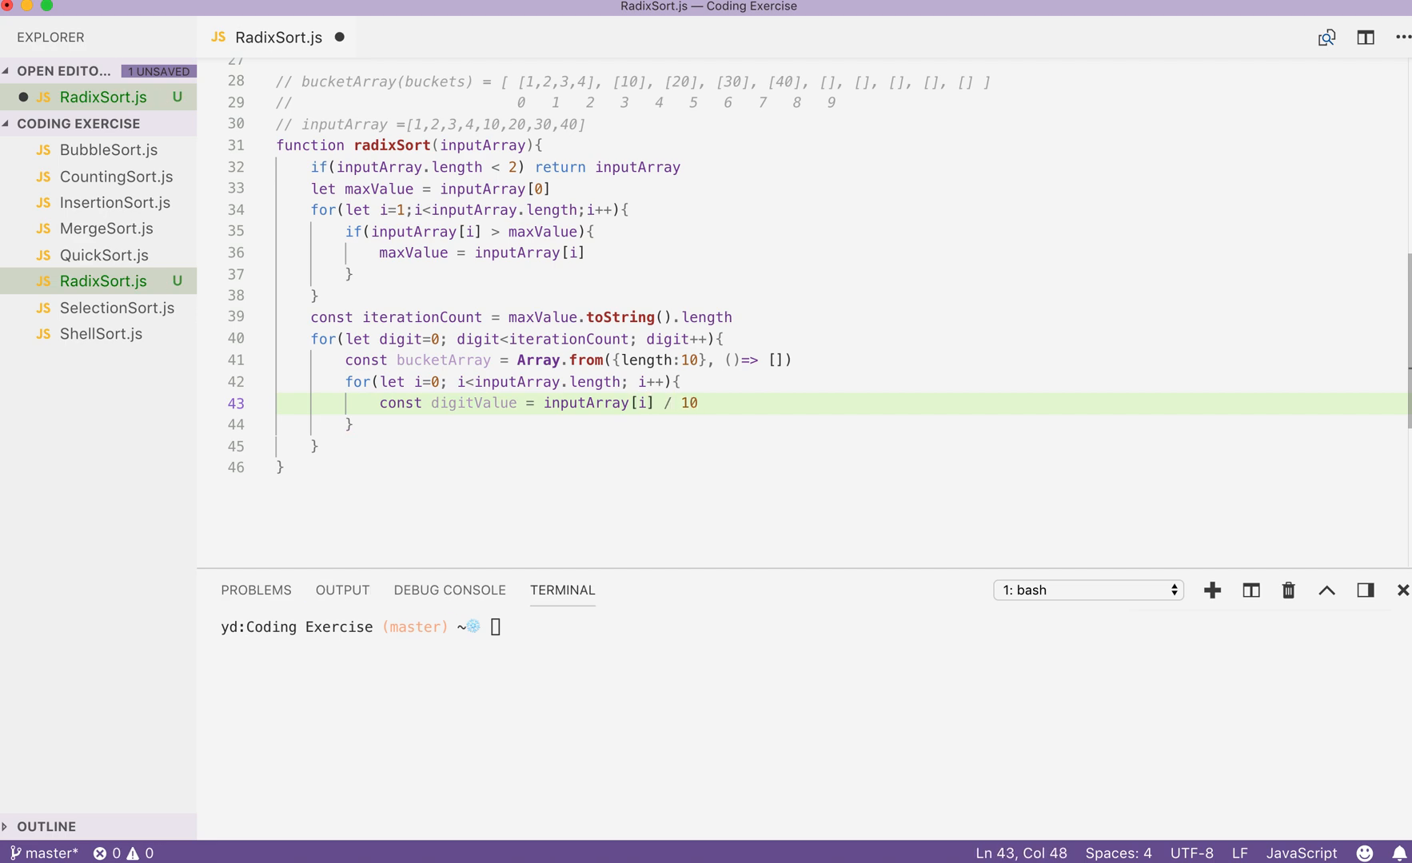
type("m")
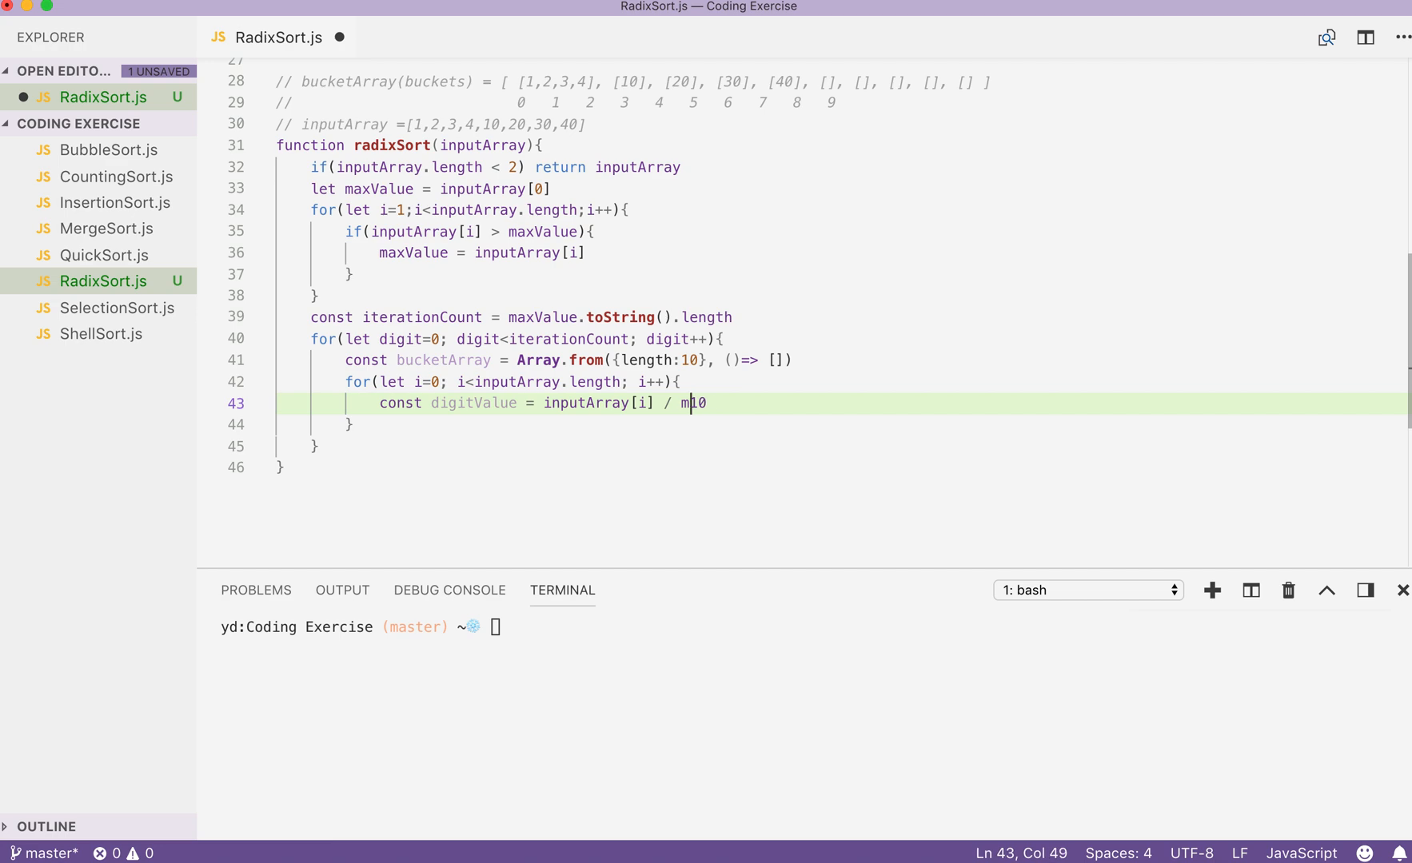
type("ath.pow(10,digit")
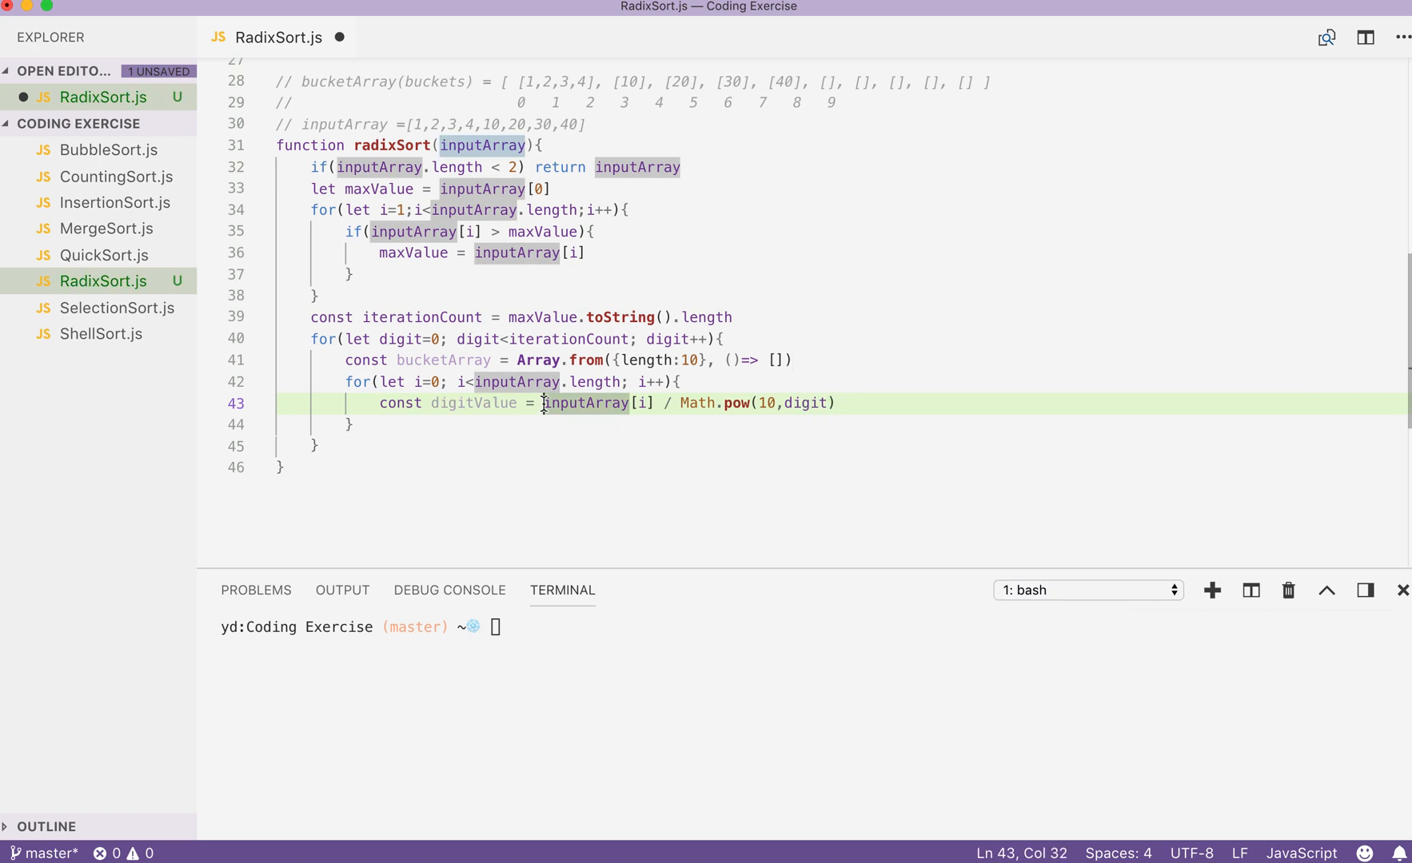
type(")")
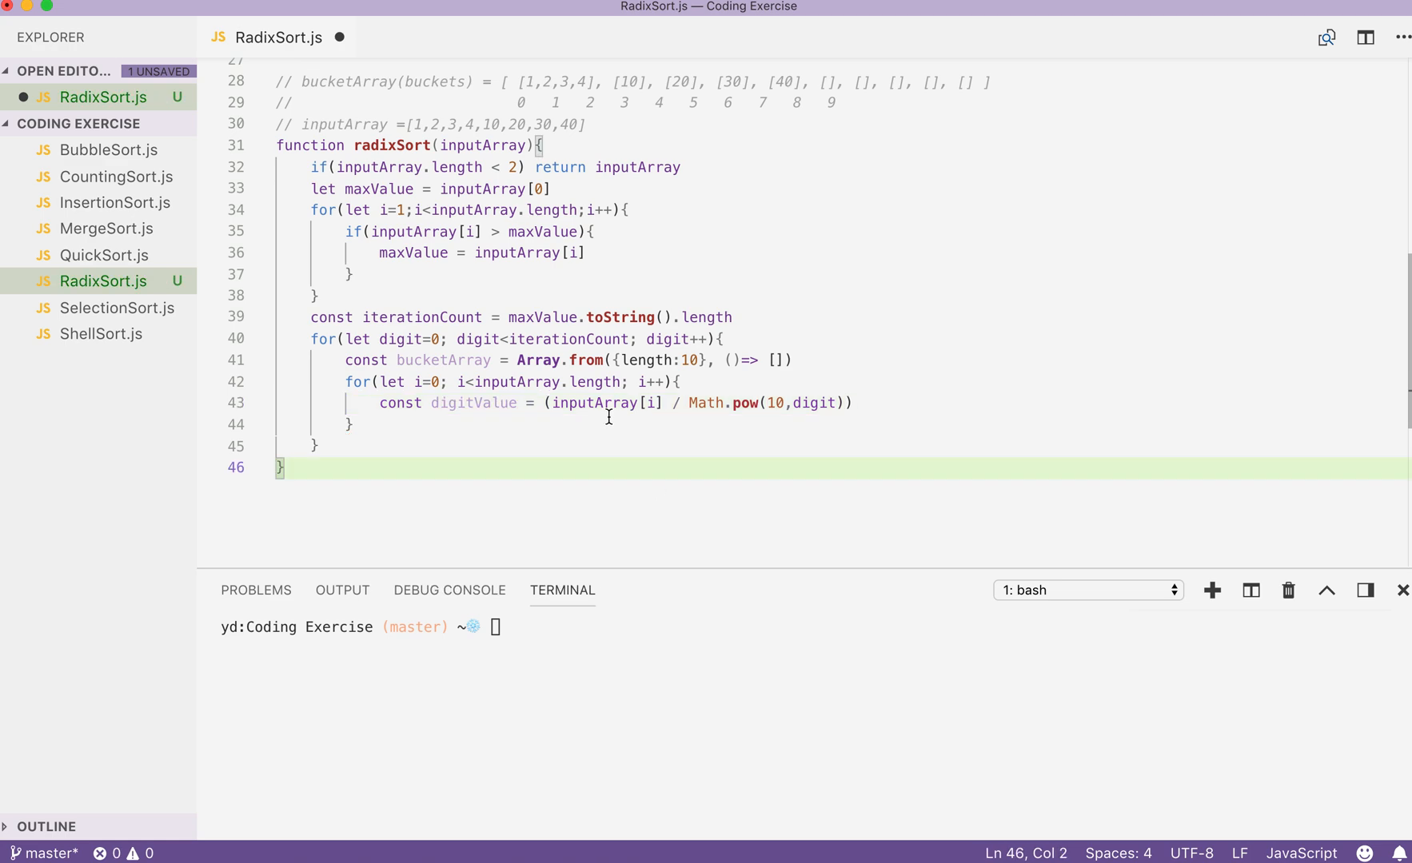
Step: Wrap the division in Math.floor and take % 10 to finish digitValue
left_click(596, 402)
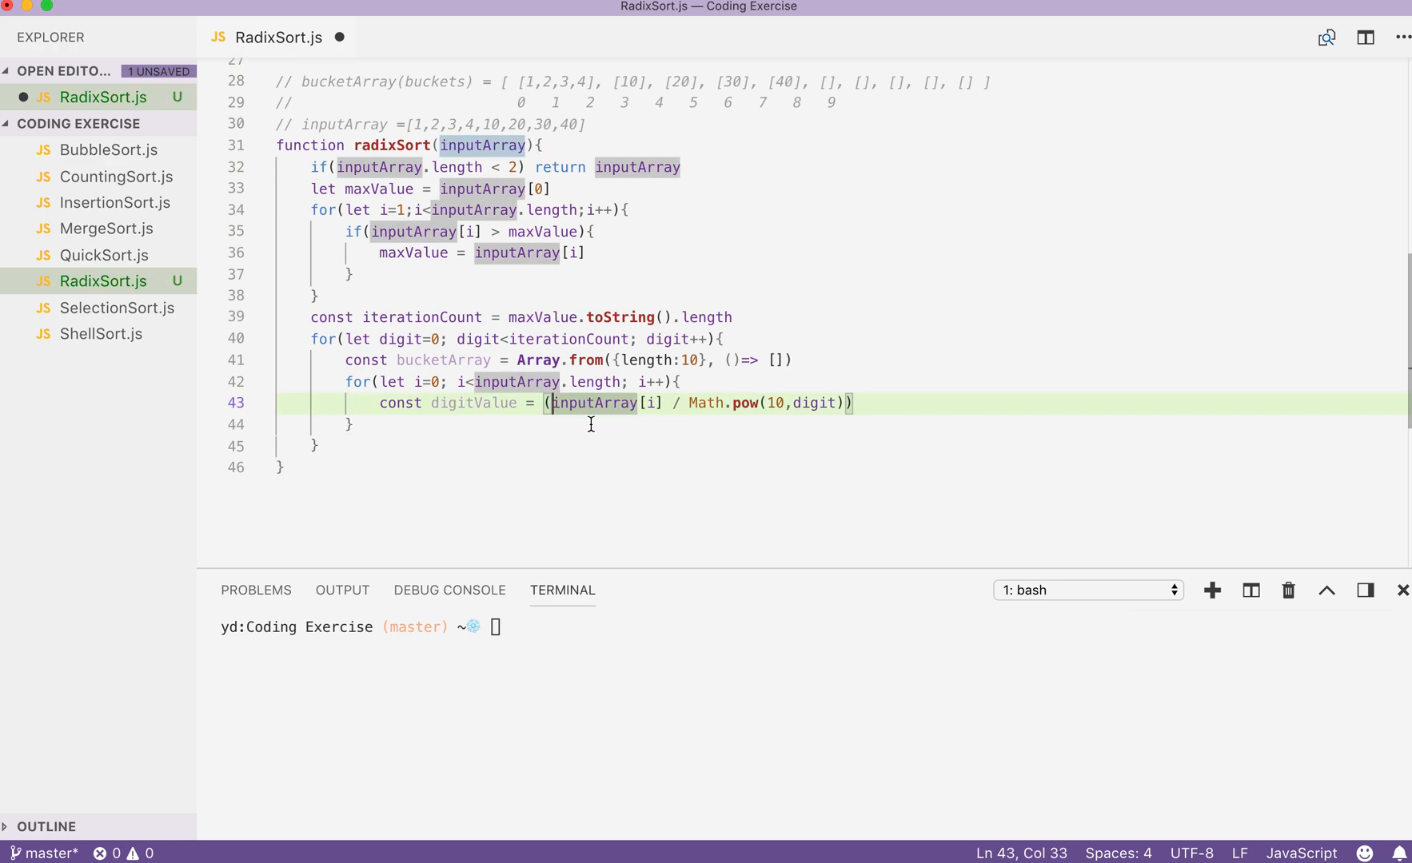
type("M")
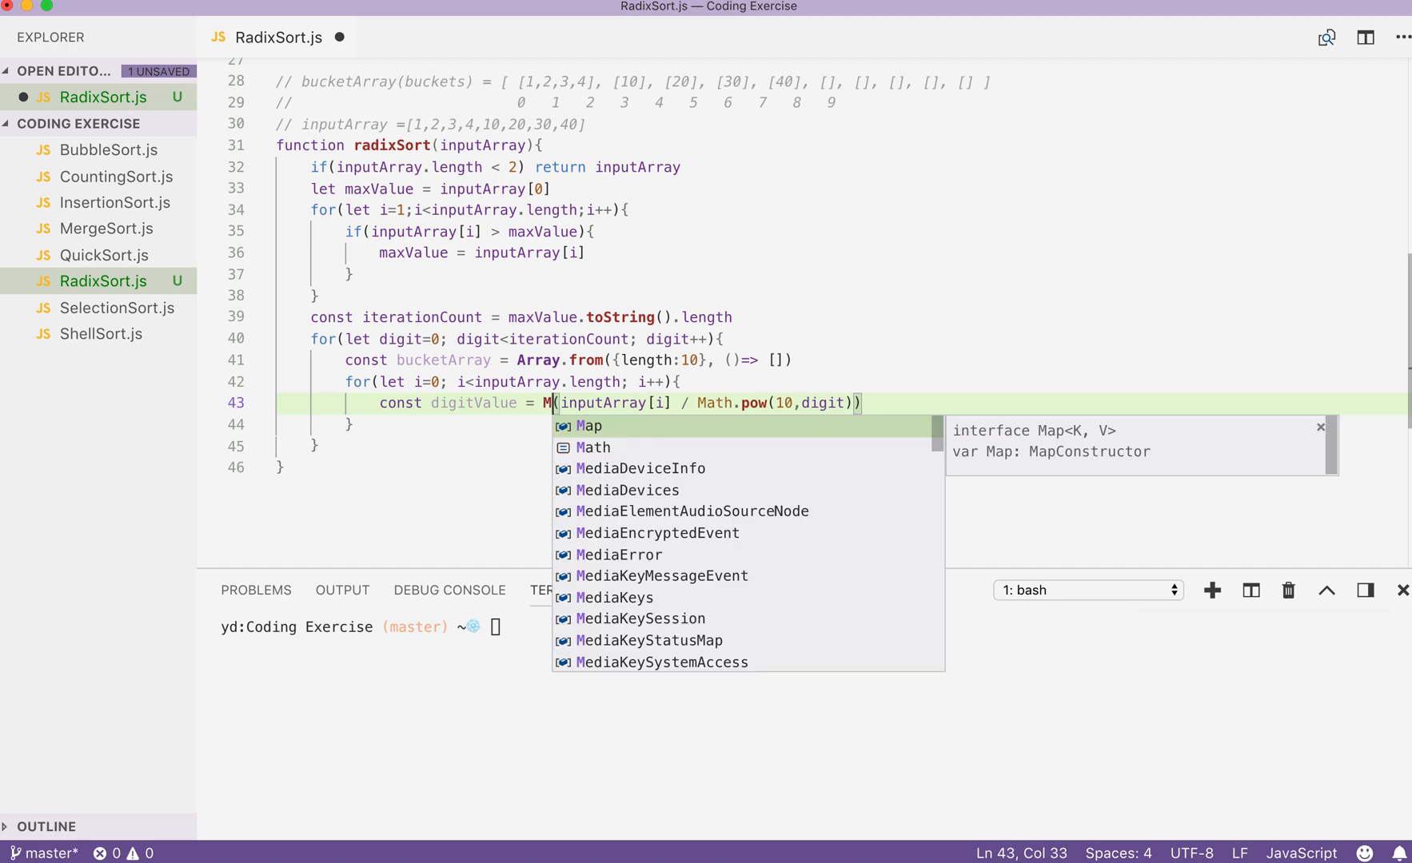
type("ath.floor")
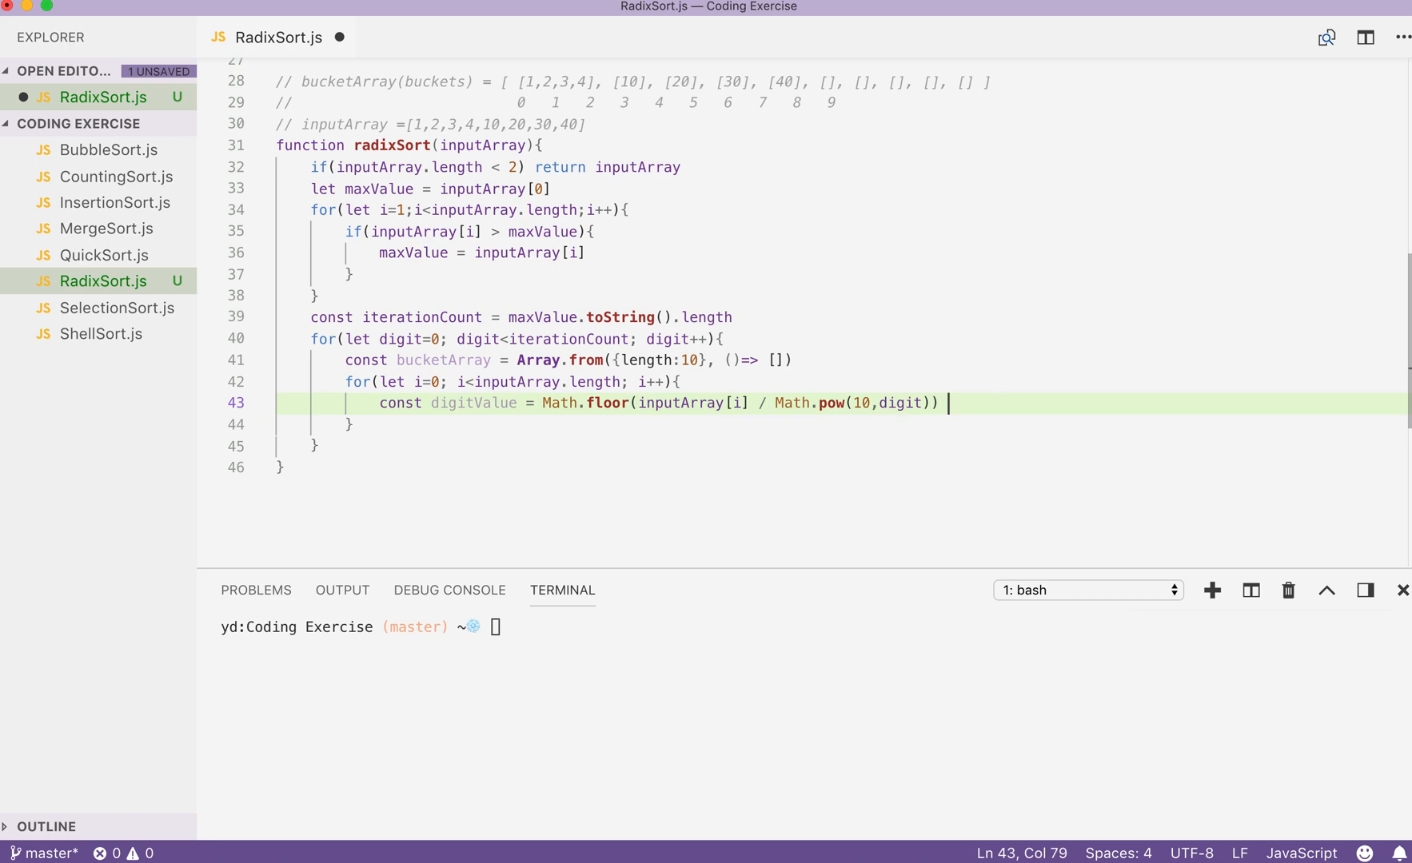
type("%")
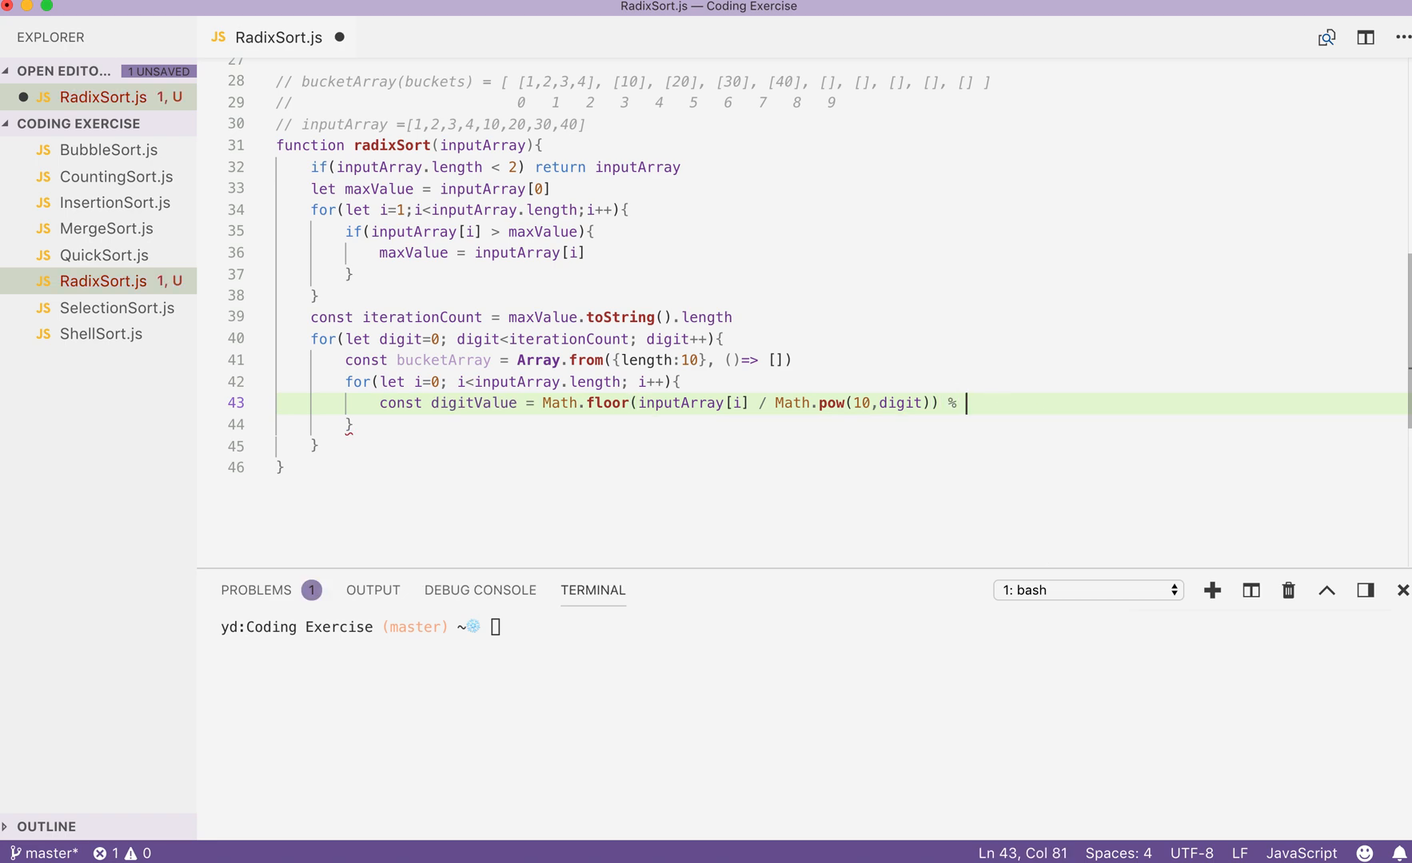
type("10")
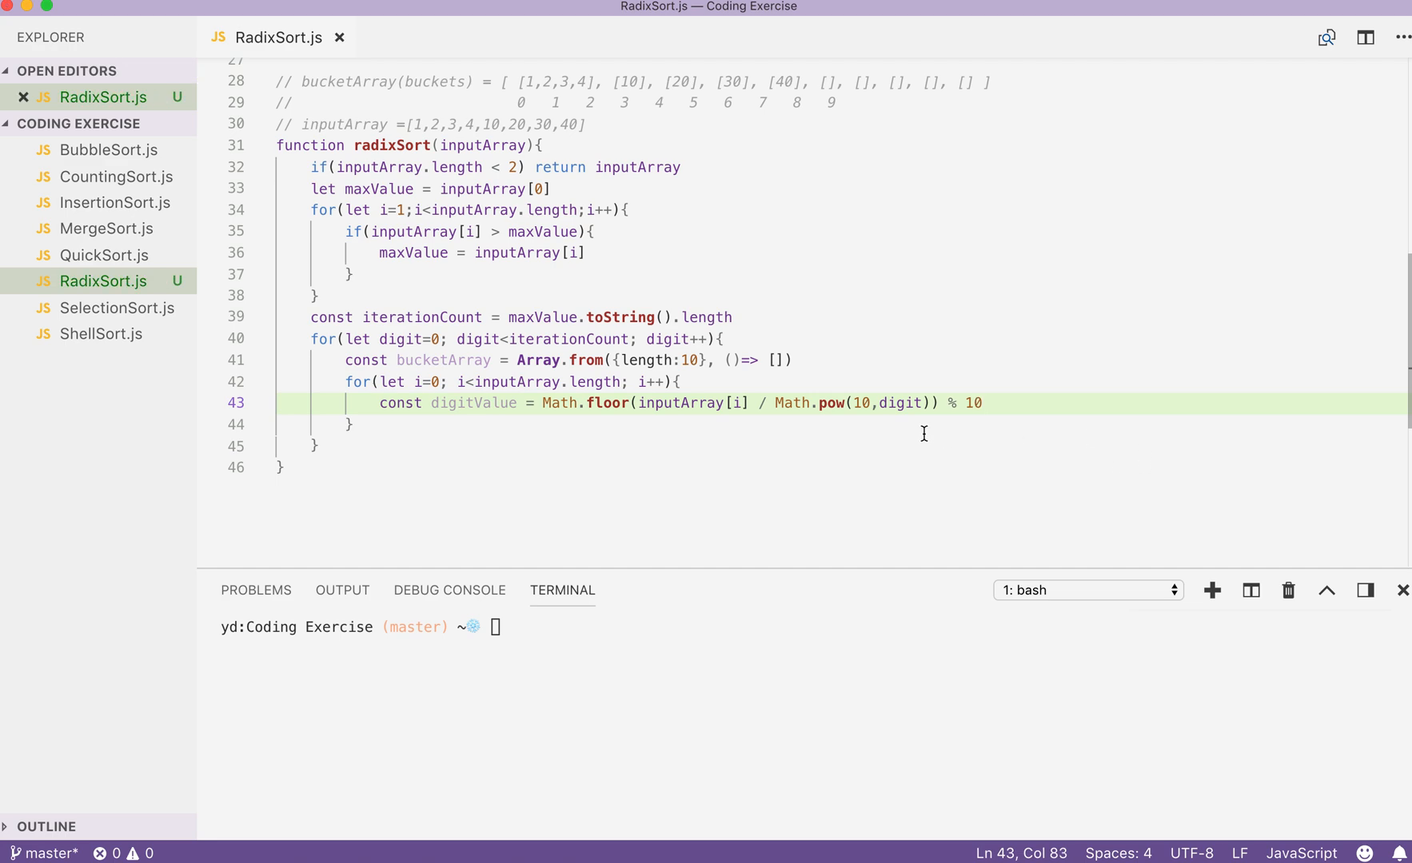
Step: Push each element with bucketArray[digitValue].push(inputArray[i]) inside the inner loop
key("Return")
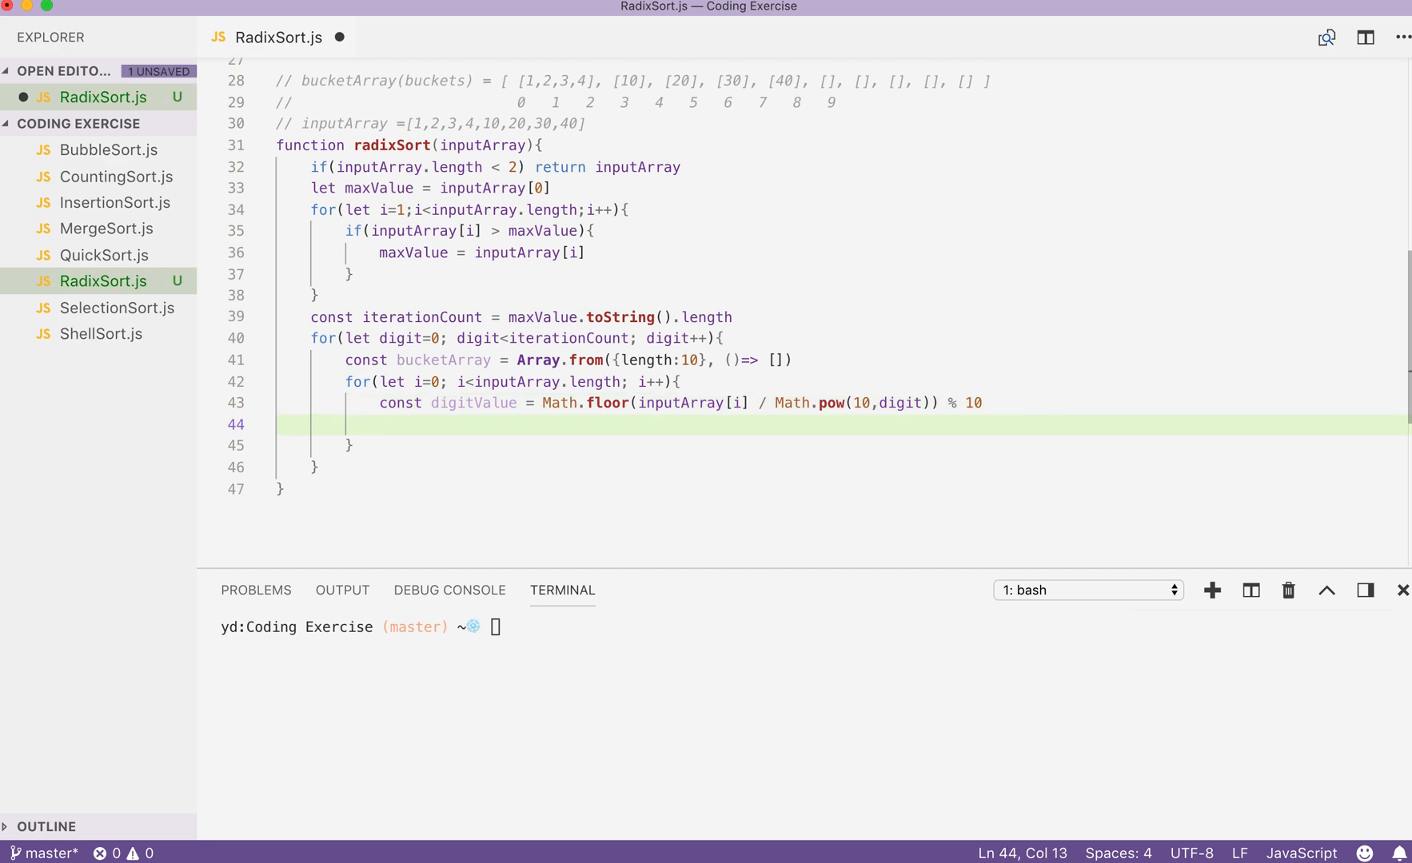
mouse_move(484, 427)
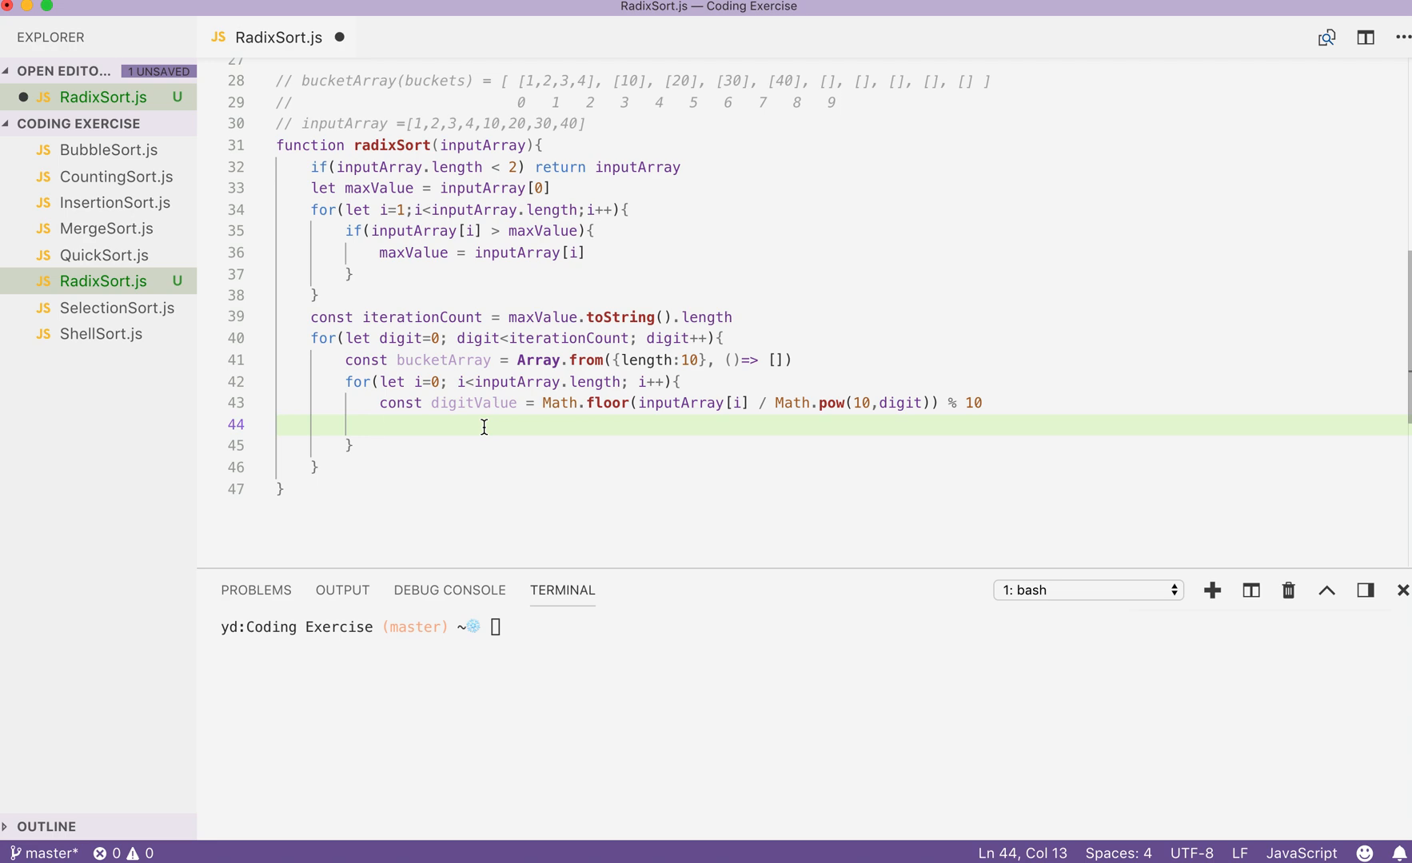
type("bucketArray")
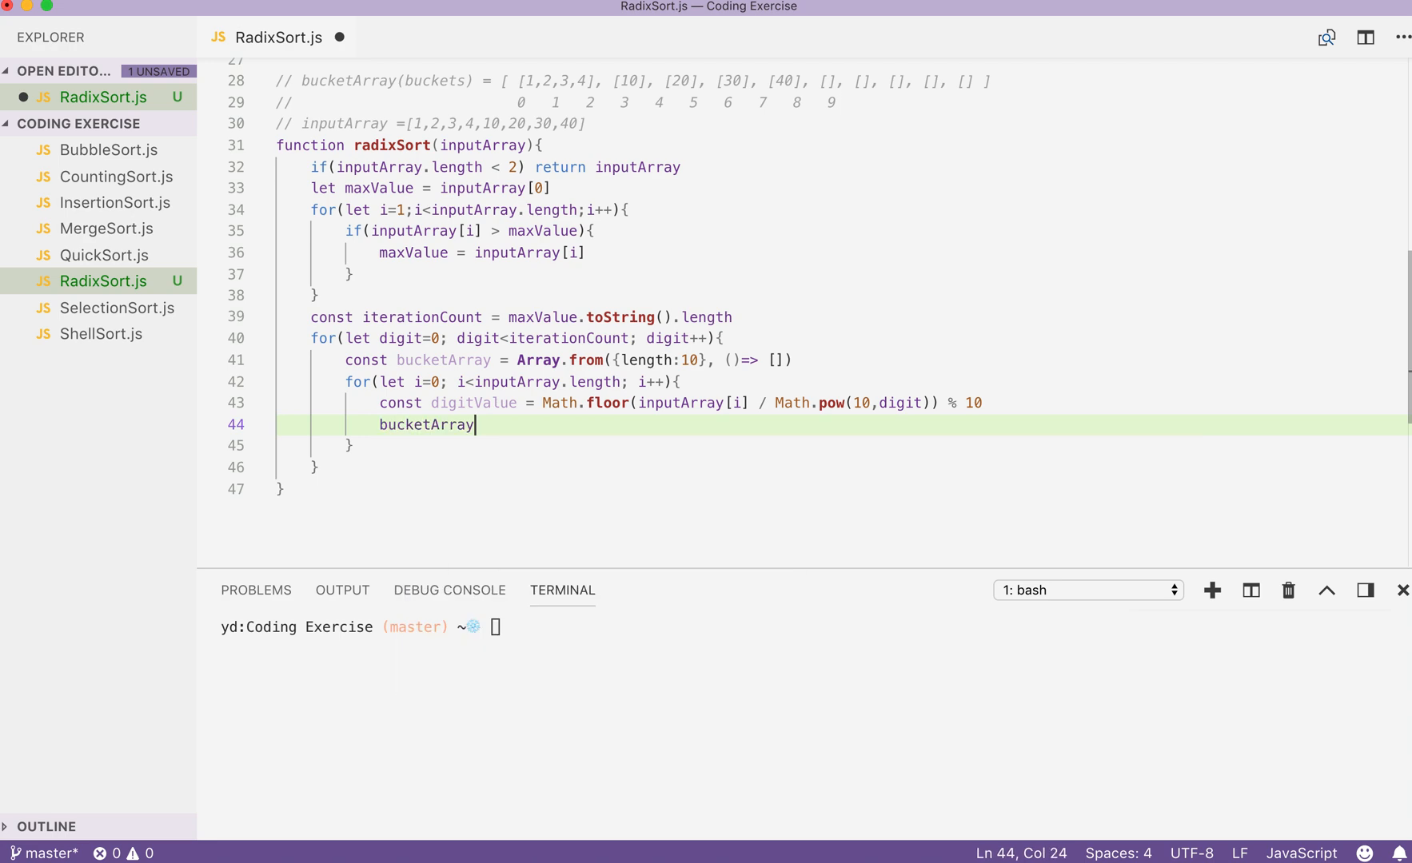
type("[]")
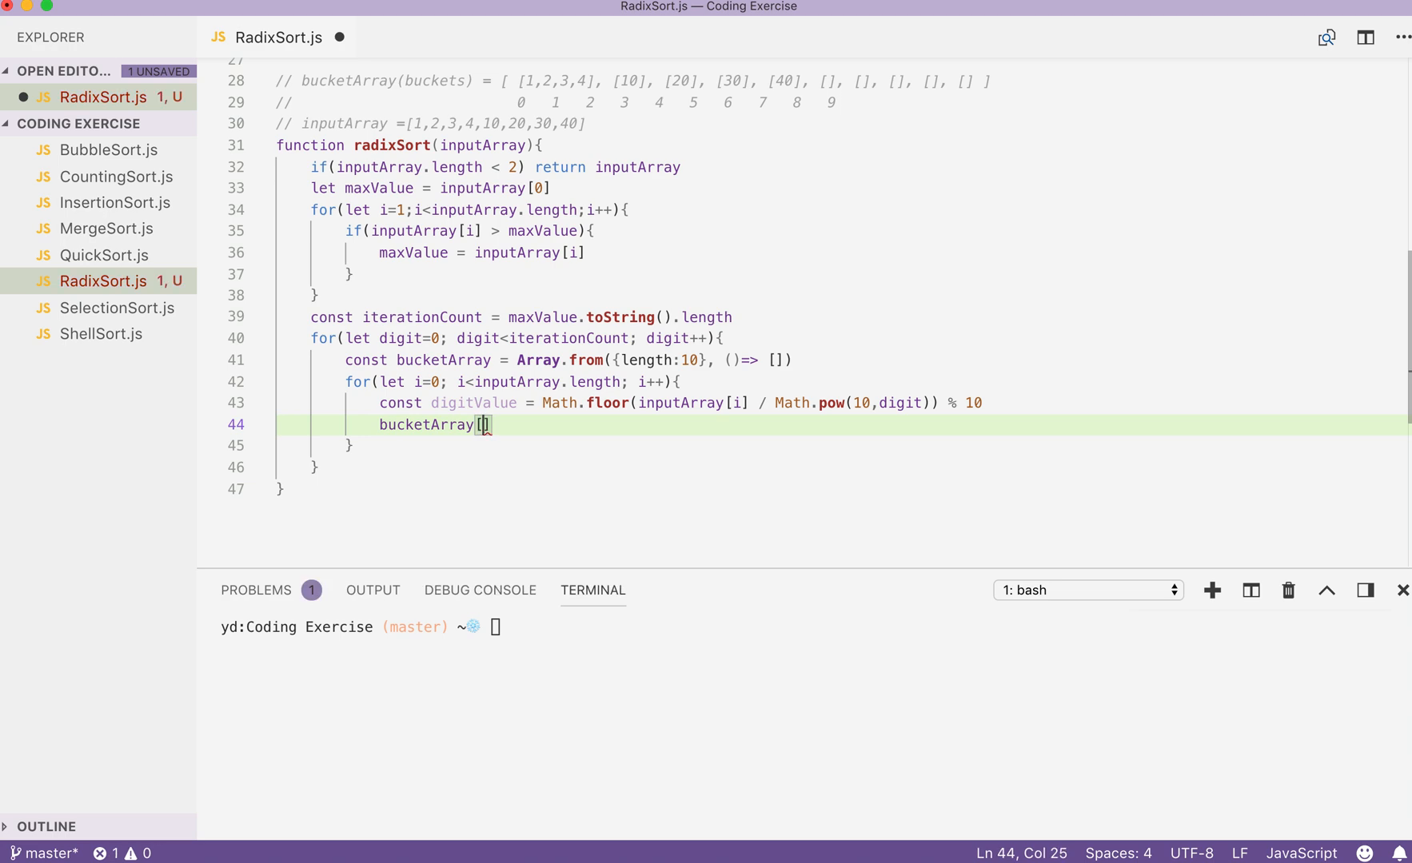
type("digitValue")
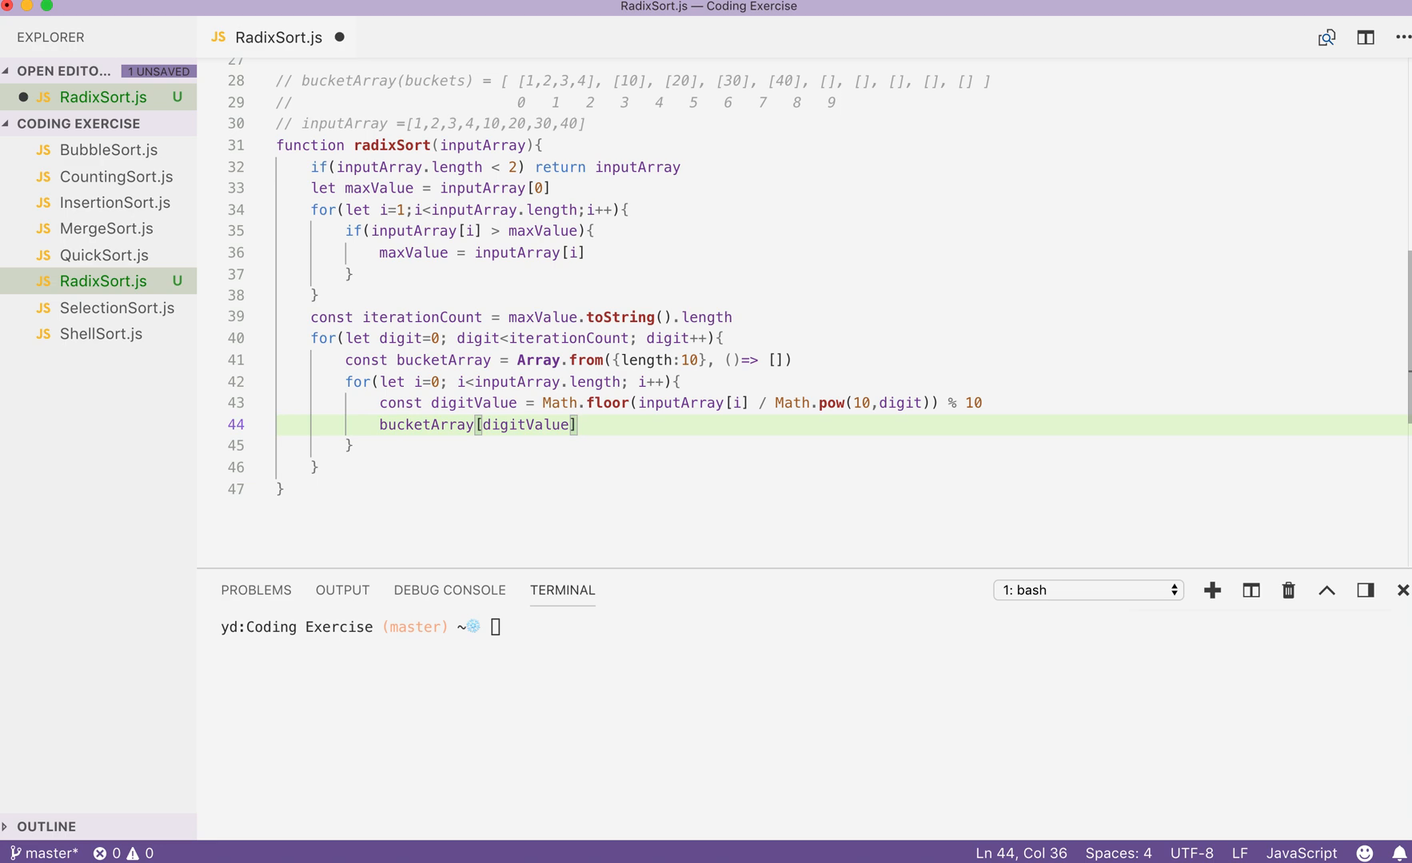
type(".push(")
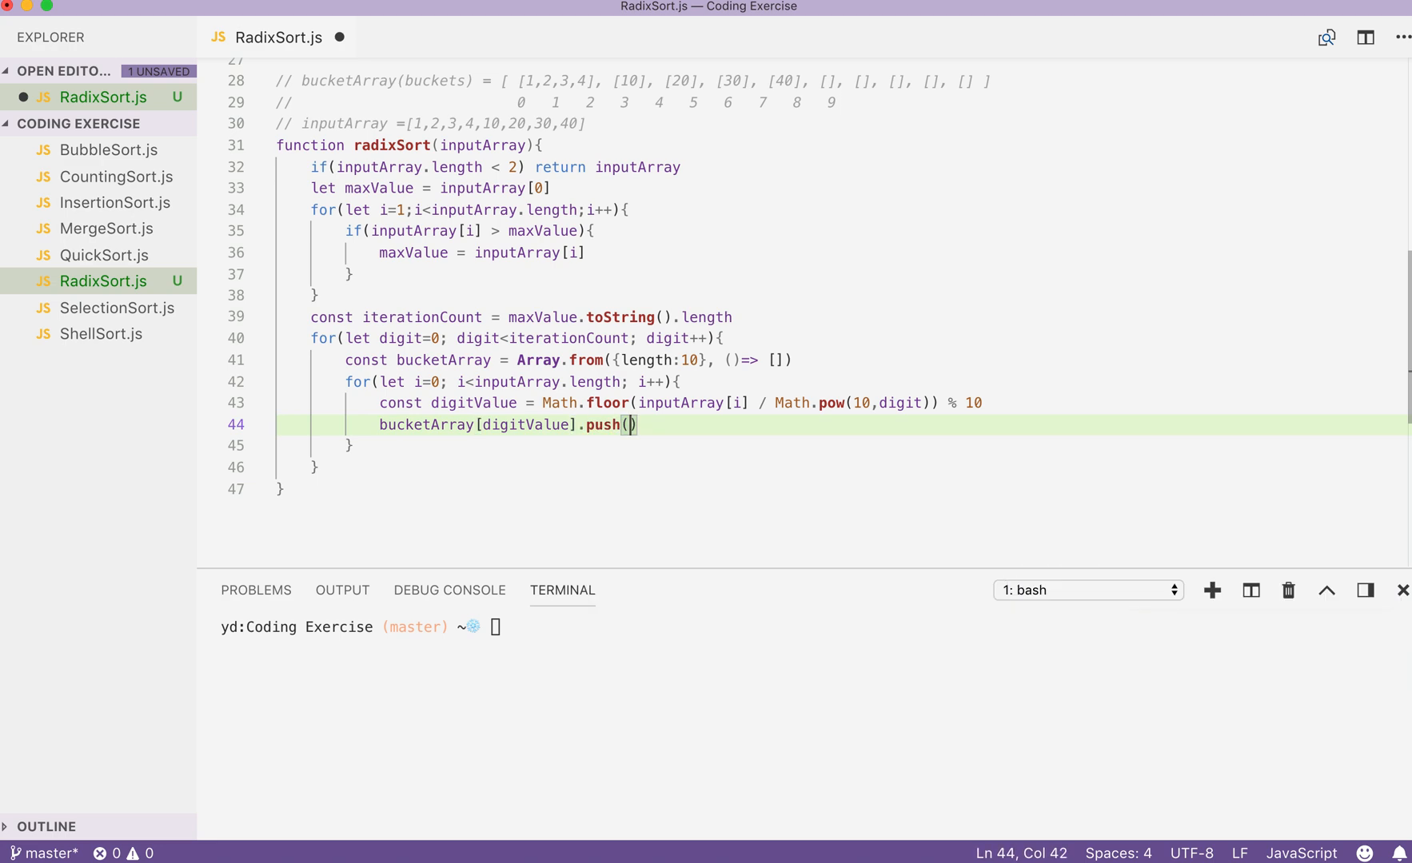
type("inputArray[i]")
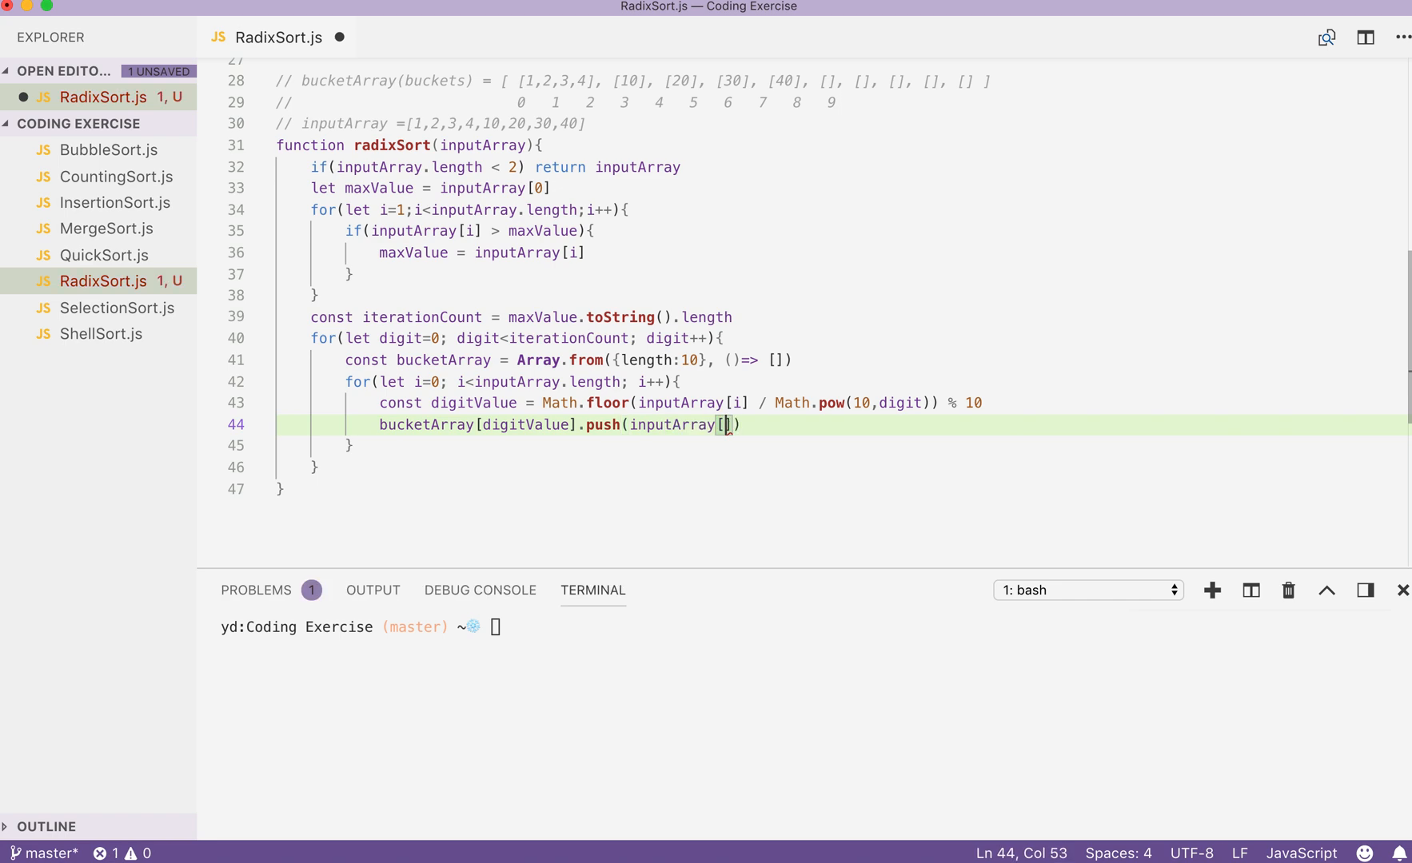
type("i")
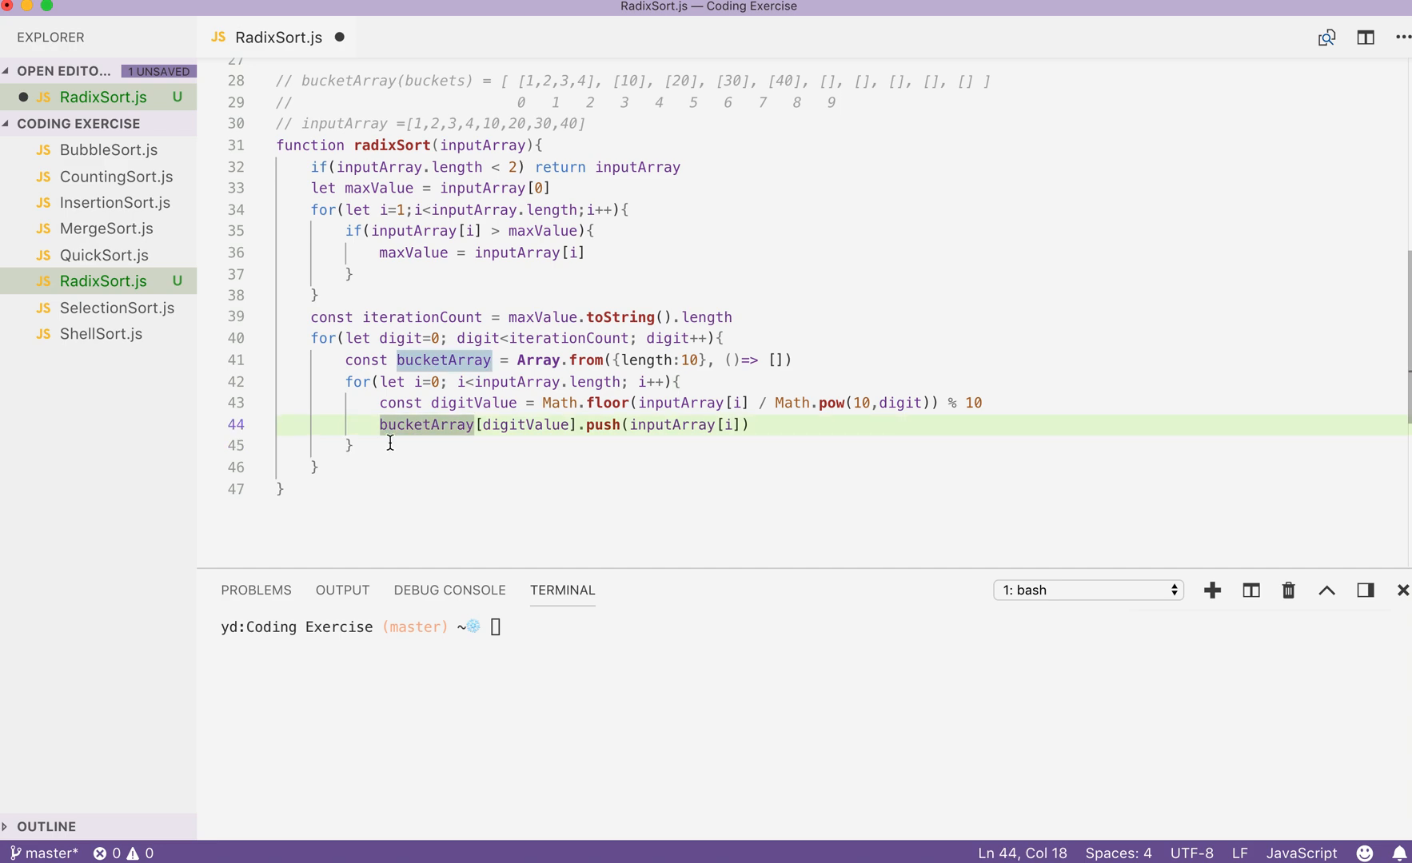
left_click(351, 445)
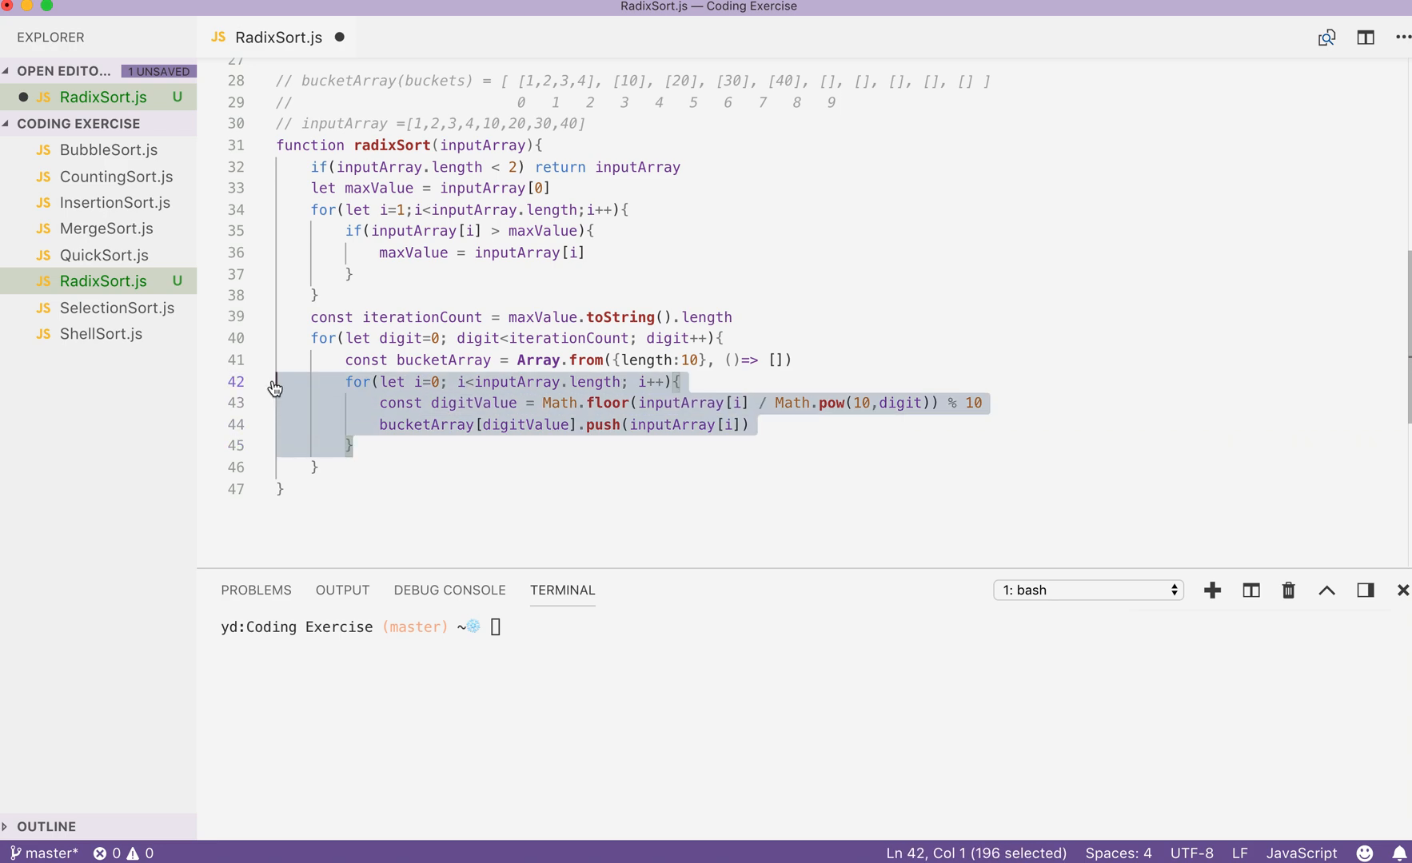
Step: Write inputArray = [].concat(...bucketArray) on a new line after the inner loop
left_click(468, 444)
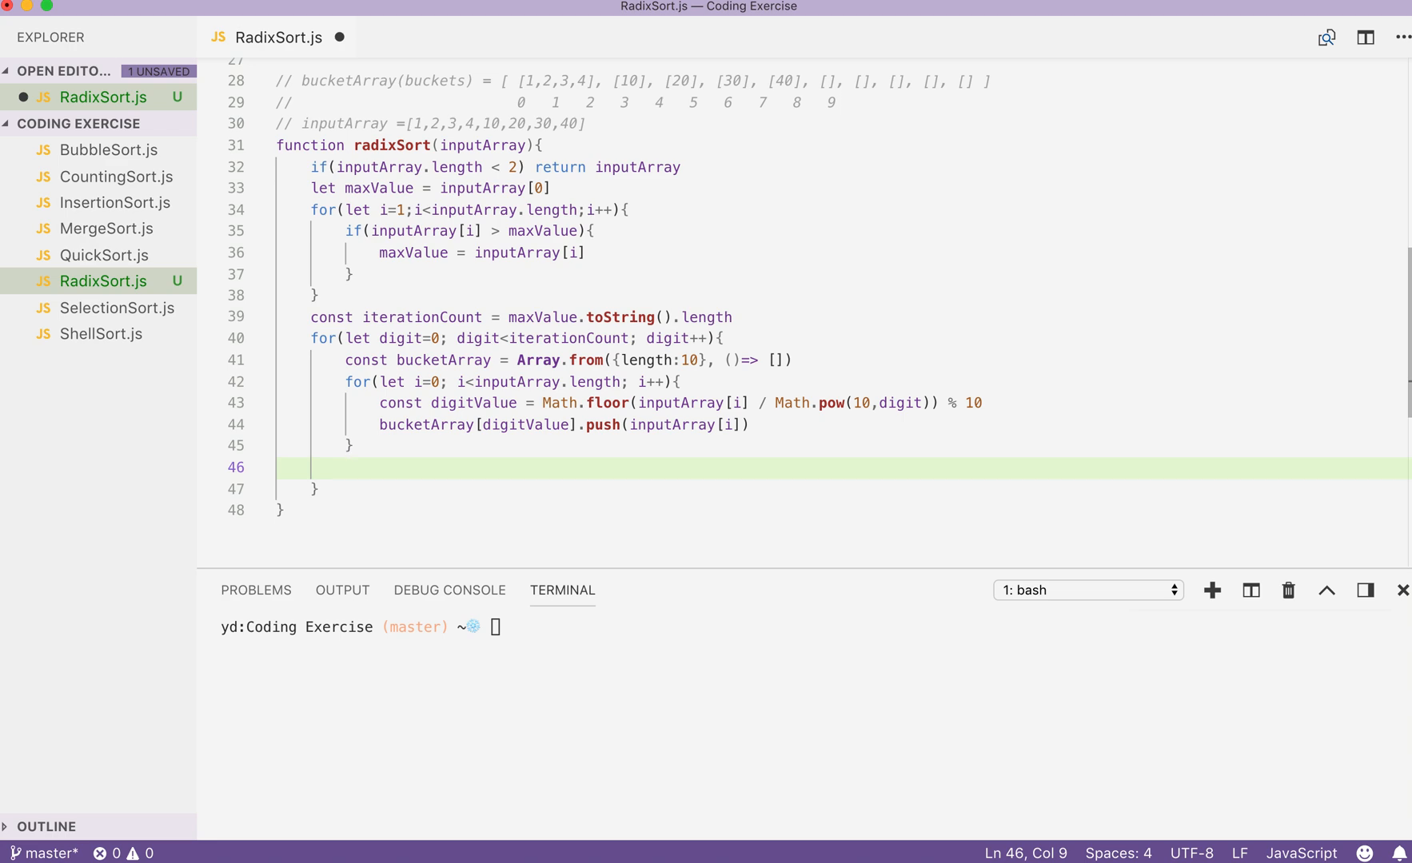
left_click(337, 467)
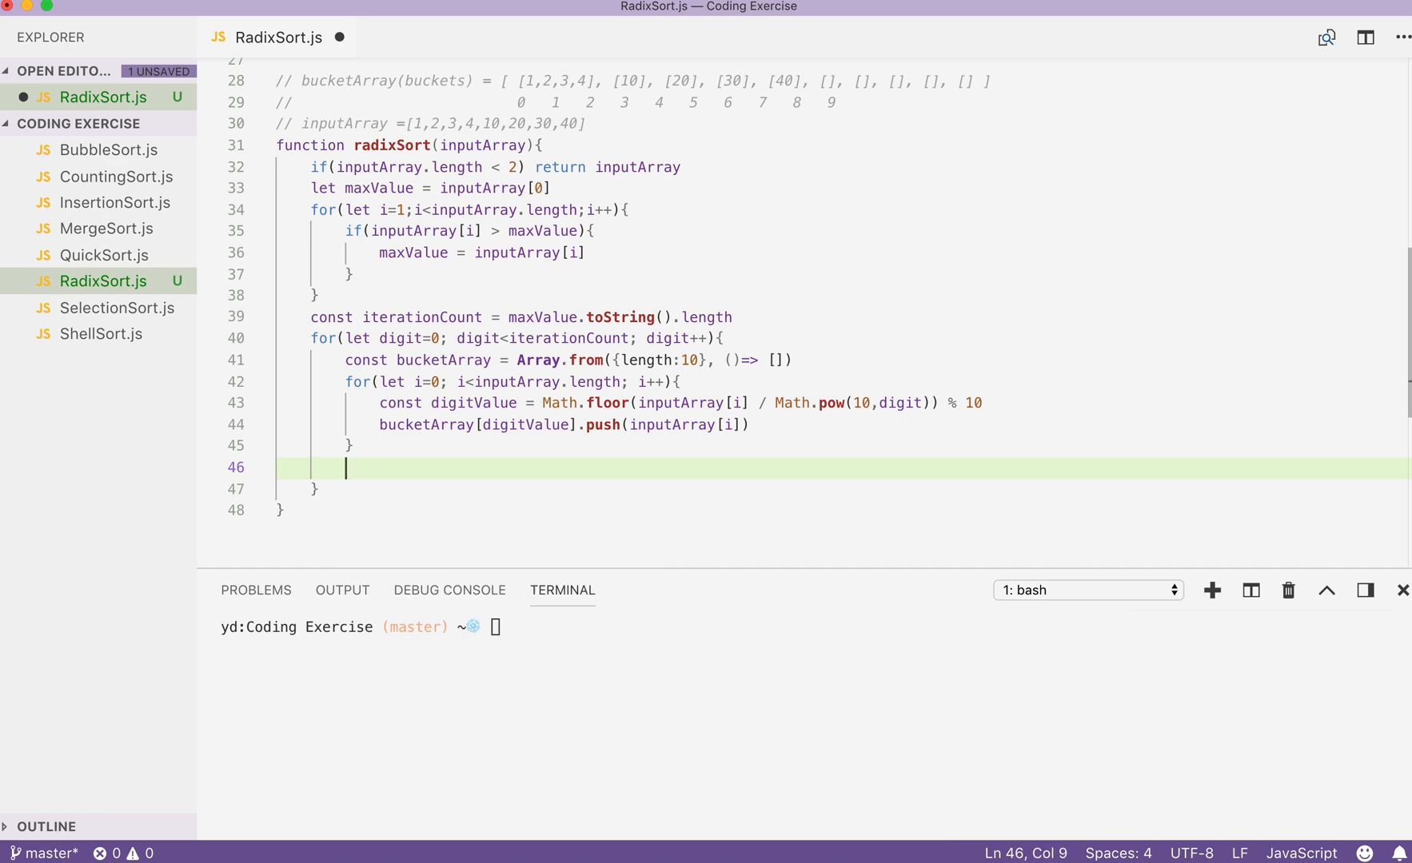
type("inputArray =")
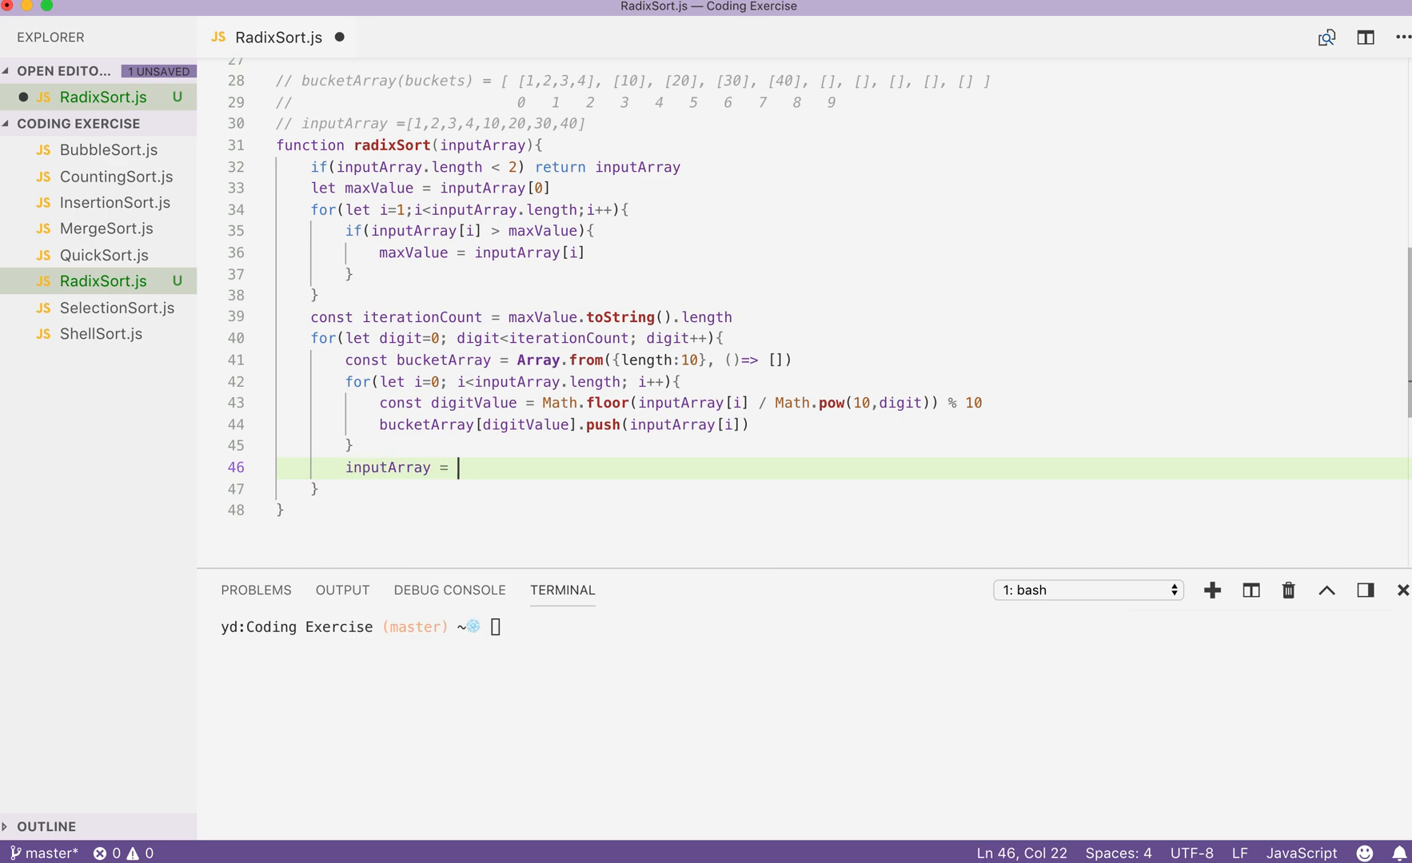
type("[].concat(")
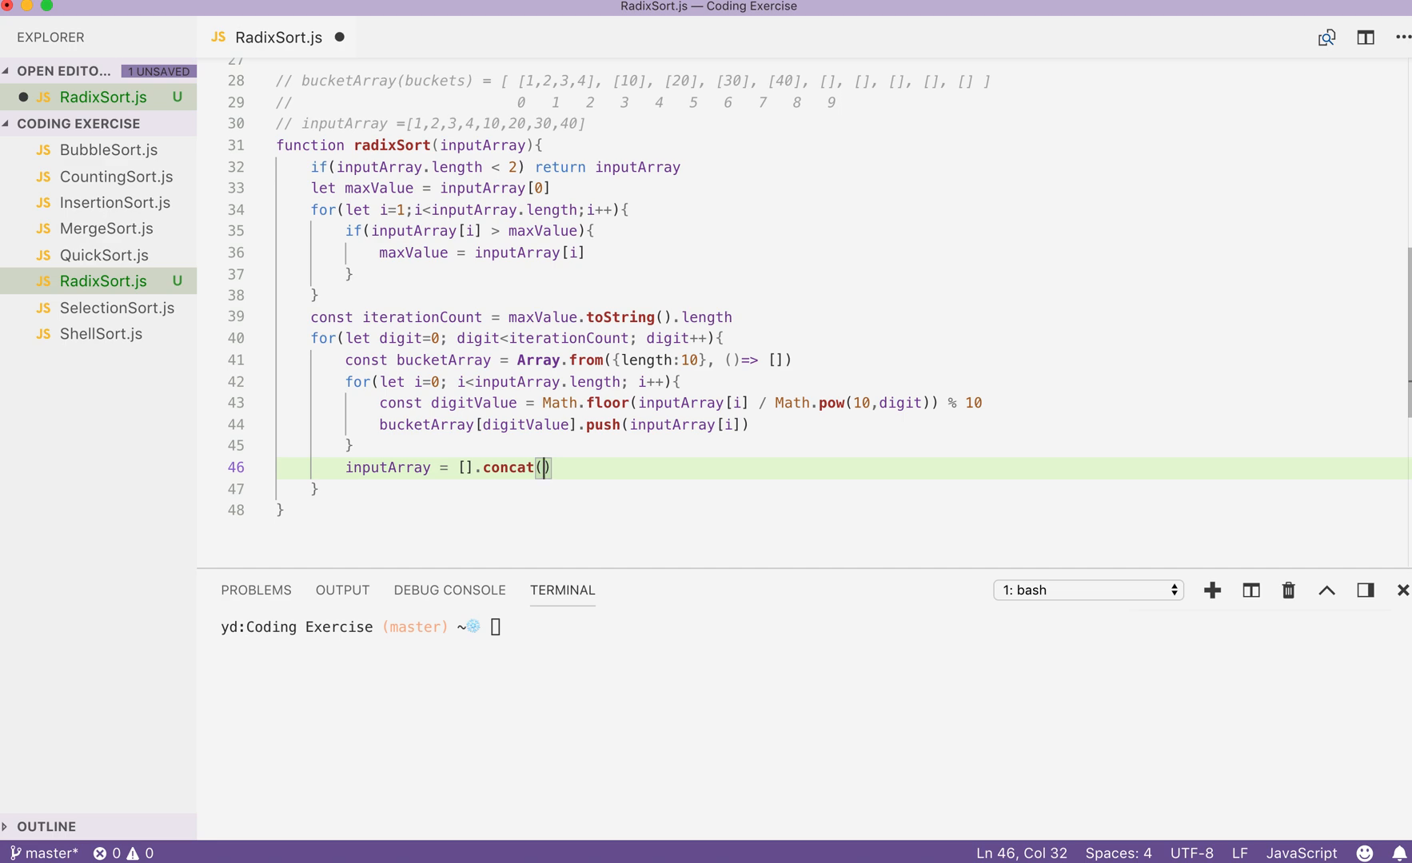
type("..")
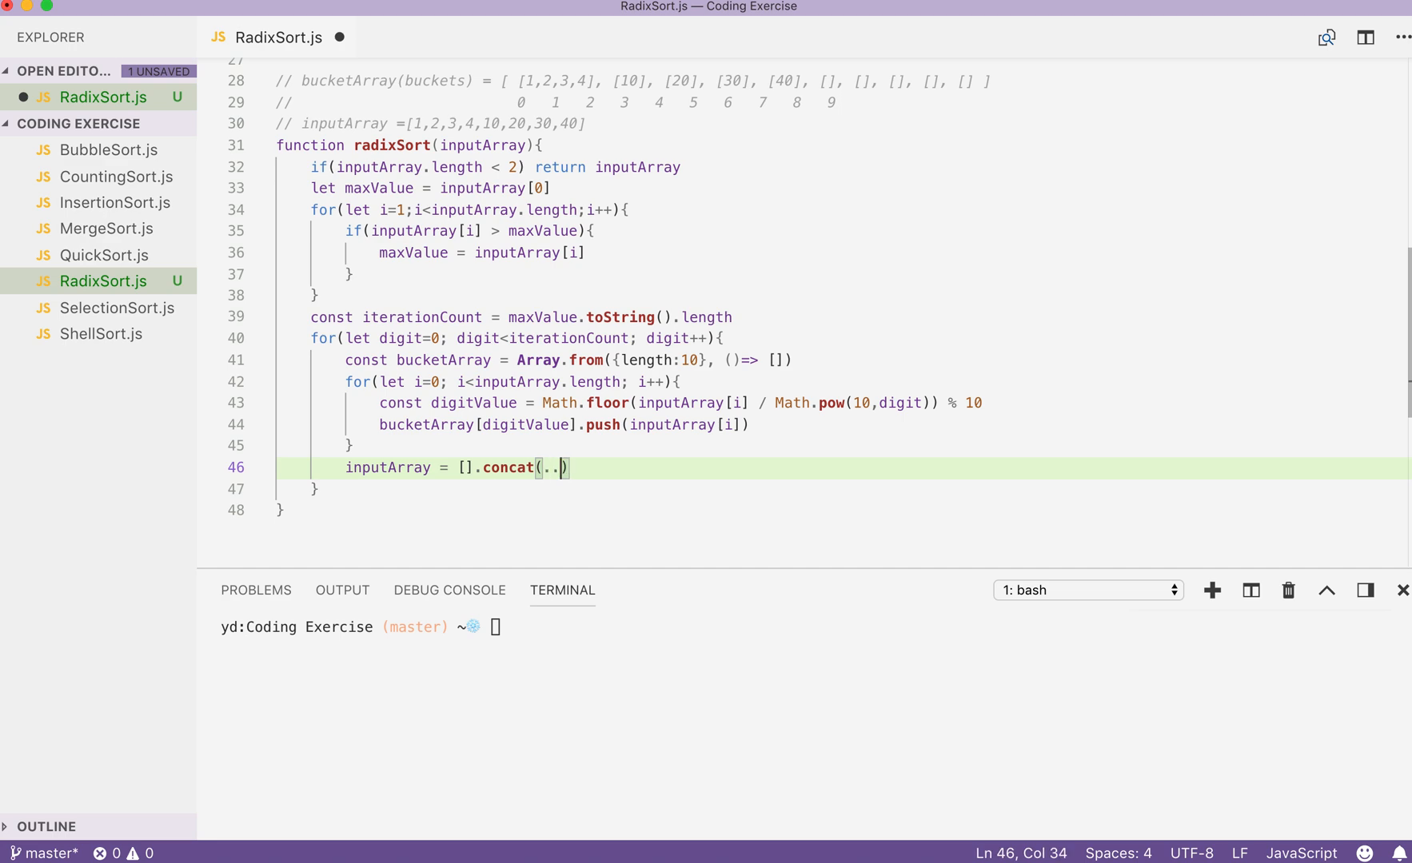
type("..bucketArray")
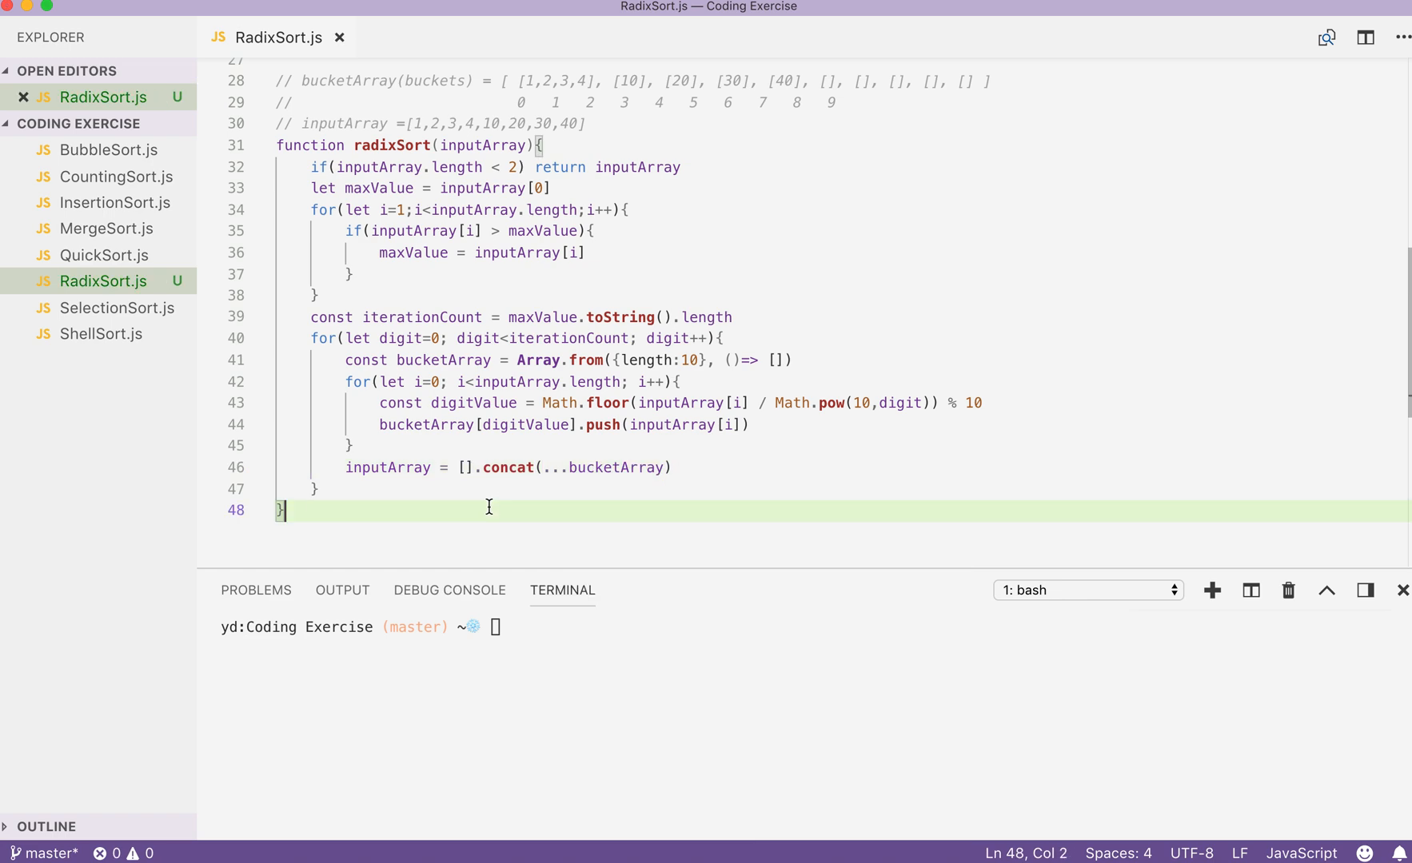
Step: Highlight the inputArray usages and move past the outer loop ready for the return
double_click(388, 466)
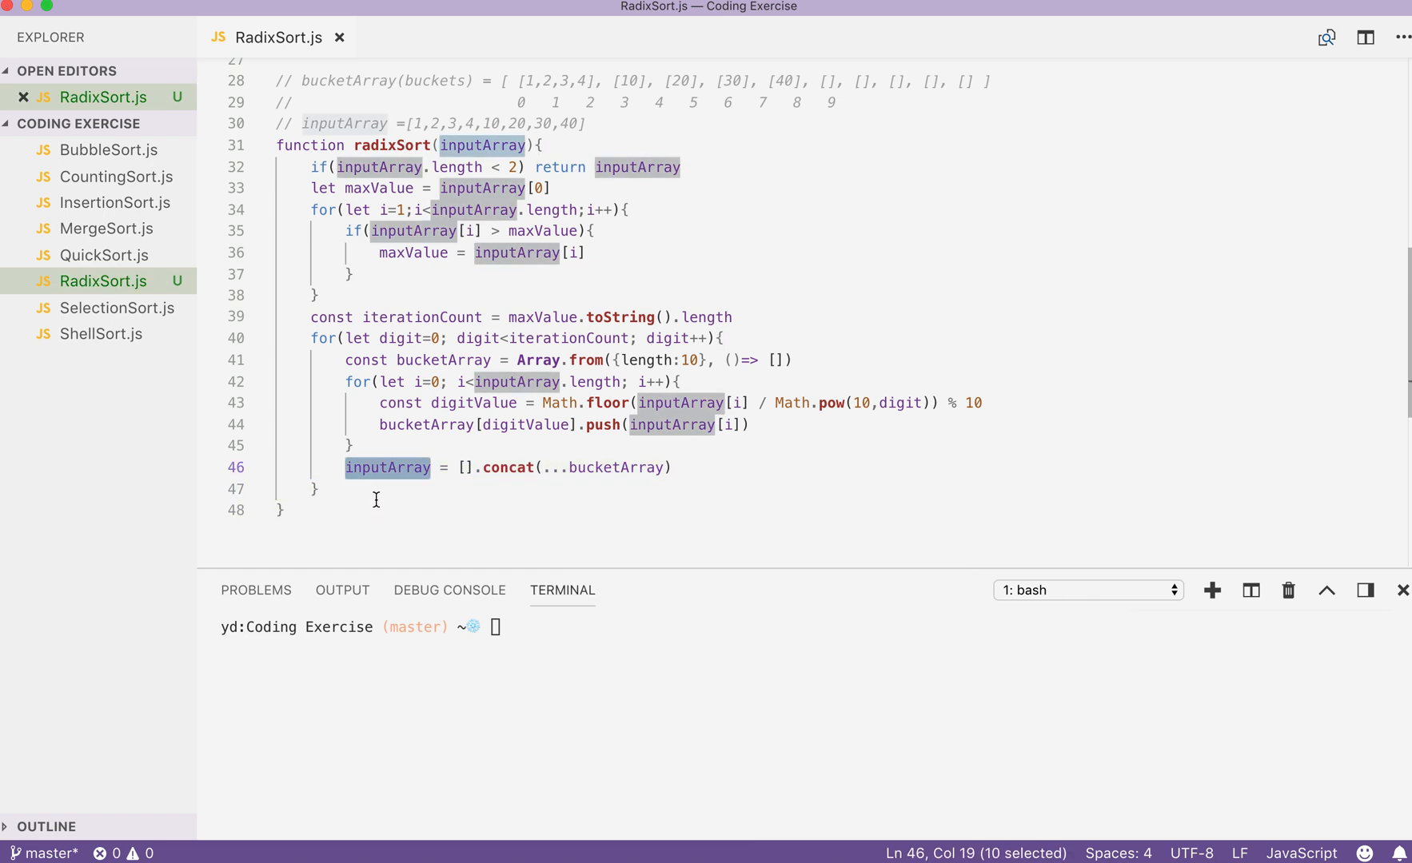
scroll("down", 3)
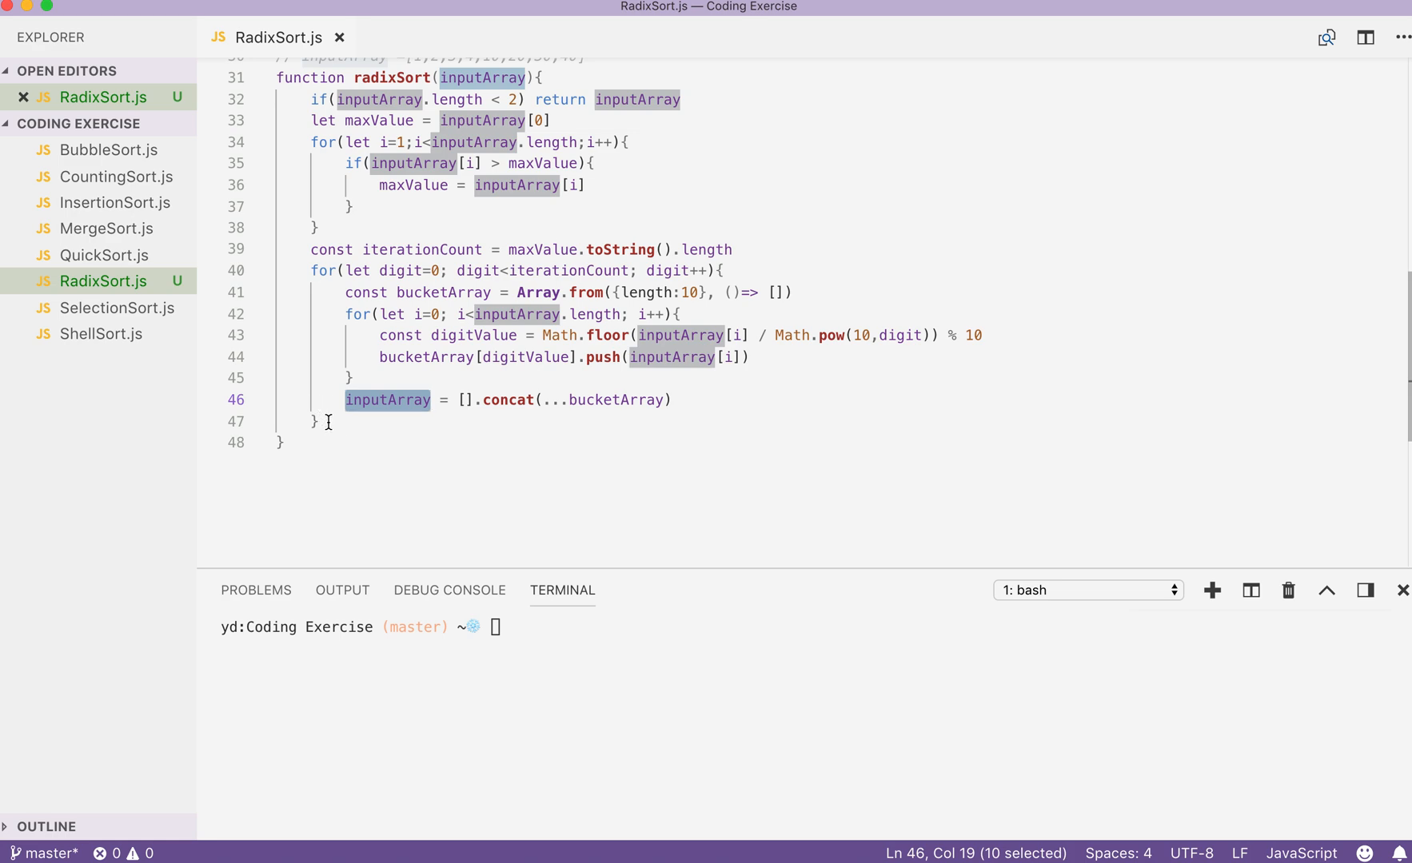
left_click(336, 421)
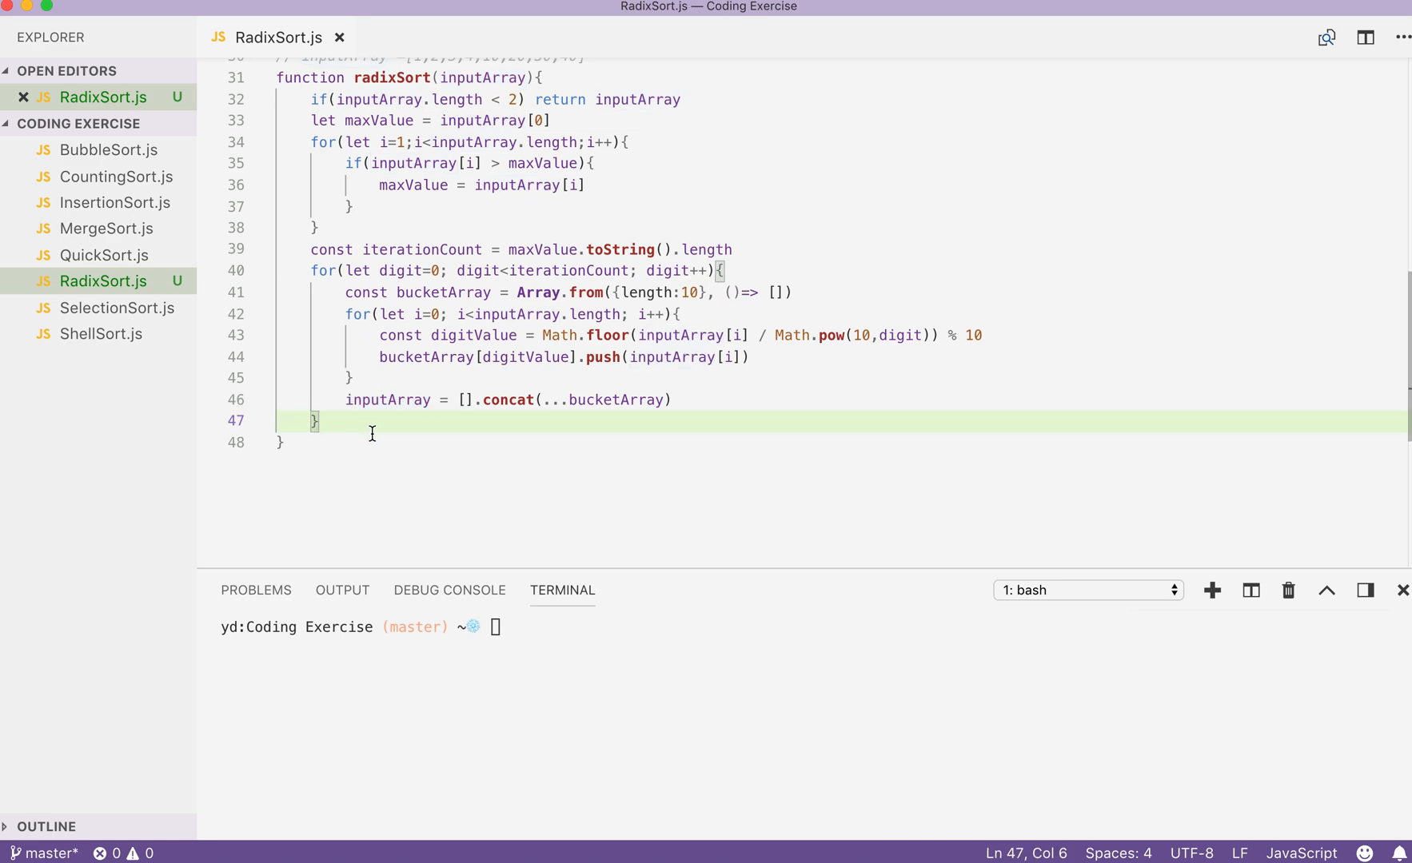
Step: Add return inputArray before the function's closing brace
type("return")
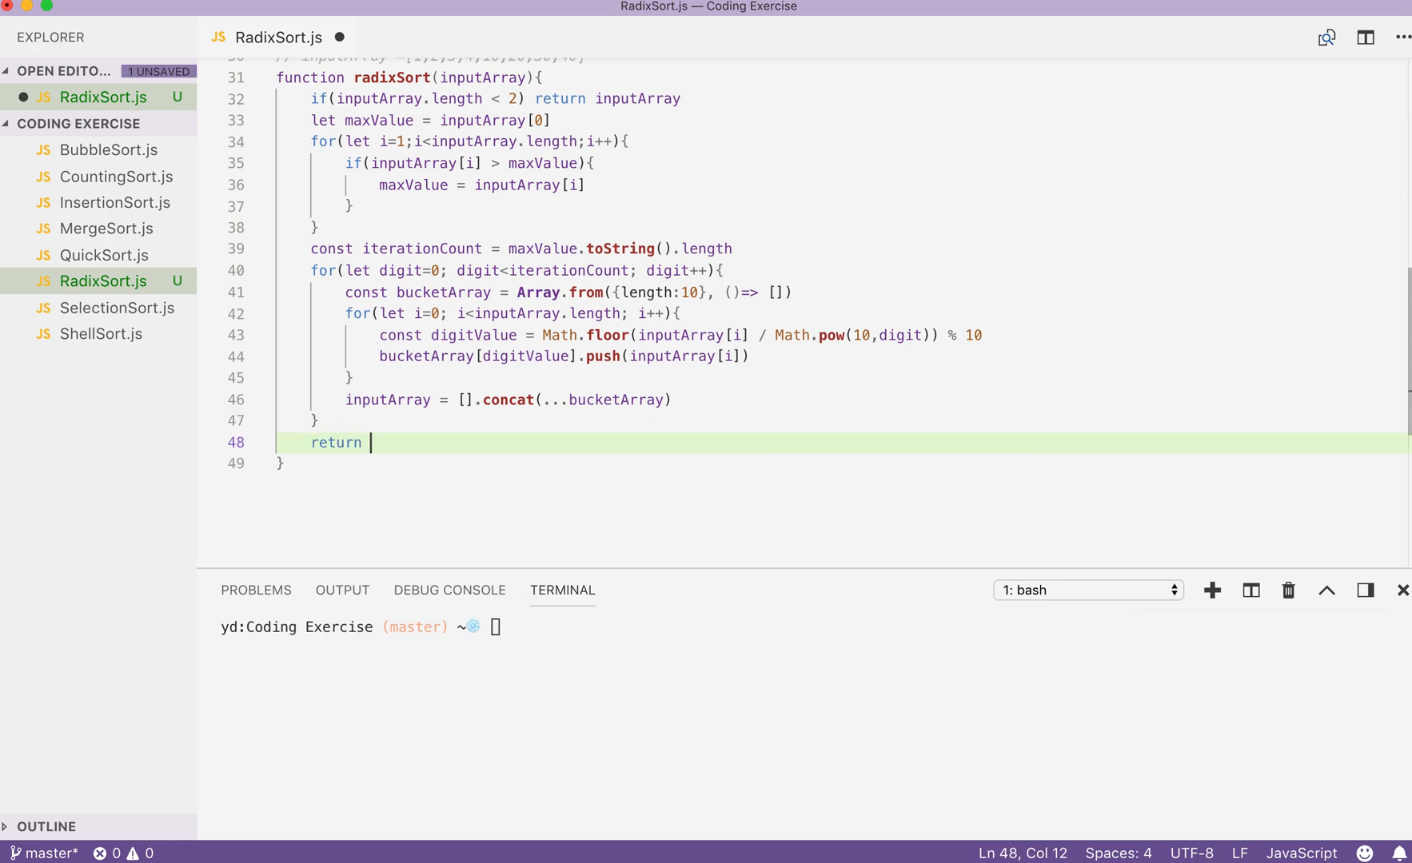
type("inputArray")
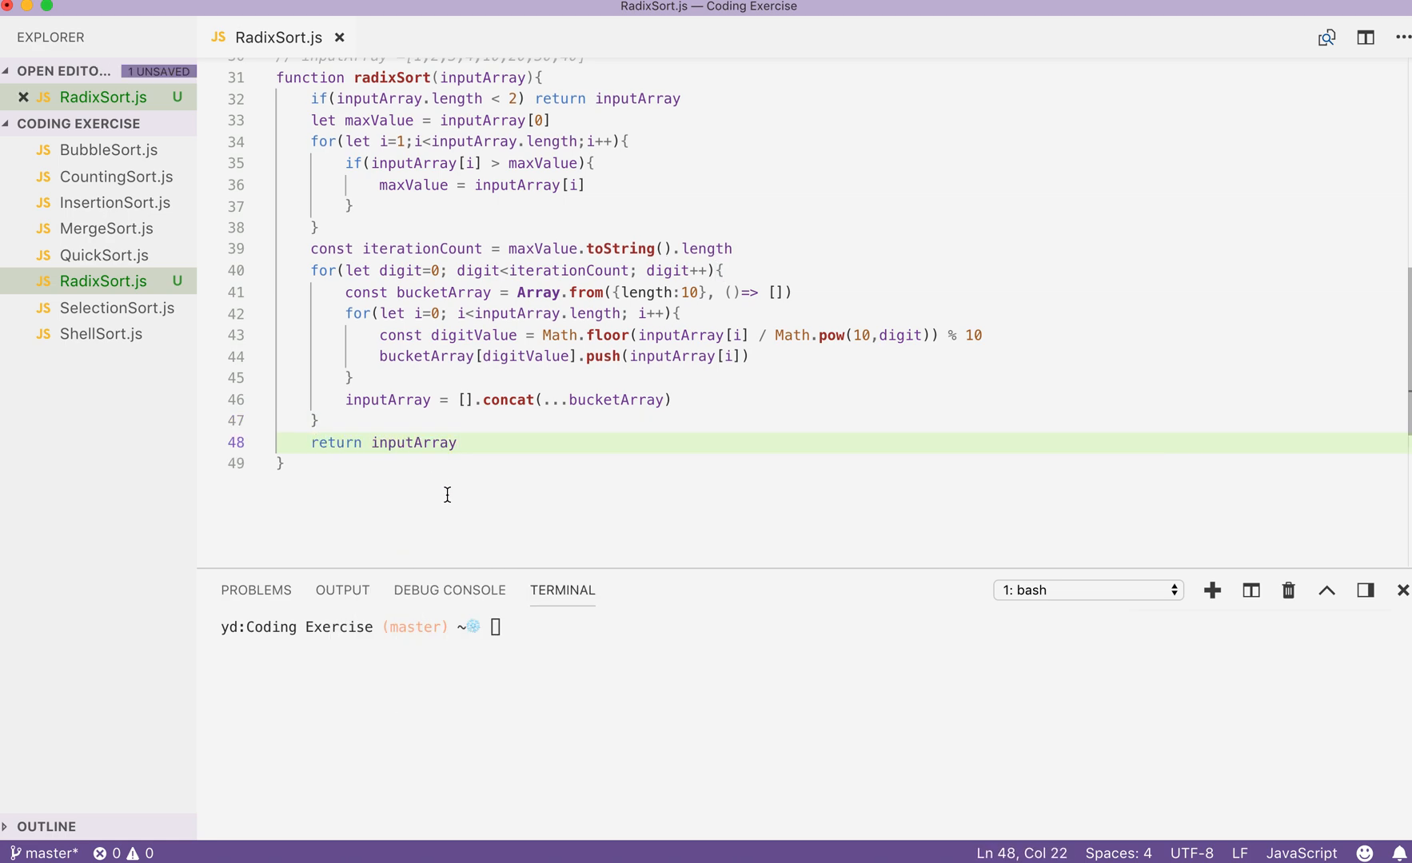
scroll("up", 3)
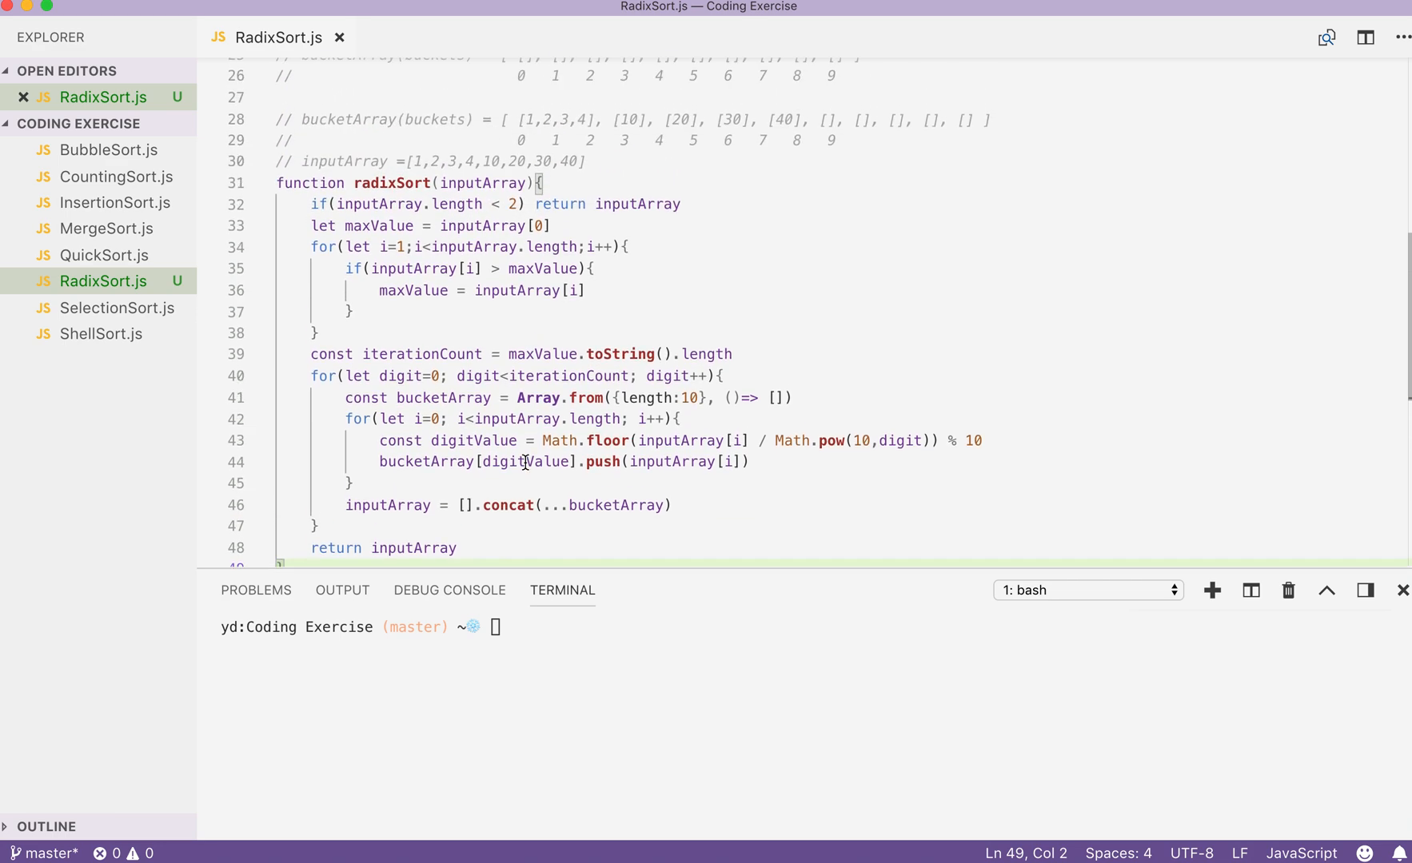
scroll("down", 3)
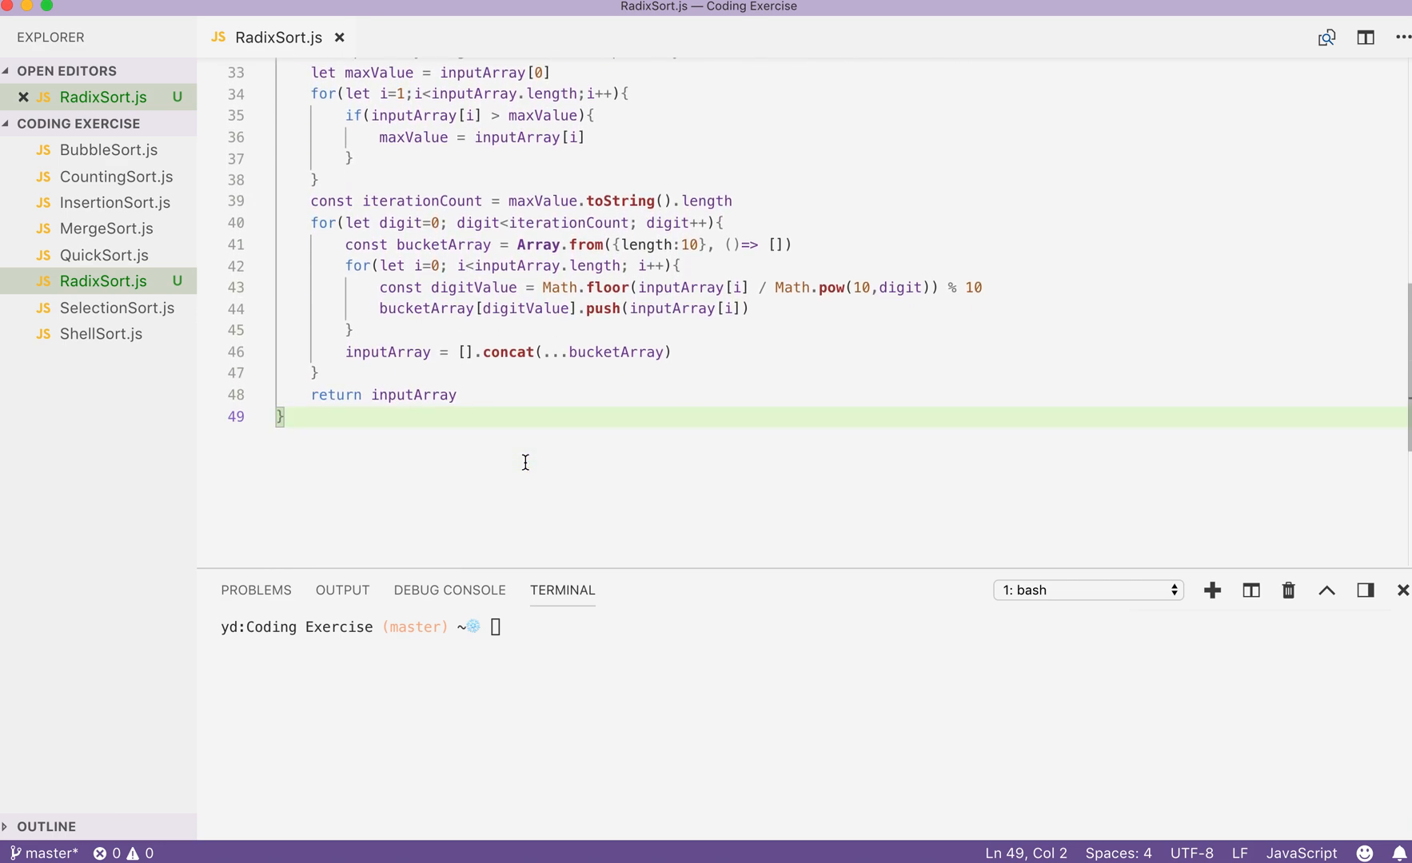
Step: Log radixSort called on unsortedArray.slice() with console.log below the function
type("console.log(")
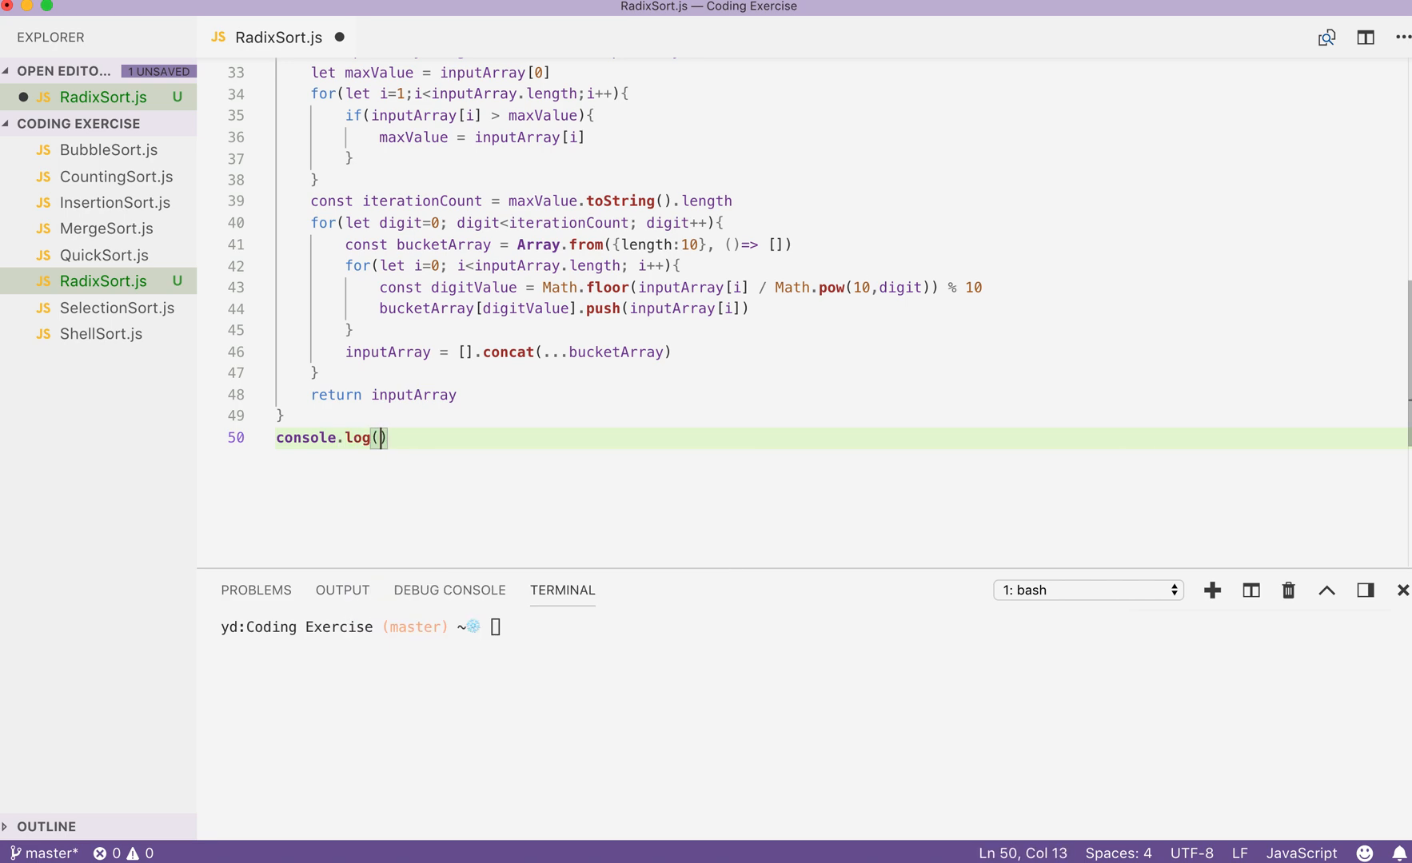
type("radixSort(")
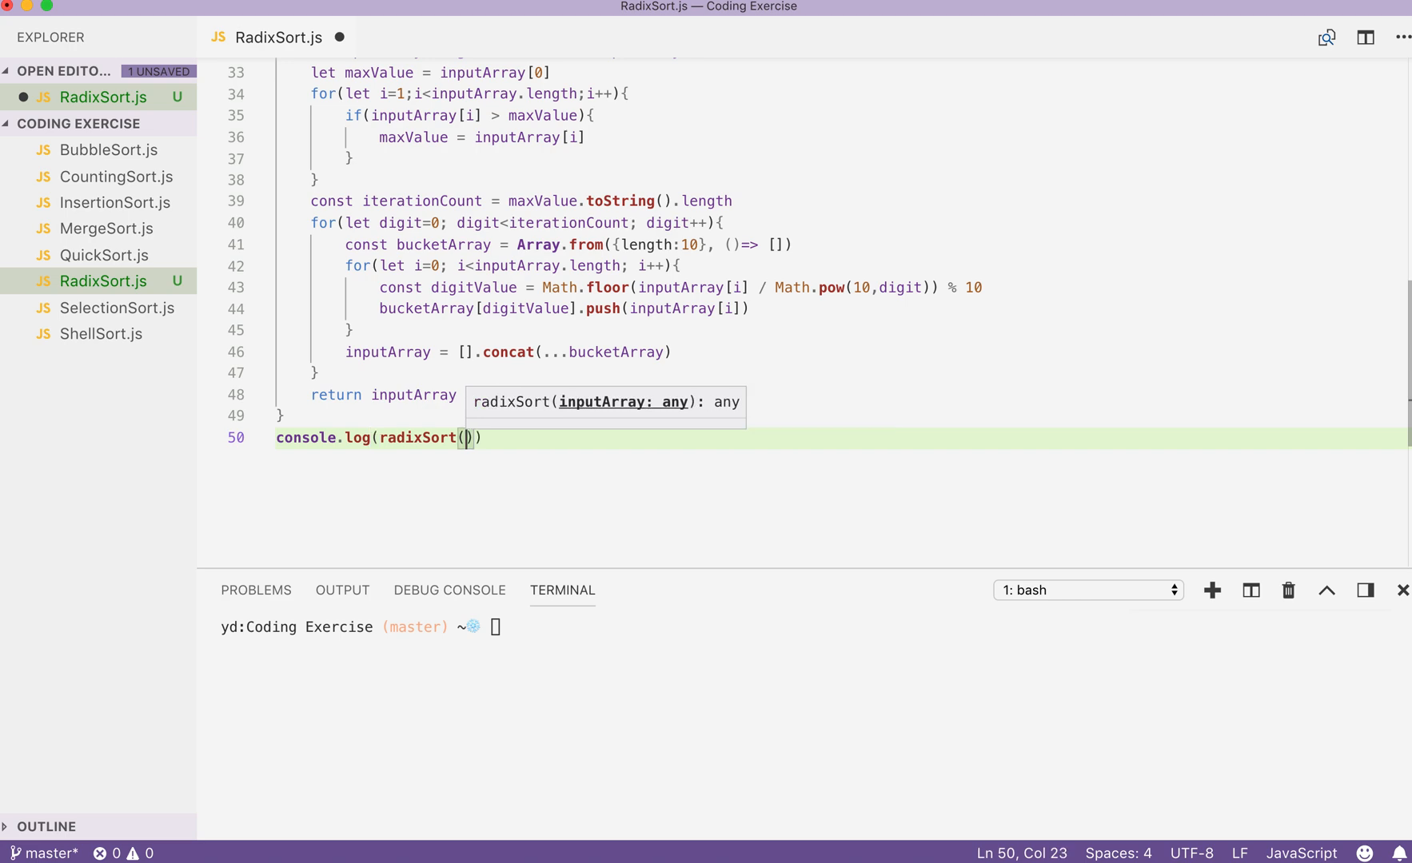
type("unsortedArray.")
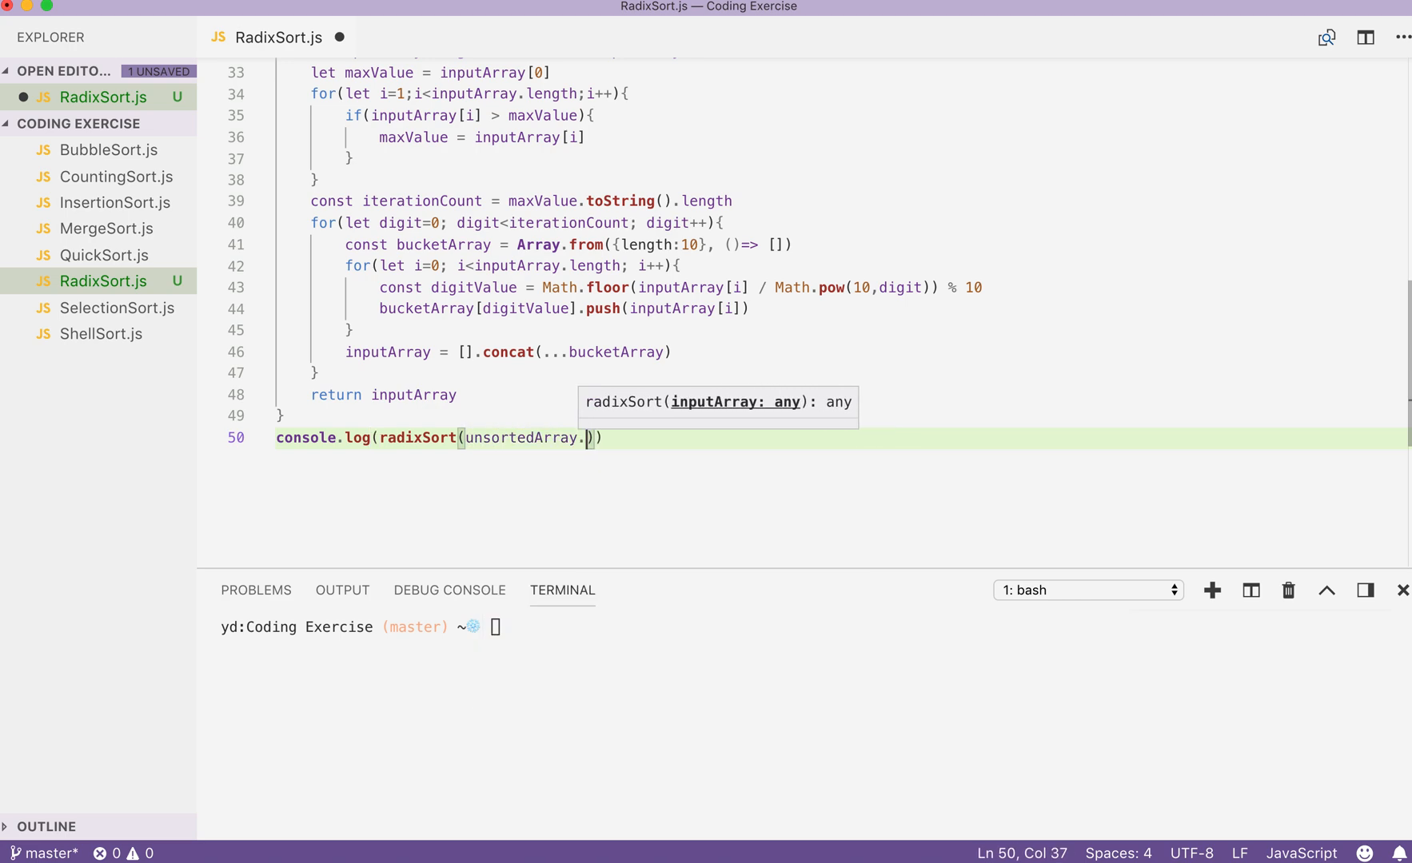
Step: Finish the slice() call and run node RadixSort so the terminal prints [1, 2, 3, 4, 10, 20, 30, 40]
type("slice()")
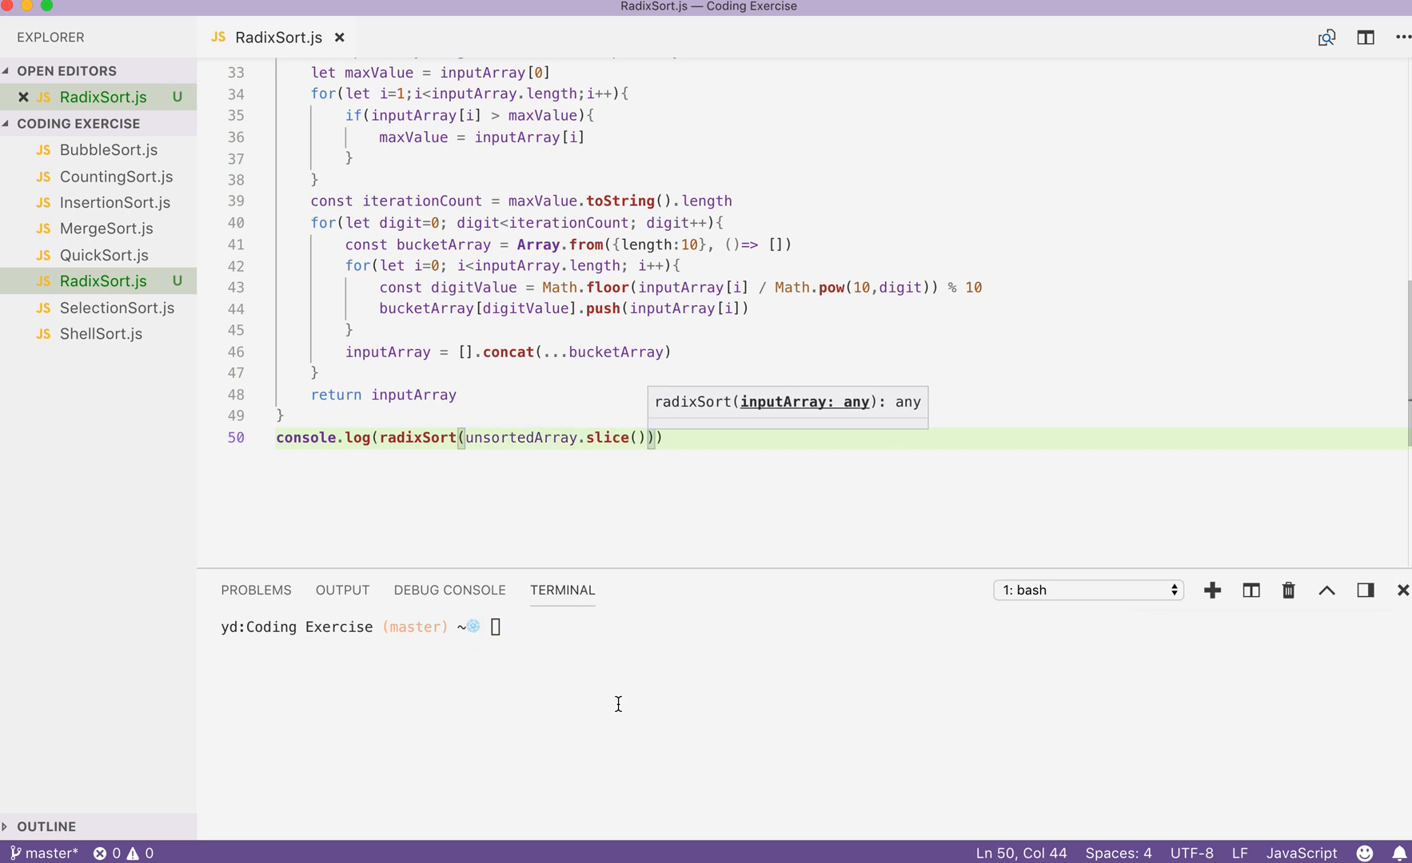
type("node R")
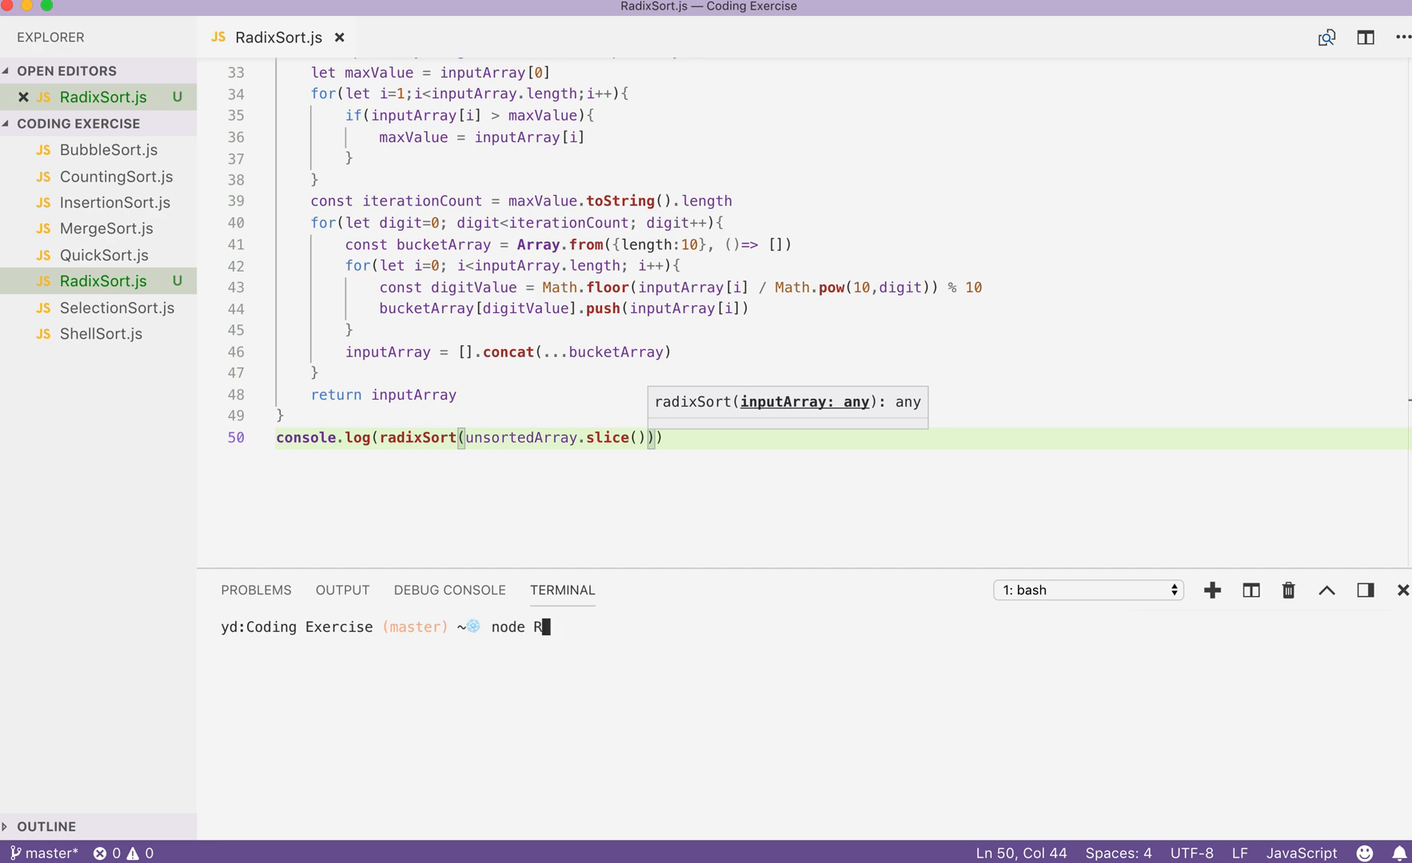
type("adixSort")
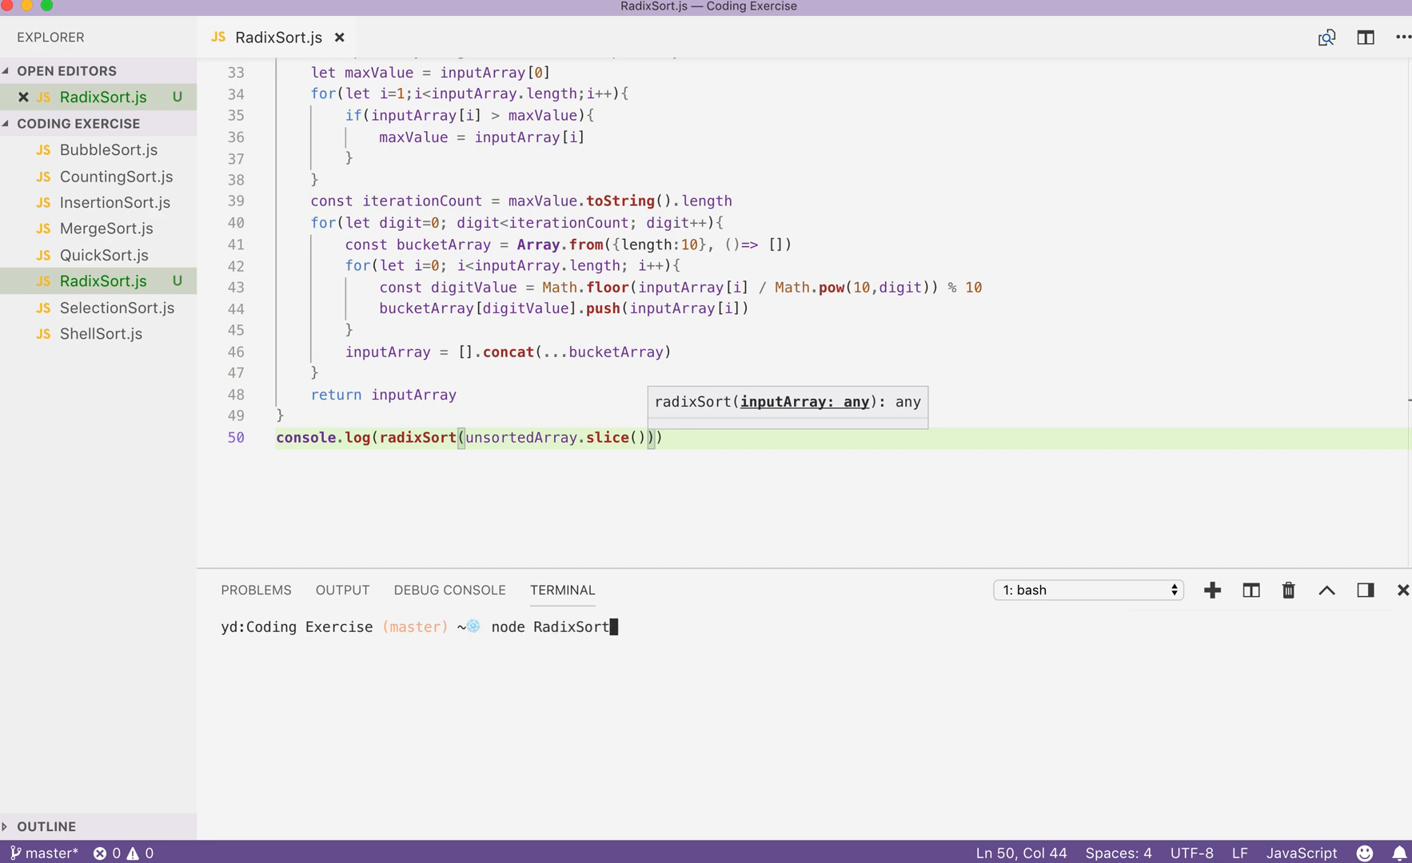
key("Return")
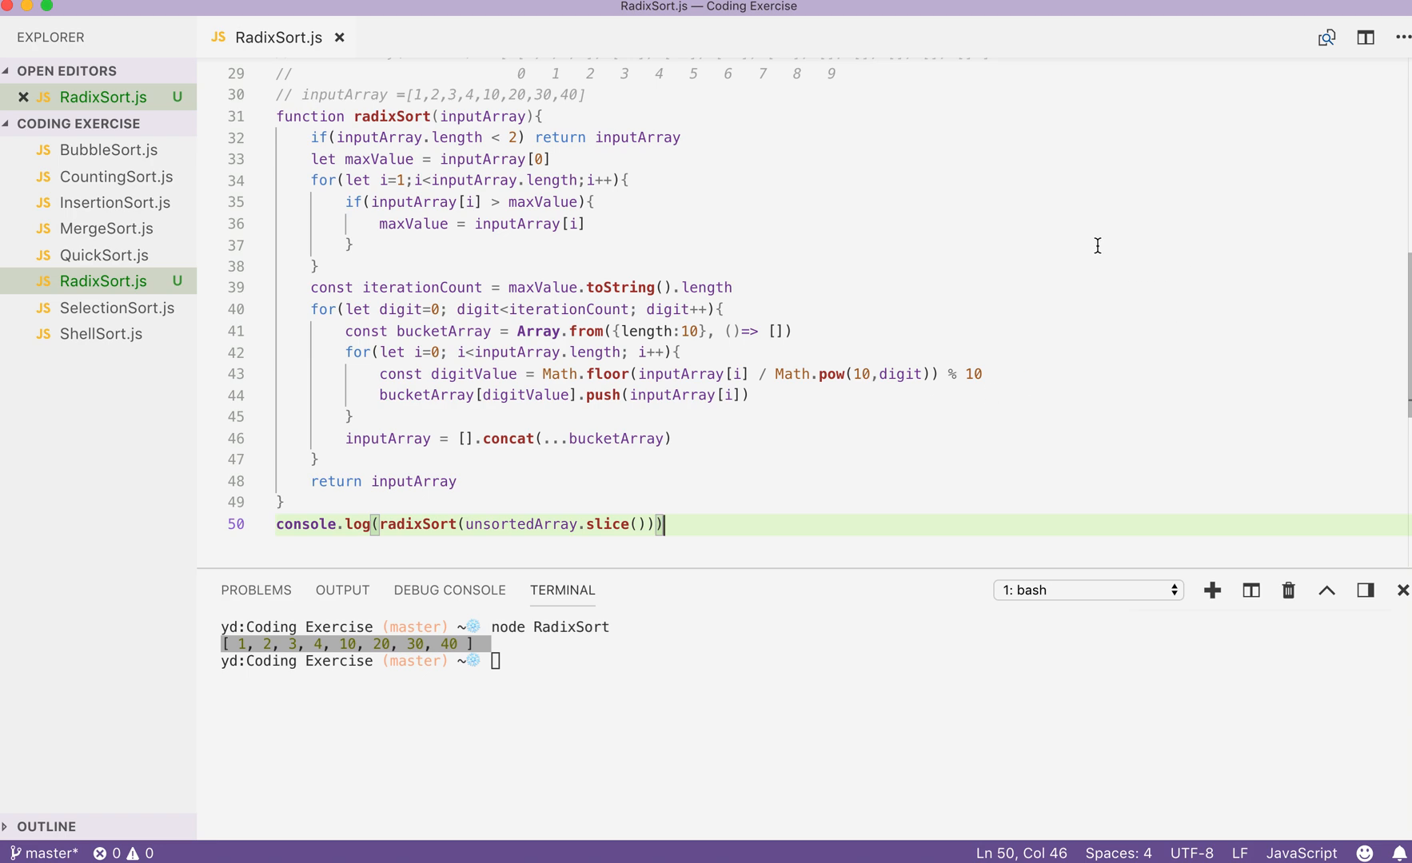
mouse_move(1079, 12)
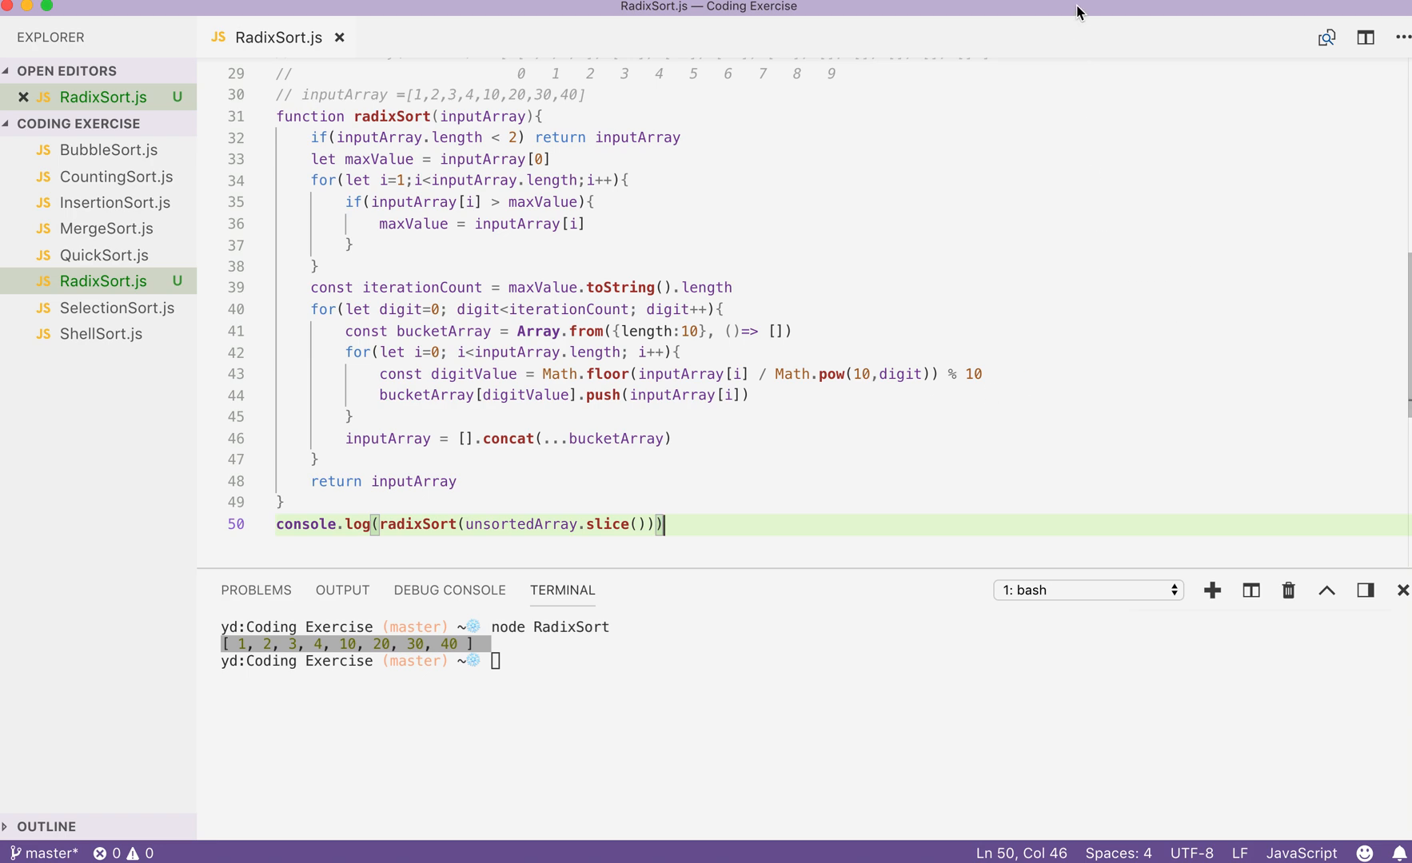